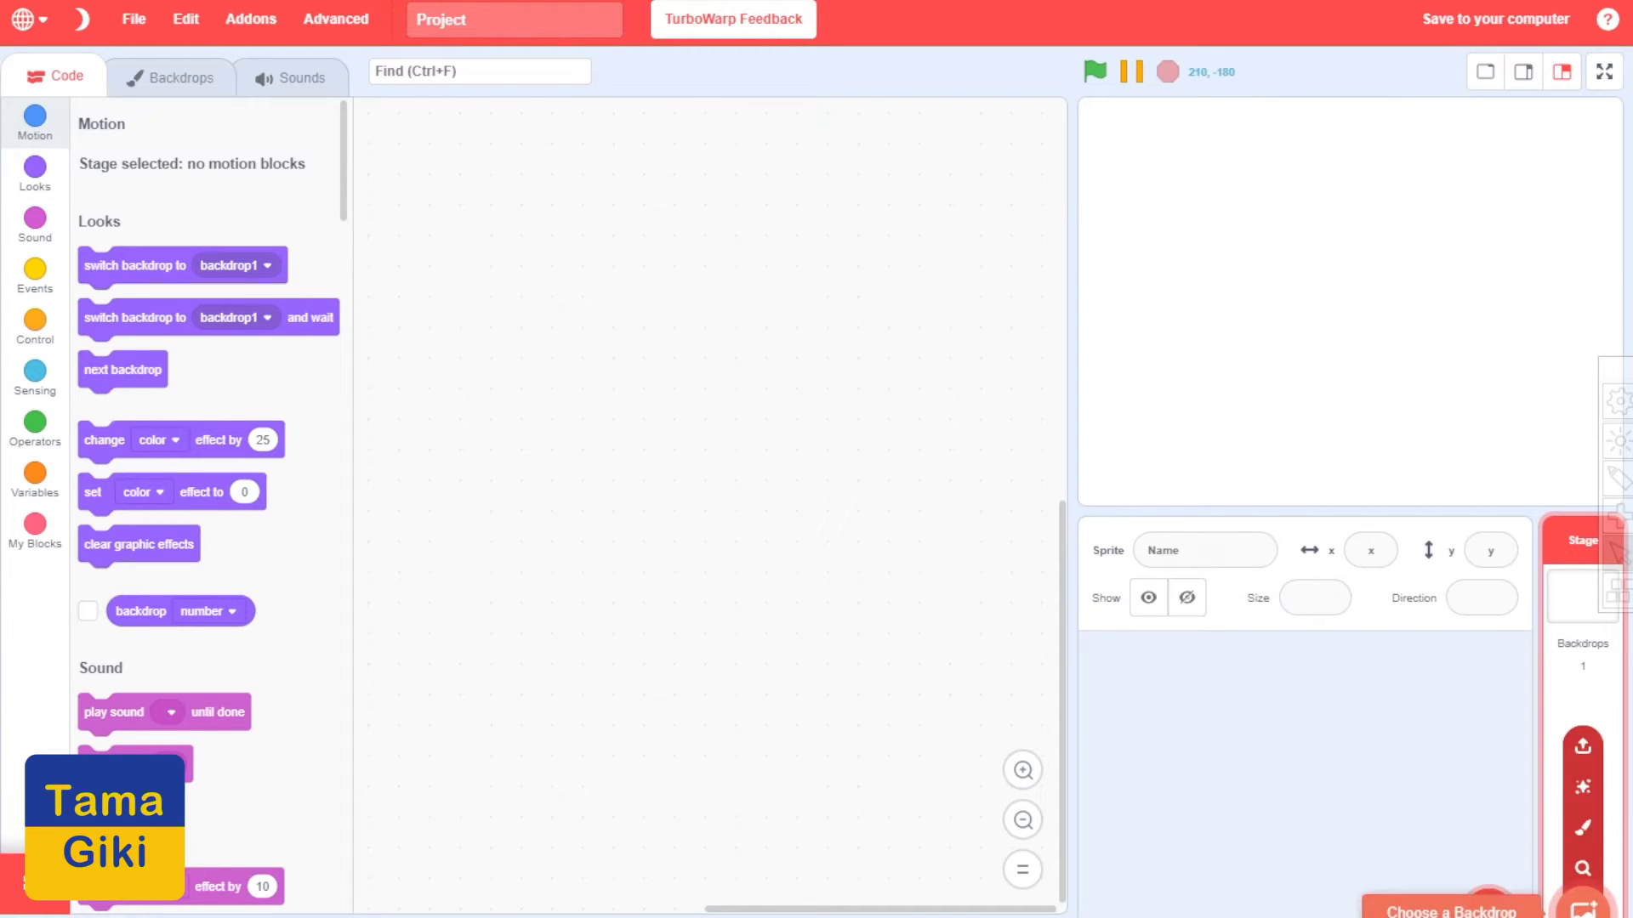
mouse_move(1581, 786)
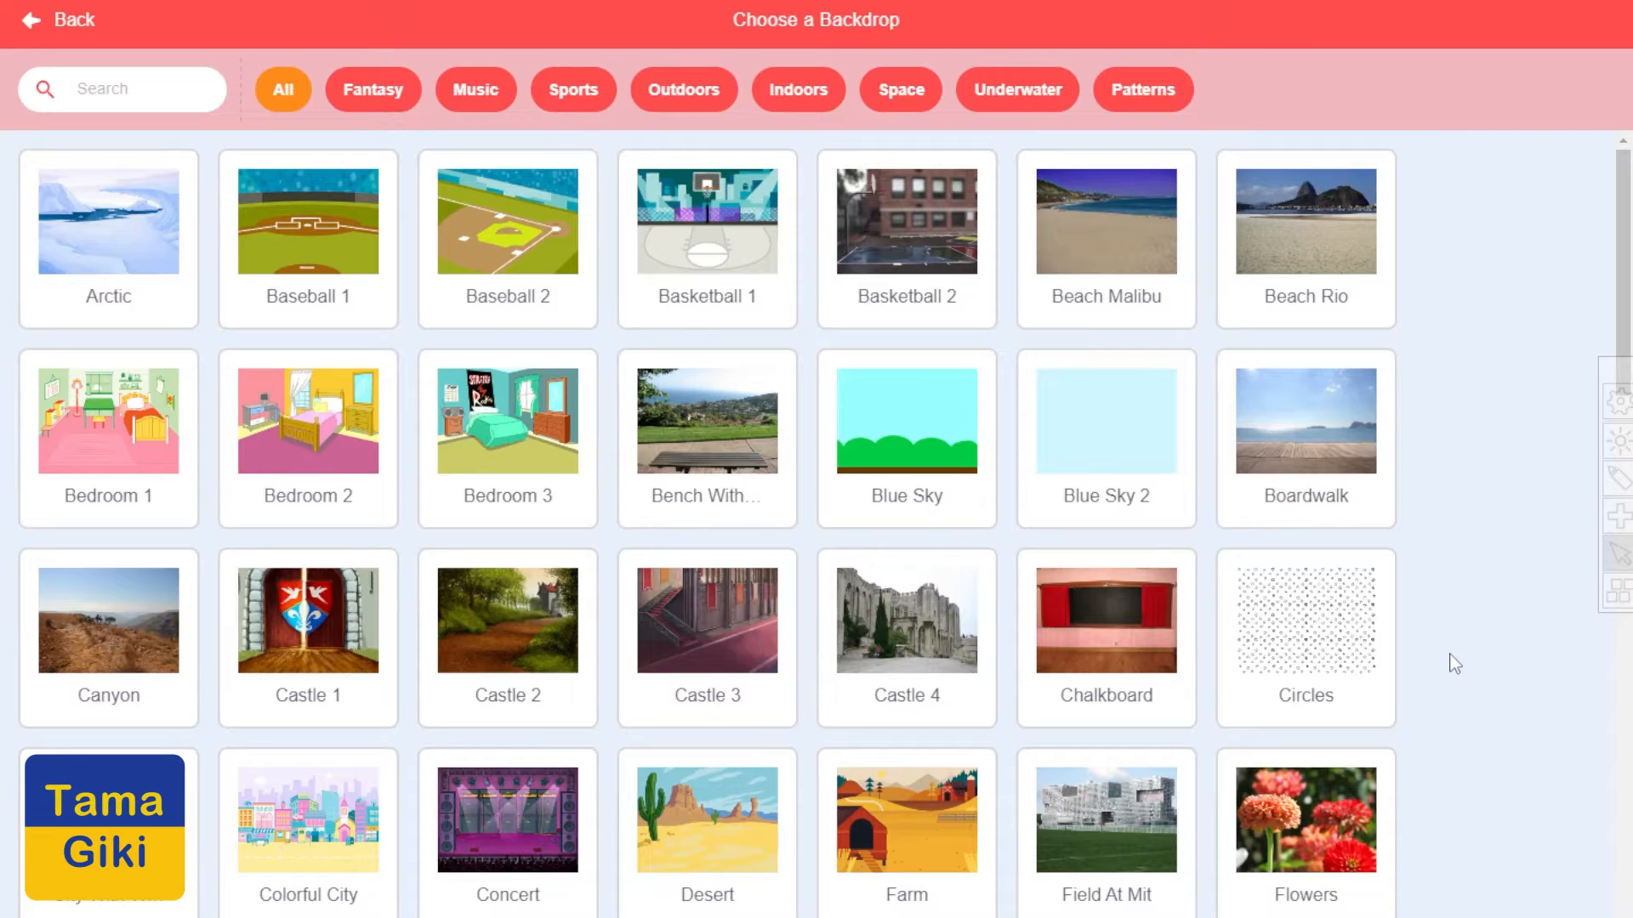
Pick the night-city skyline backdrop from the library and start painting a new sprite
scroll(down, 3)
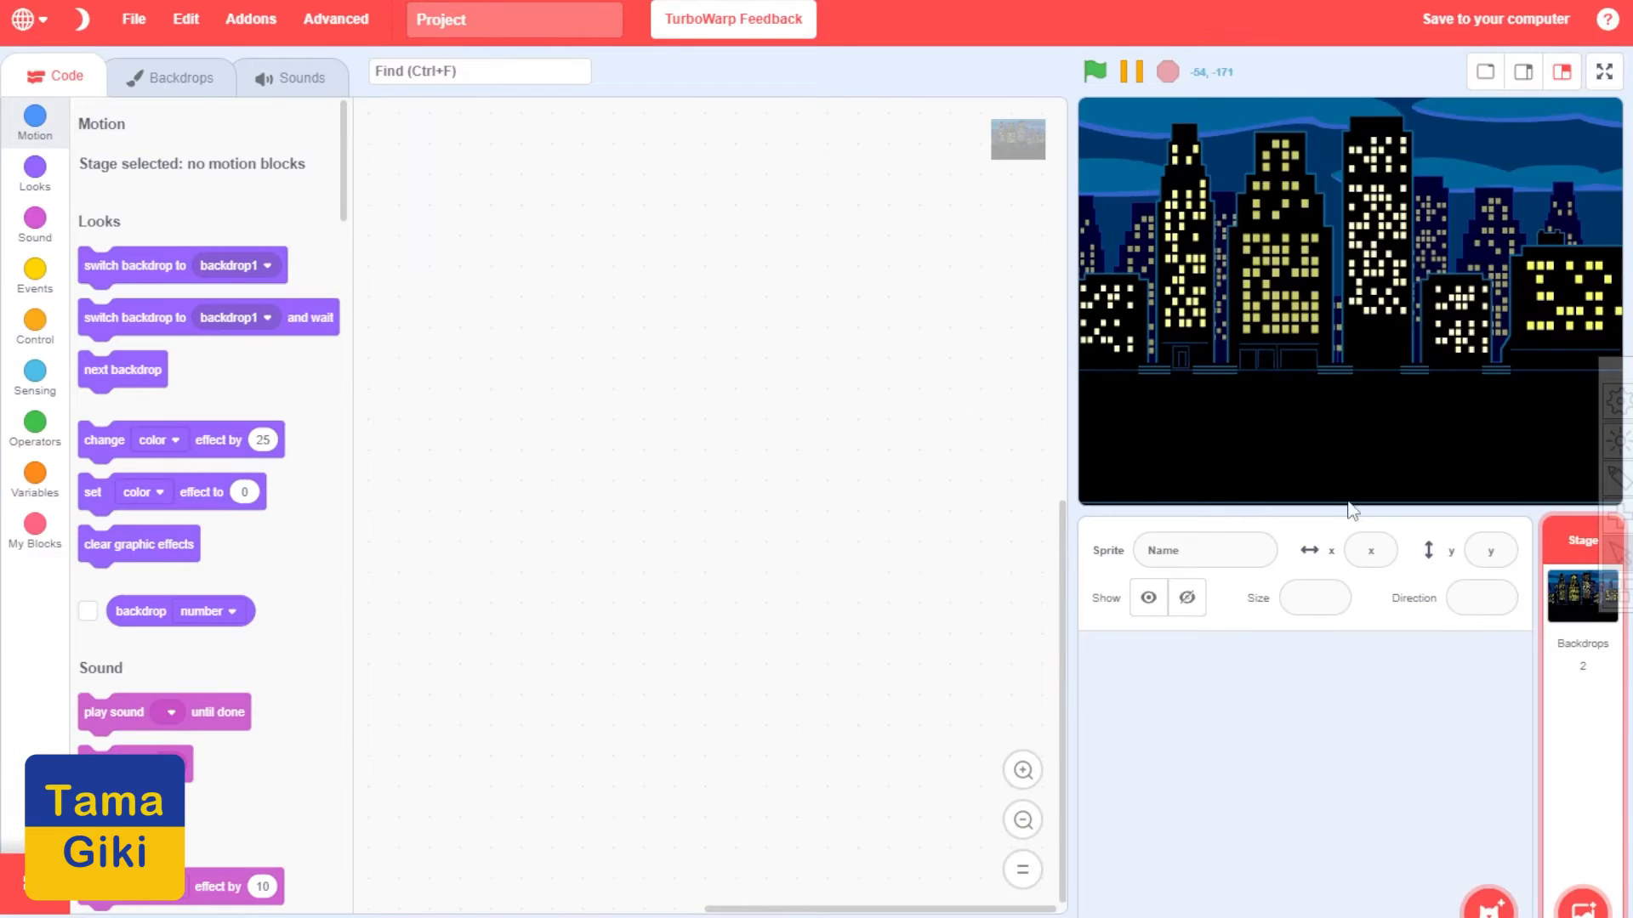
mouse_move(1320, 299)
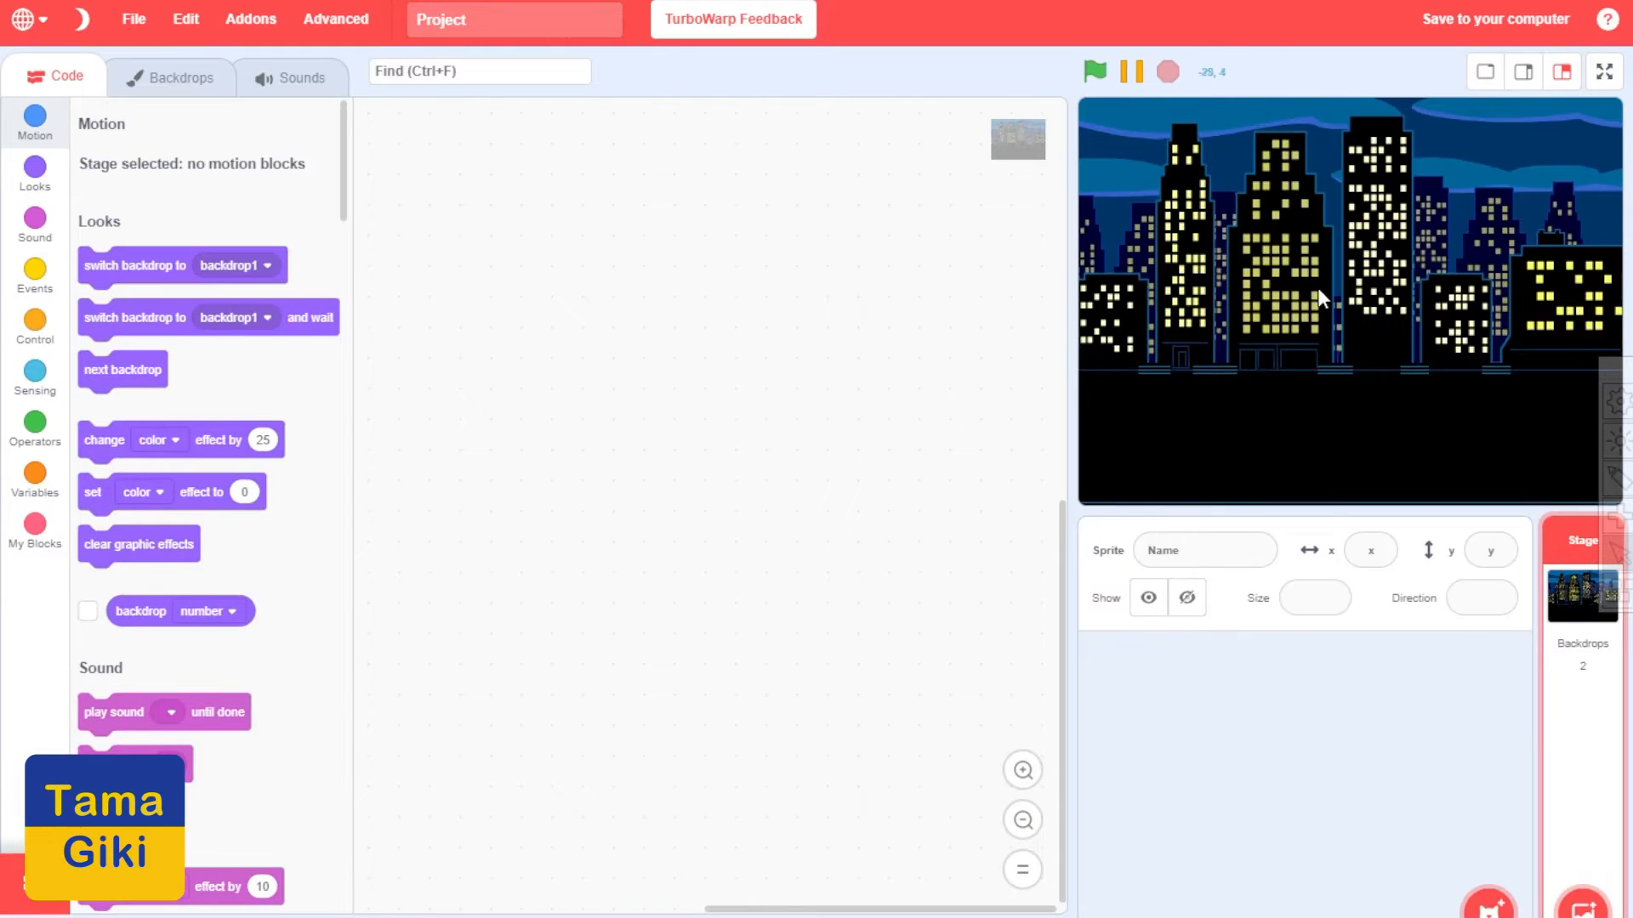
click(1488, 901)
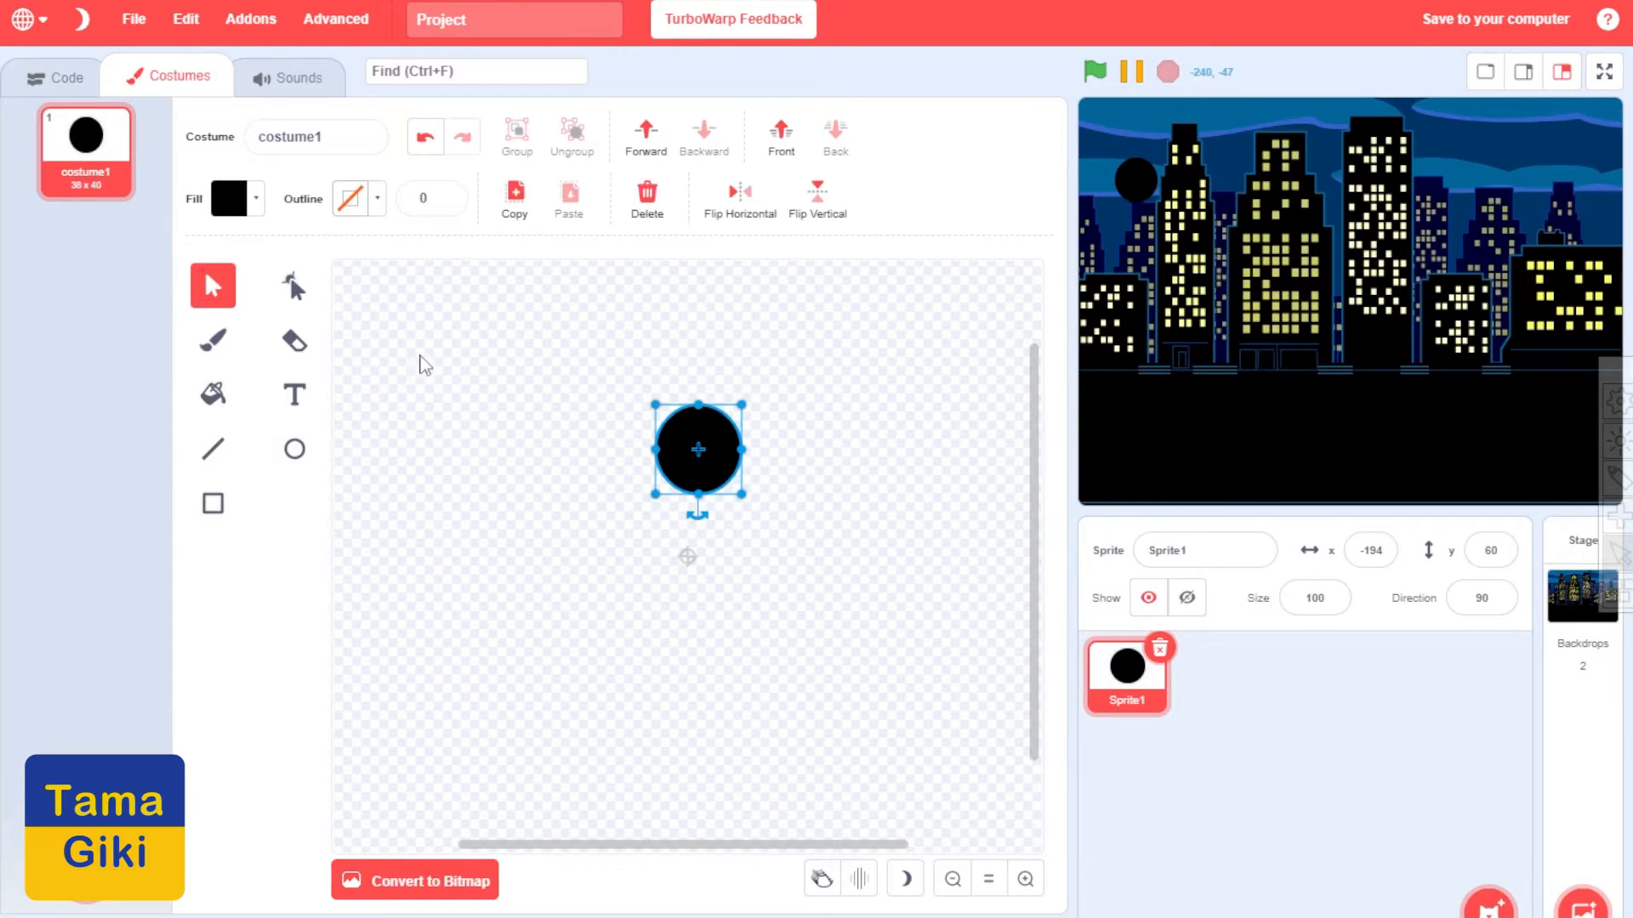
Draw the stick figure's body and limbs as thick black lines below the round head
click(436, 364)
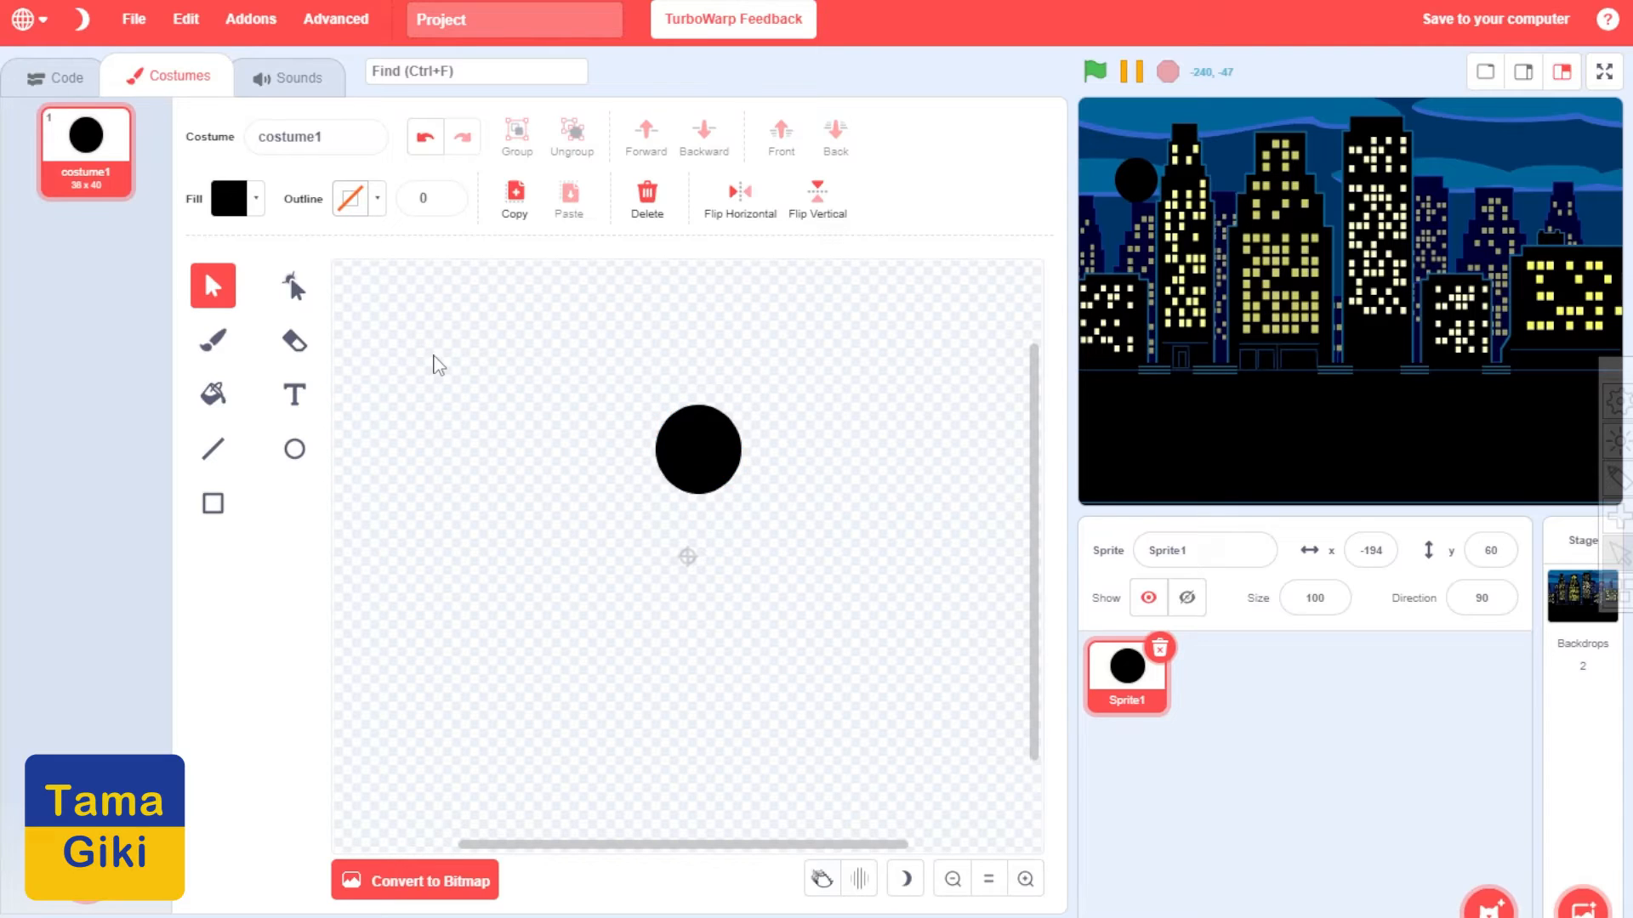
click(211, 449)
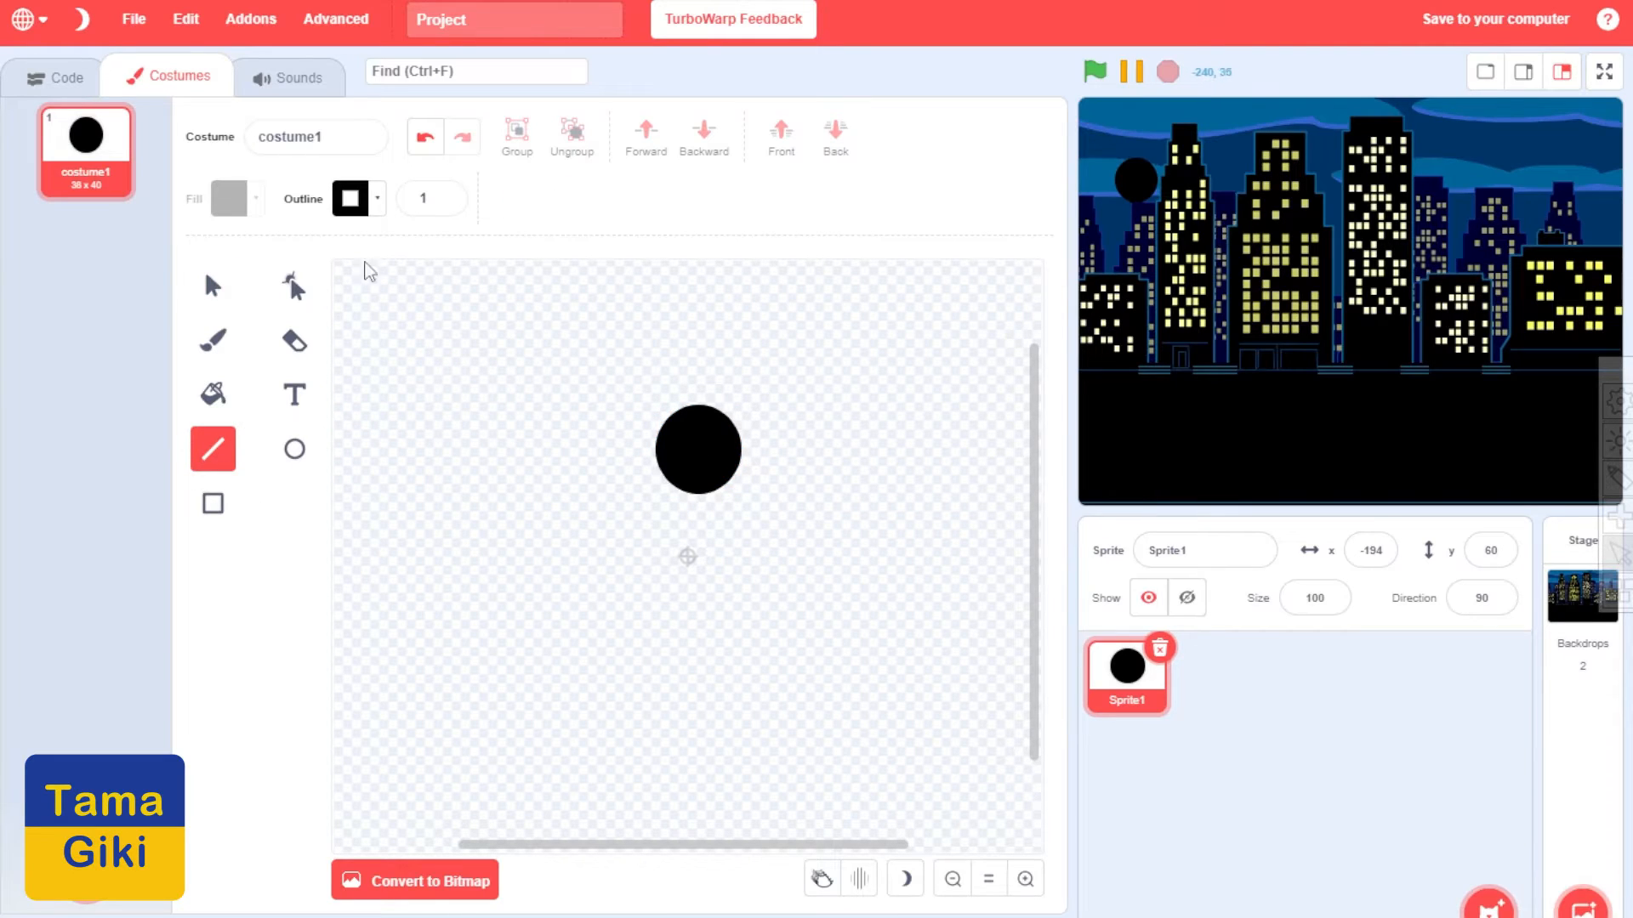
click(449, 194)
text(22)
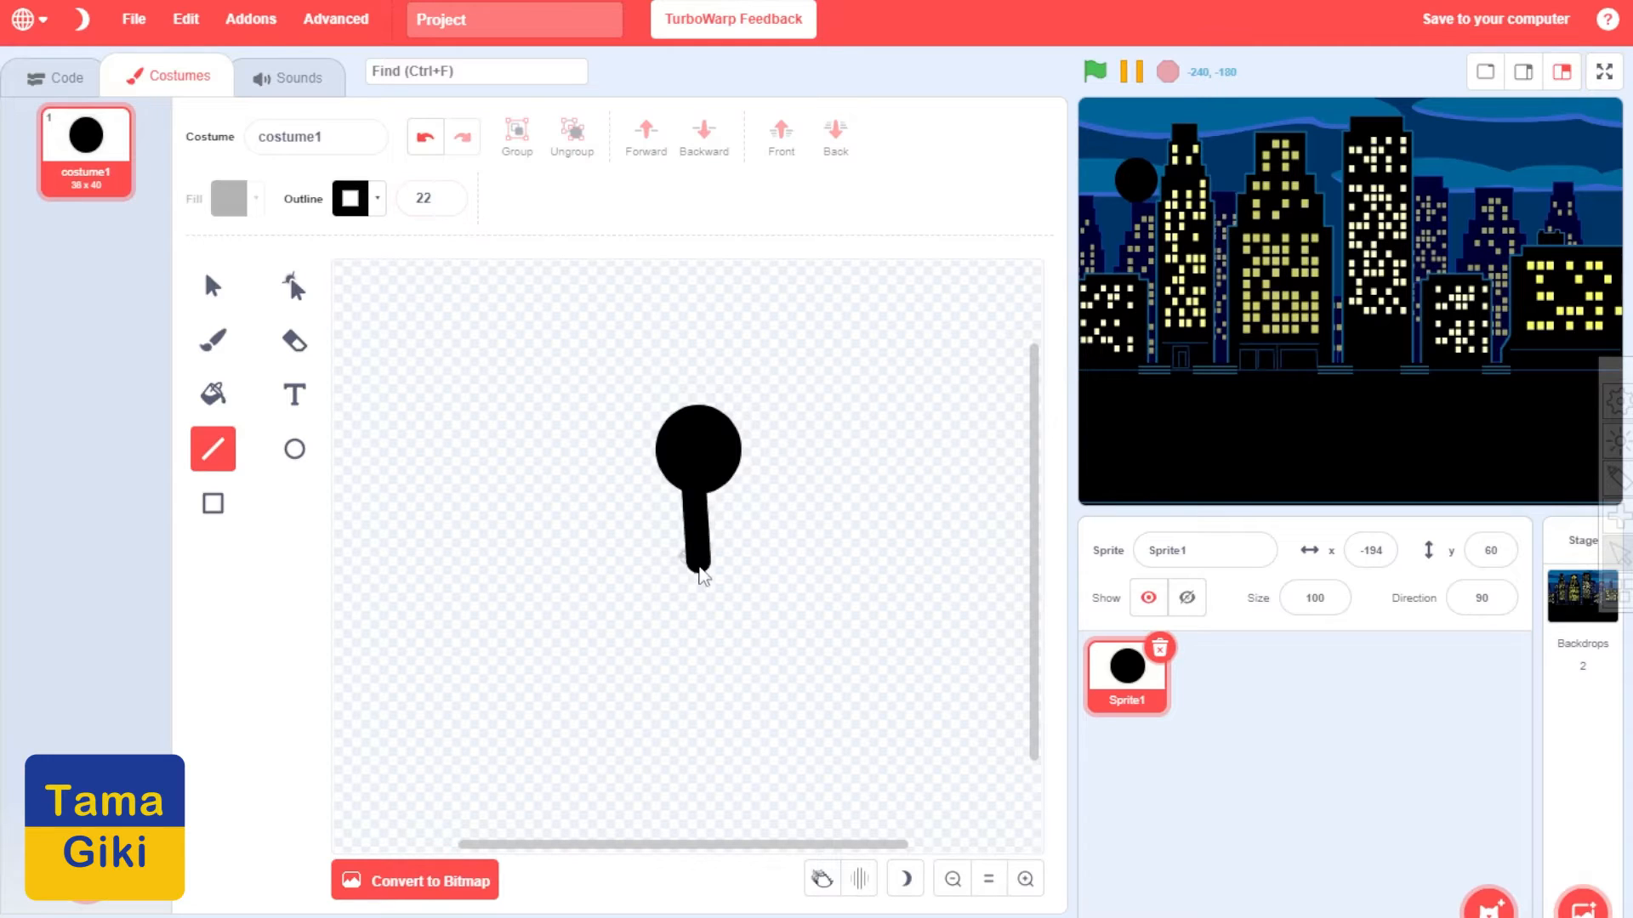
drag(697, 562, 693, 614)
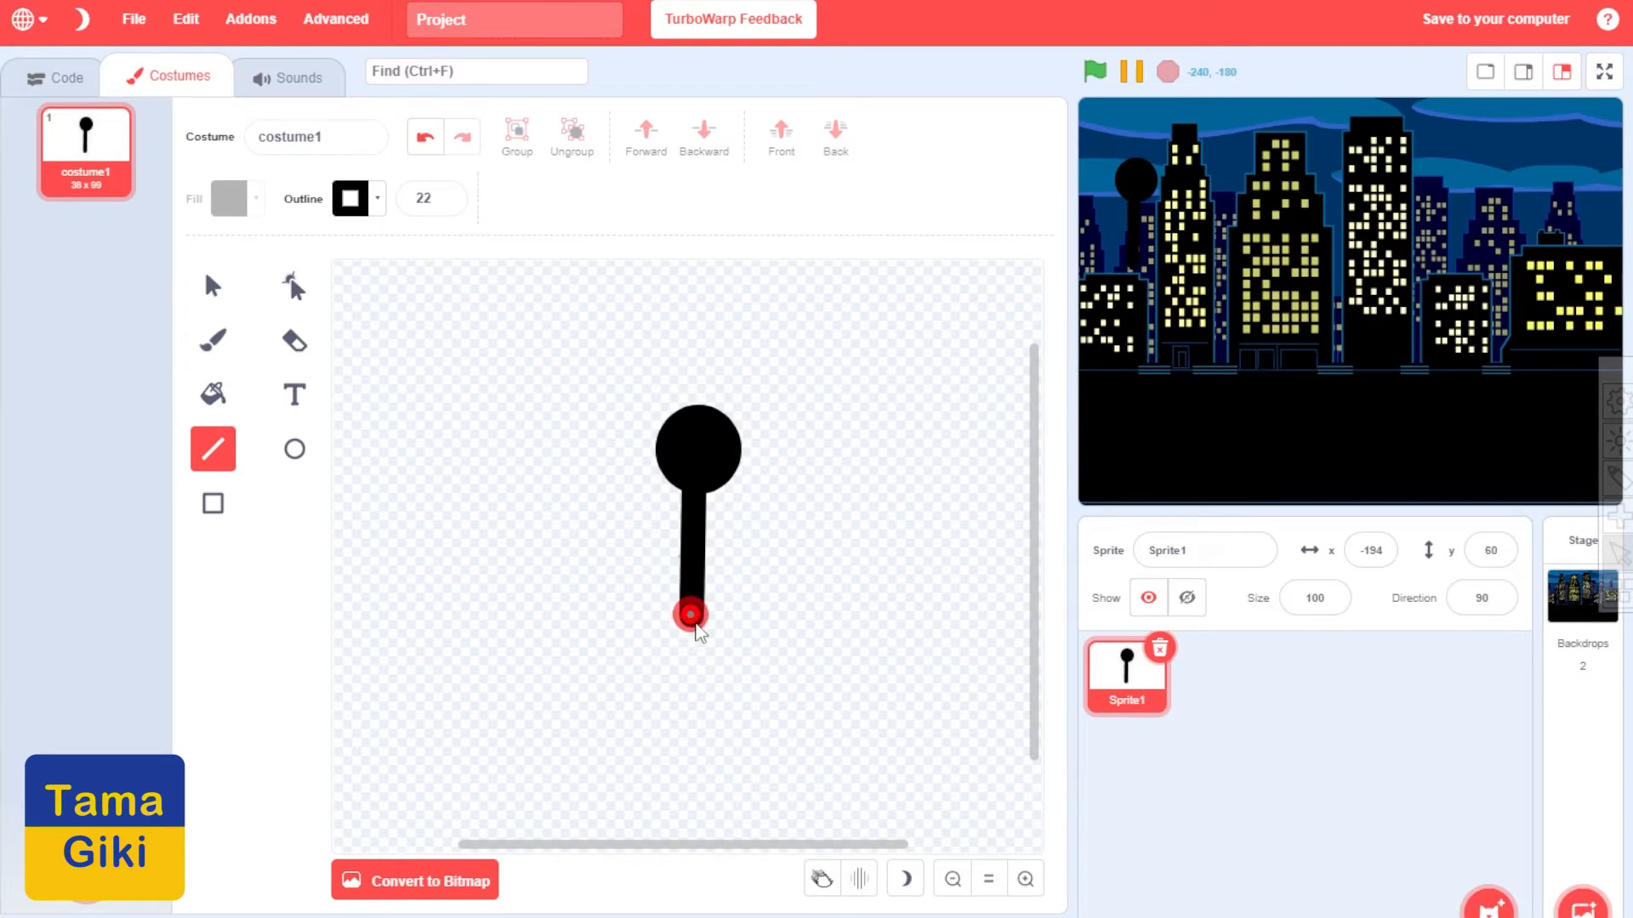
drag(692, 612, 750, 735)
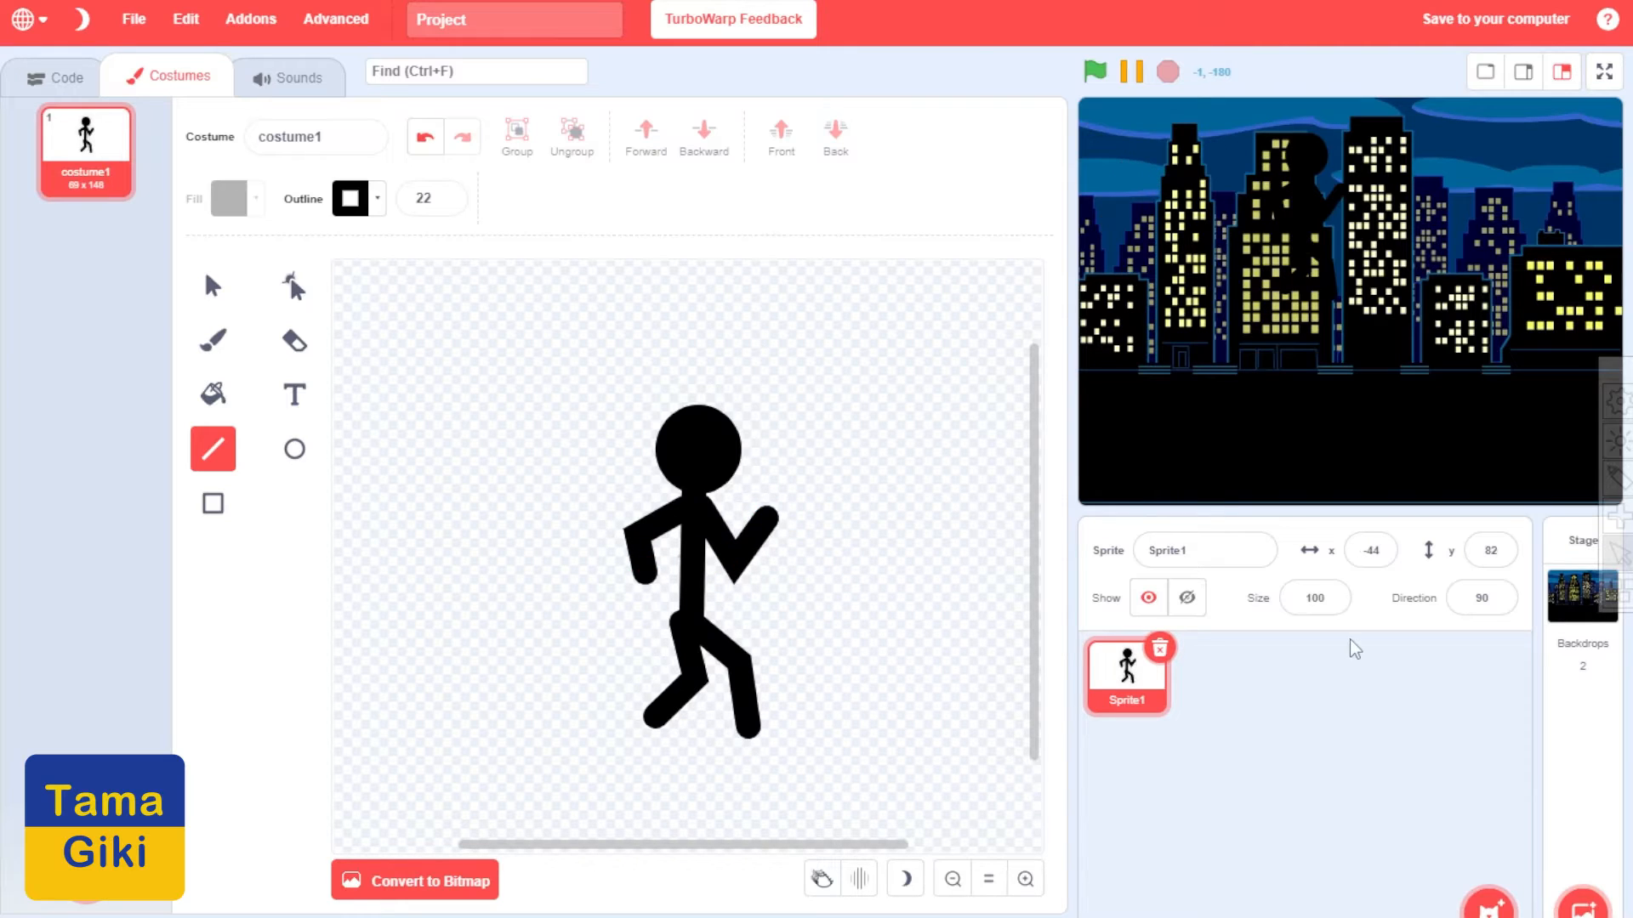
Set the stick-figure sprite's size to 50
click(1314, 597)
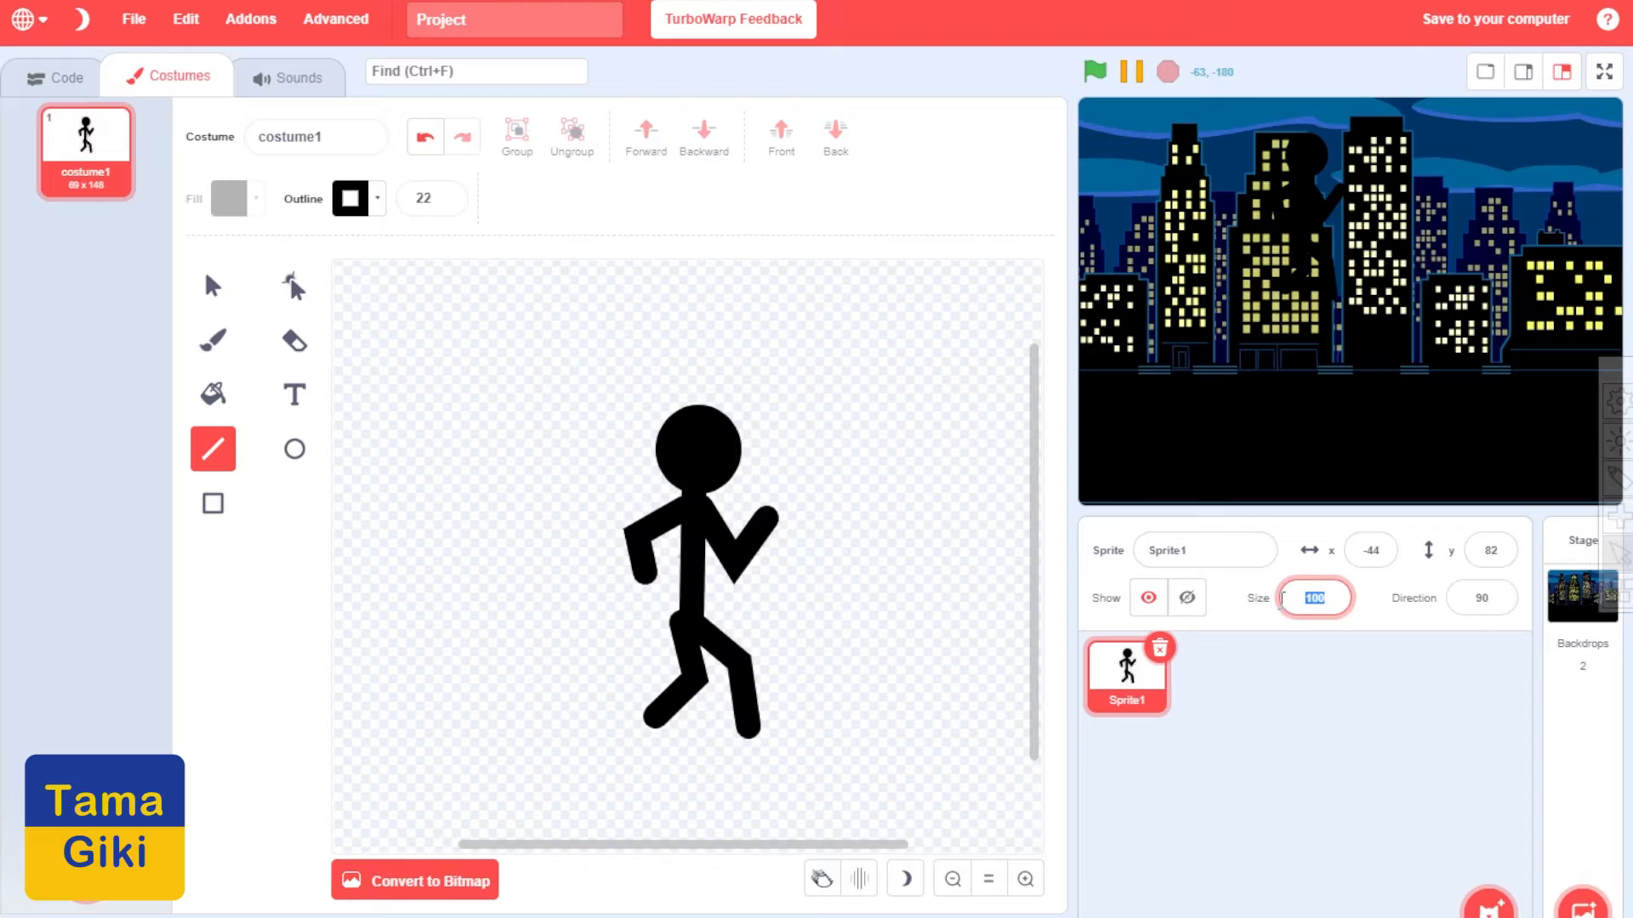
text(50)
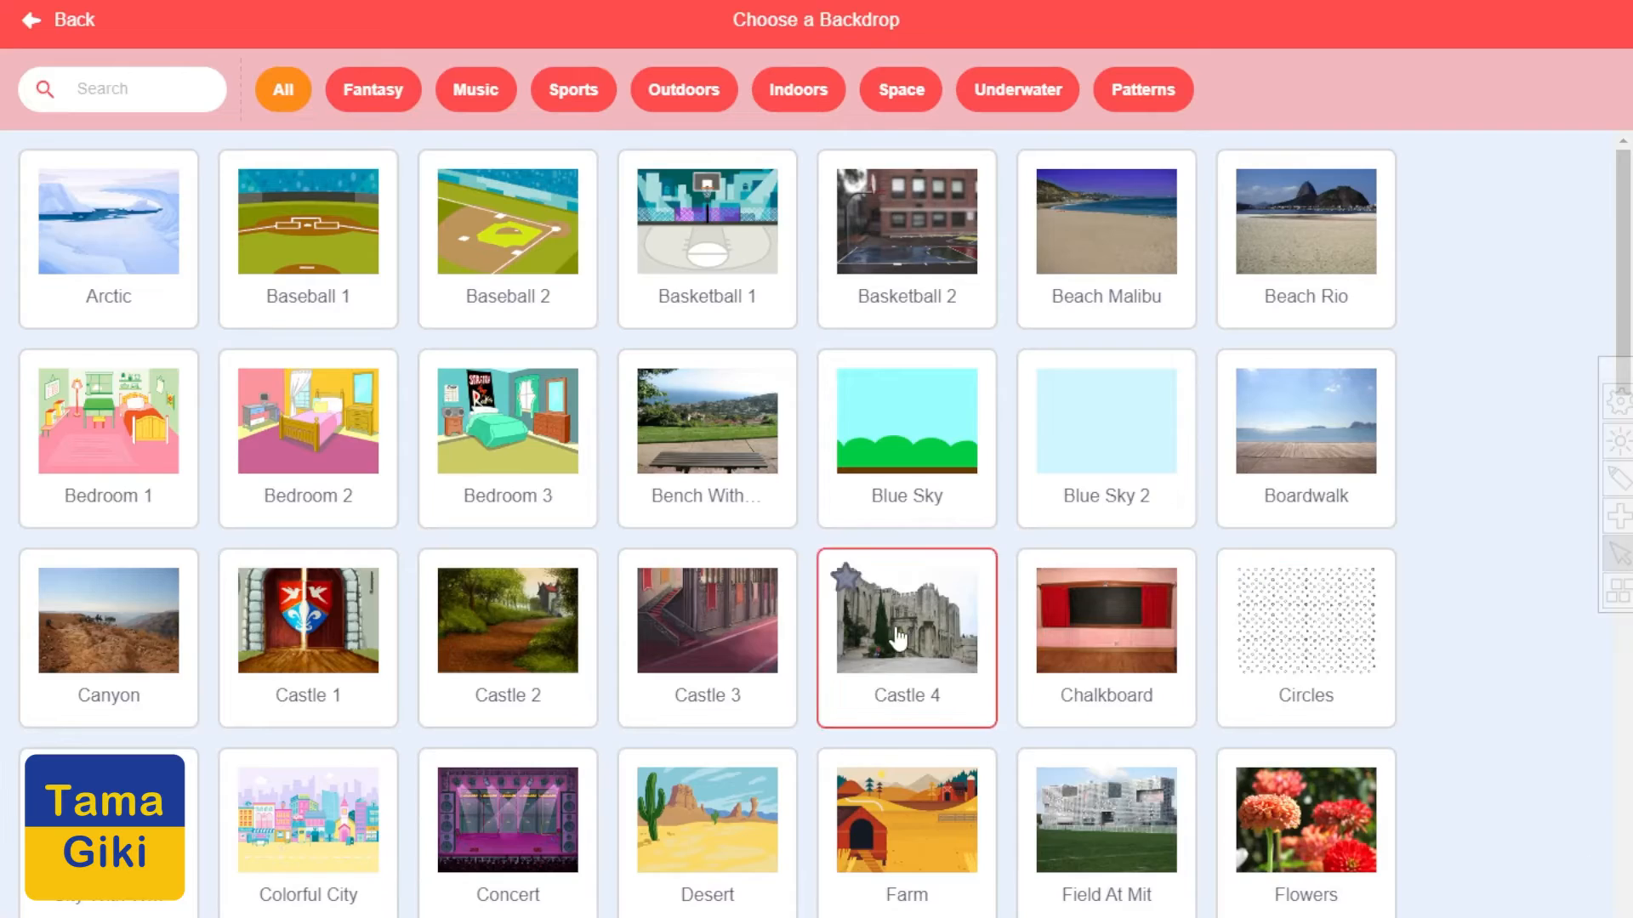
Choose the night-city-with-road backdrop so the figure stands on the street
scroll(down, 3)
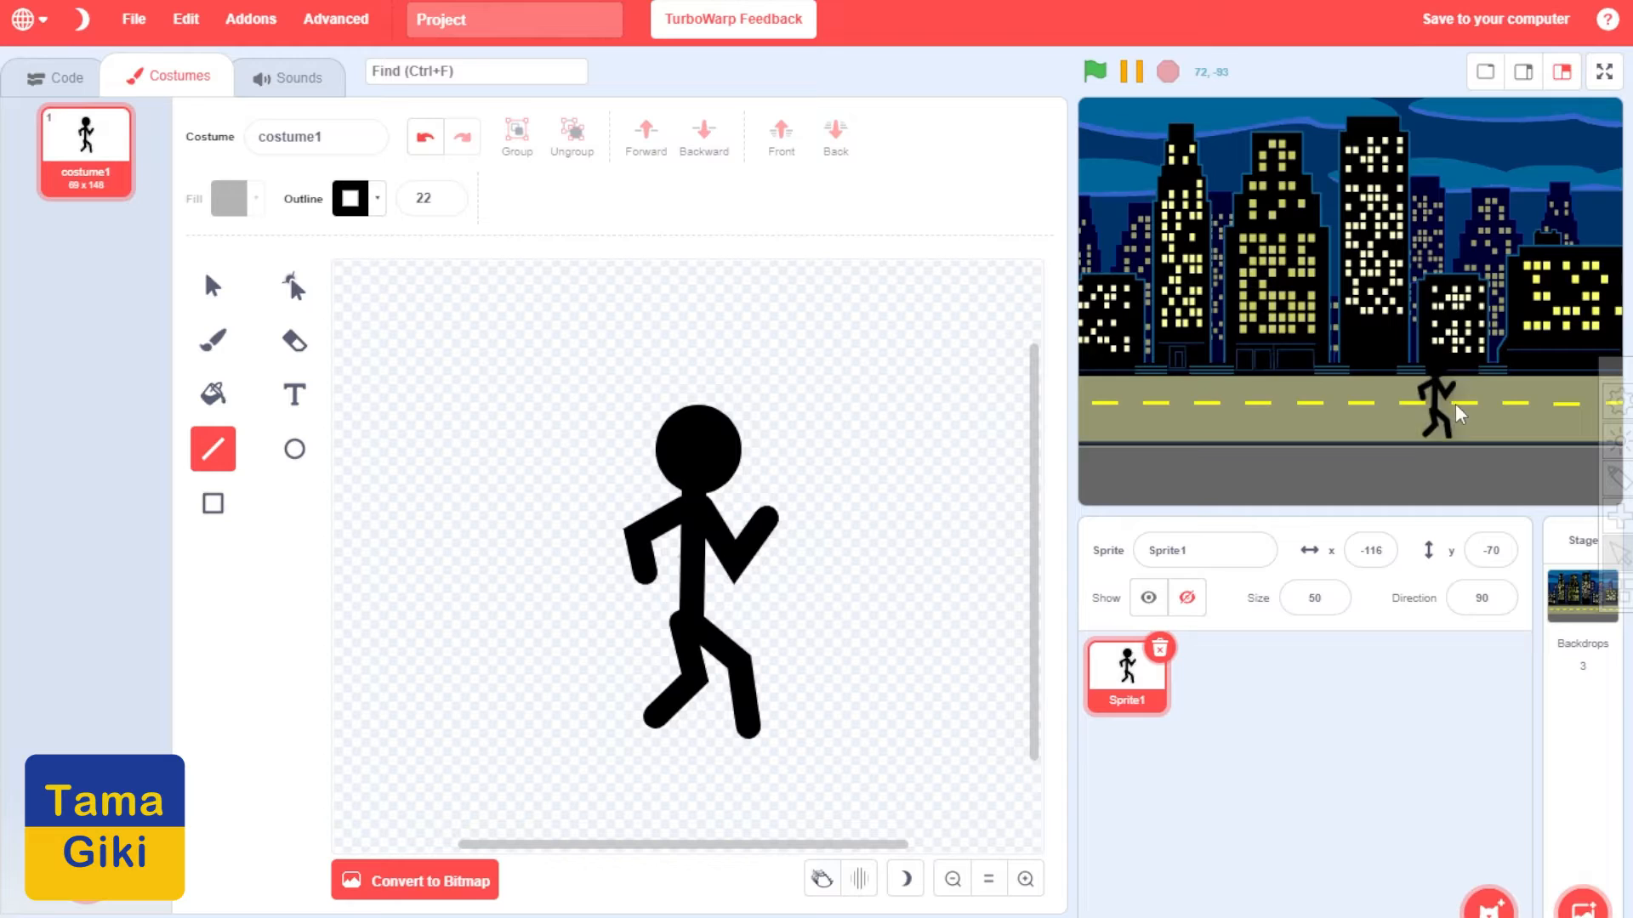
Build a green-flag script: forever glide to -226,-61 then to 220,-47
click(66, 75)
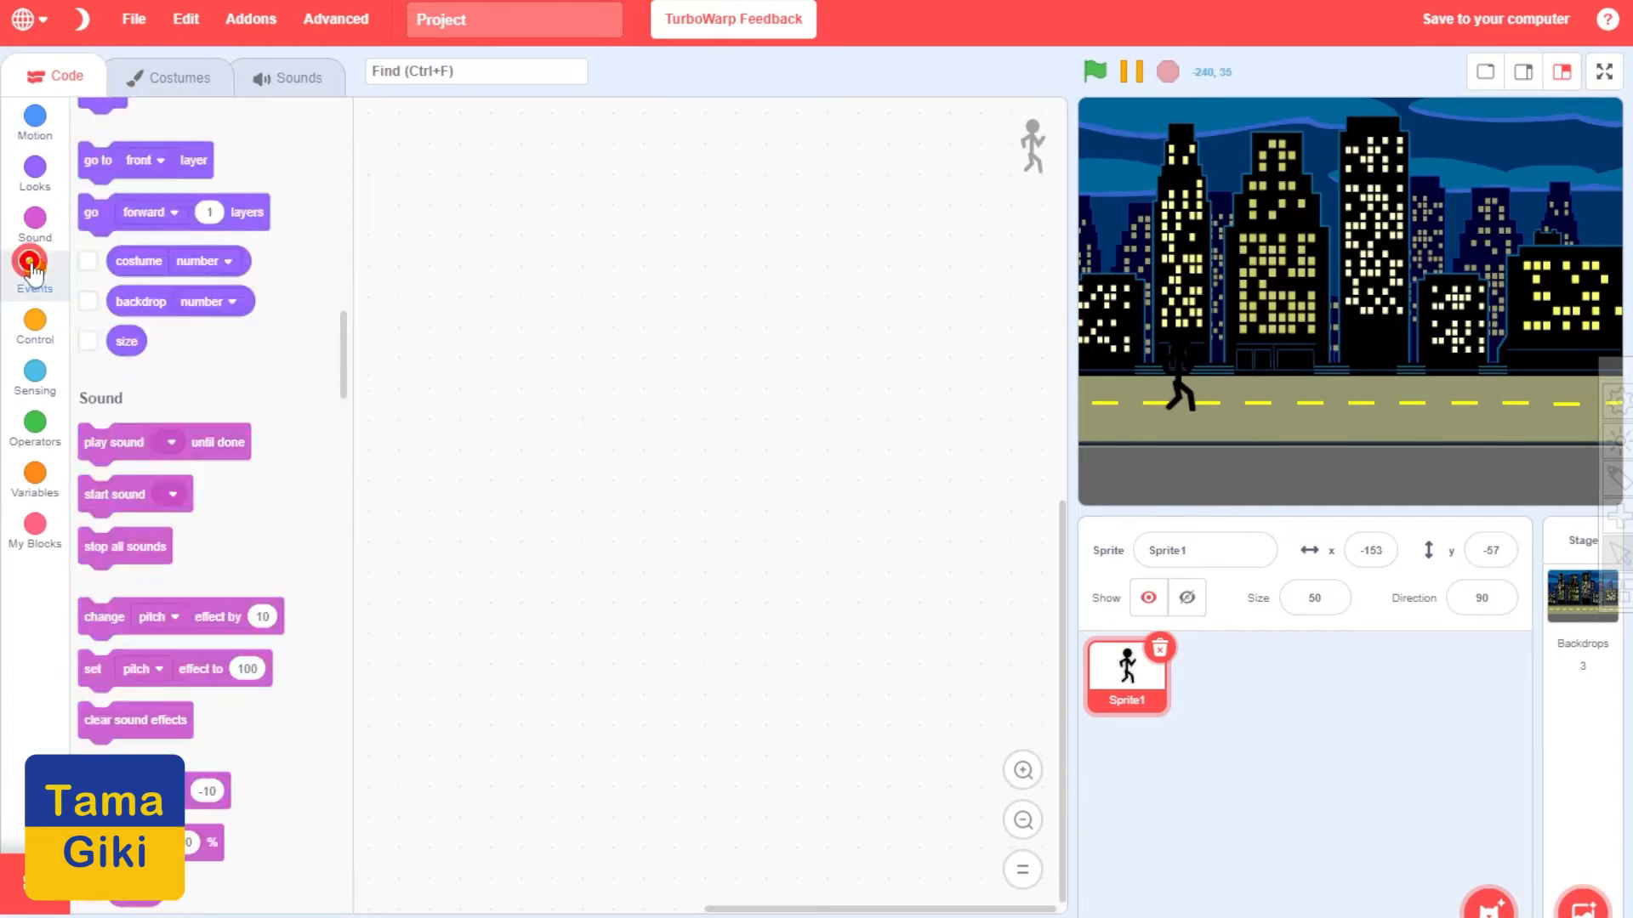
click(34, 266)
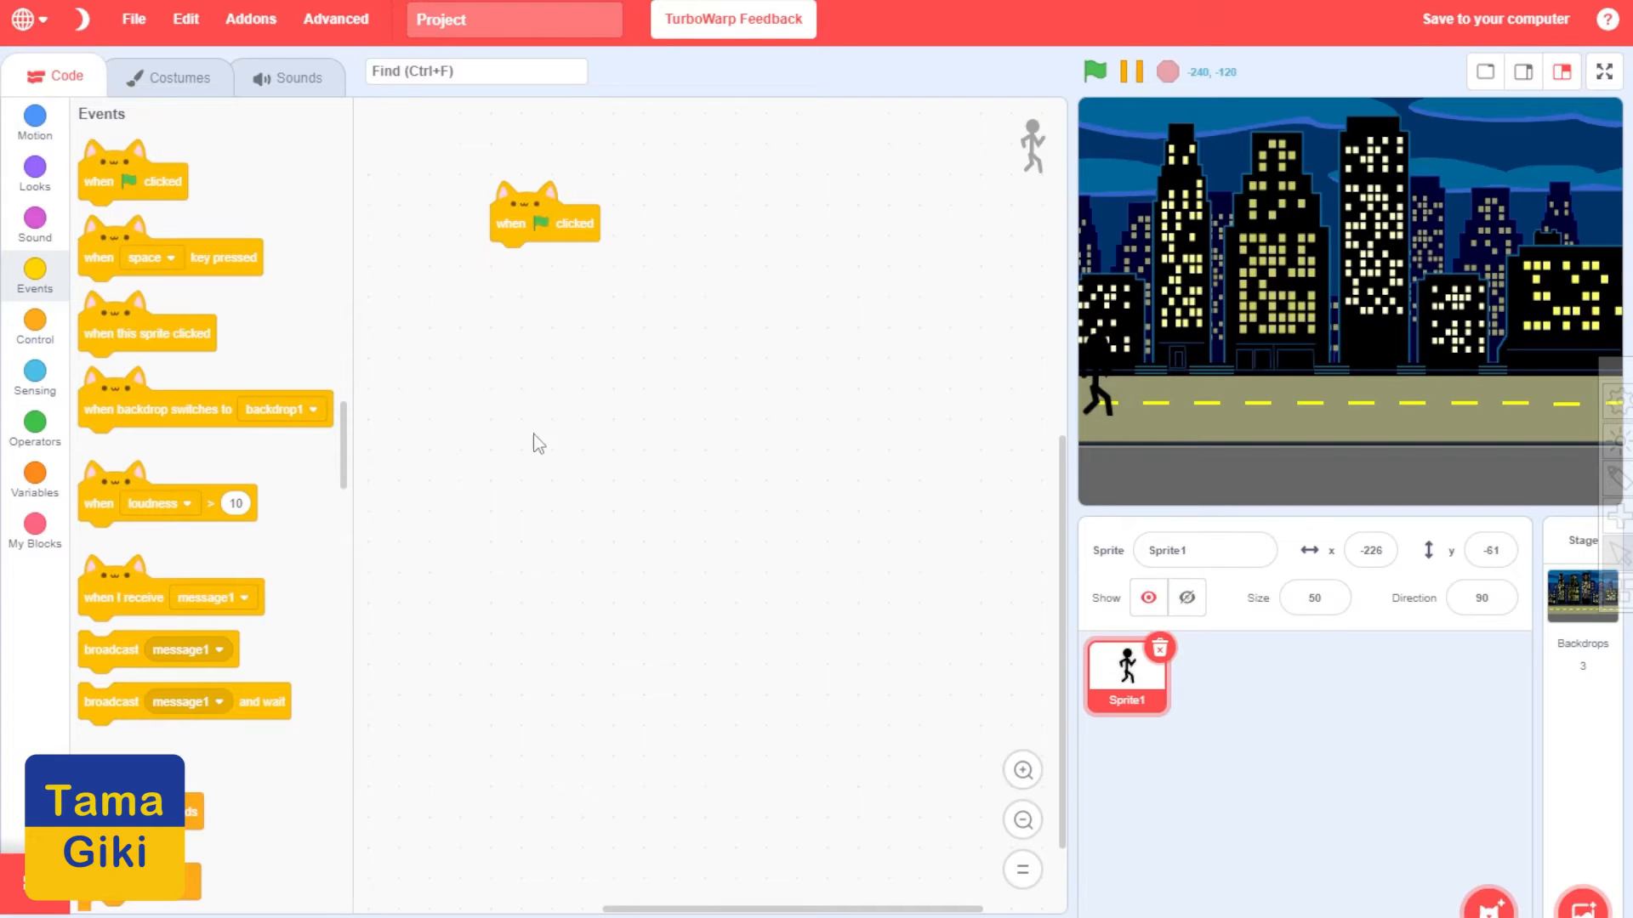
click(34, 119)
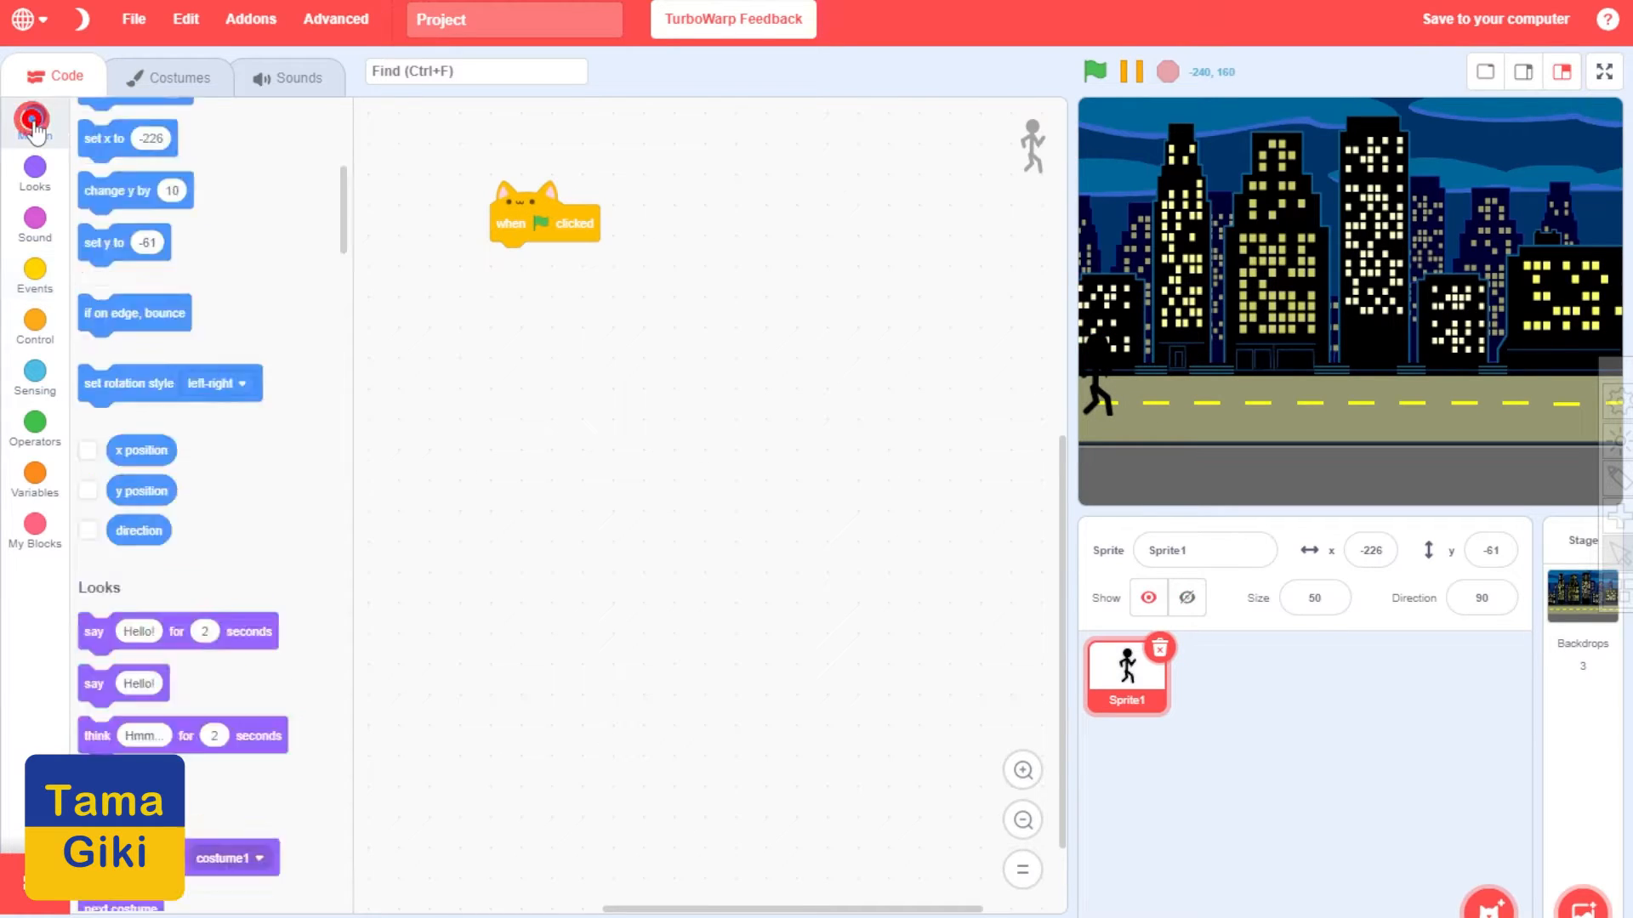
click(34, 122)
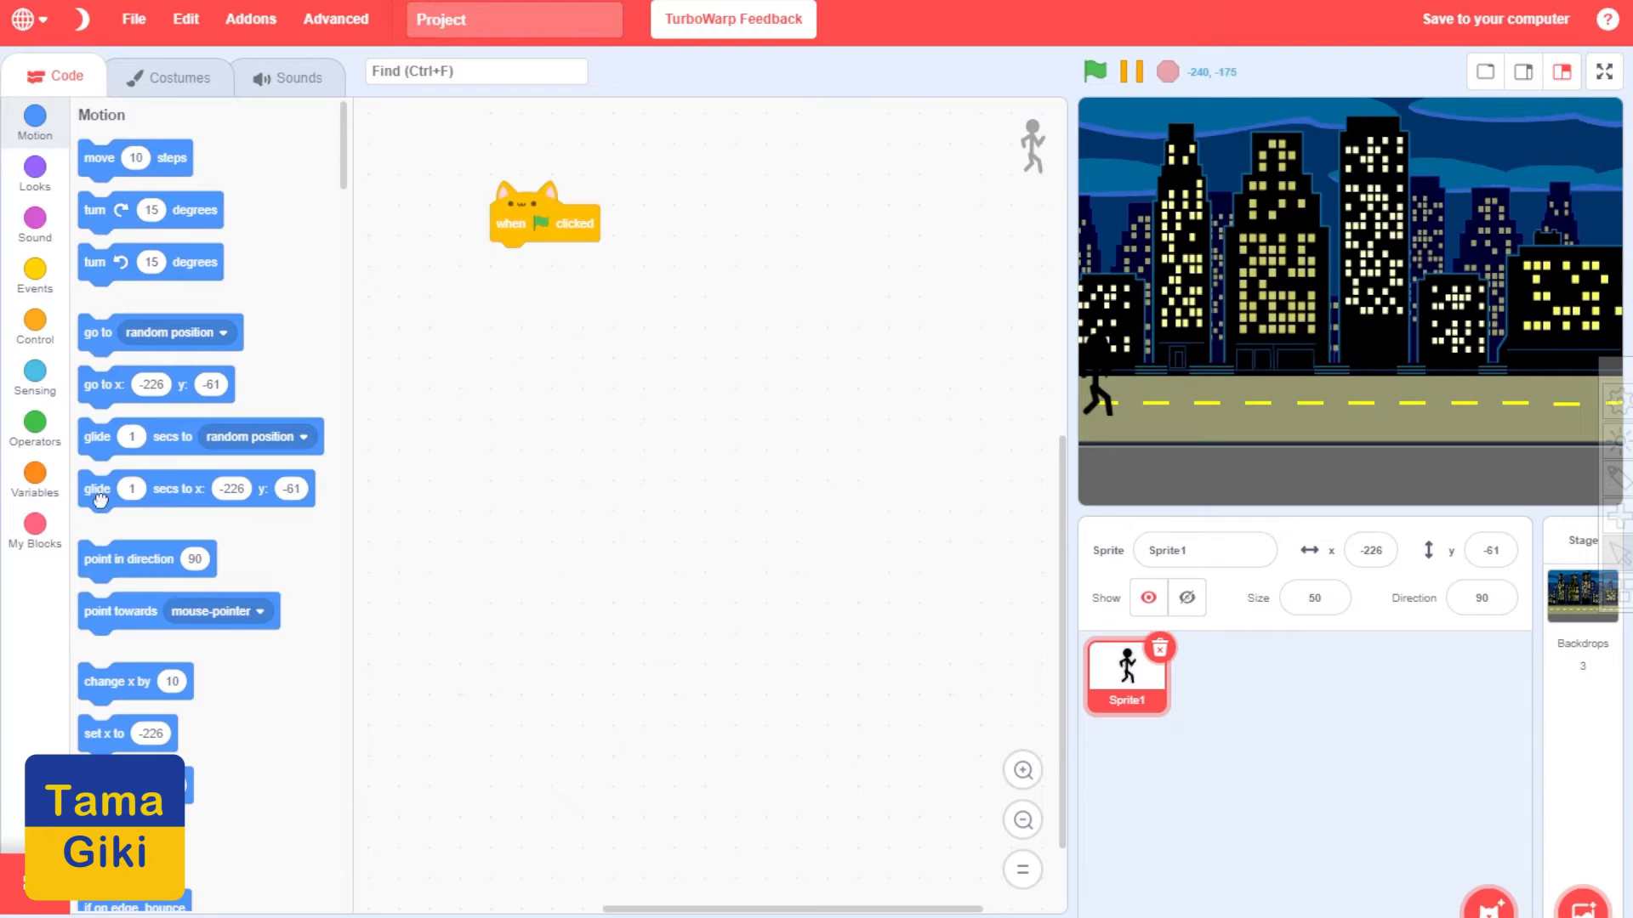
drag(197, 488, 640, 345)
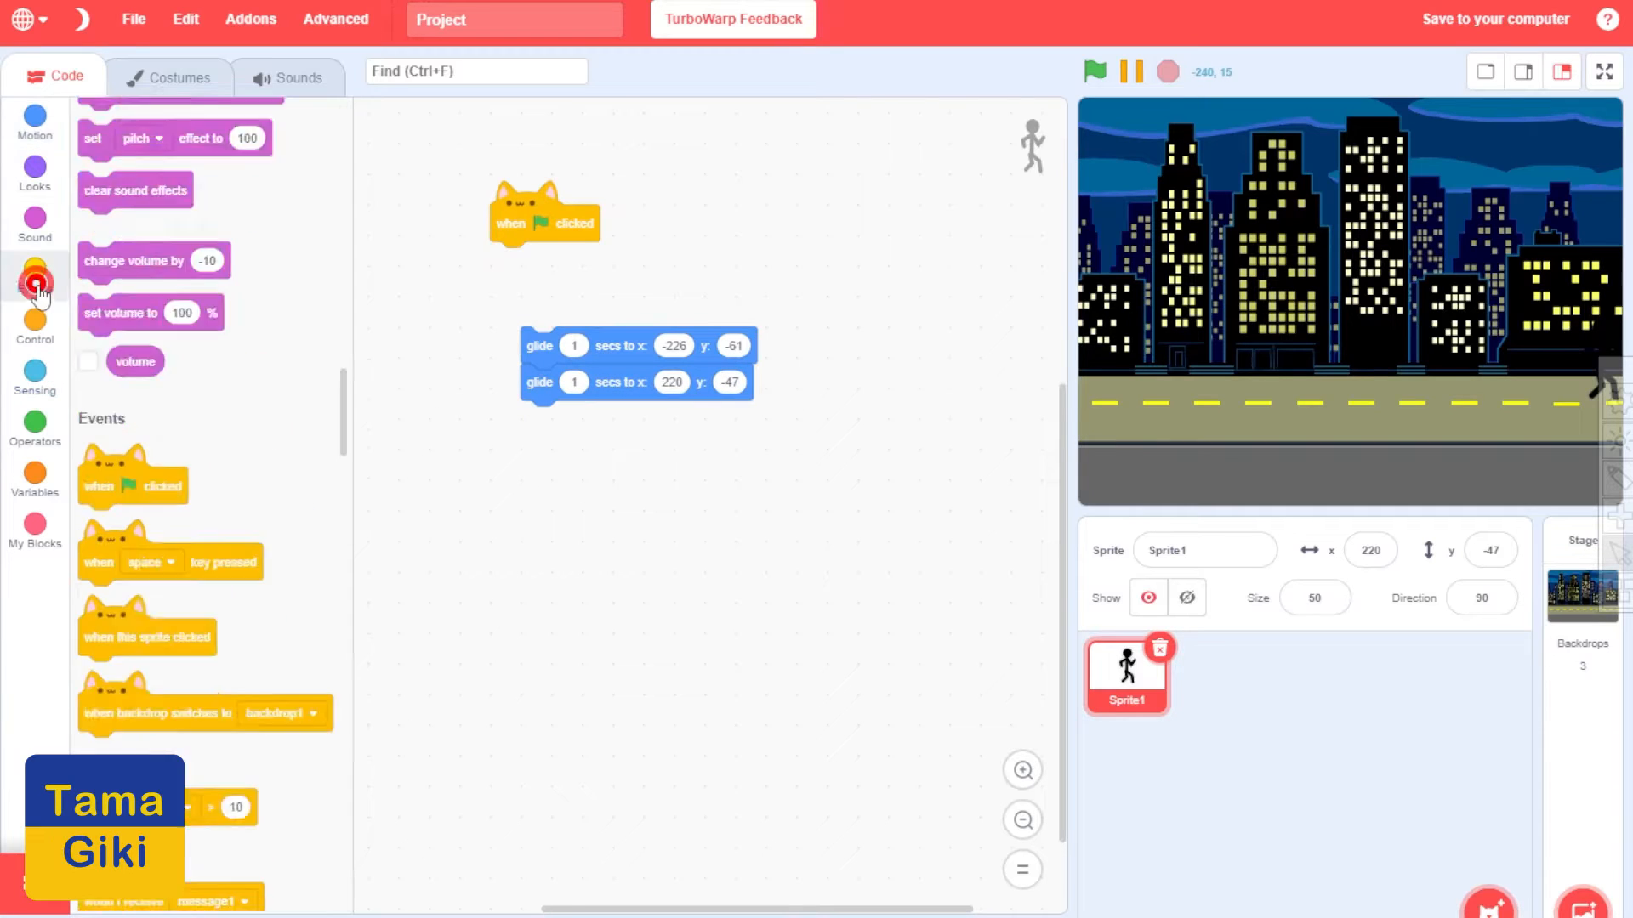
scroll(down, 3)
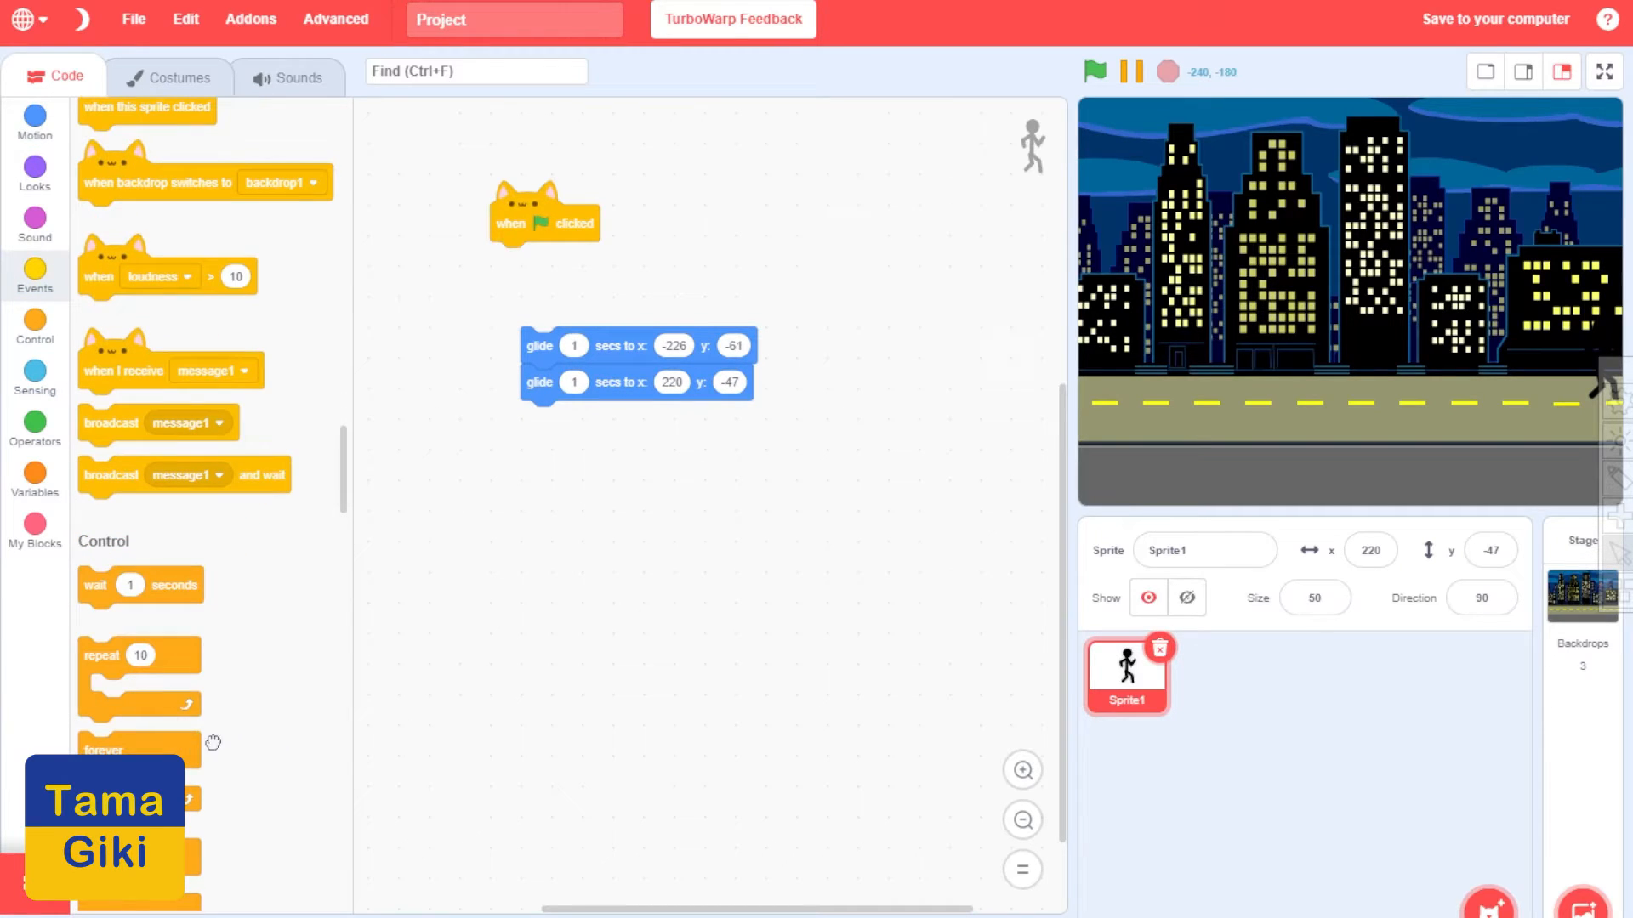
drag(102, 750, 530, 313)
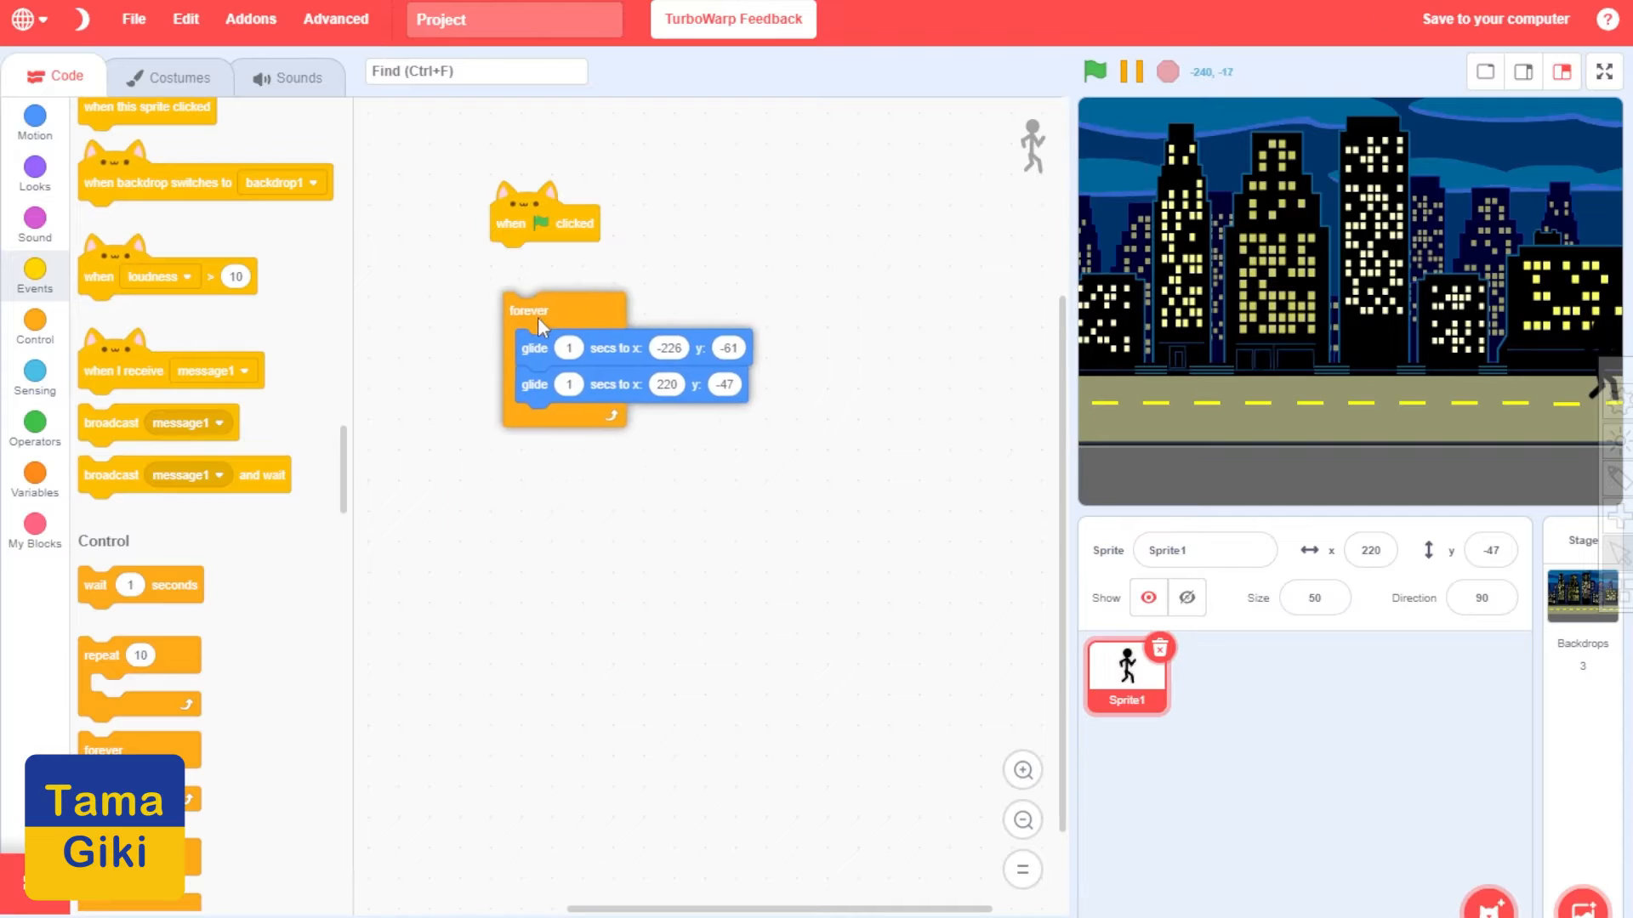
Test the walk and set both glide durations to 4 seconds
click(1093, 72)
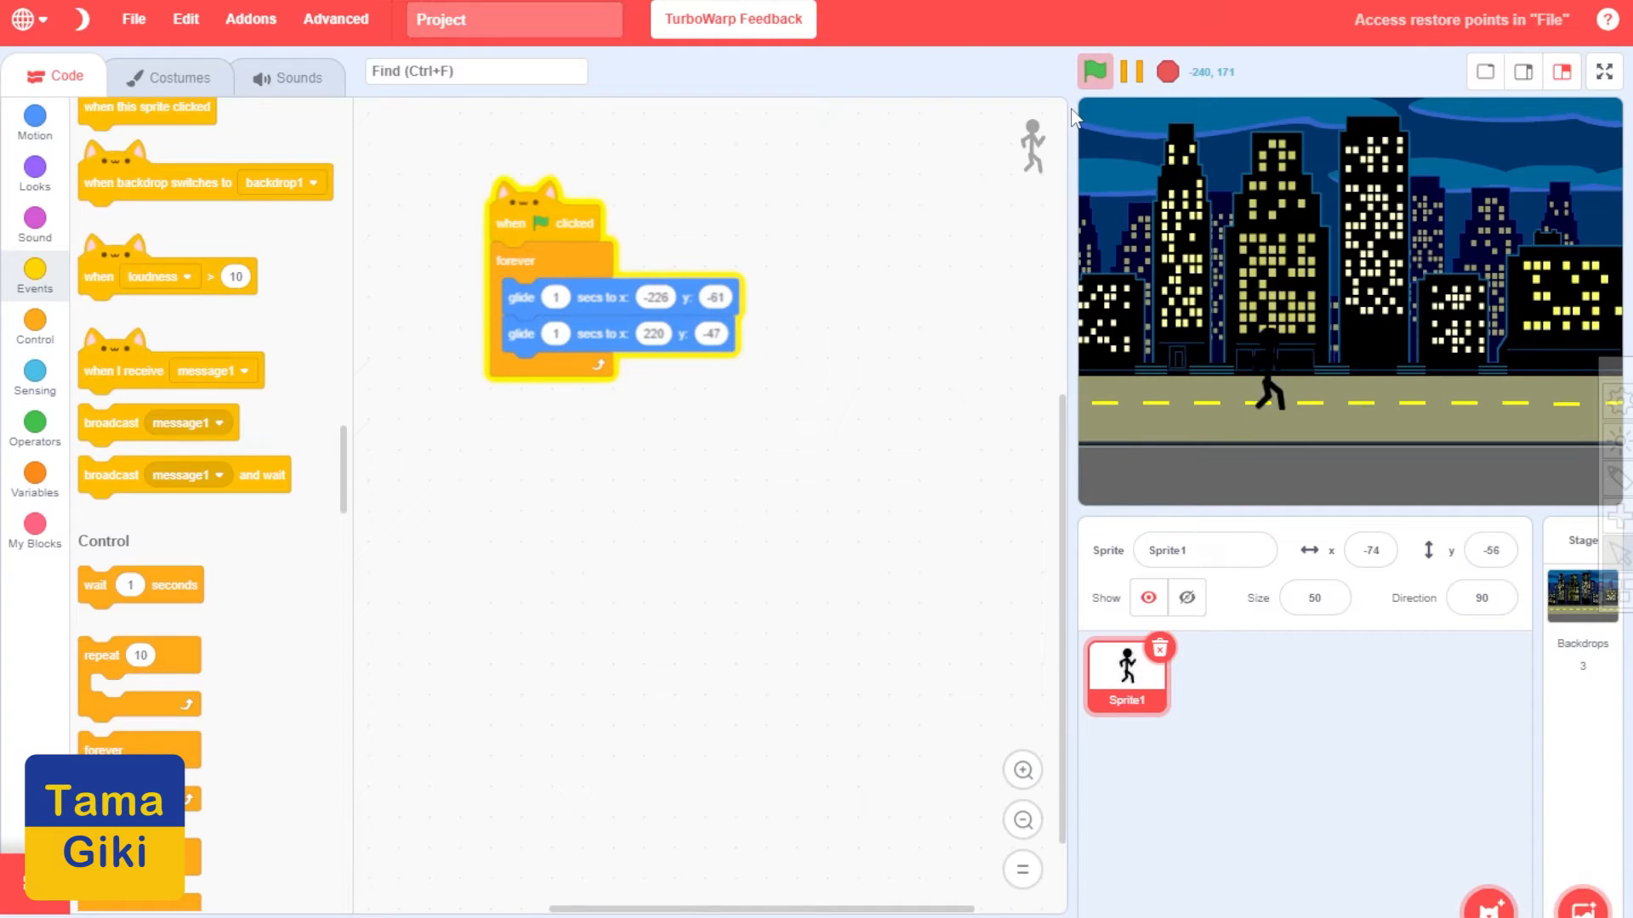
click(1167, 72)
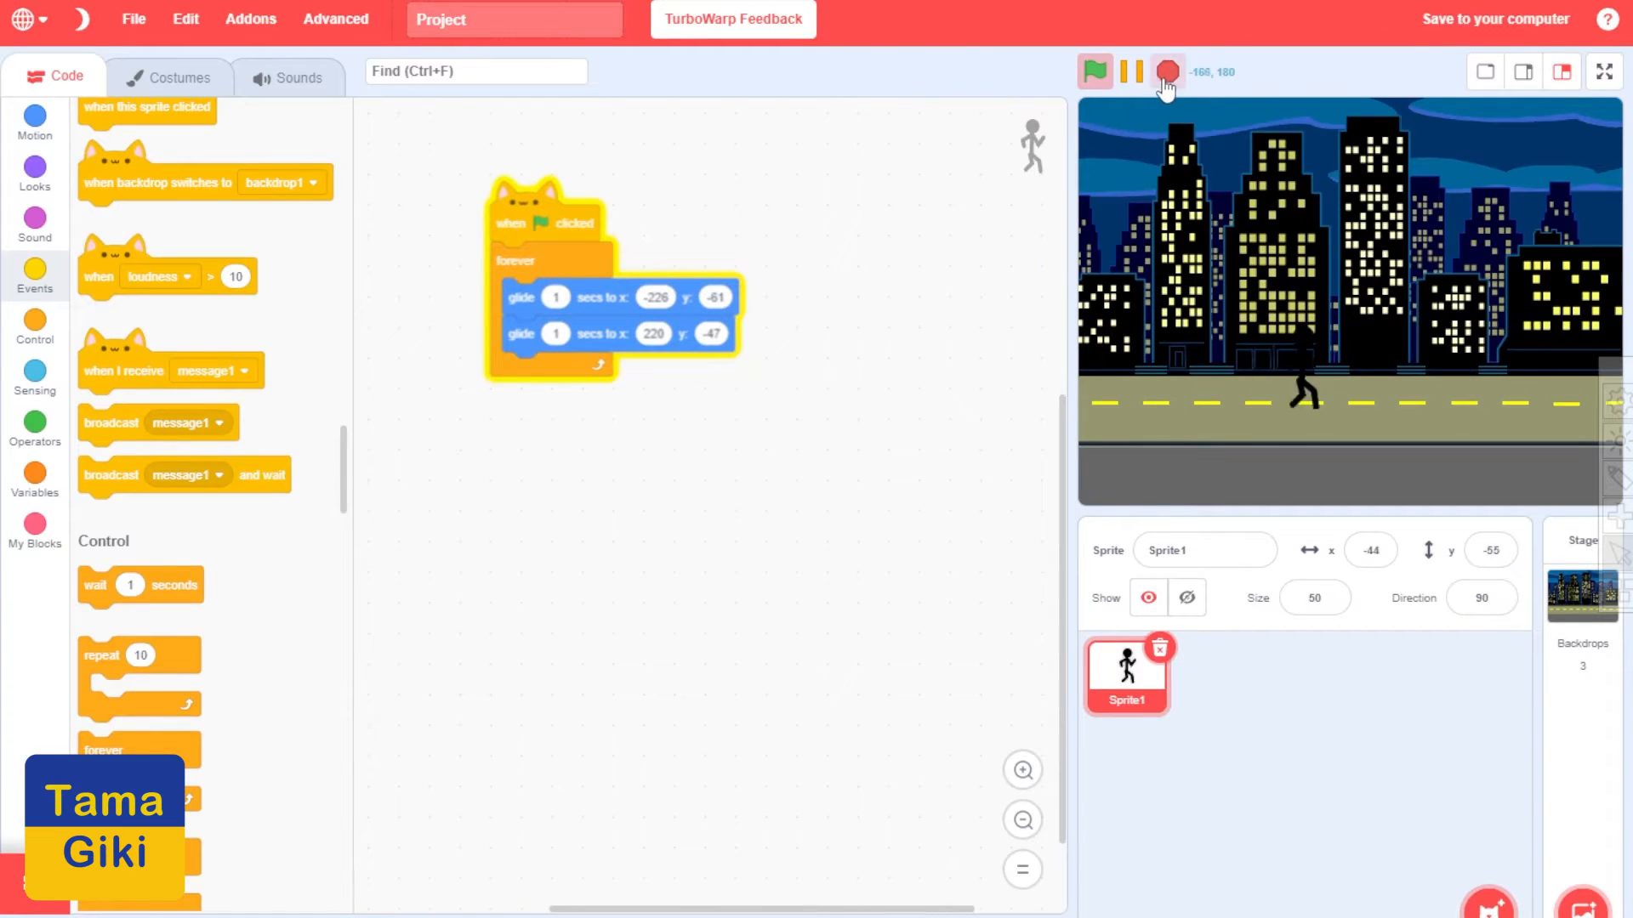
click(1167, 71)
text(4)
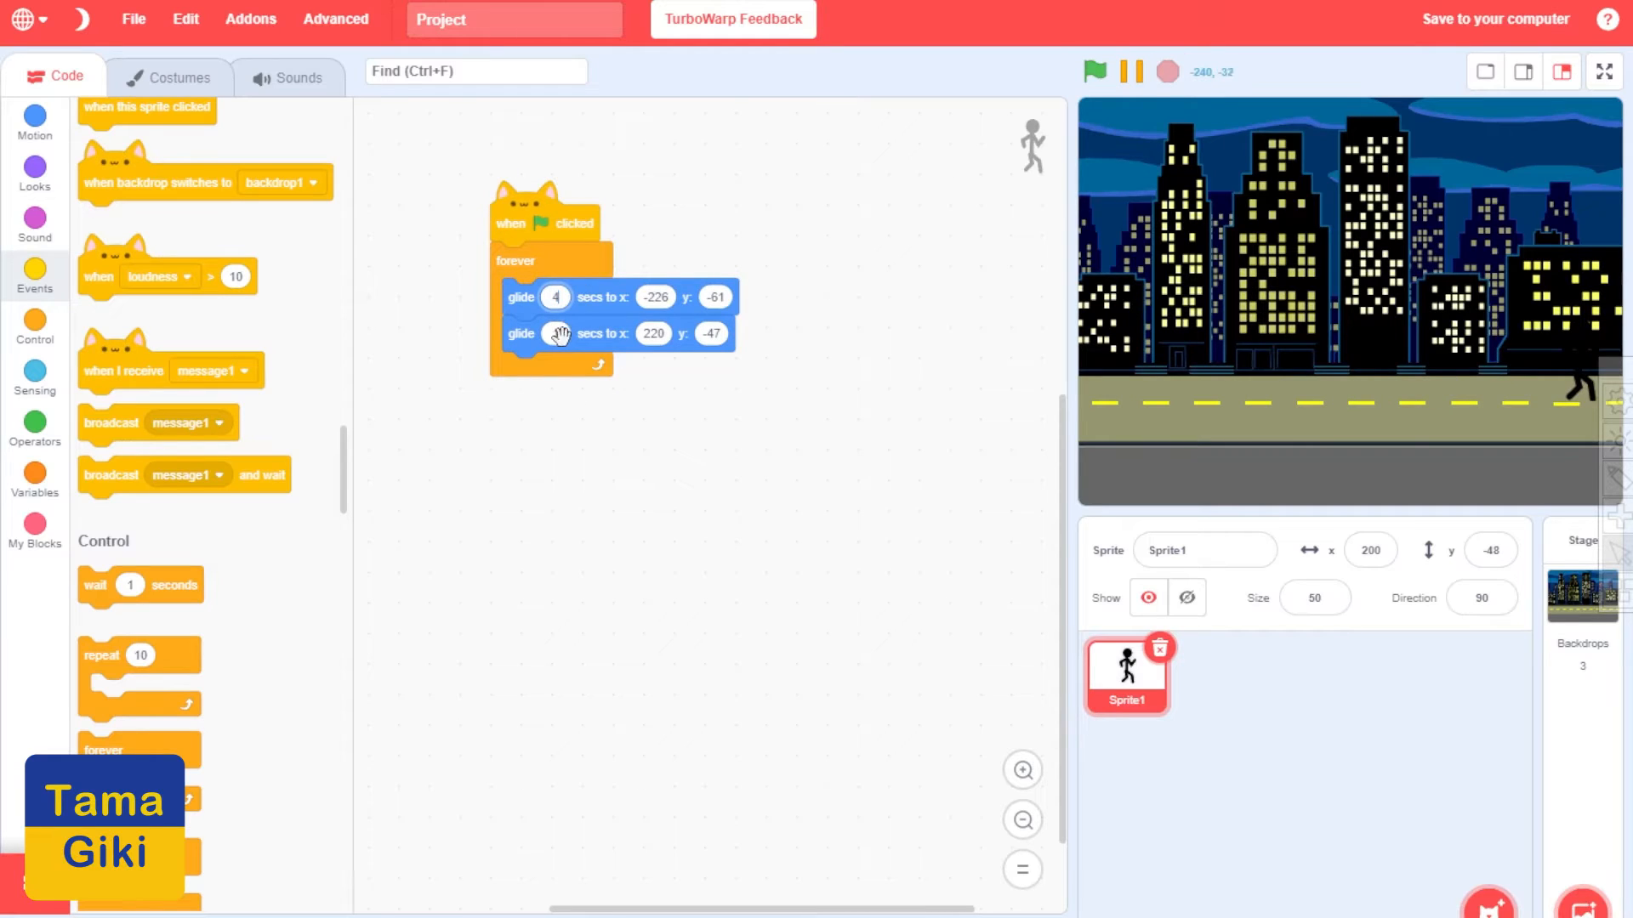
click(1093, 71)
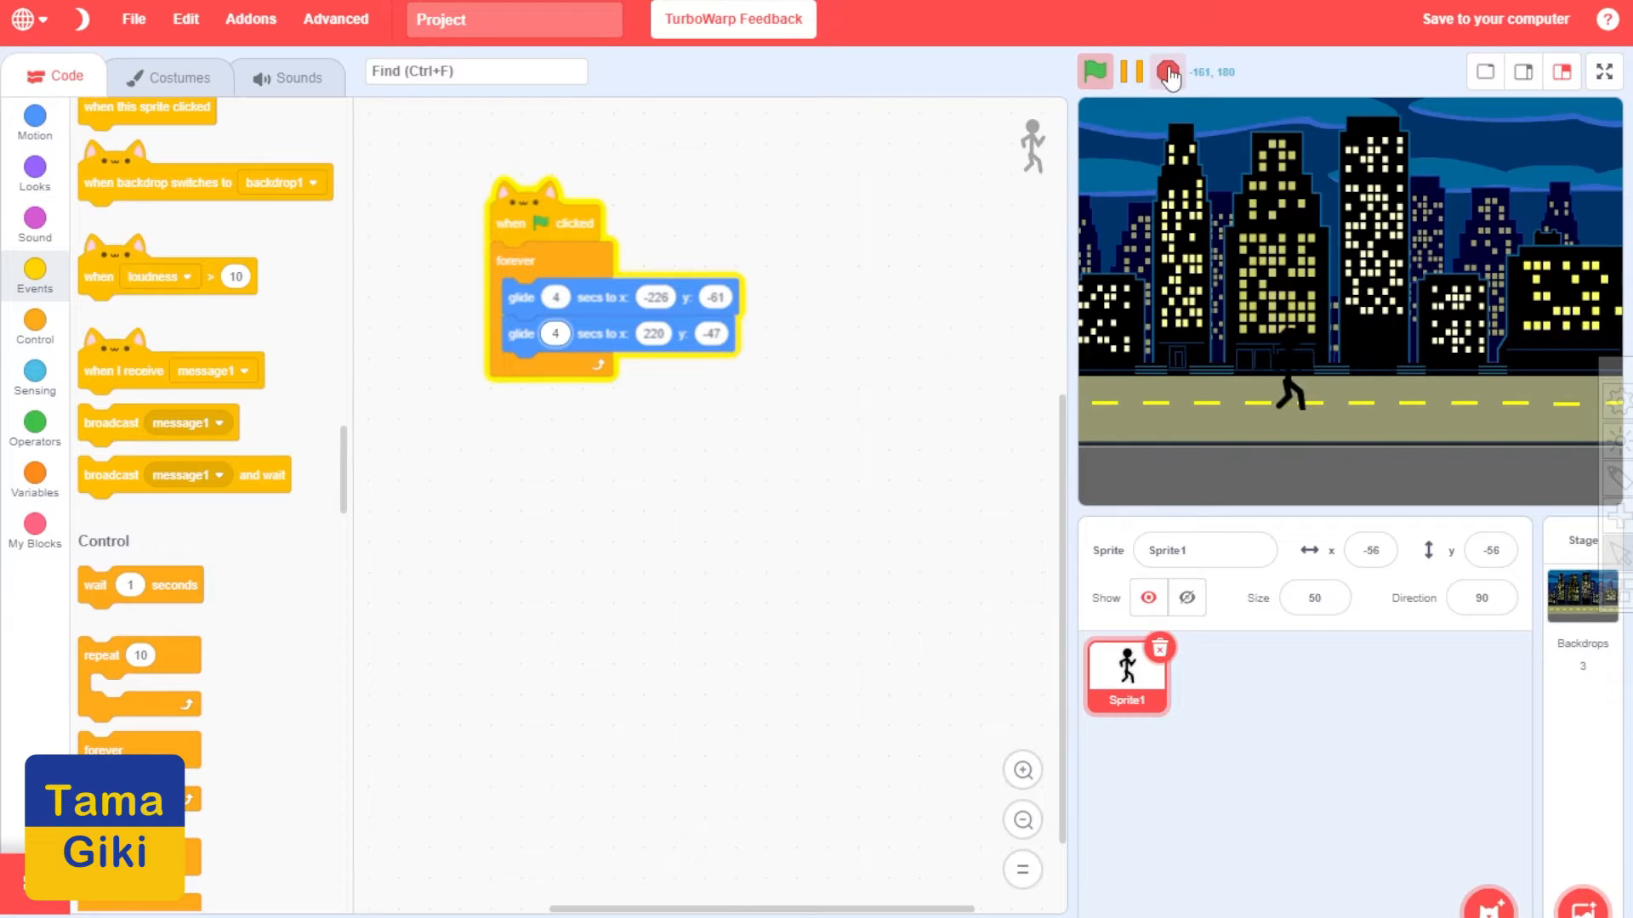
click(1167, 71)
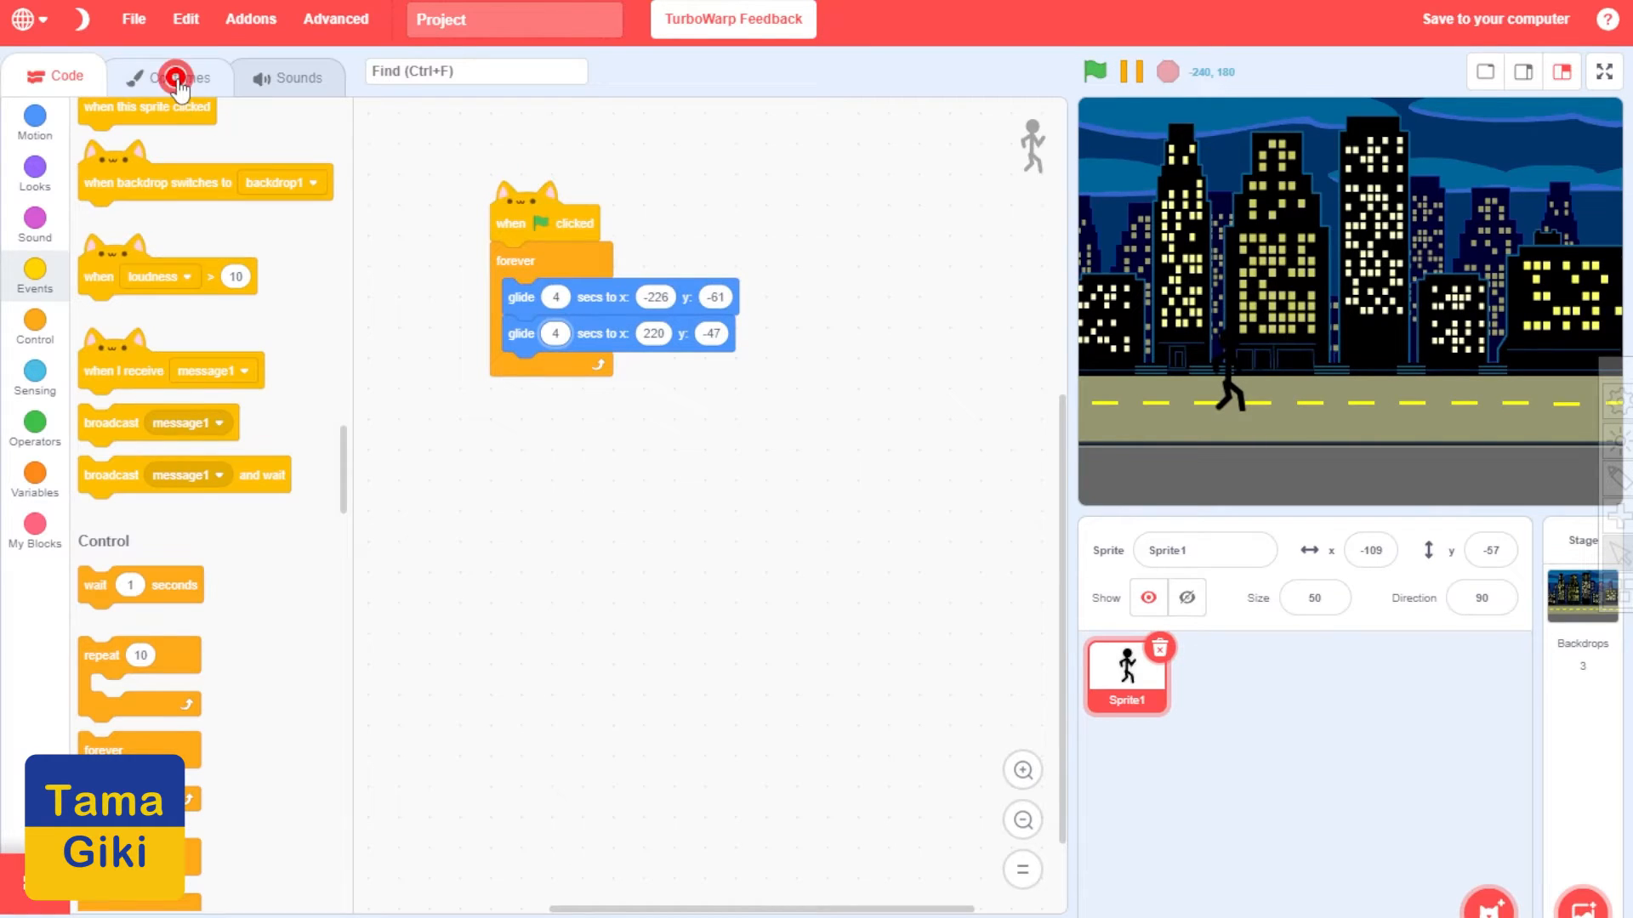
Draw a black rectangle gun barrel from the figure's hand with no outline
click(168, 76)
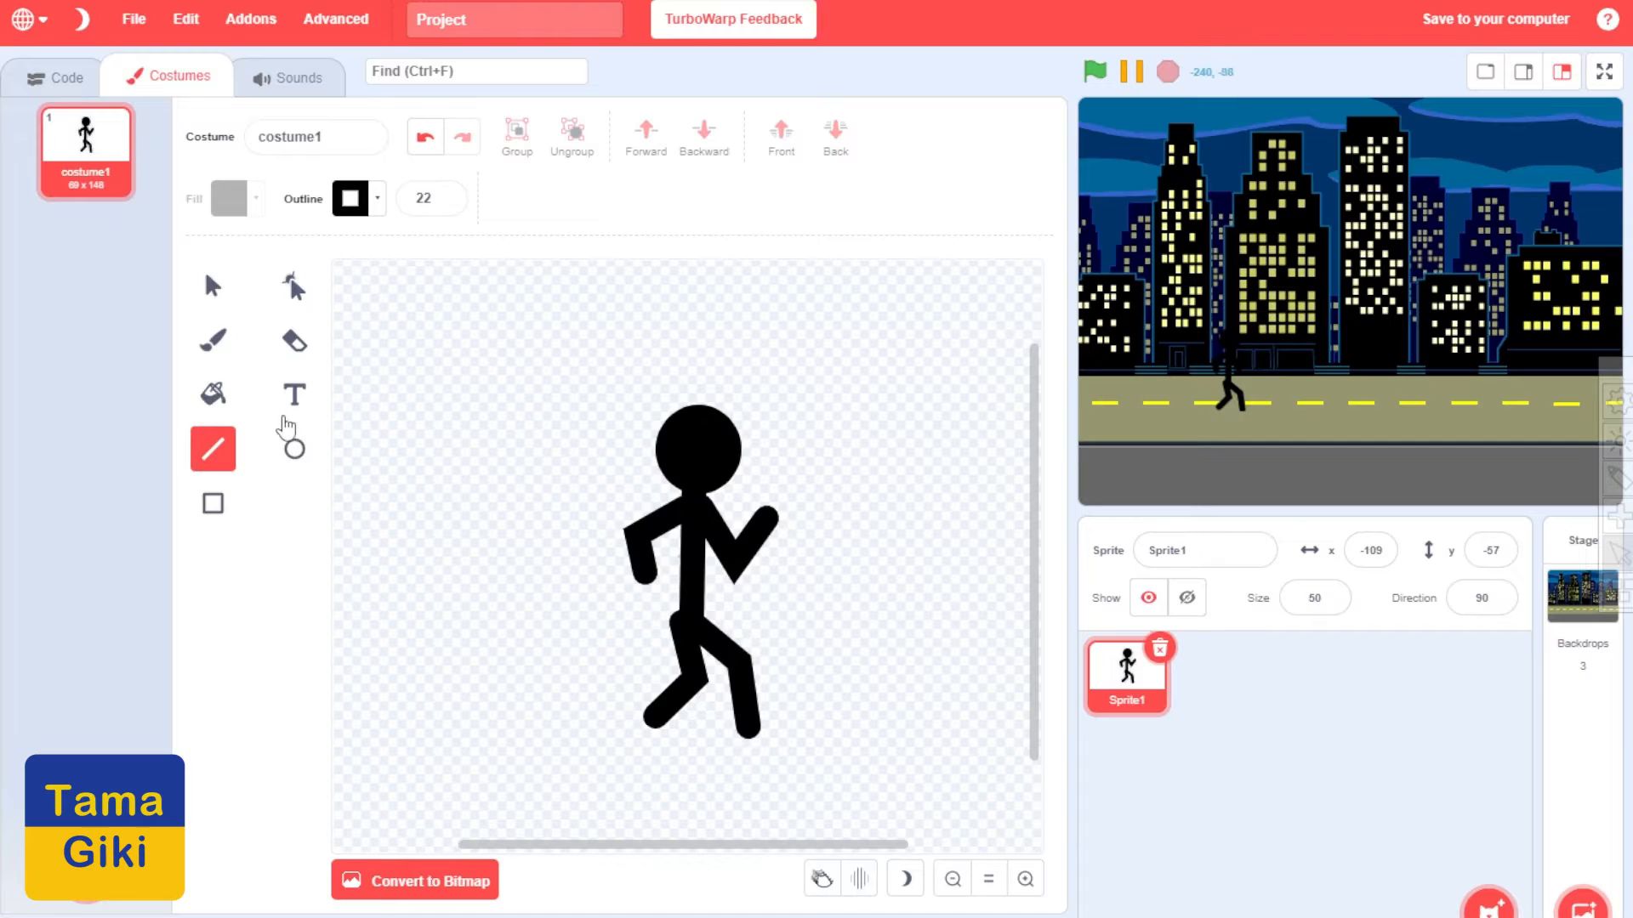
click(211, 504)
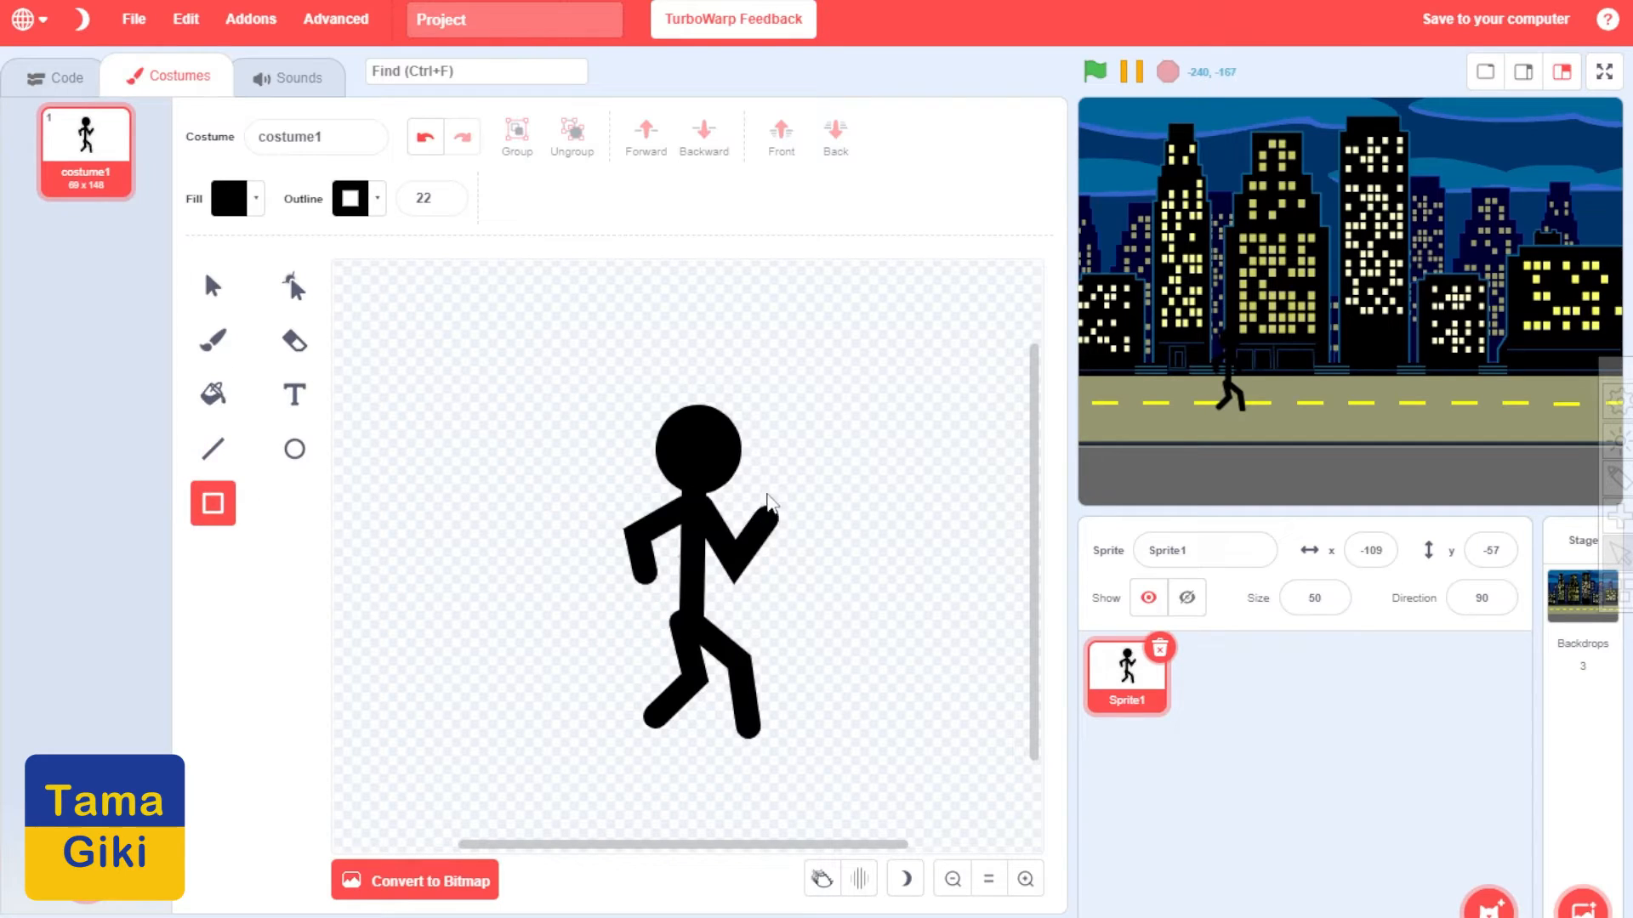
drag(765, 510, 880, 536)
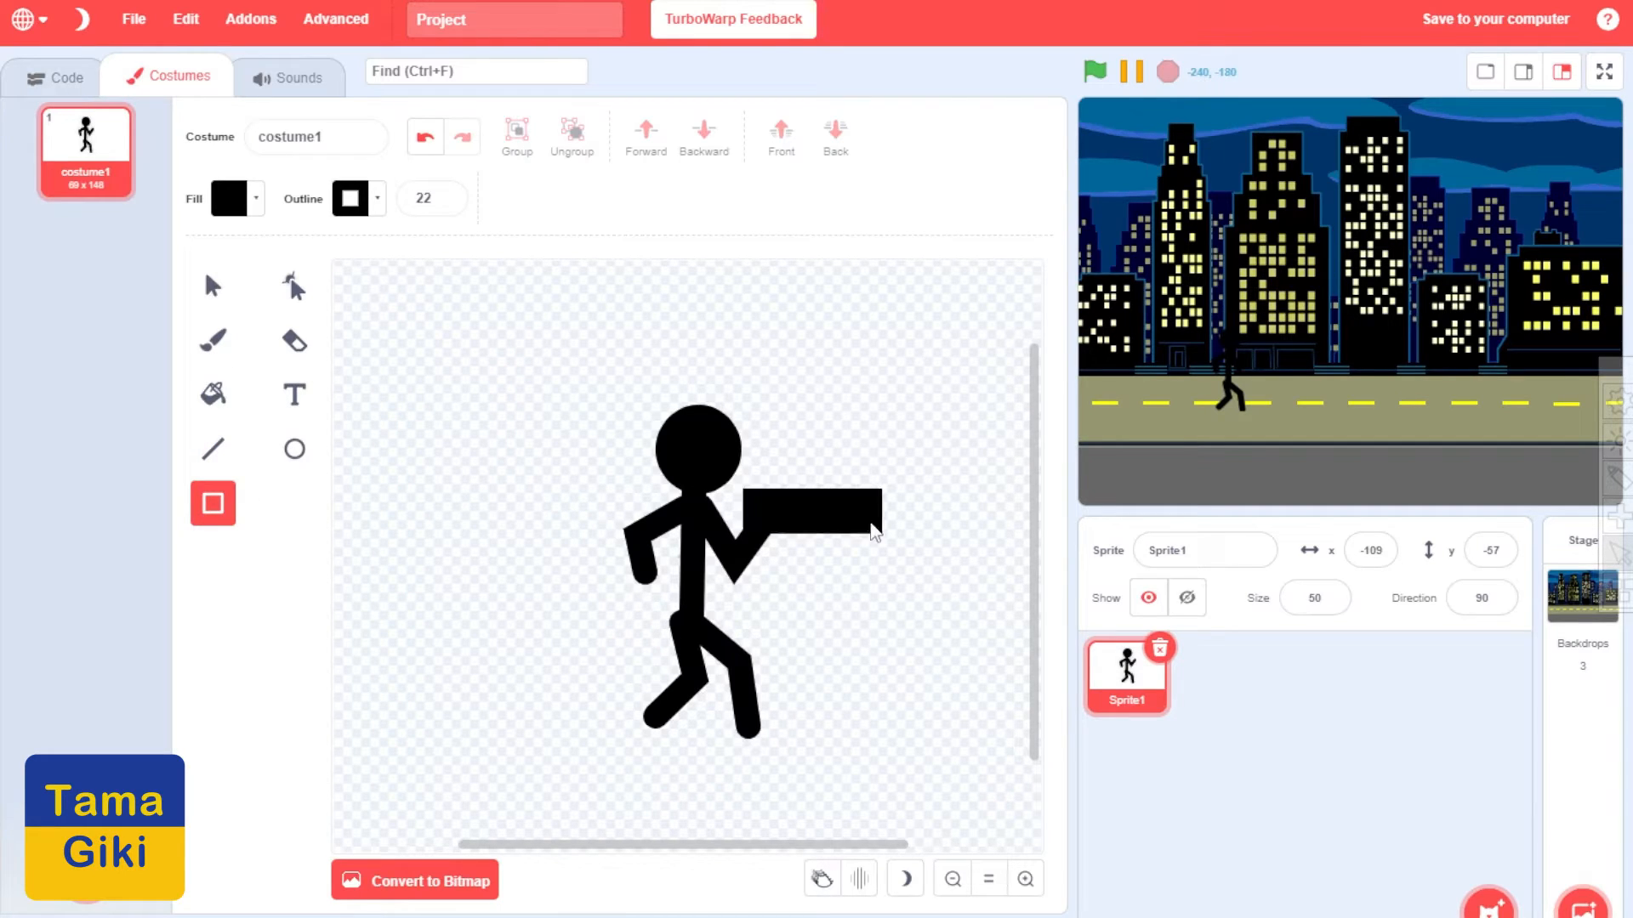
click(802, 510)
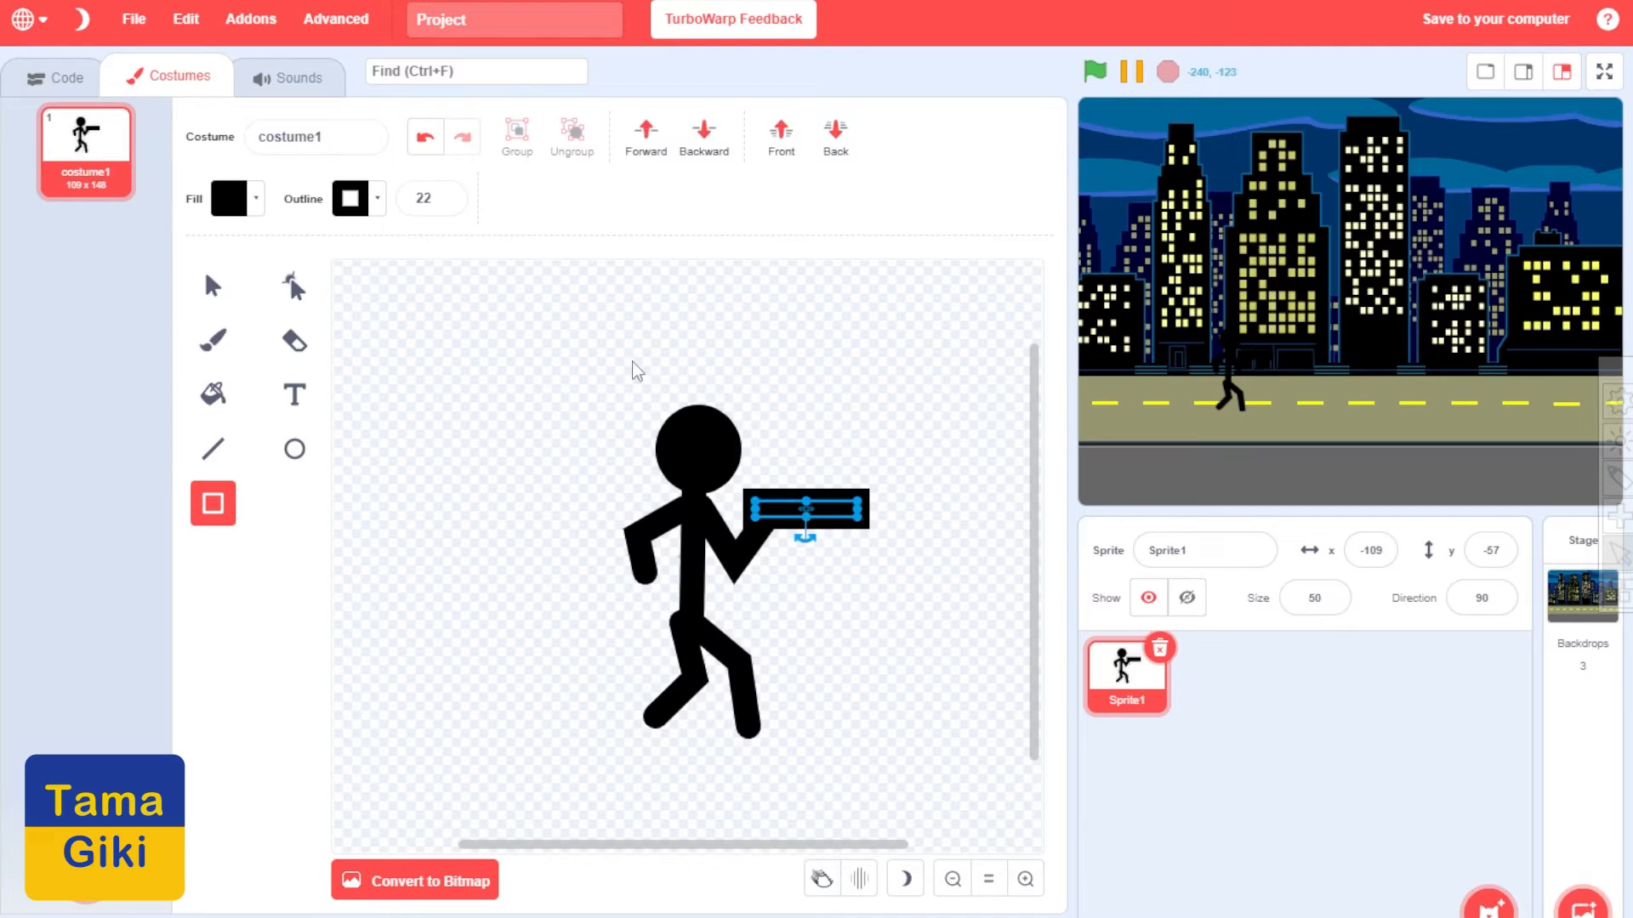
click(350, 197)
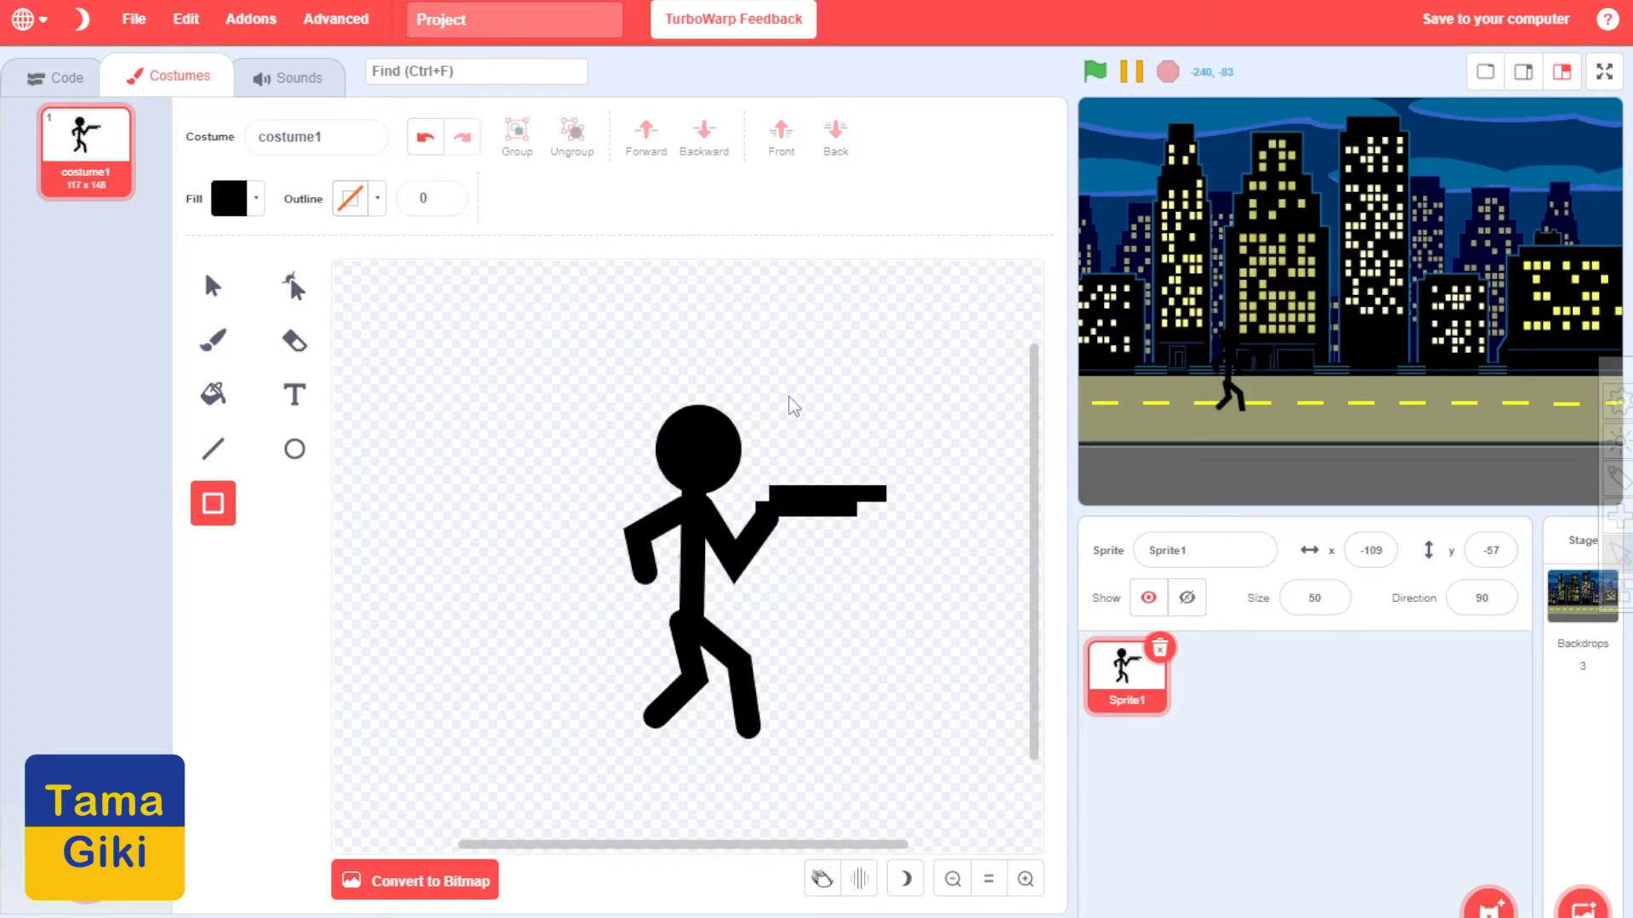
mouse_move(869, 423)
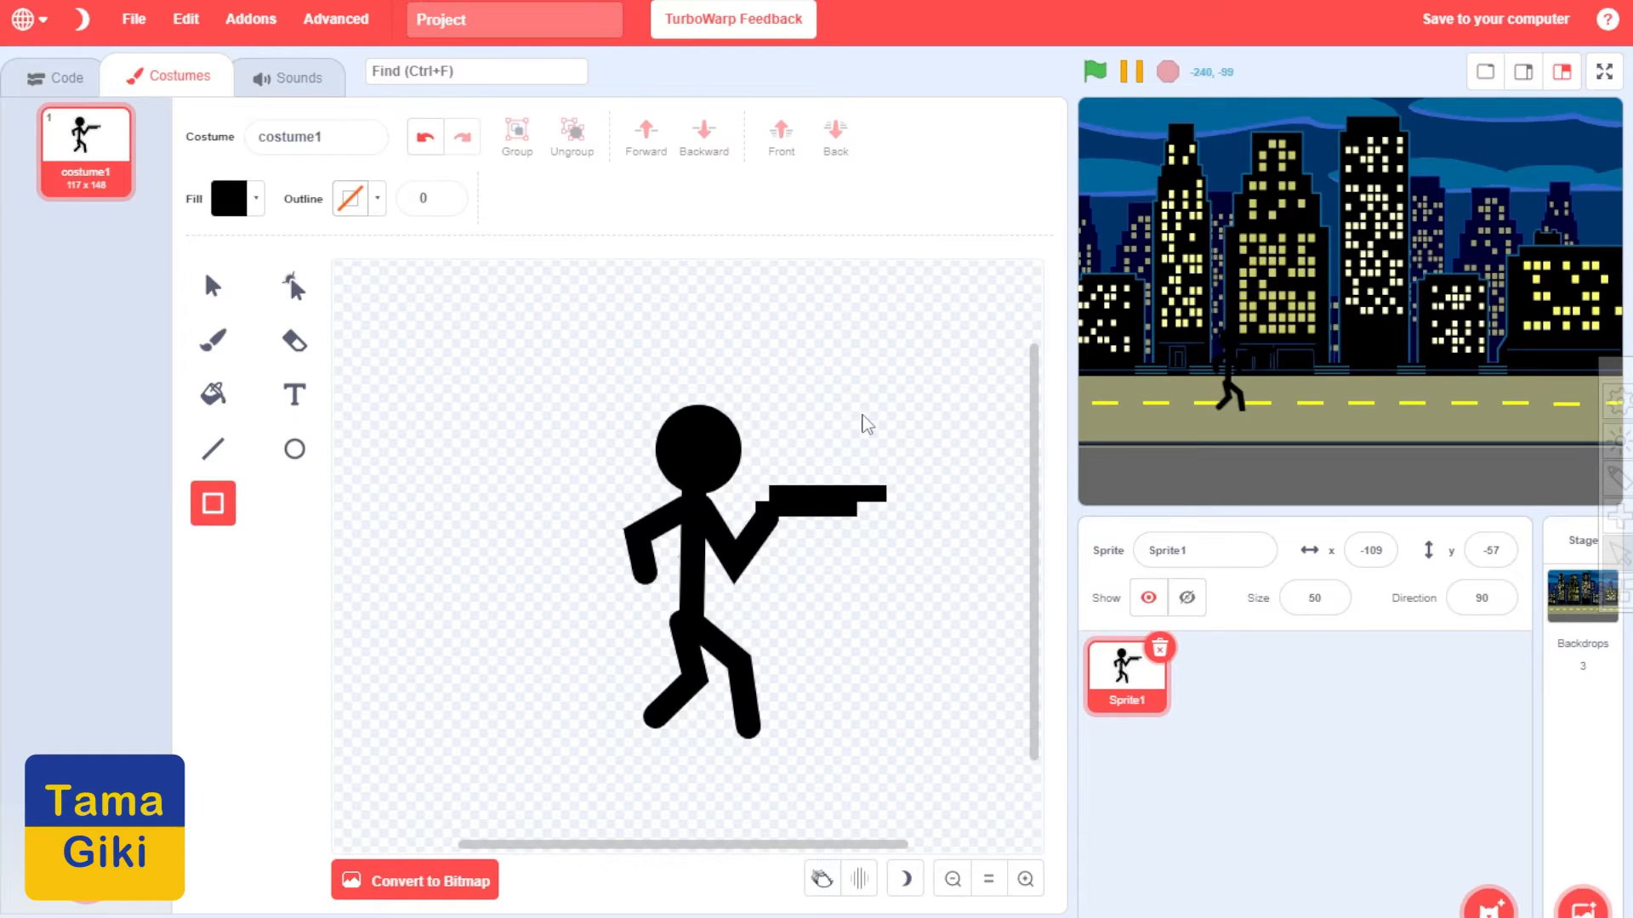
Duplicate the gunman costume and reshape its legs into a running stride
right_click(85, 143)
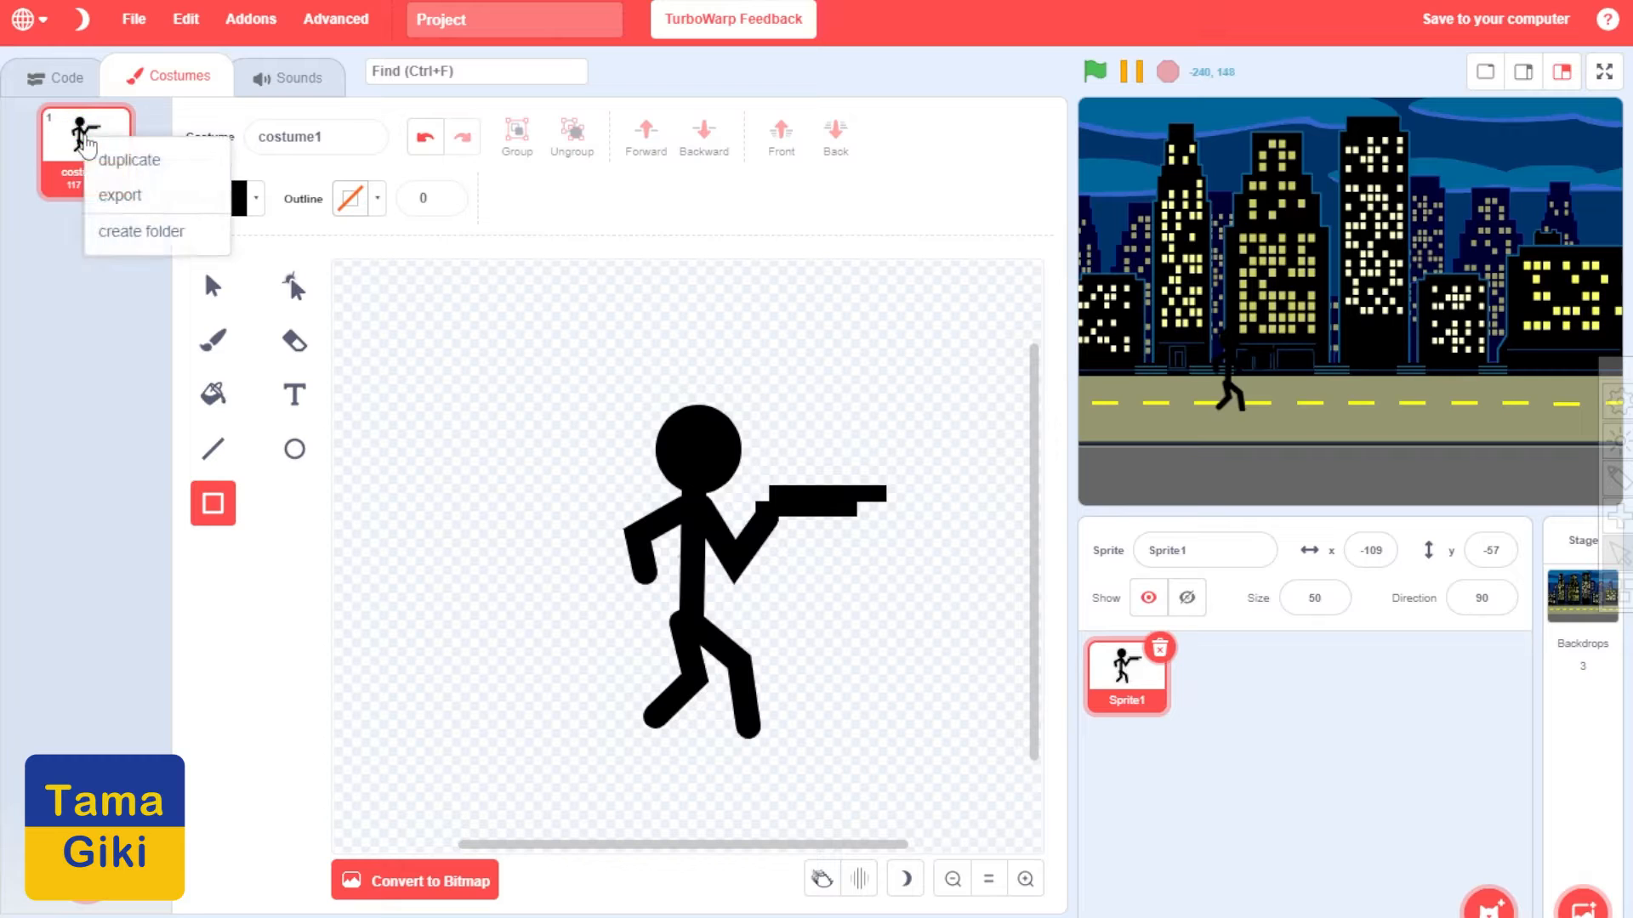
click(129, 160)
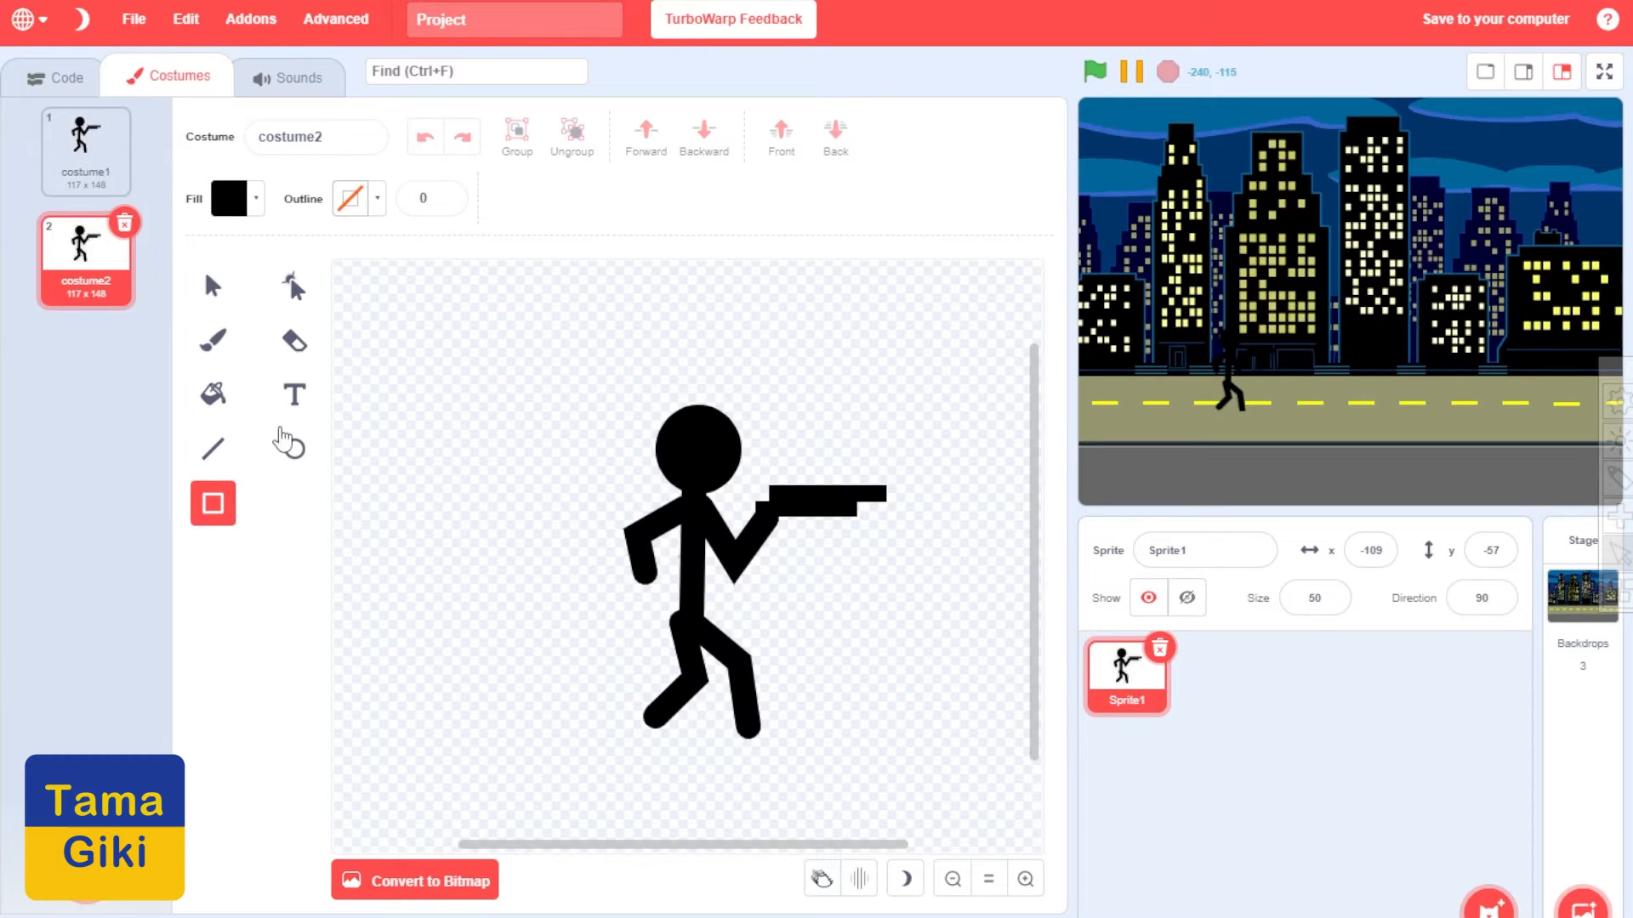
click(294, 286)
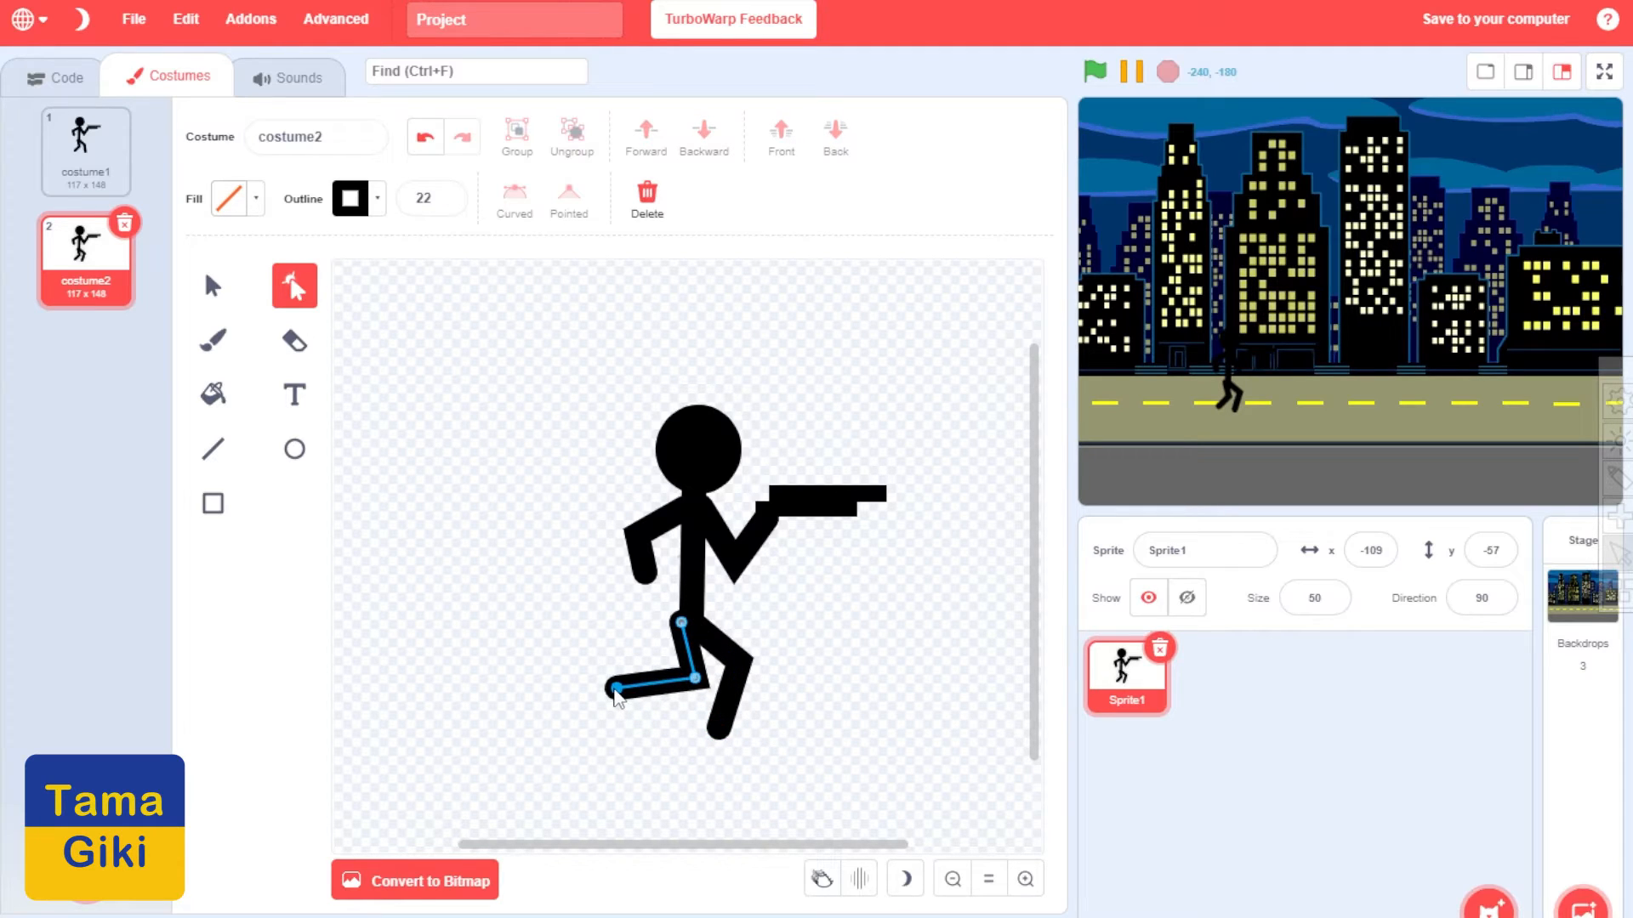
drag(614, 690, 661, 571)
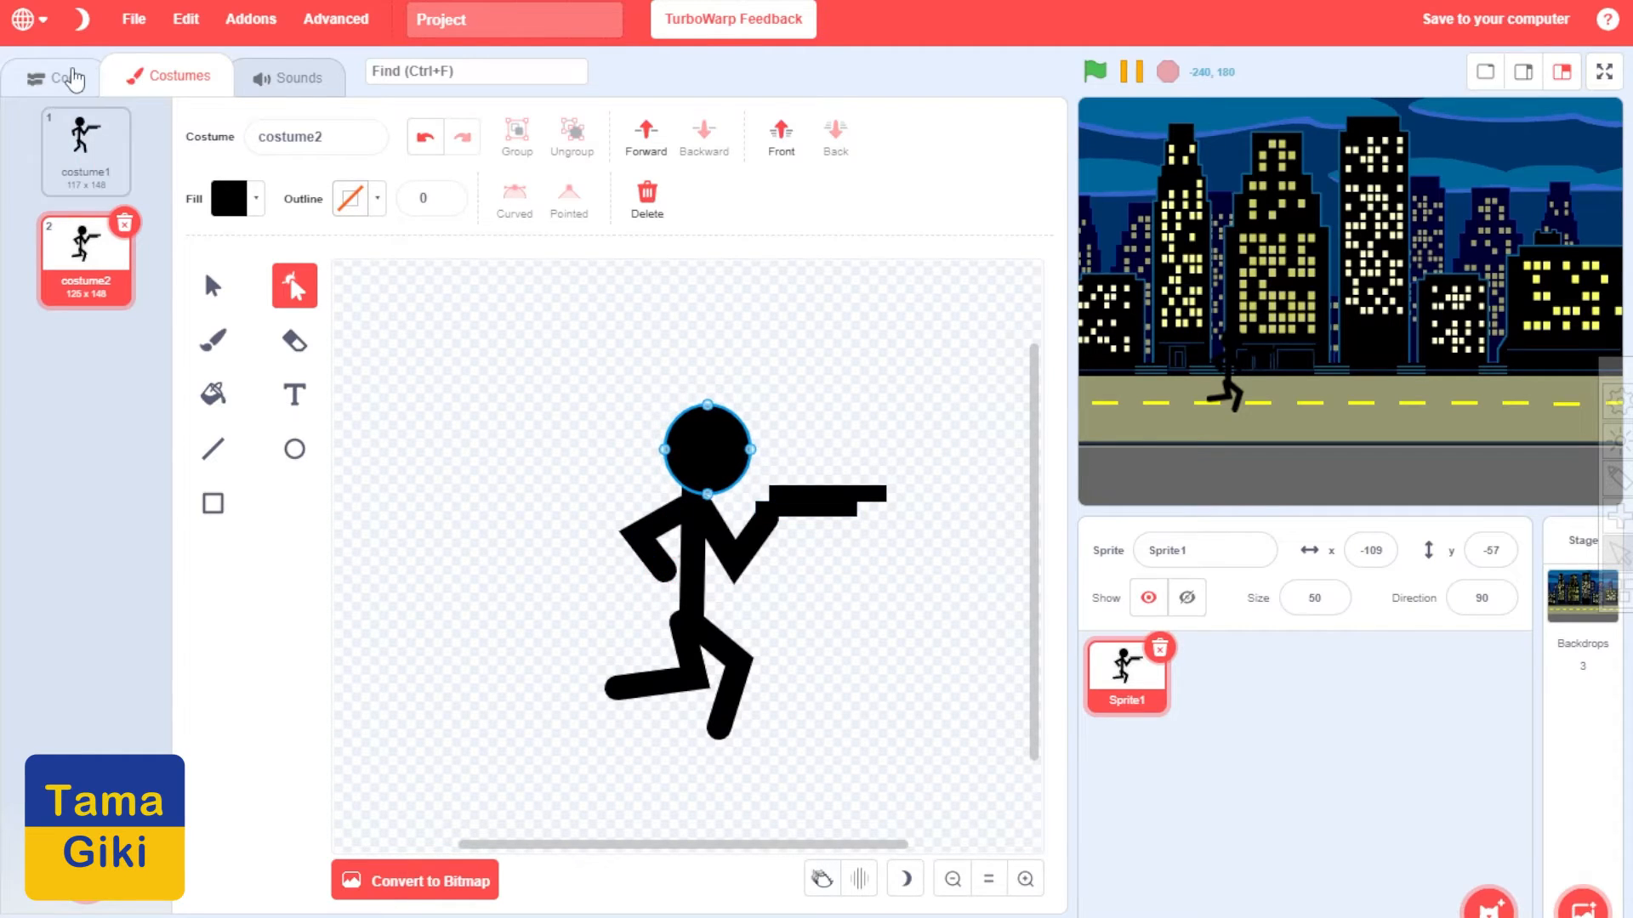
Add a green-flag script cycling next costume every 0.1 seconds, then run the project
click(56, 76)
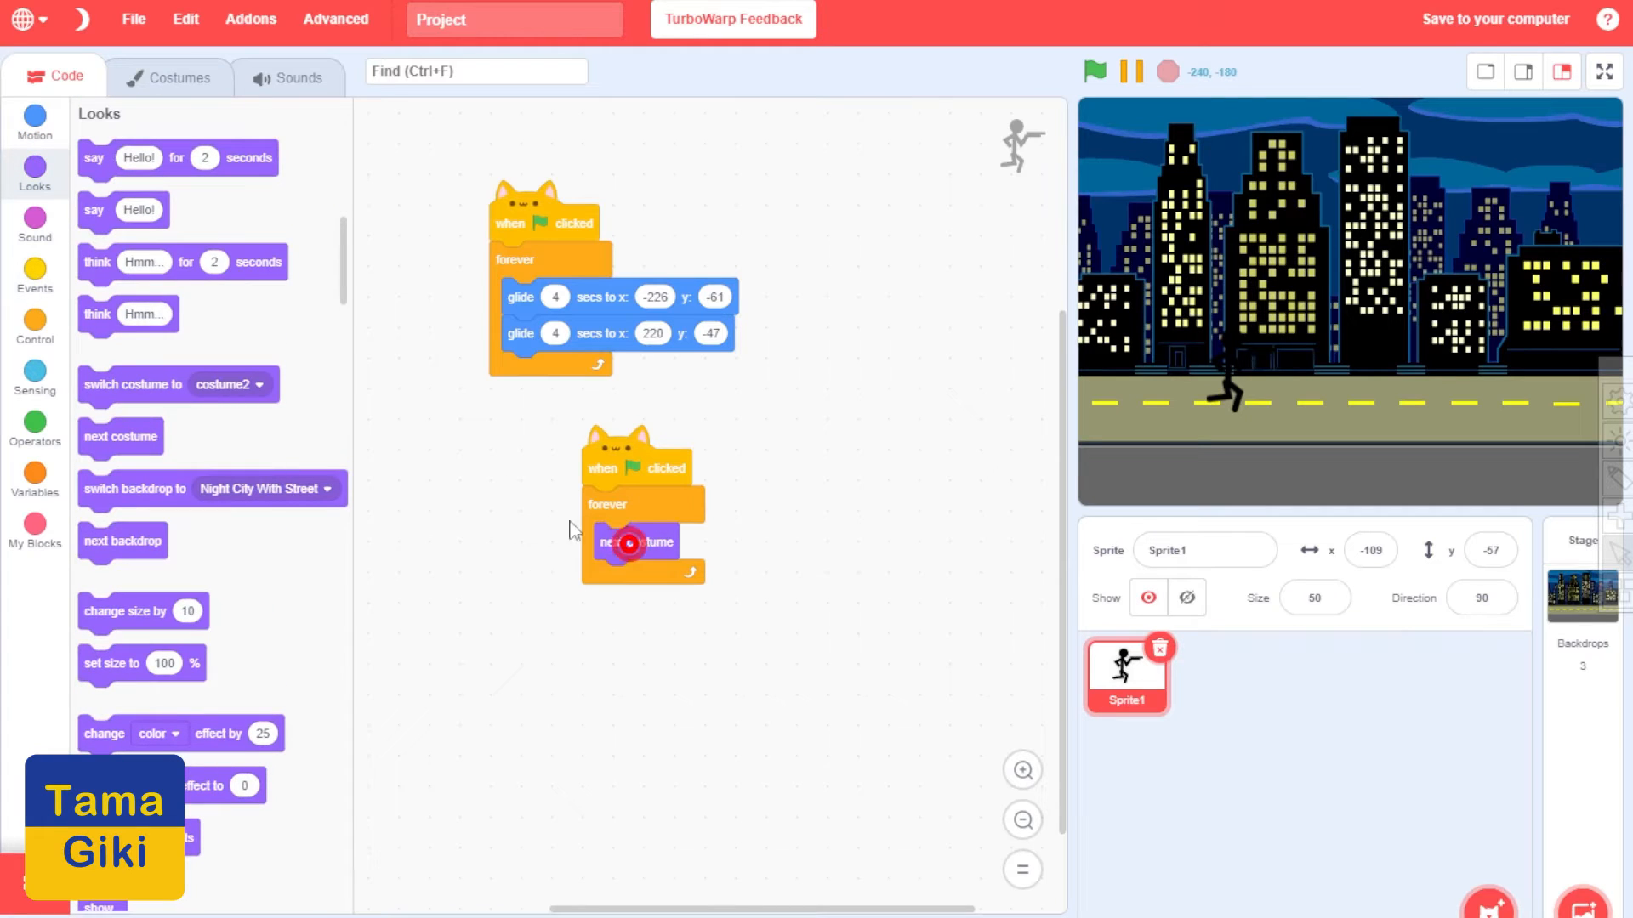
click(34, 274)
text(0.1)
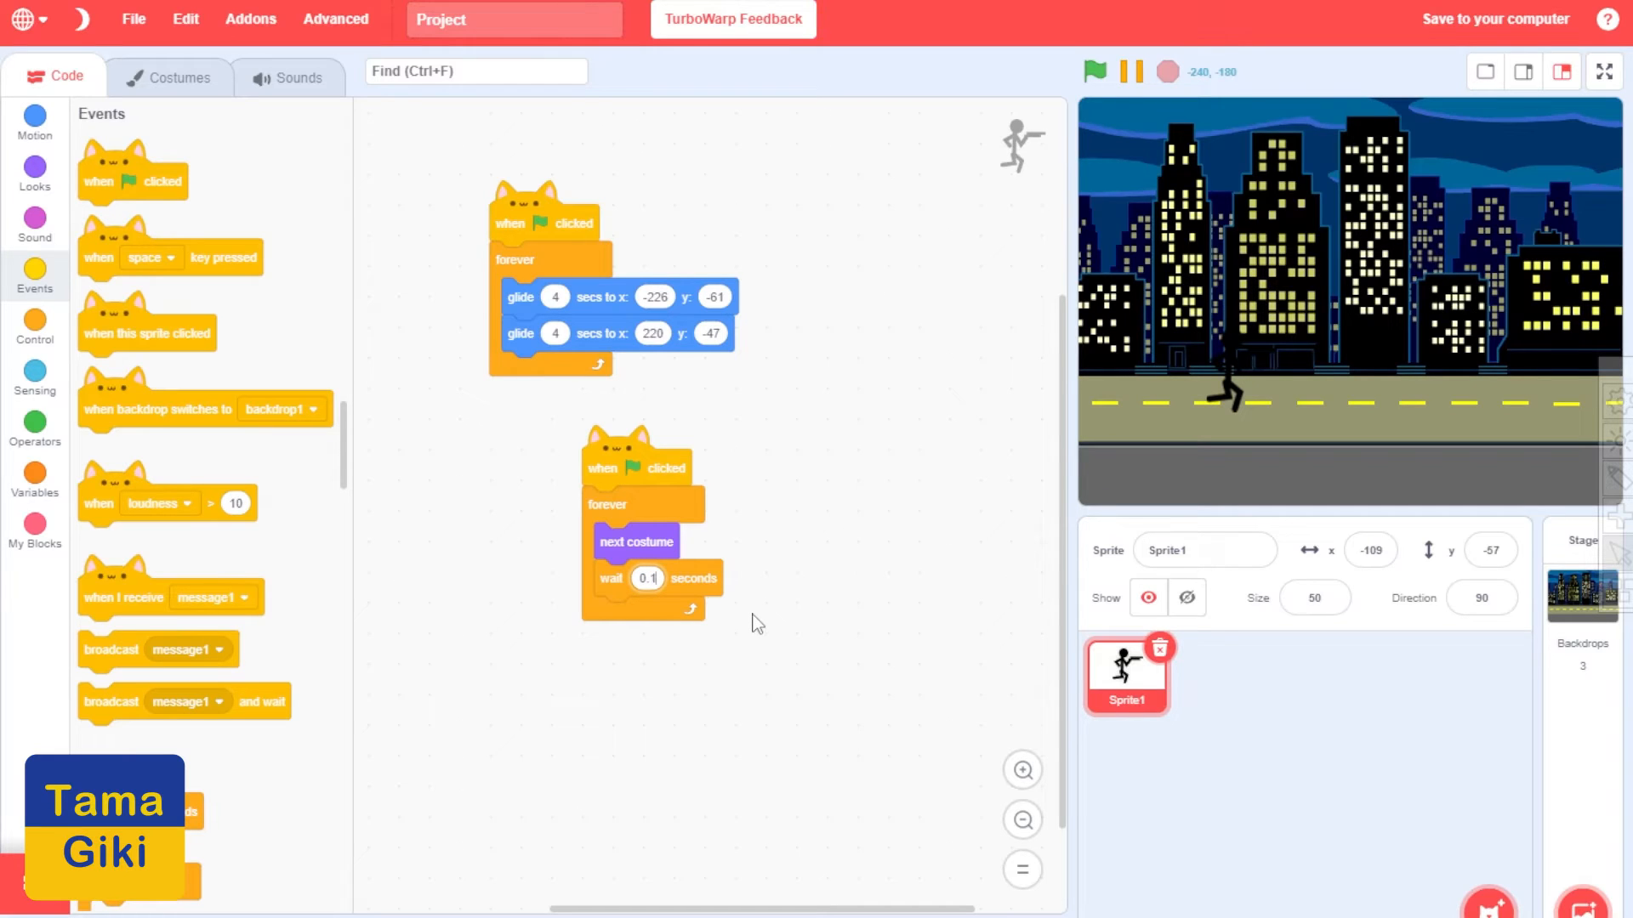
click(1093, 71)
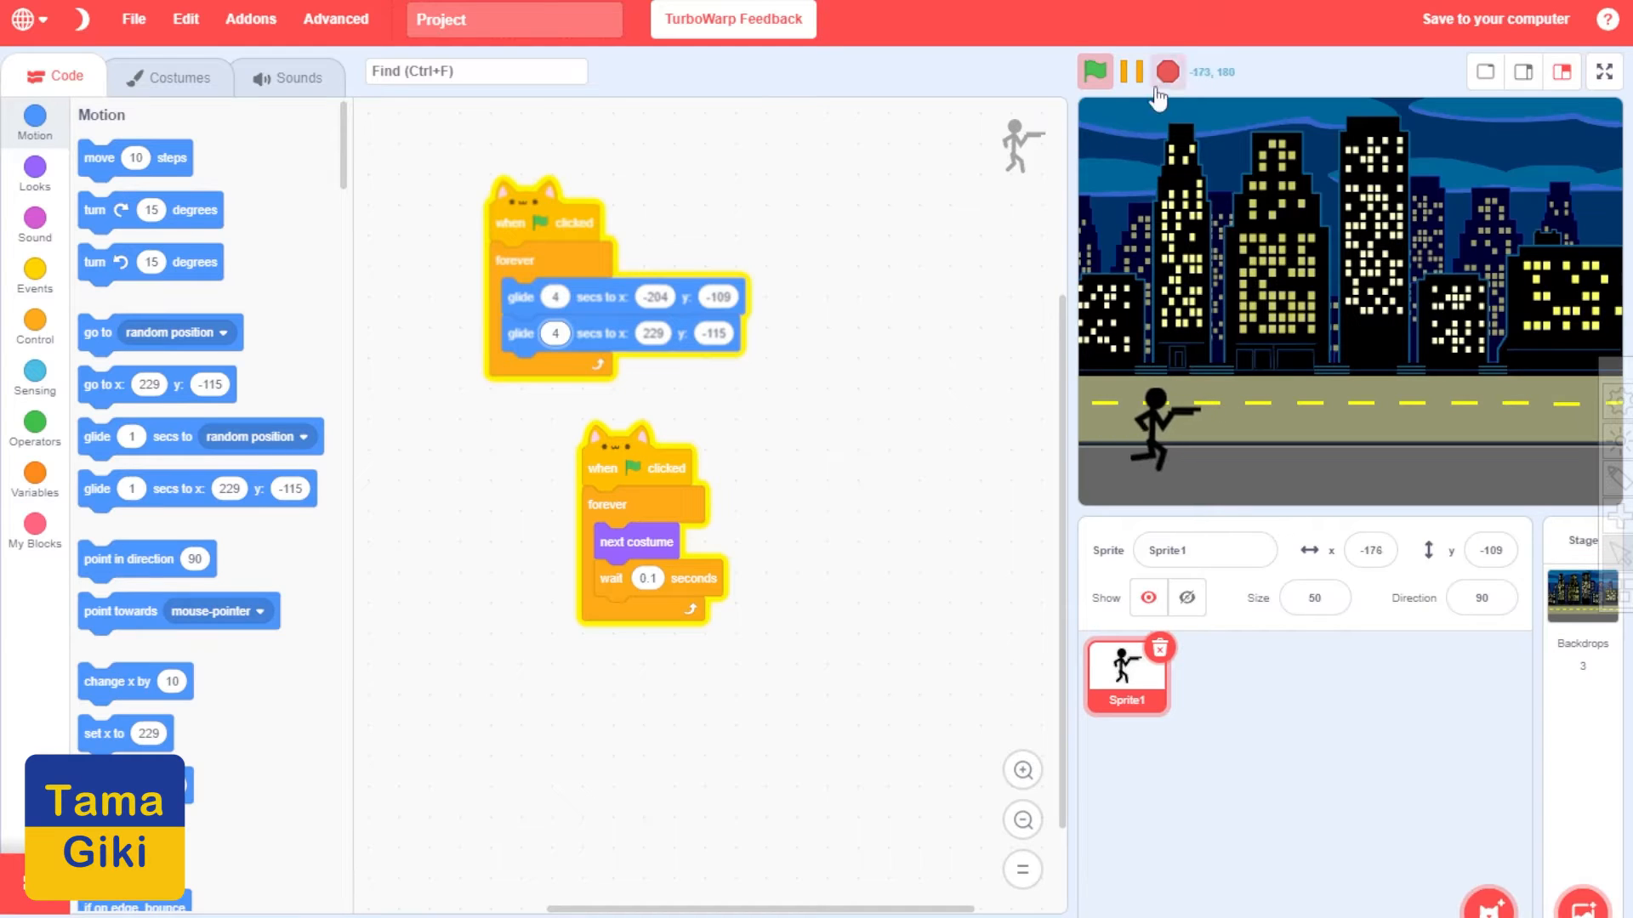
Point in direction before each glide and set rotation style to left/right
click(1094, 72)
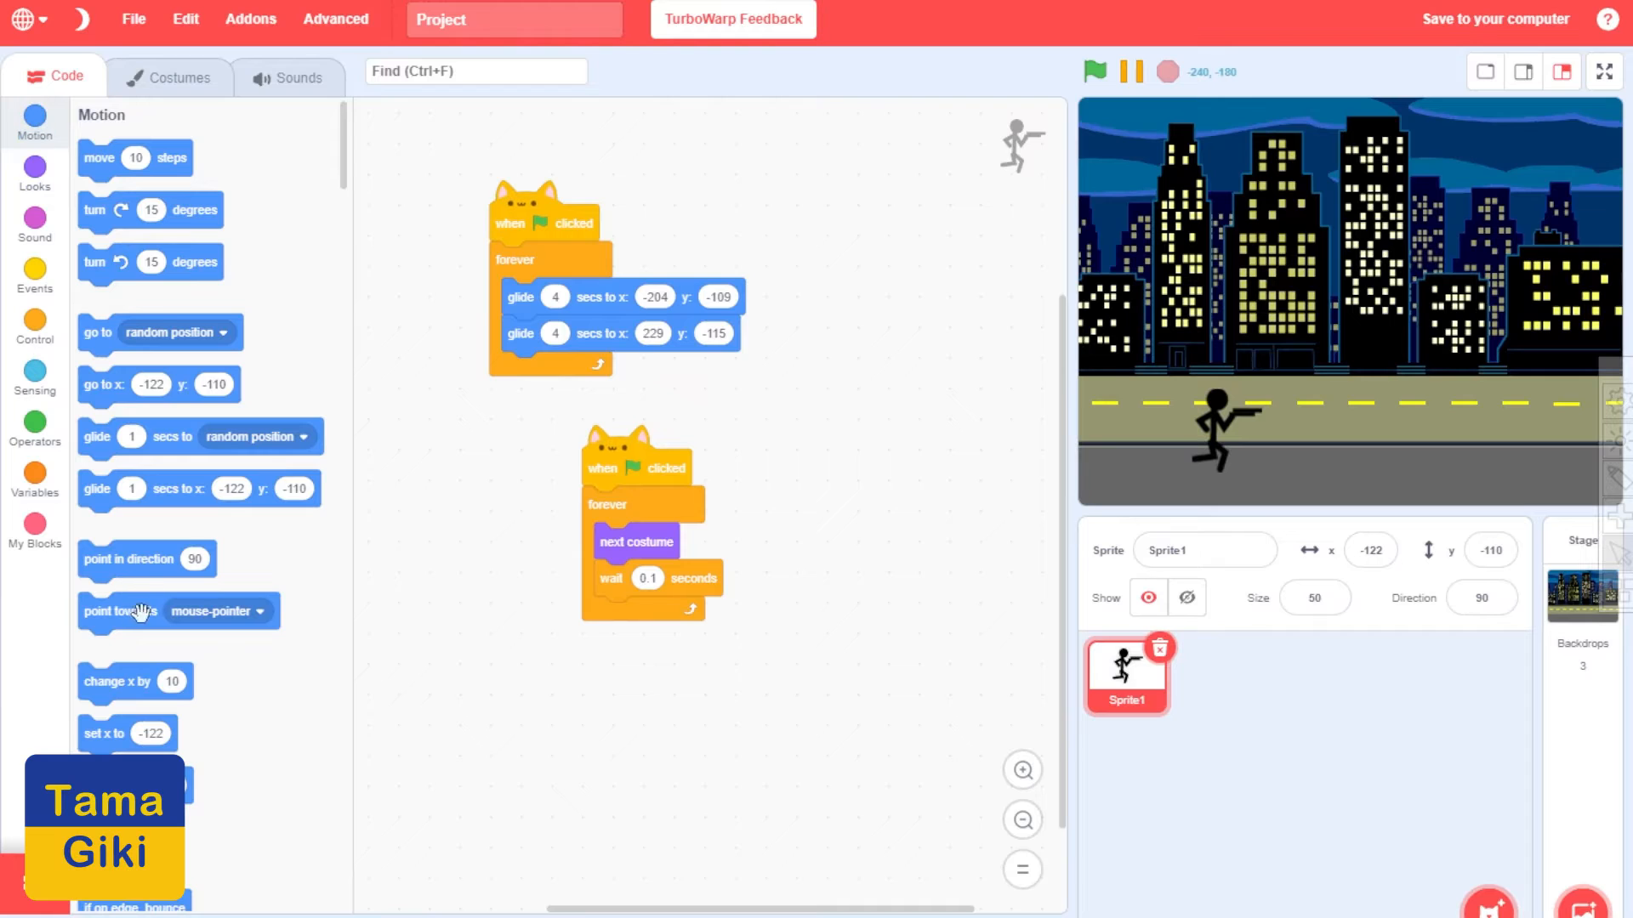
drag(147, 559, 558, 296)
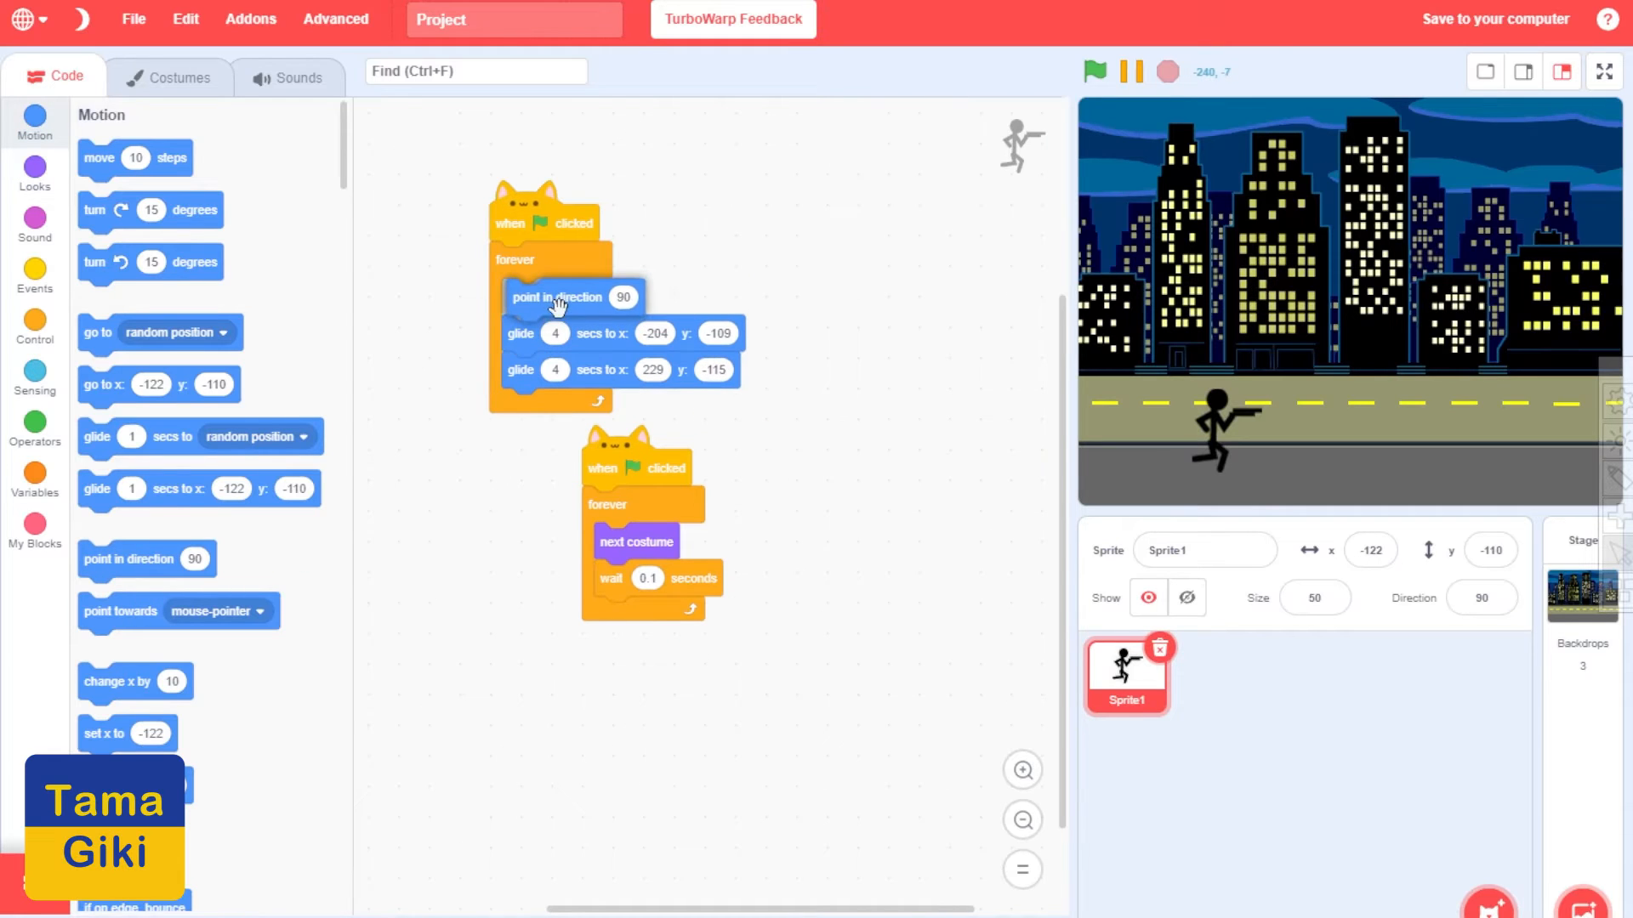
drag(560, 296, 589, 433)
text(-90)
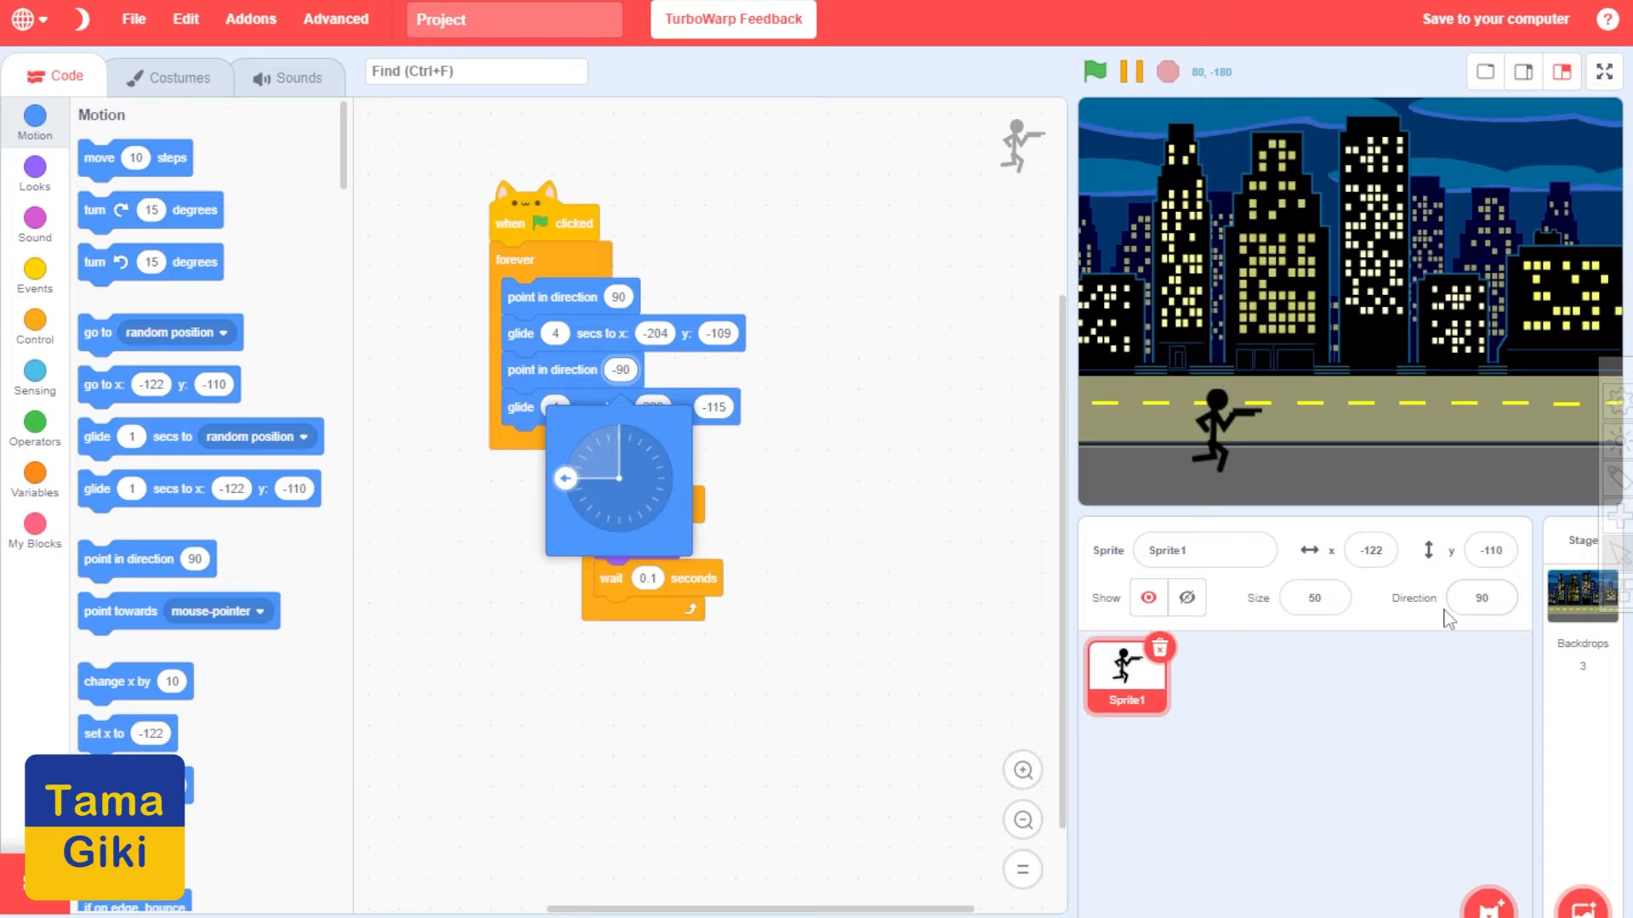
click(1479, 597)
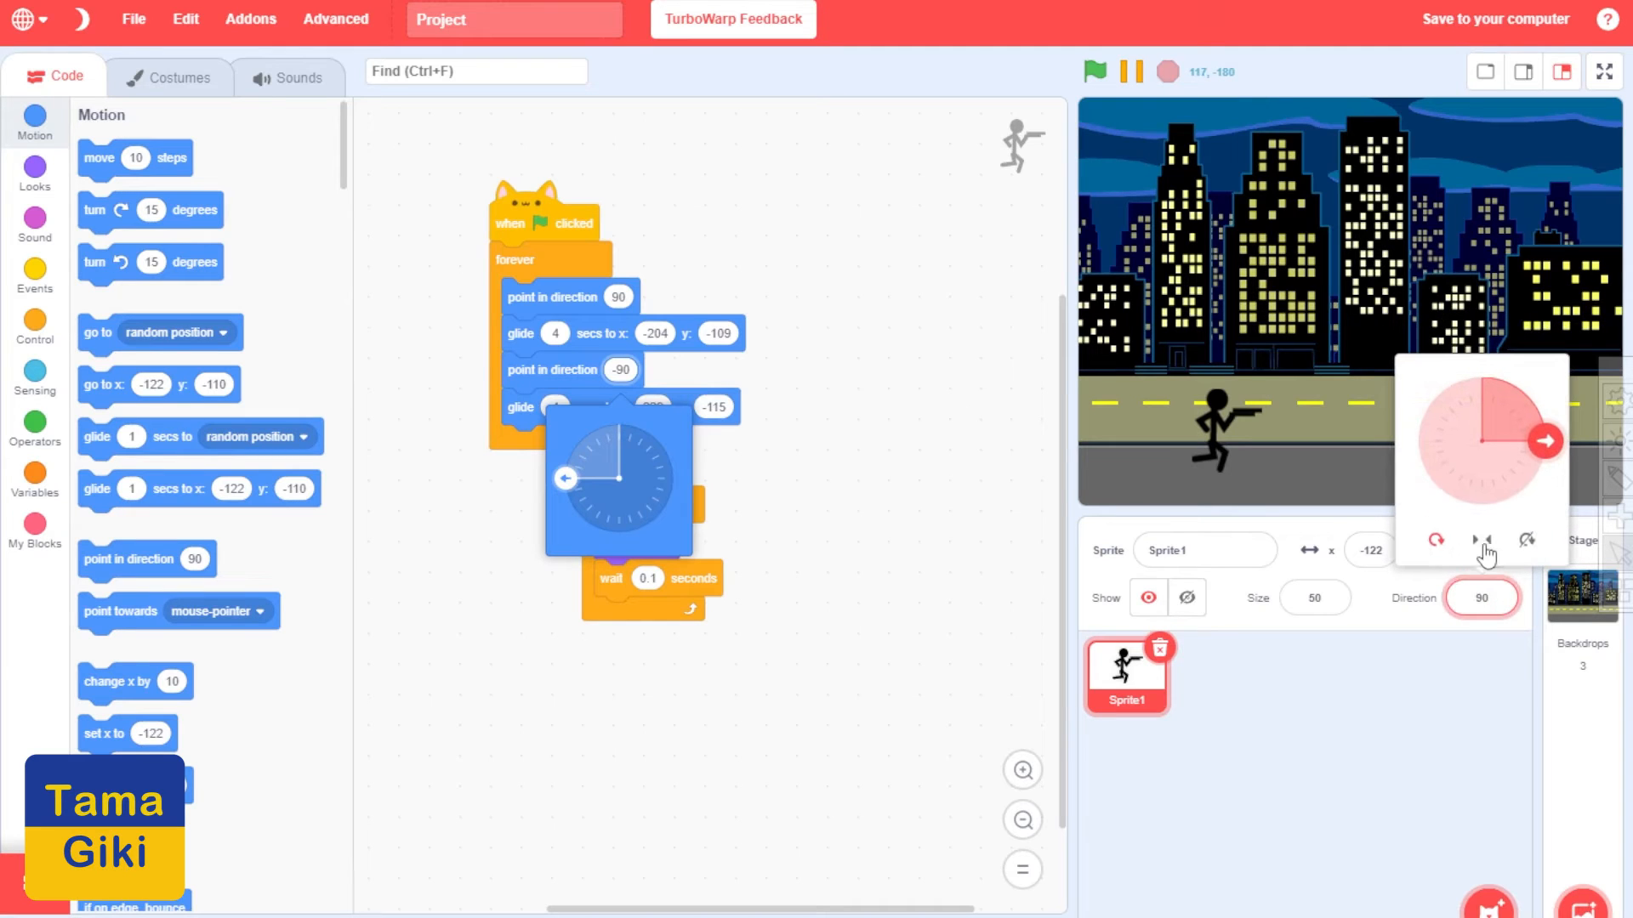
click(1093, 72)
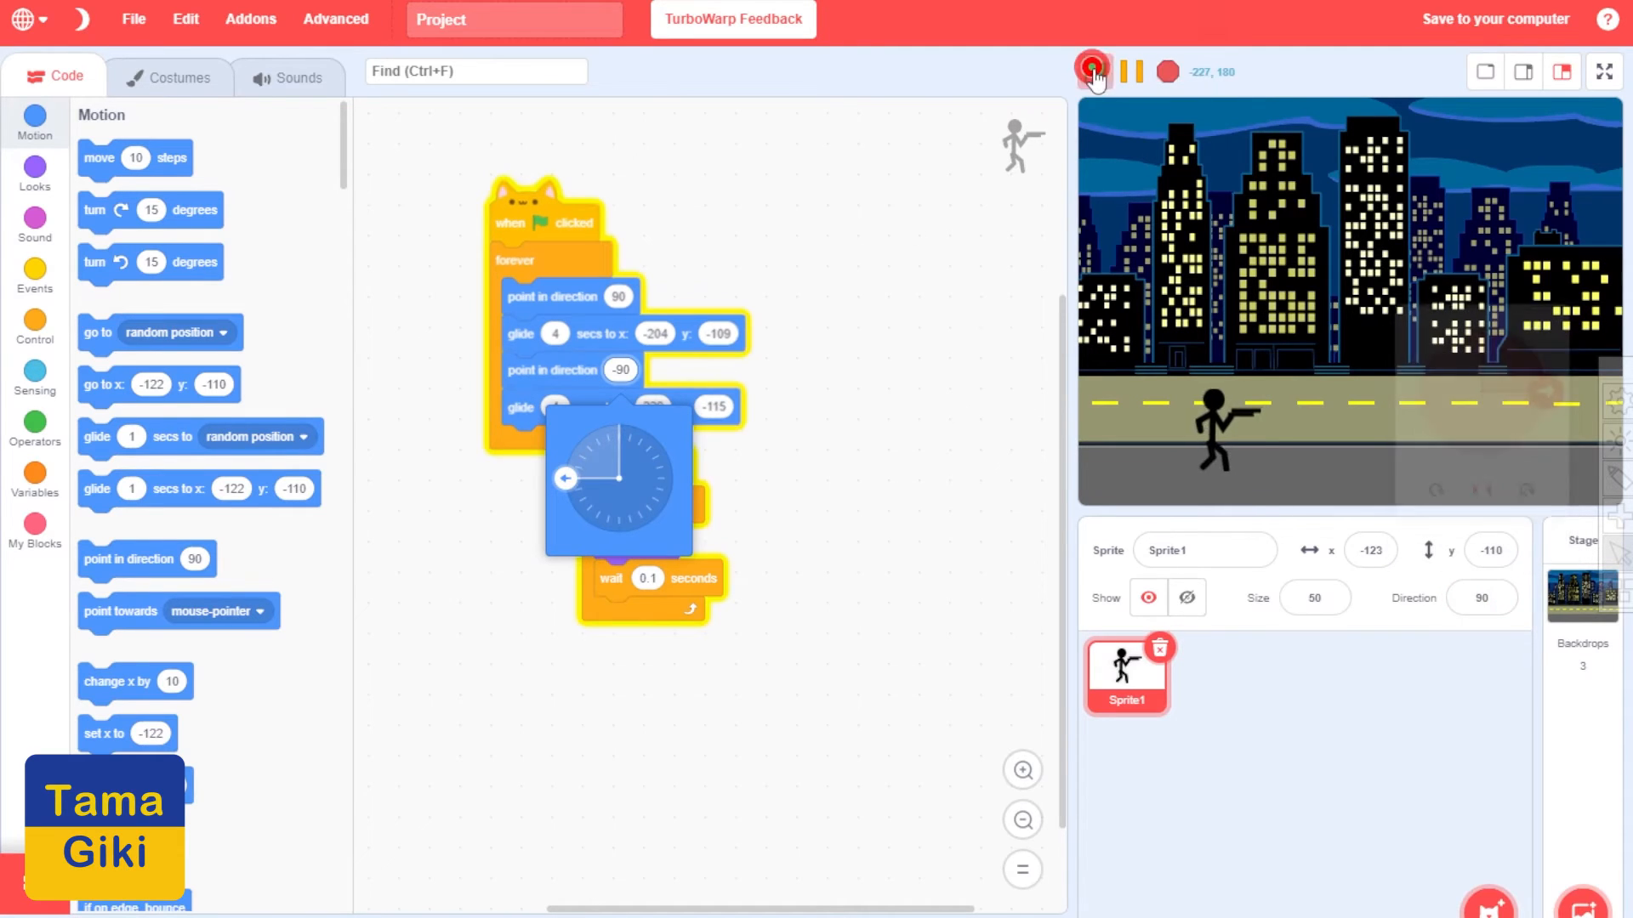
Run the project to check the flipping, then view the gunman's costumes
click(1094, 71)
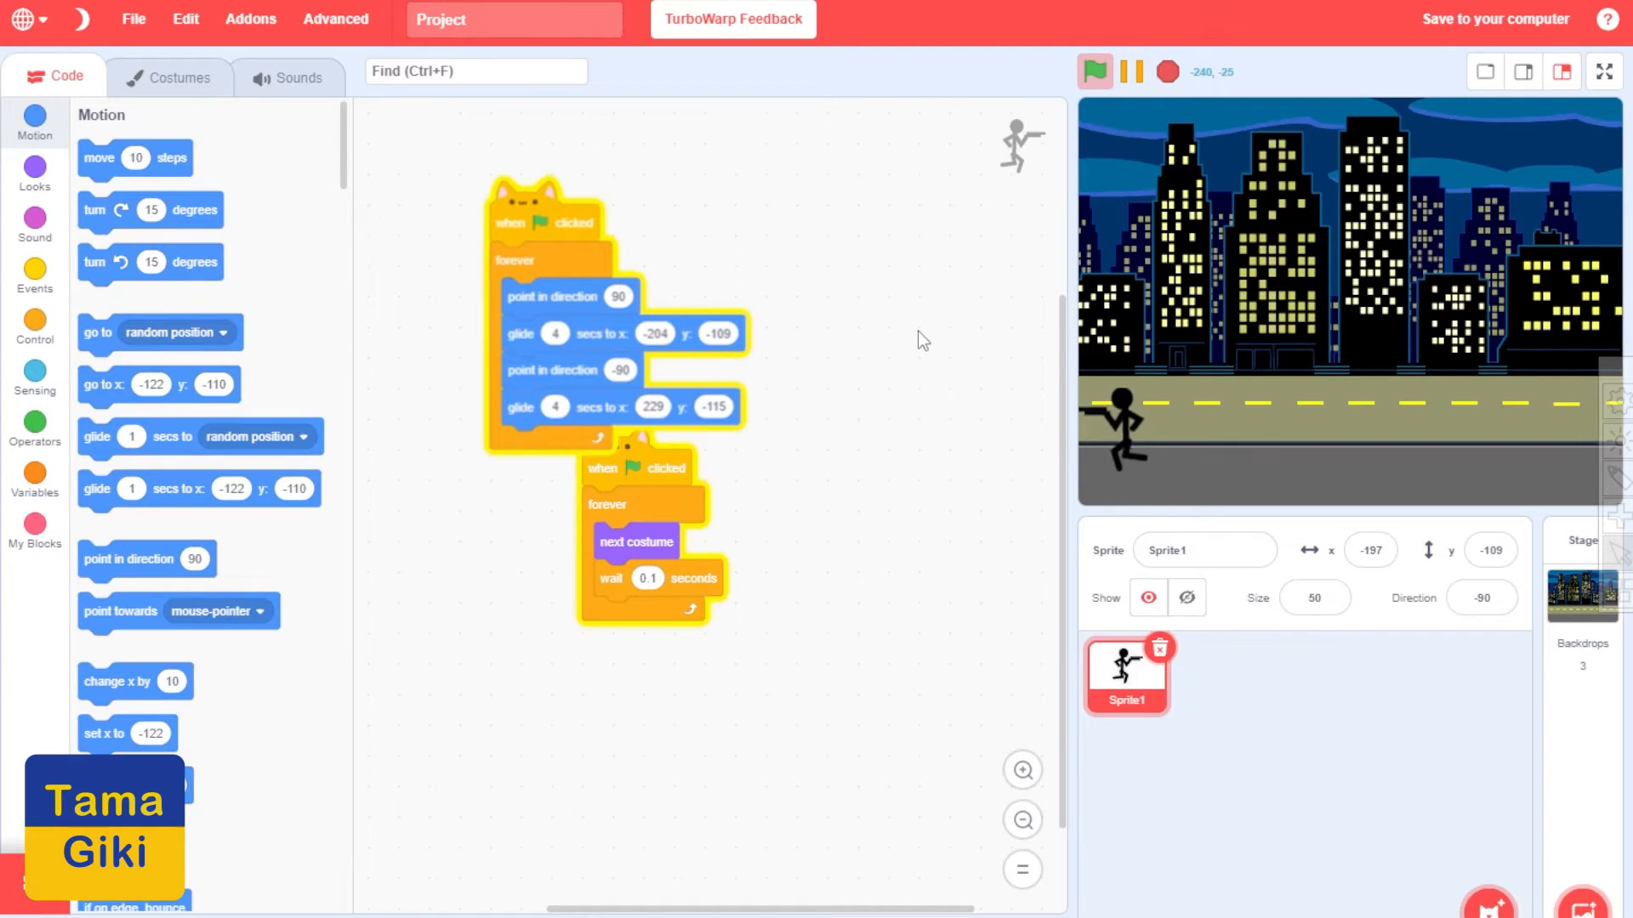
click(1166, 72)
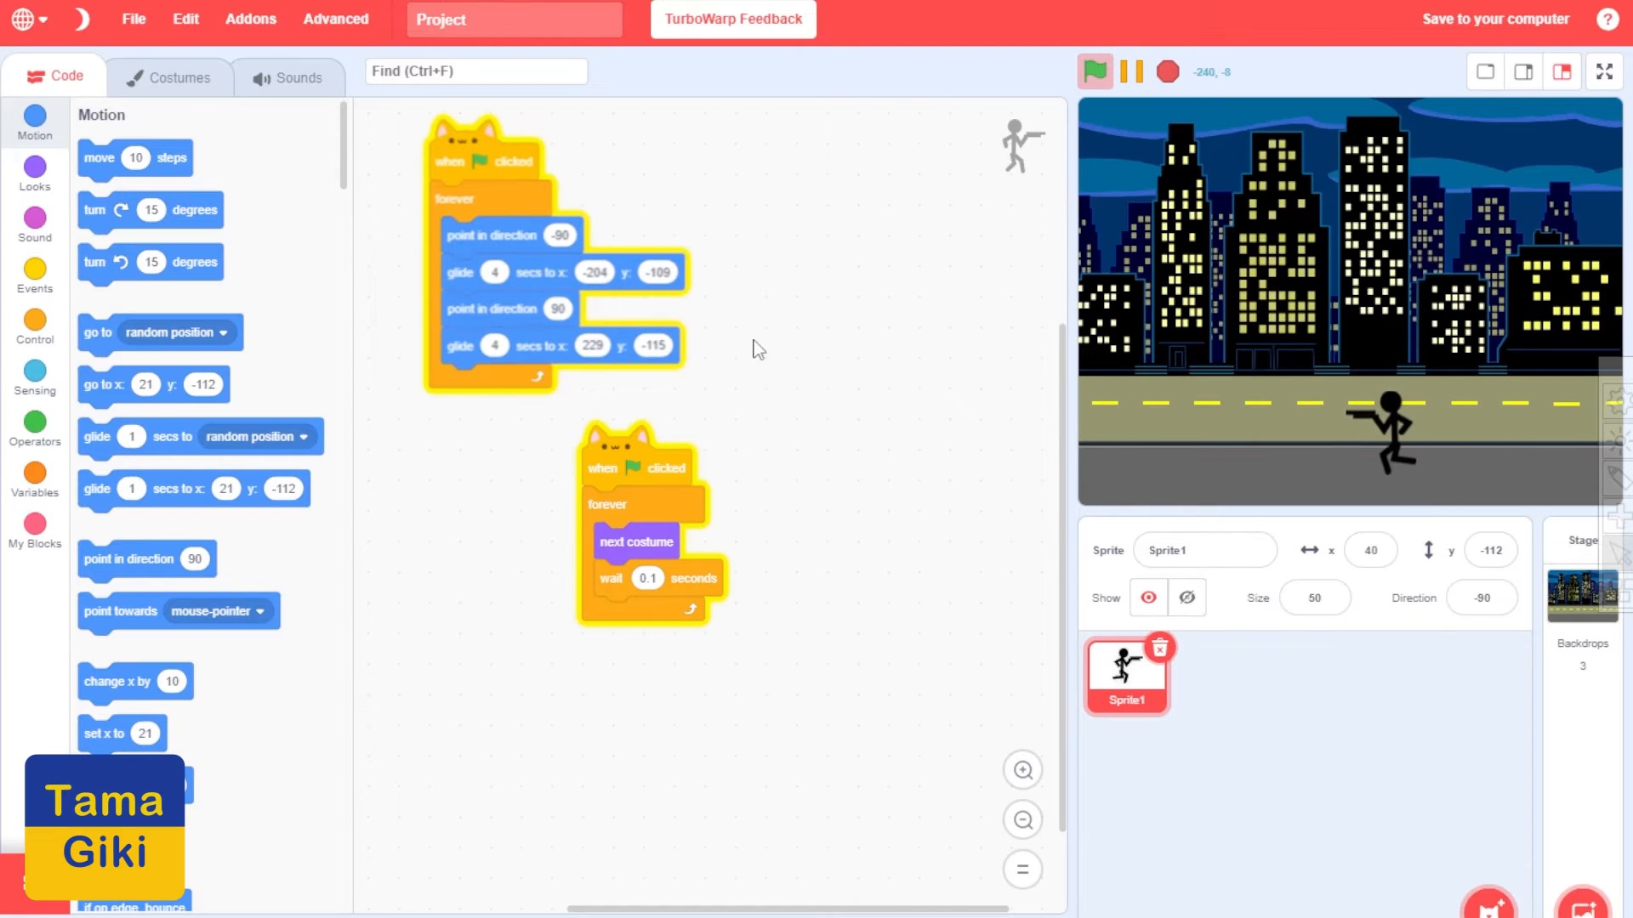
click(179, 77)
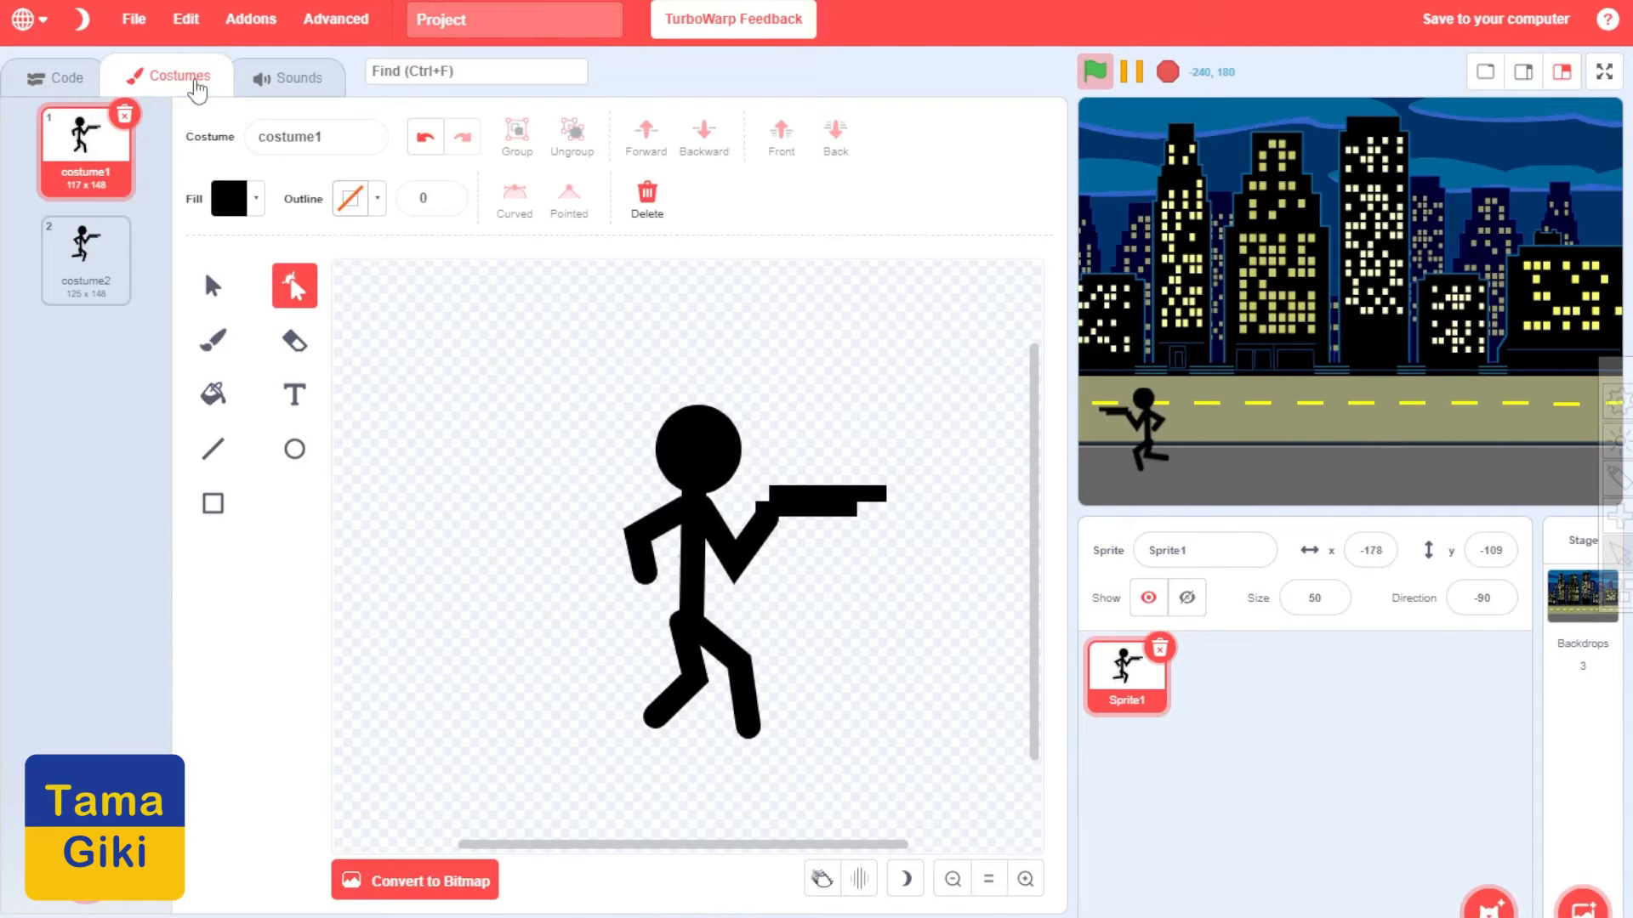
Return to the gunman's scripts and start and stop the project to watch him run
click(66, 77)
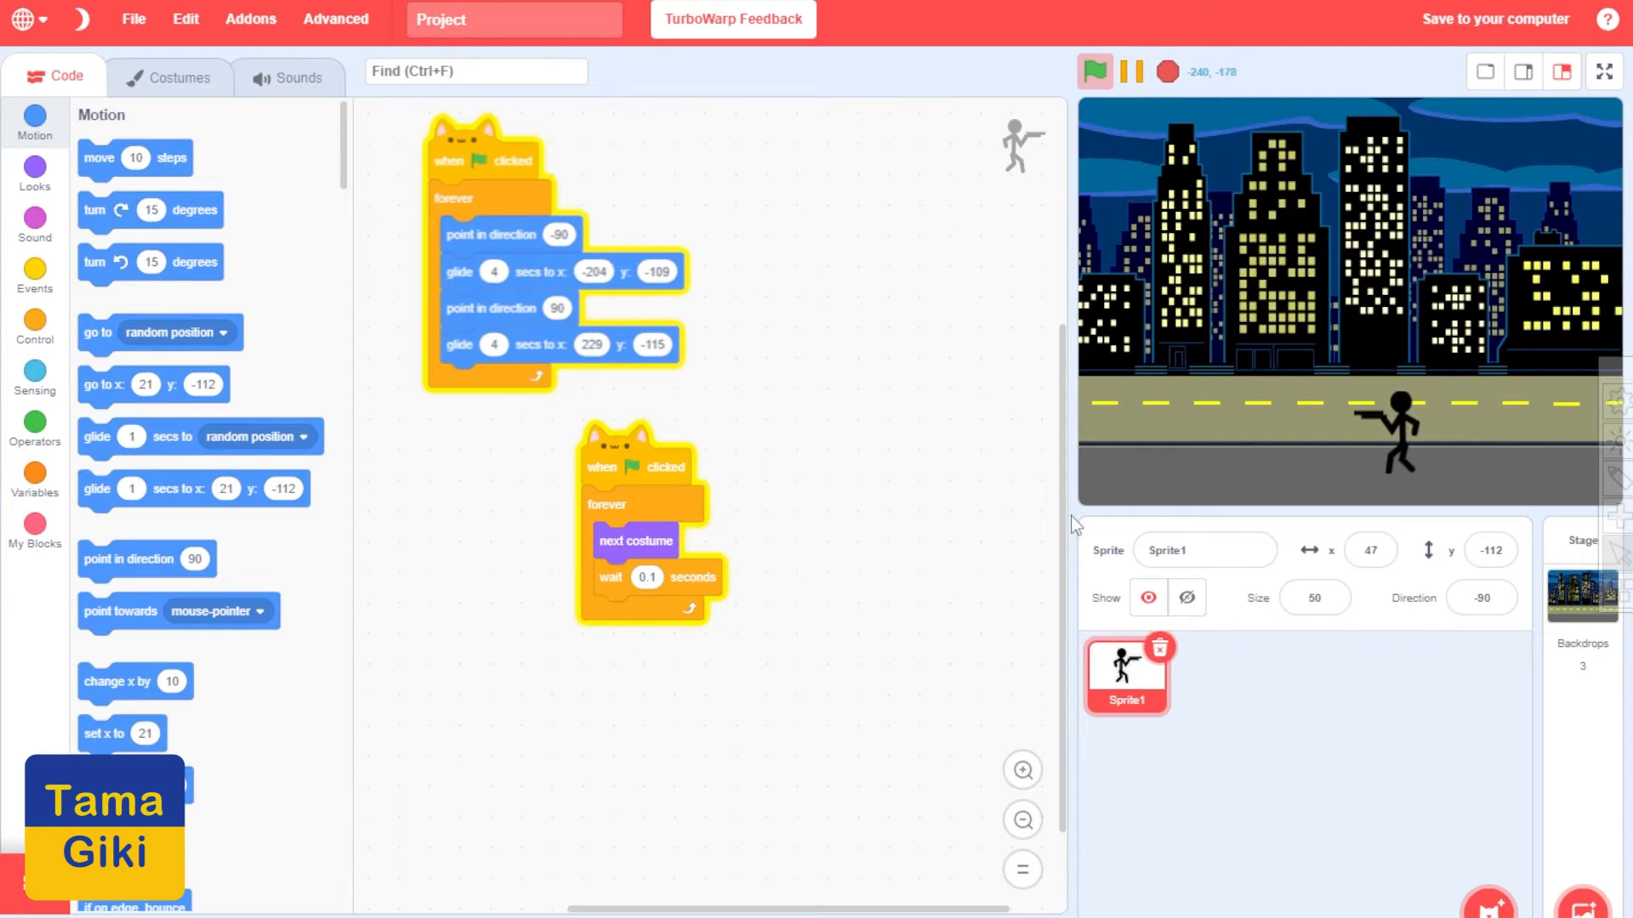
click(1094, 72)
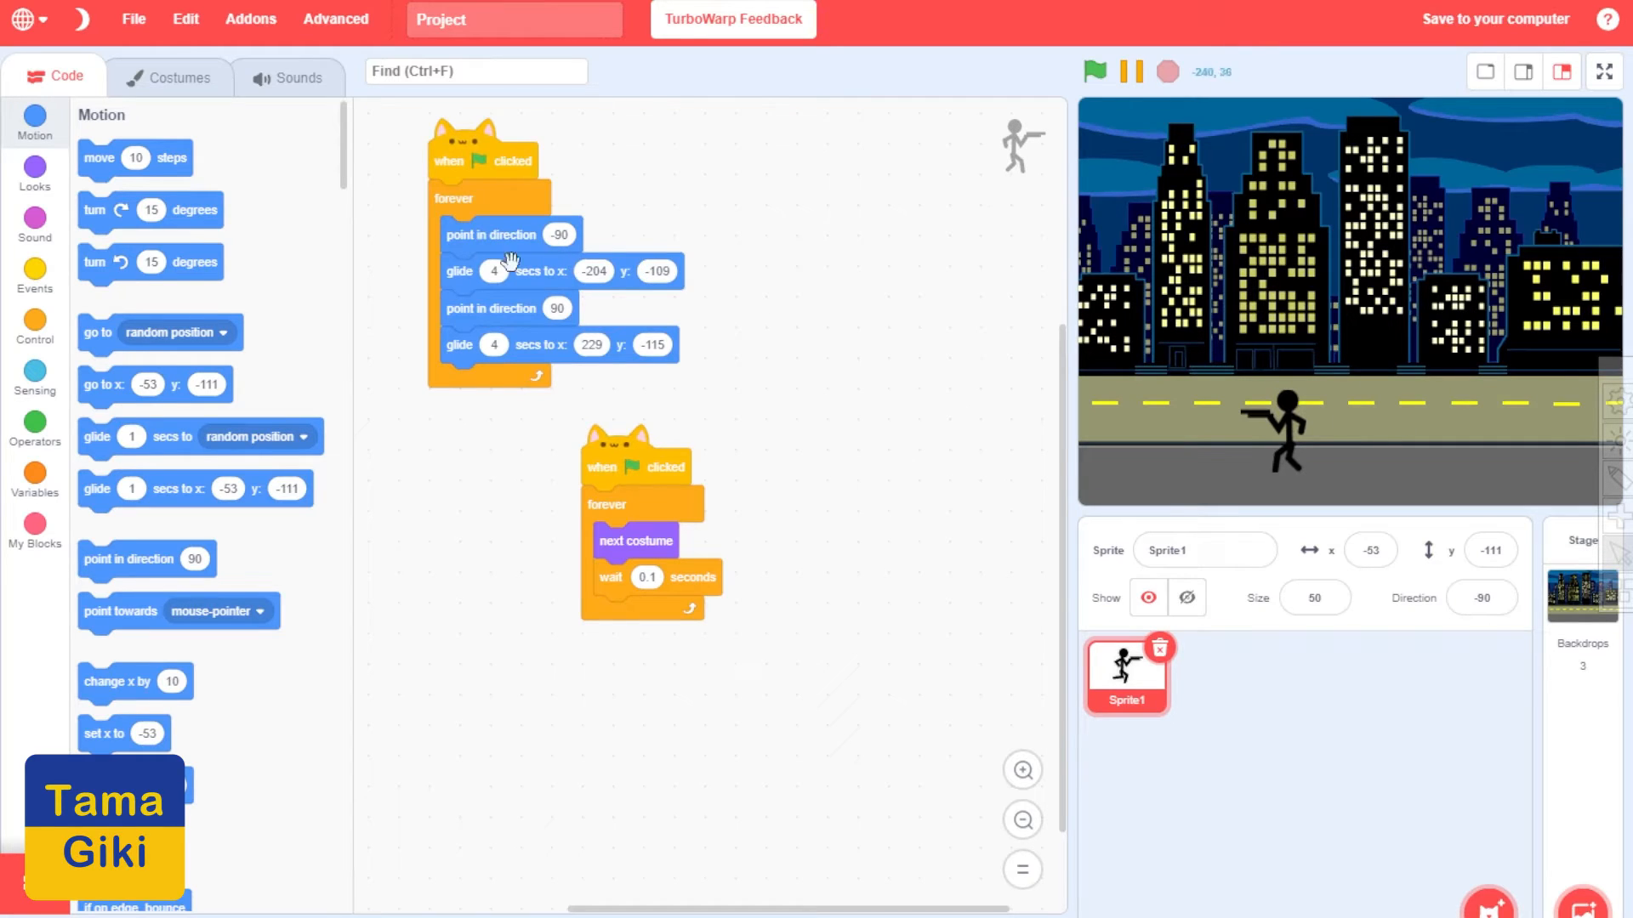
mouse_move(1058, 95)
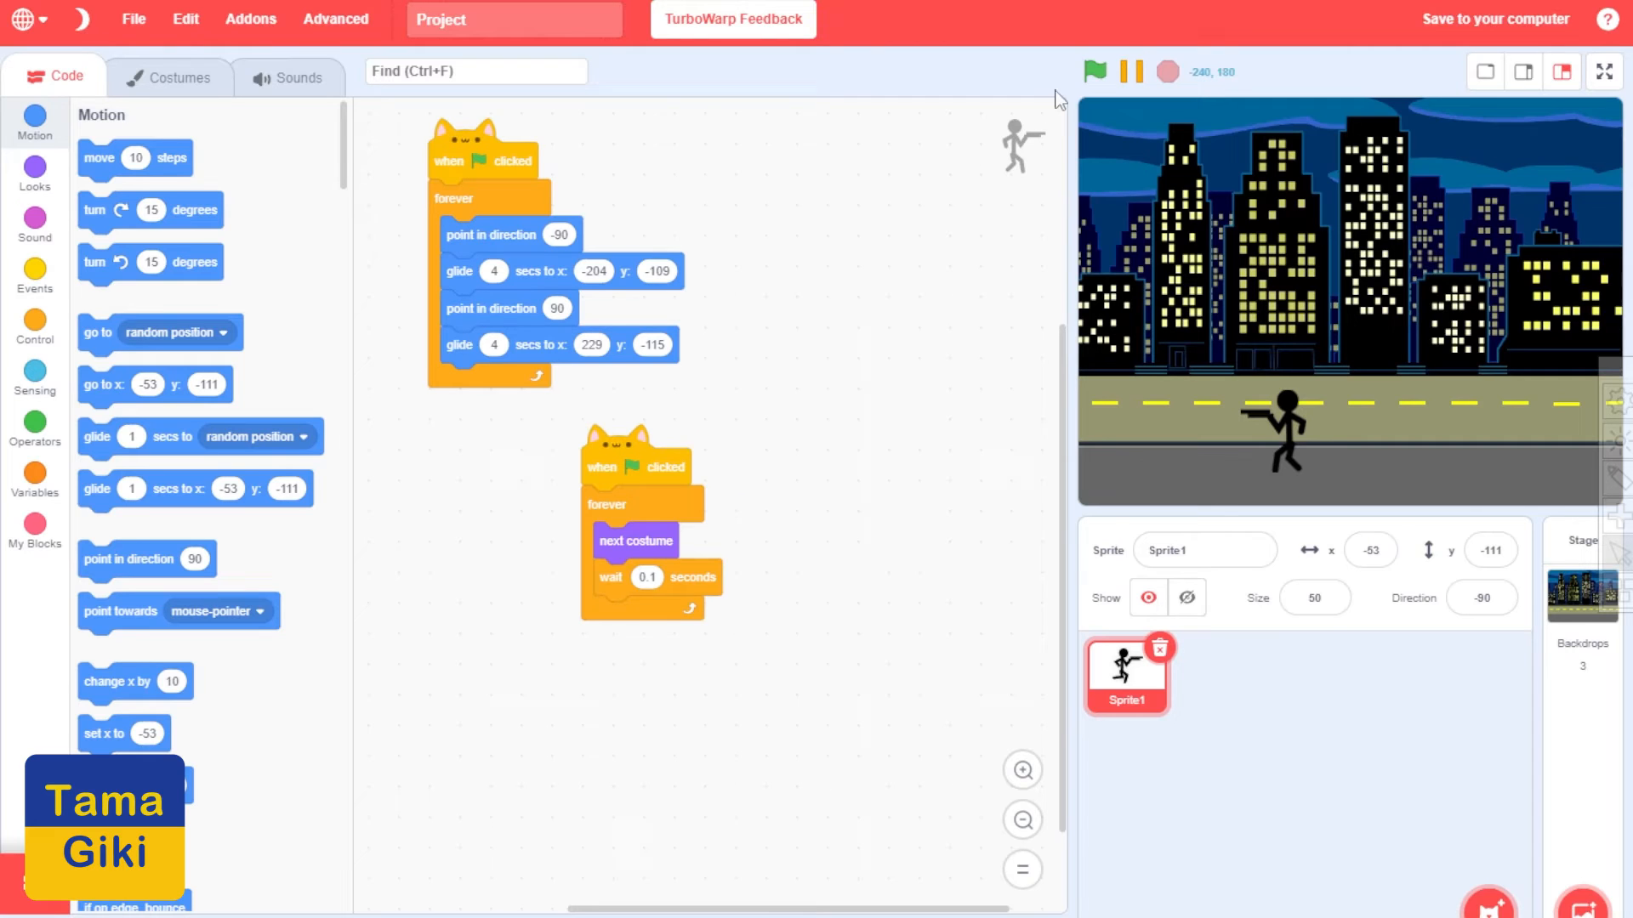
click(1093, 71)
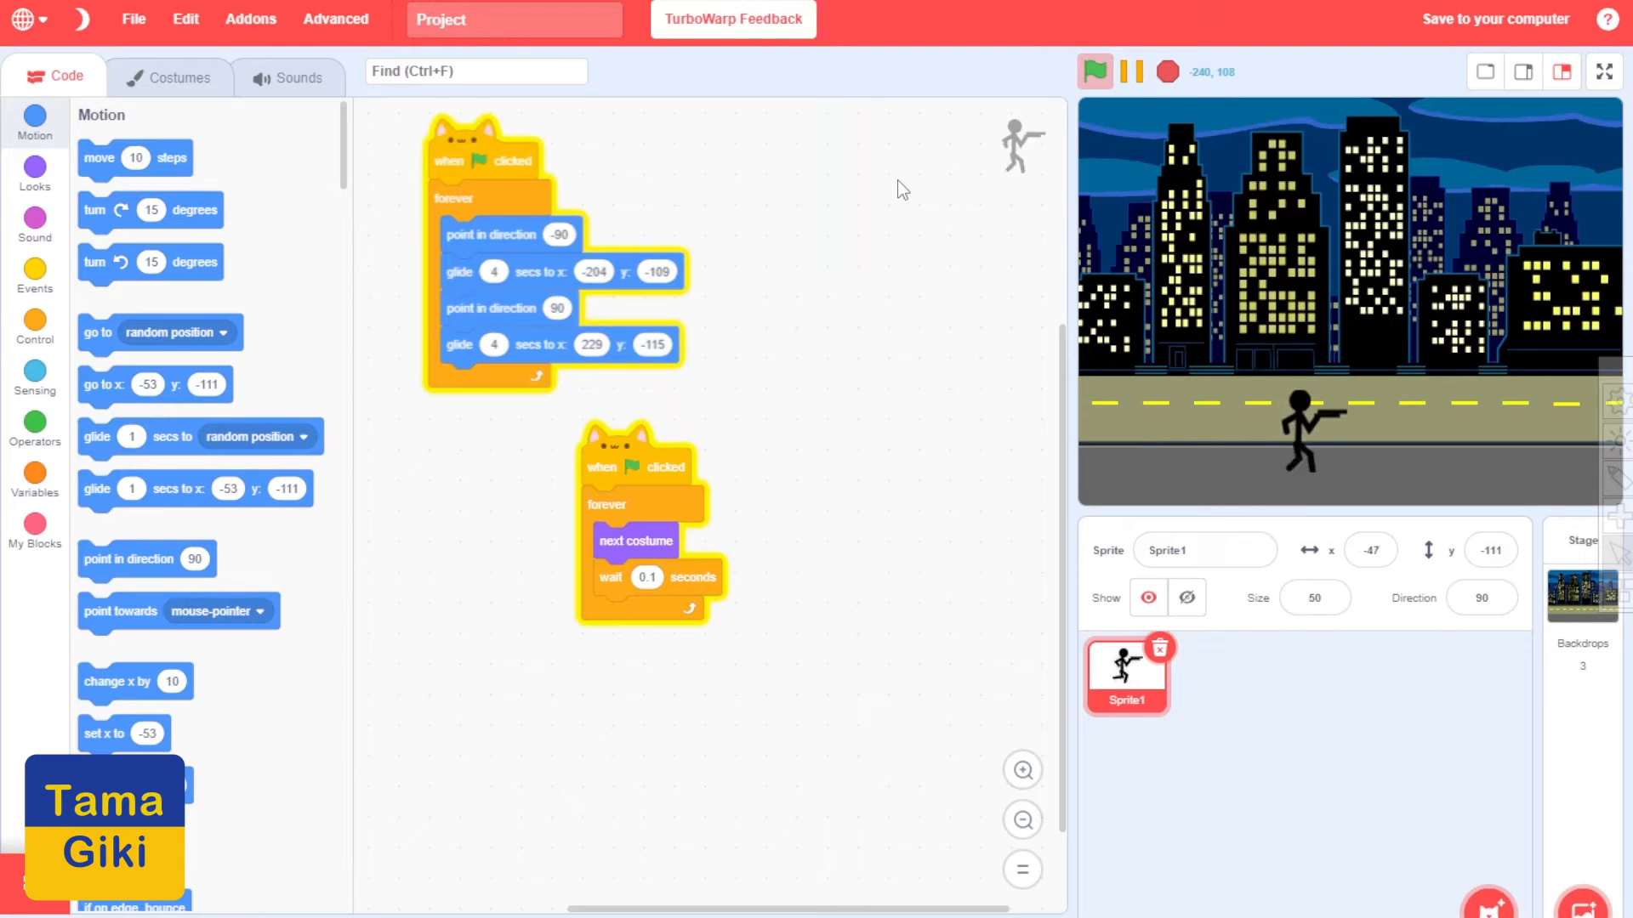
click(1094, 72)
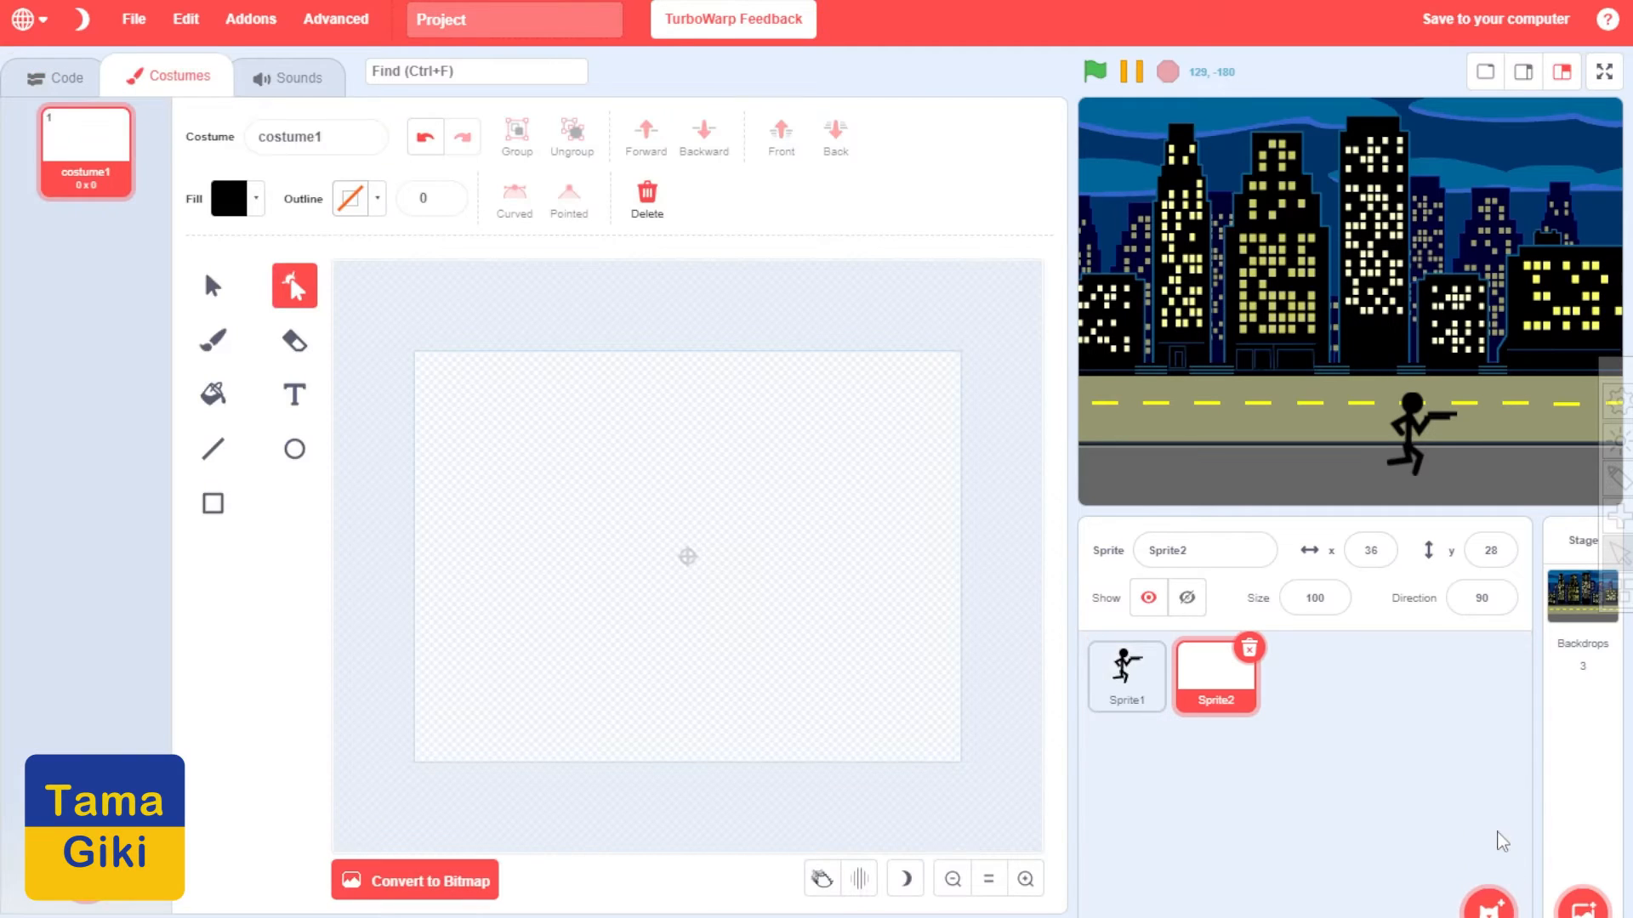
Draw a large solid black rectangle covering Sprite2's costume canvas
click(949, 880)
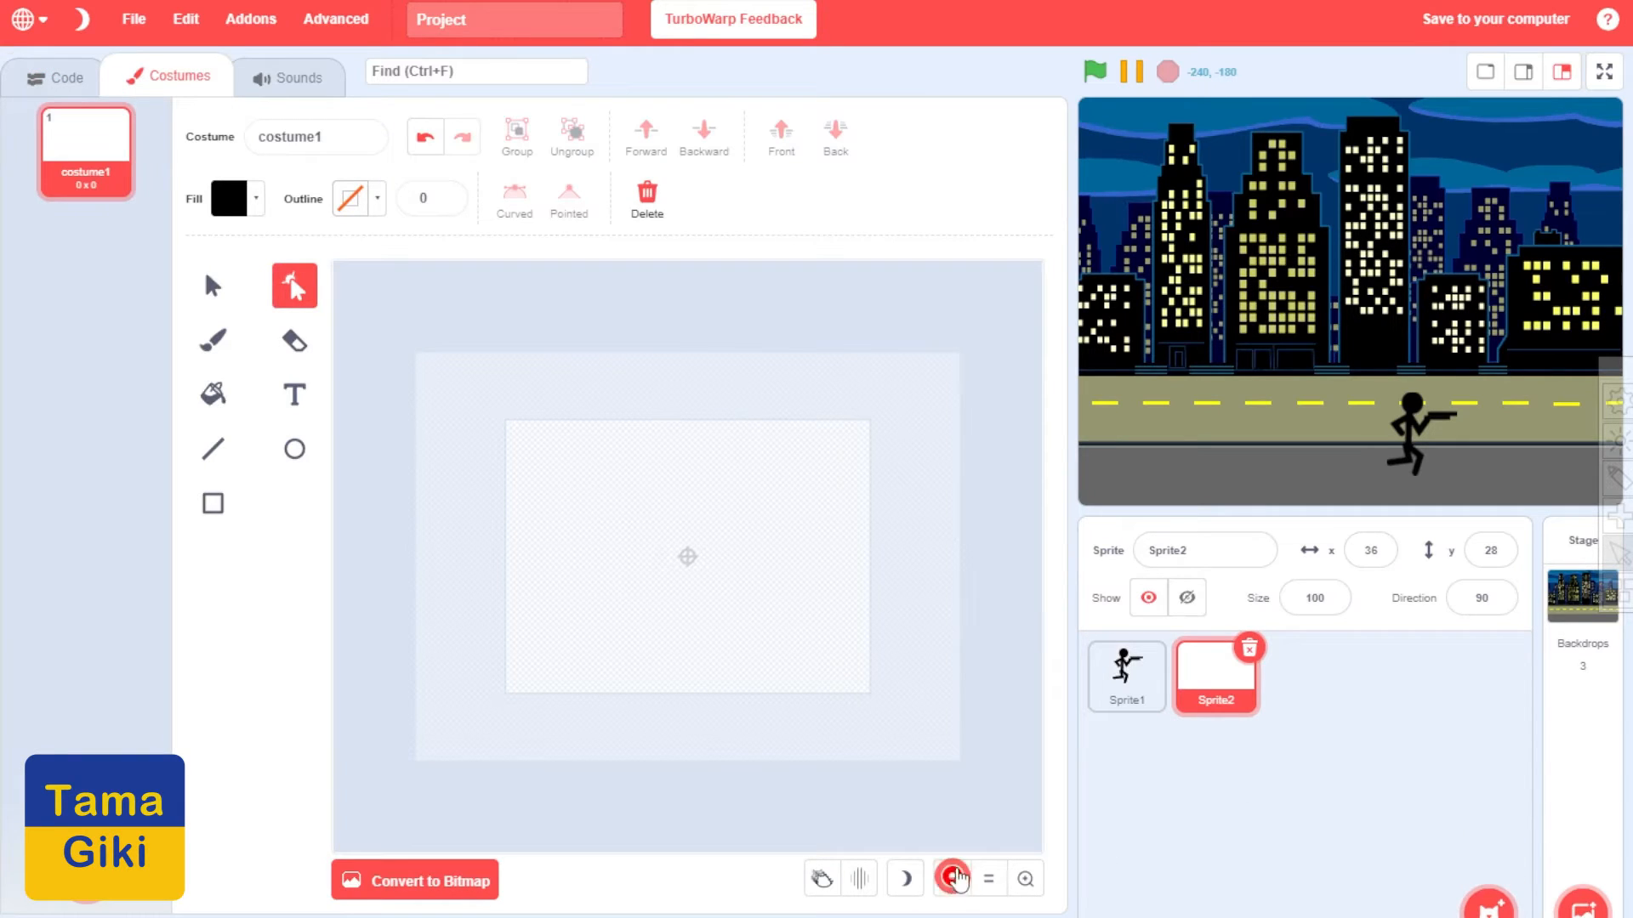
click(211, 504)
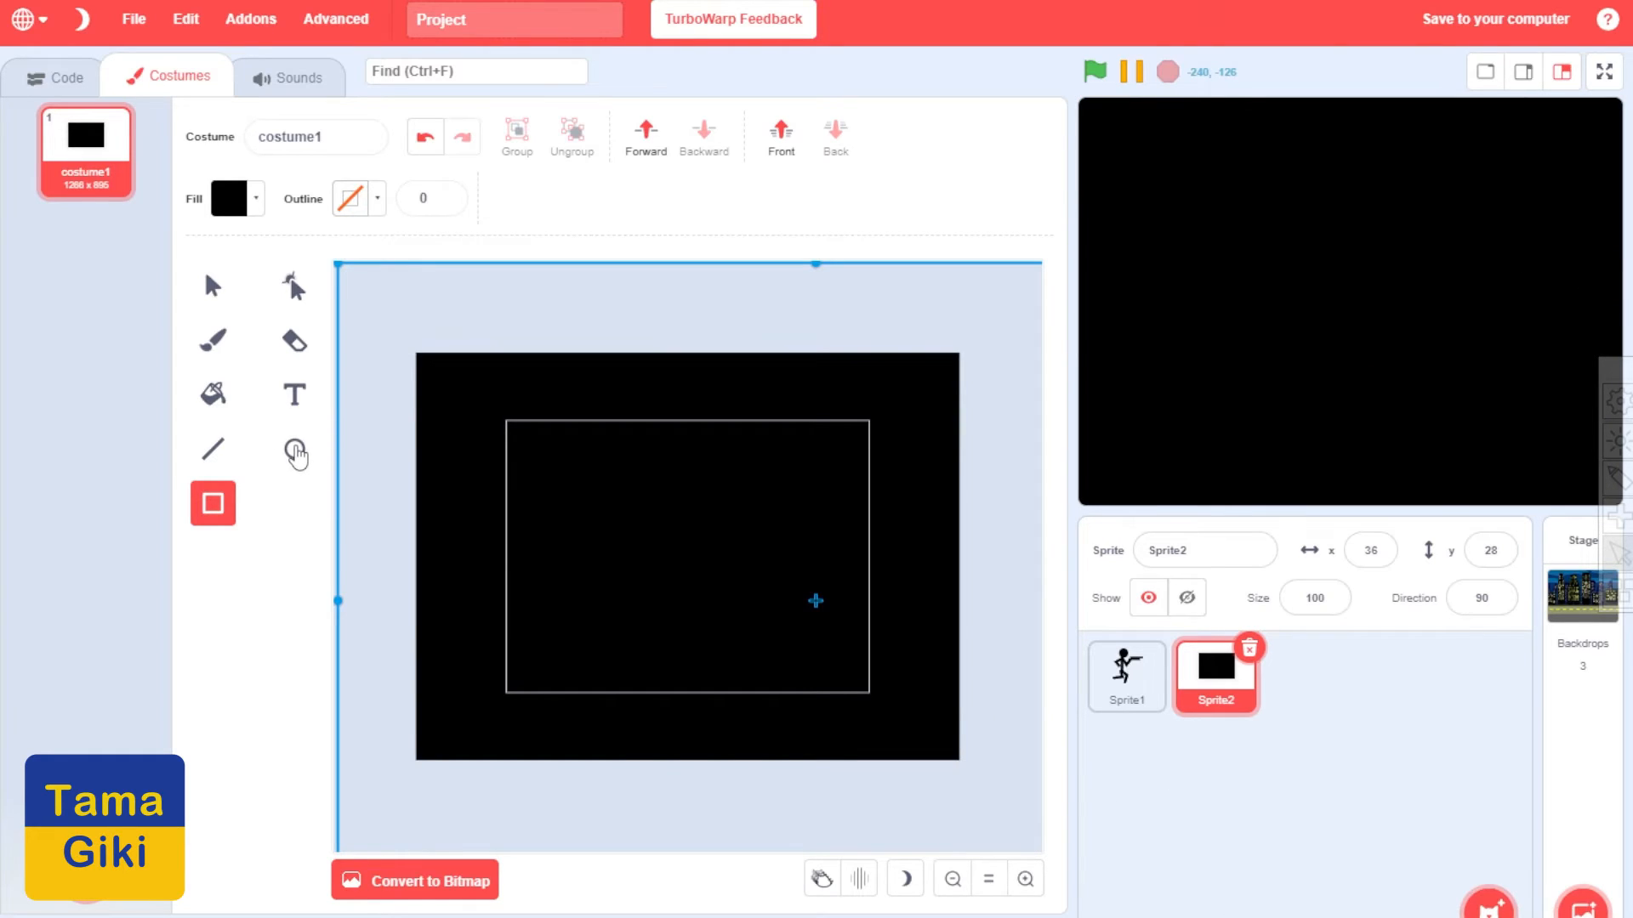
click(294, 340)
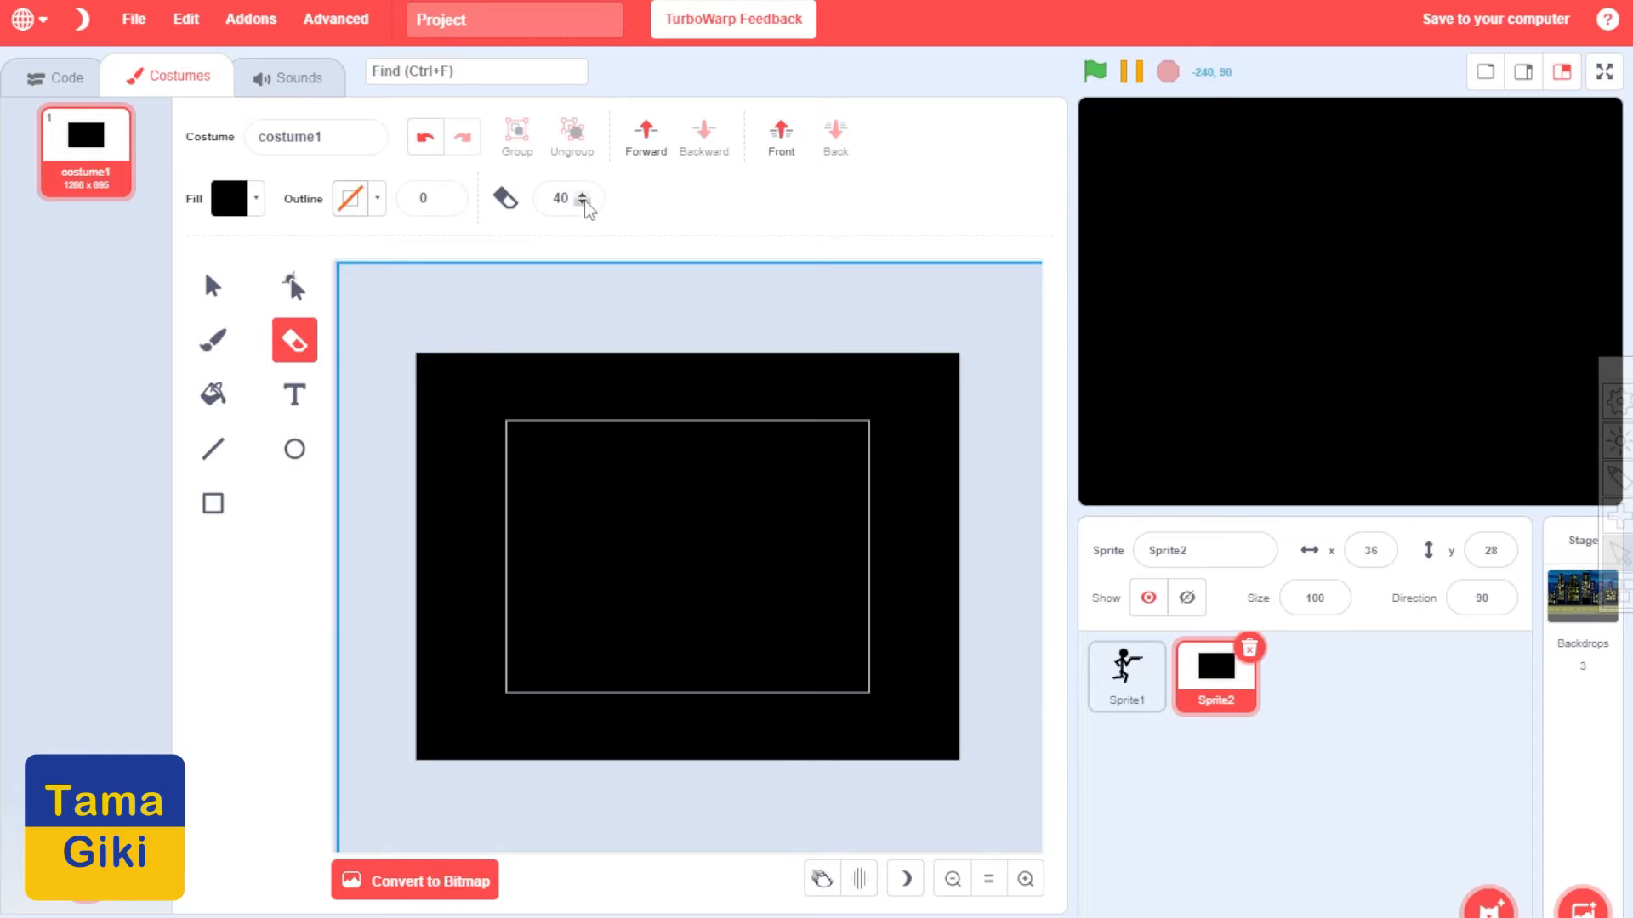
Erase a size-100 hole in the black rectangle revealing the city
click(583, 192)
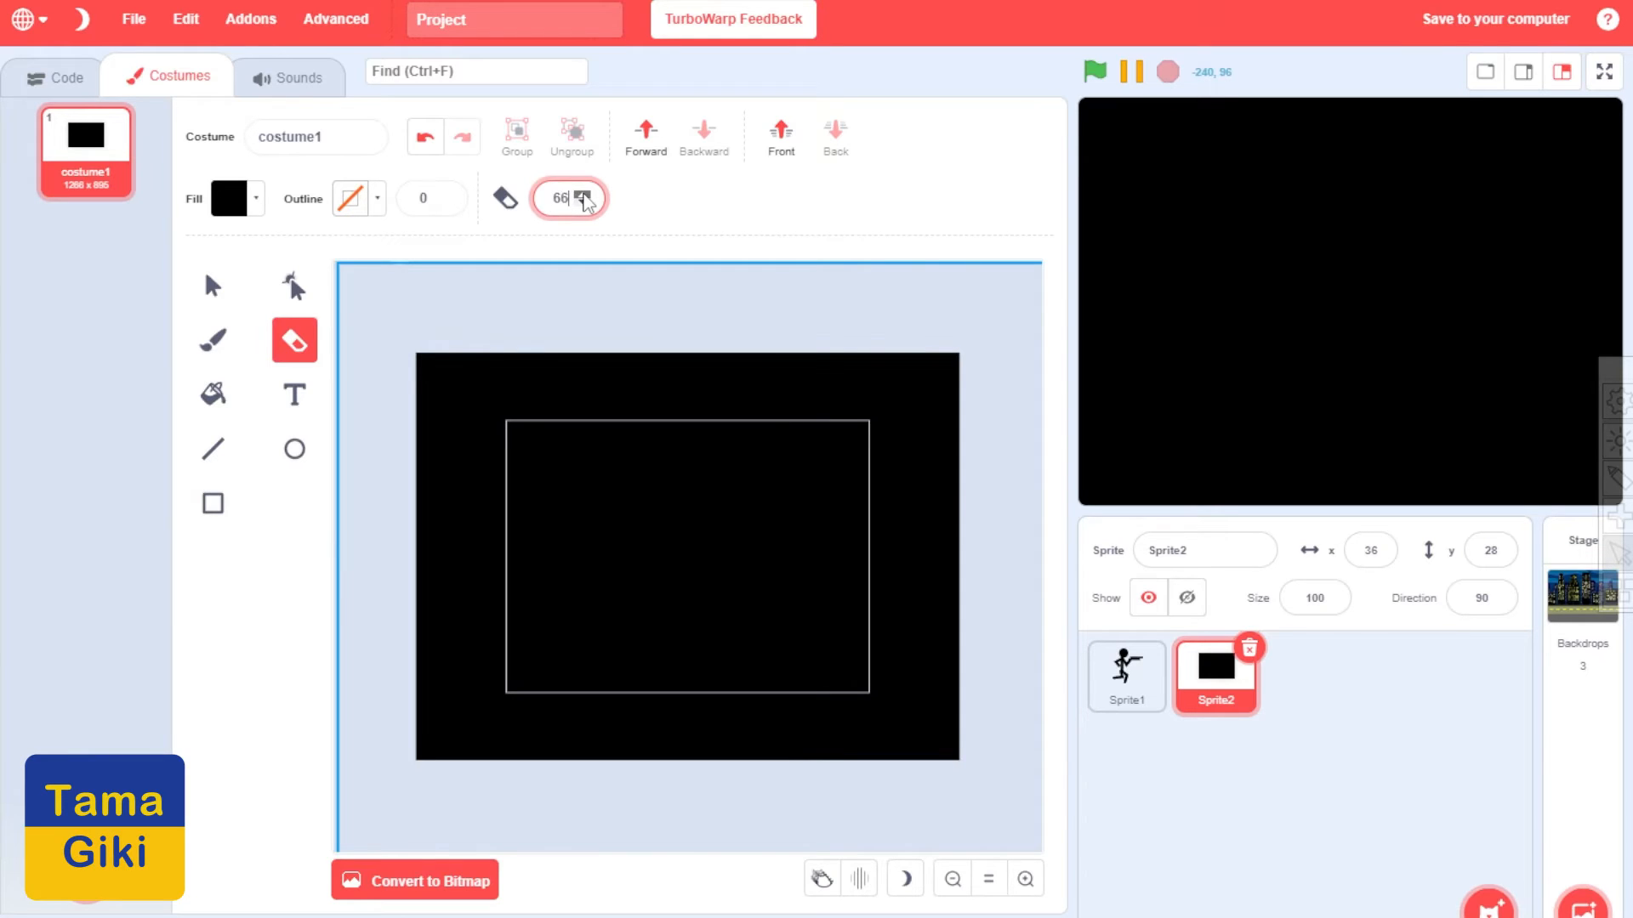
text(100)
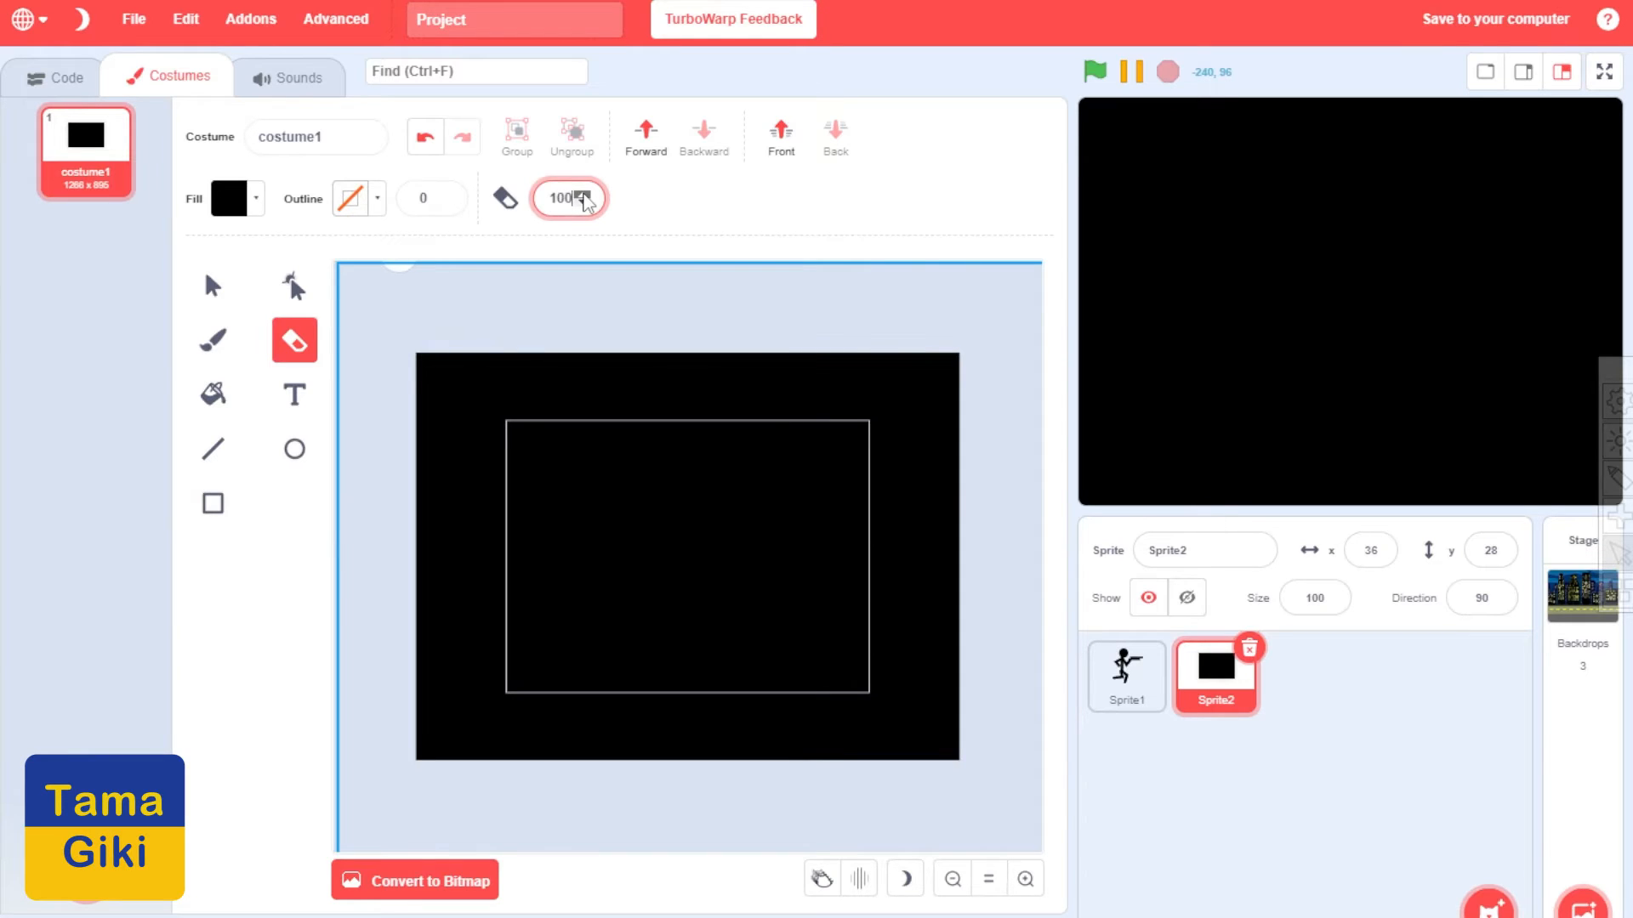
click(687, 568)
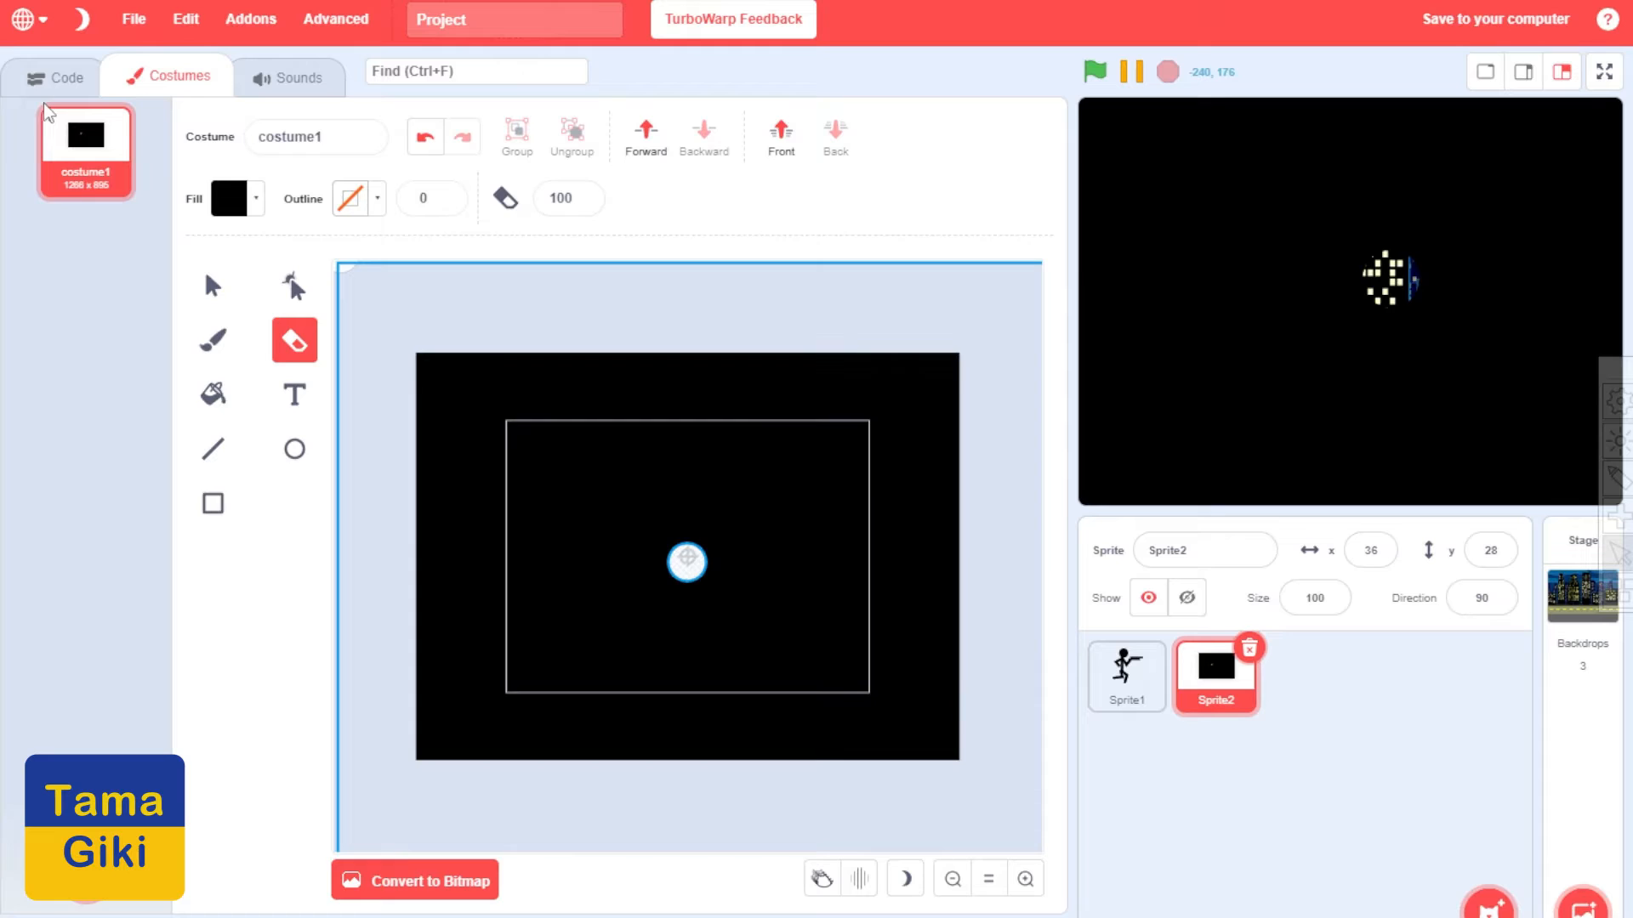
click(67, 77)
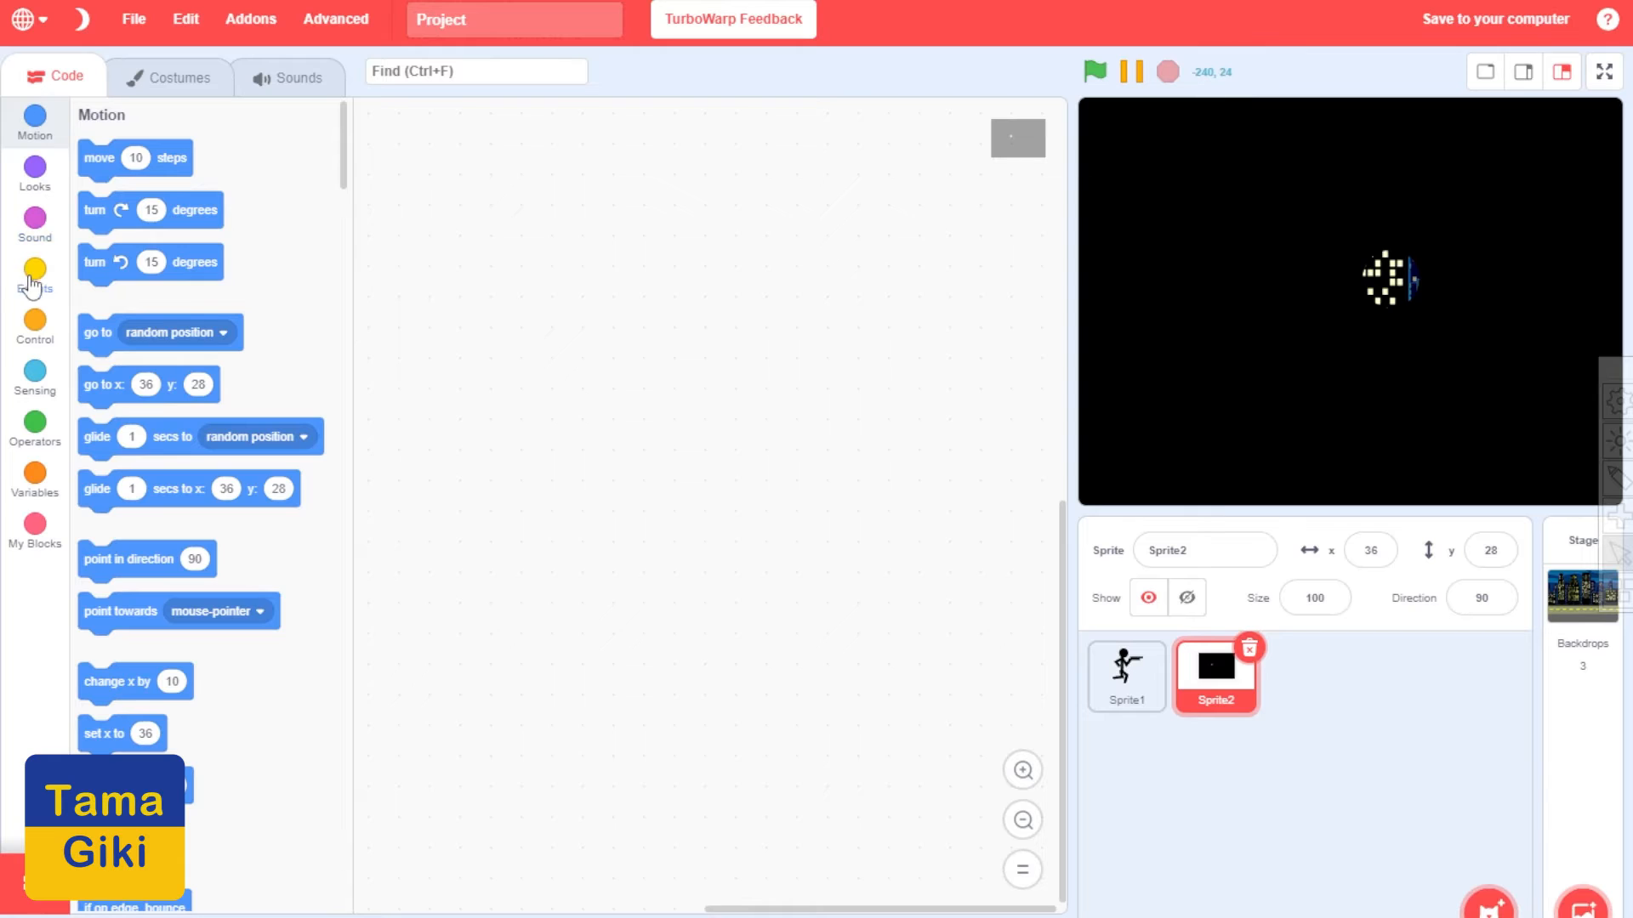
Give Sprite2 a green-flag script that forever goes to the mouse-pointer, then run and stop it
click(34, 276)
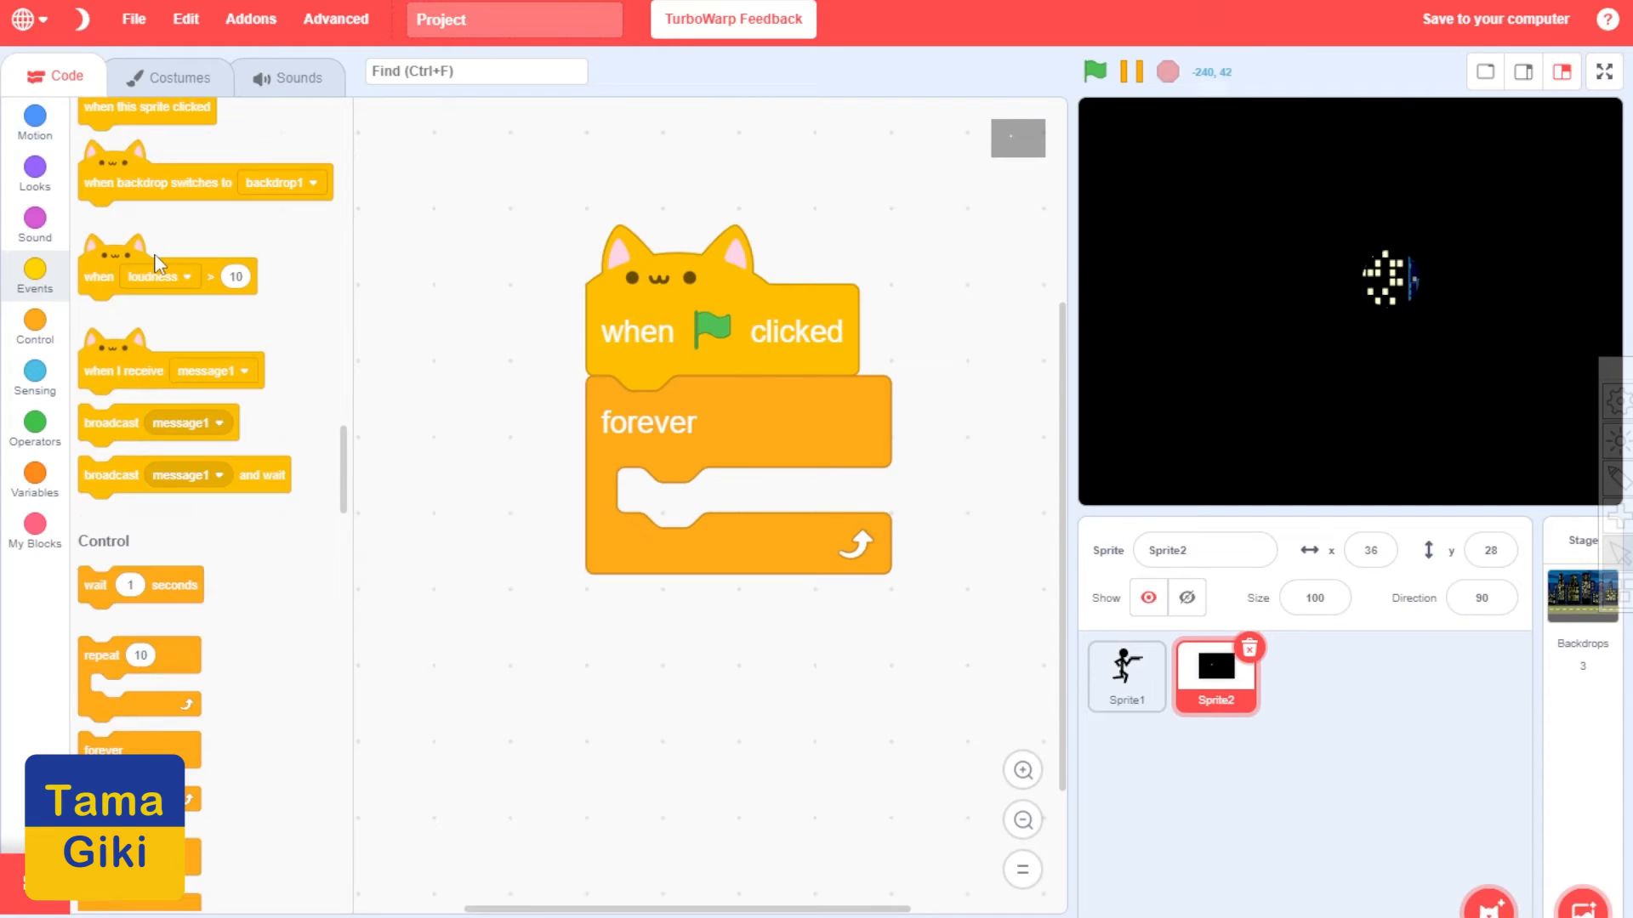
click(34, 119)
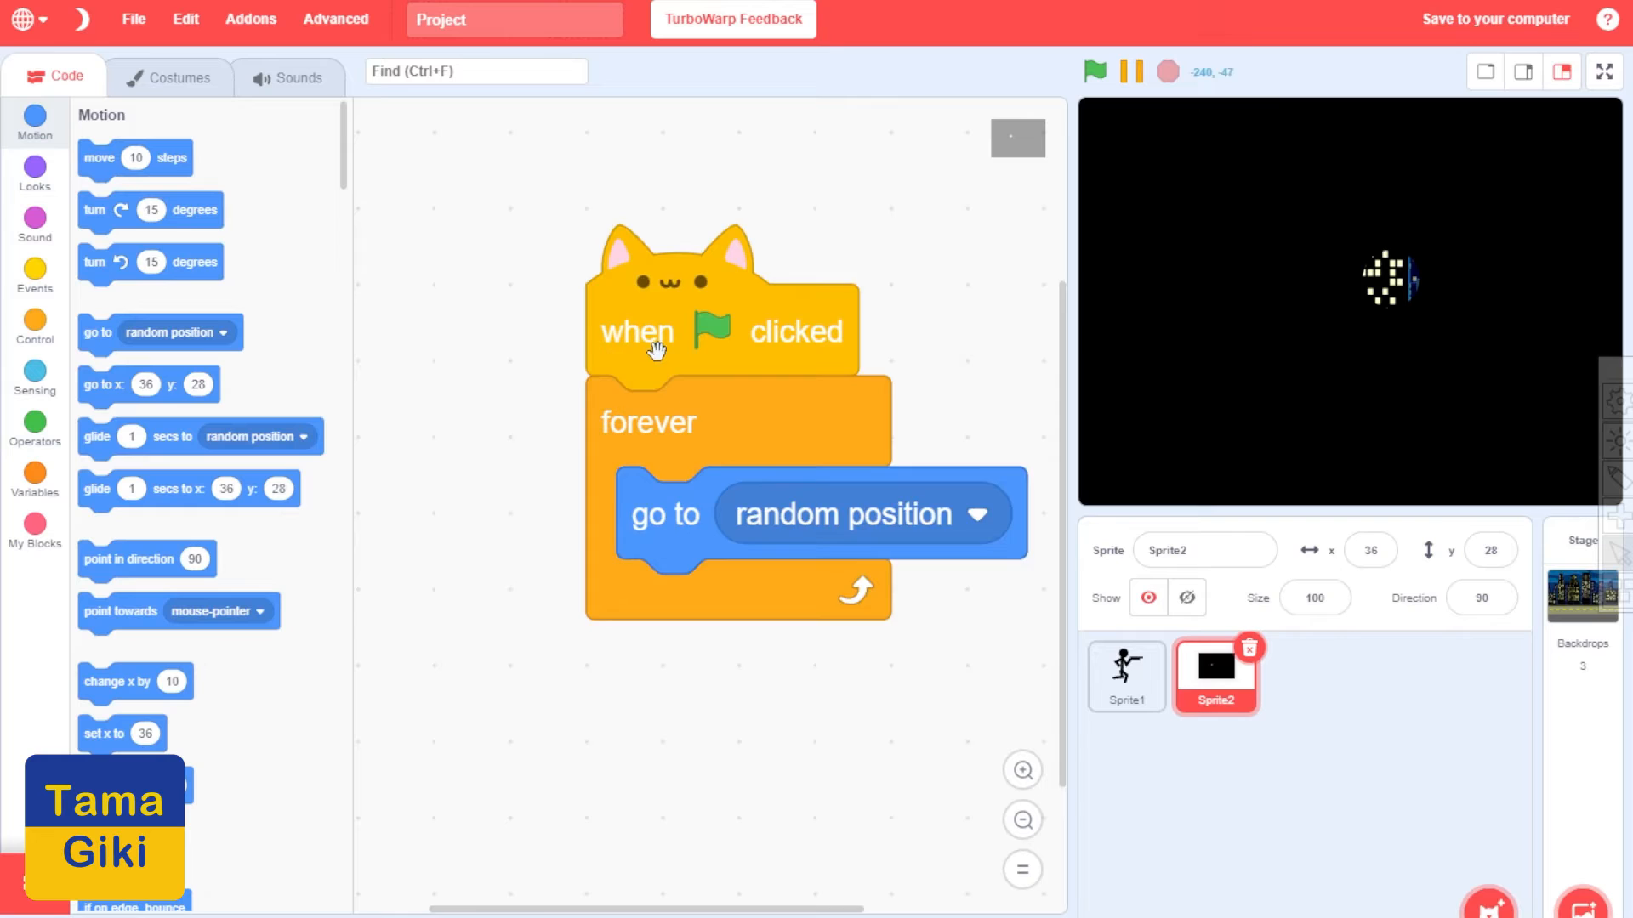
click(975, 514)
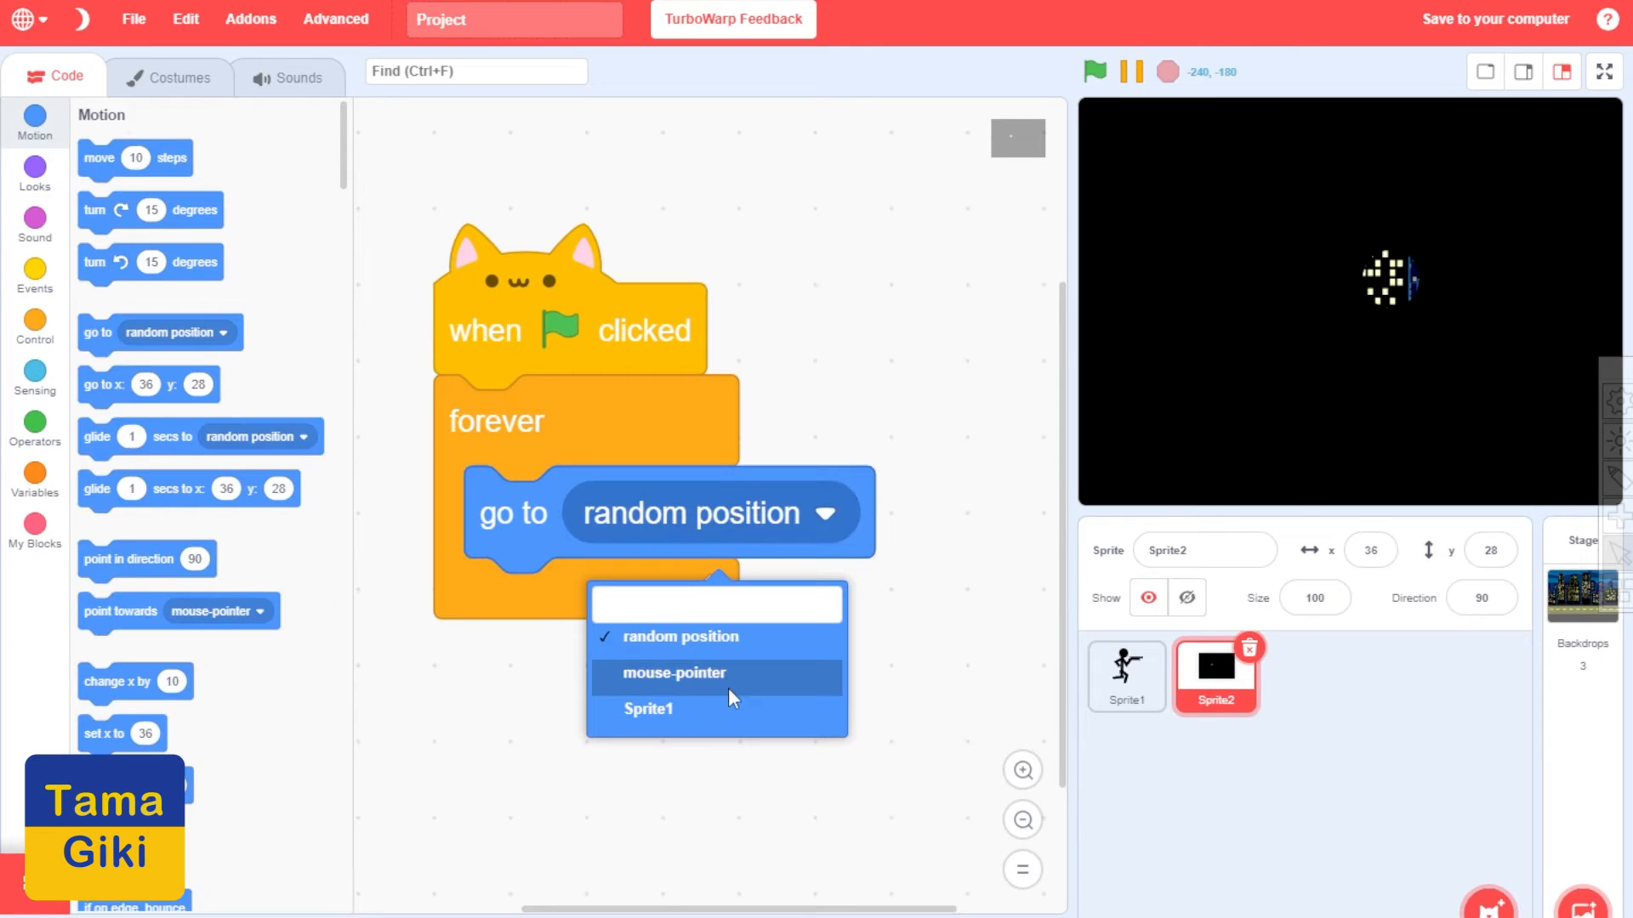
click(675, 674)
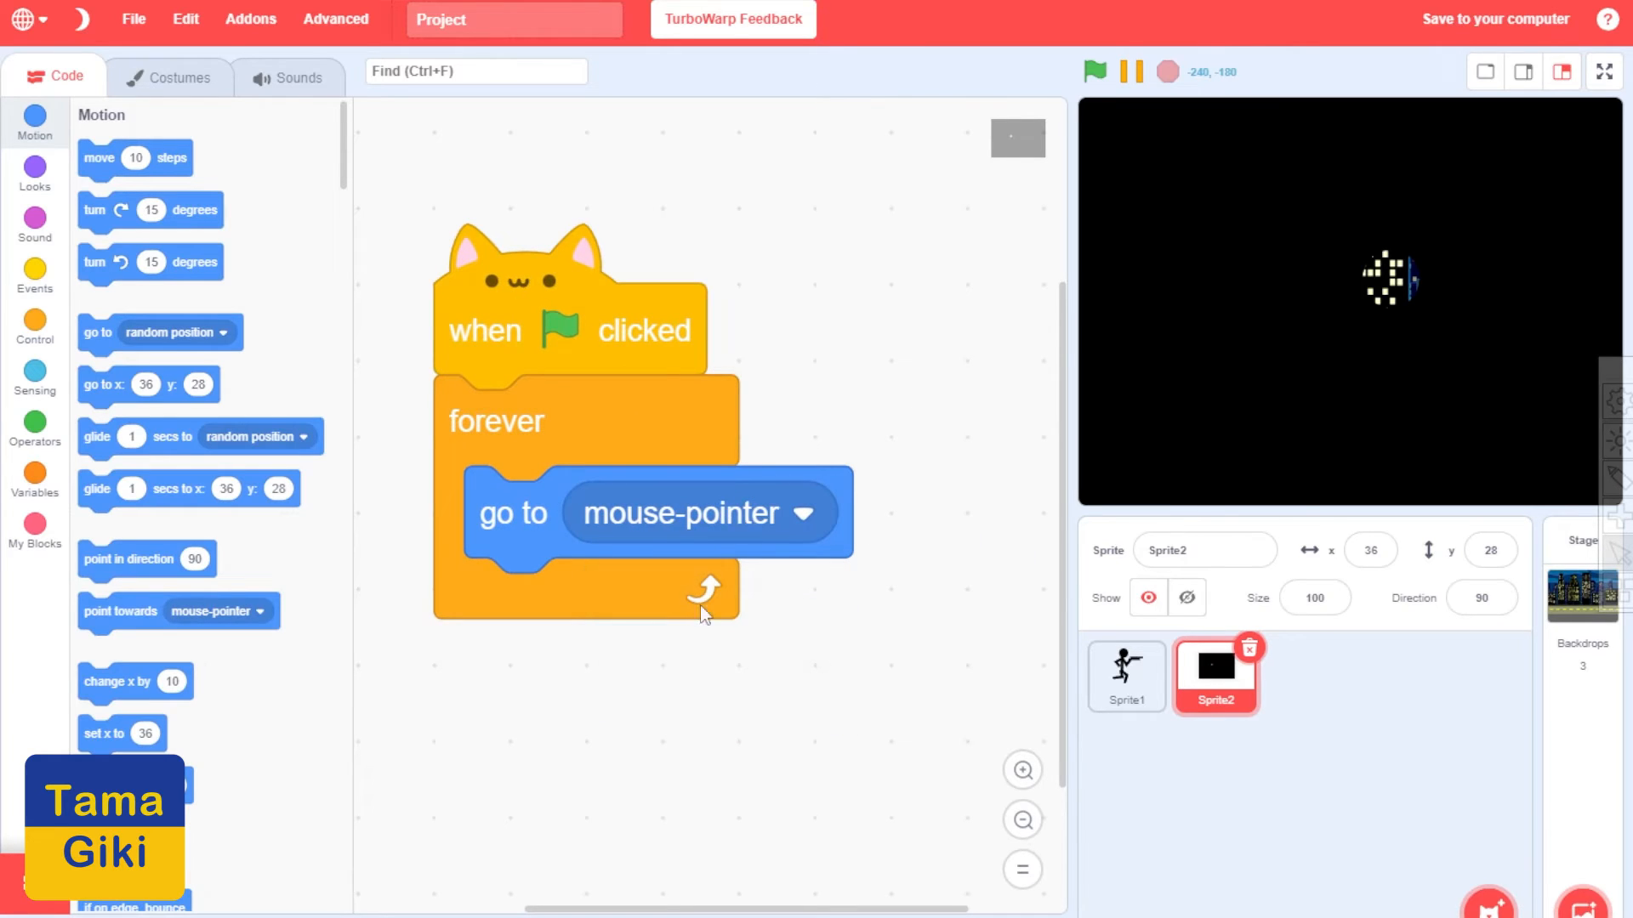
click(1093, 71)
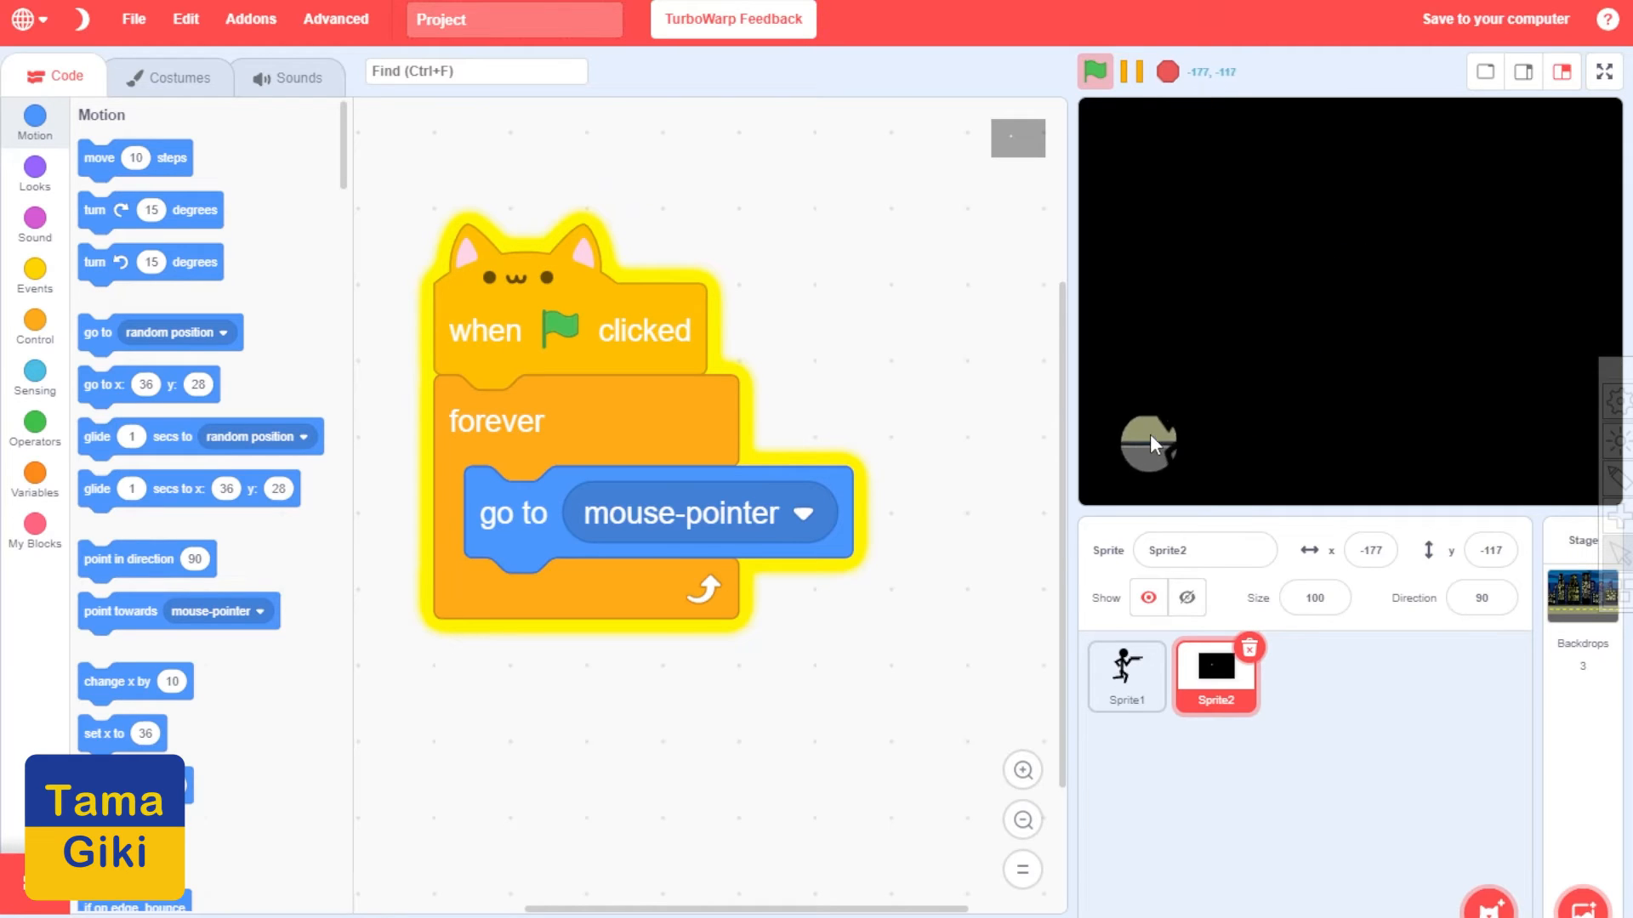
mouse_move(1122, 408)
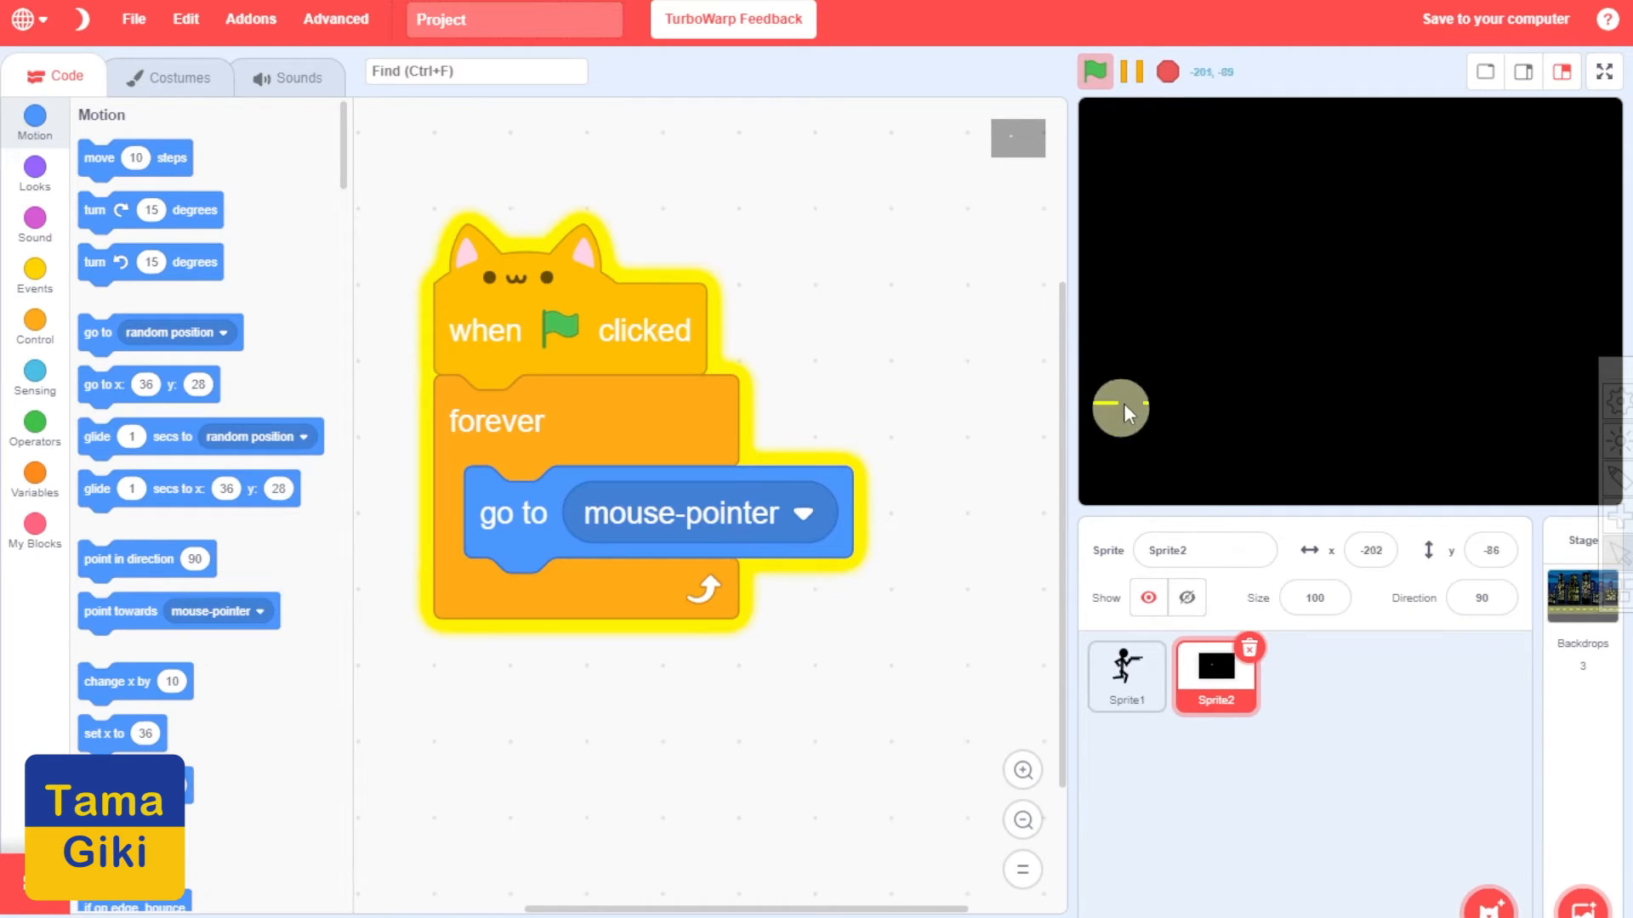
mouse_move(1500, 425)
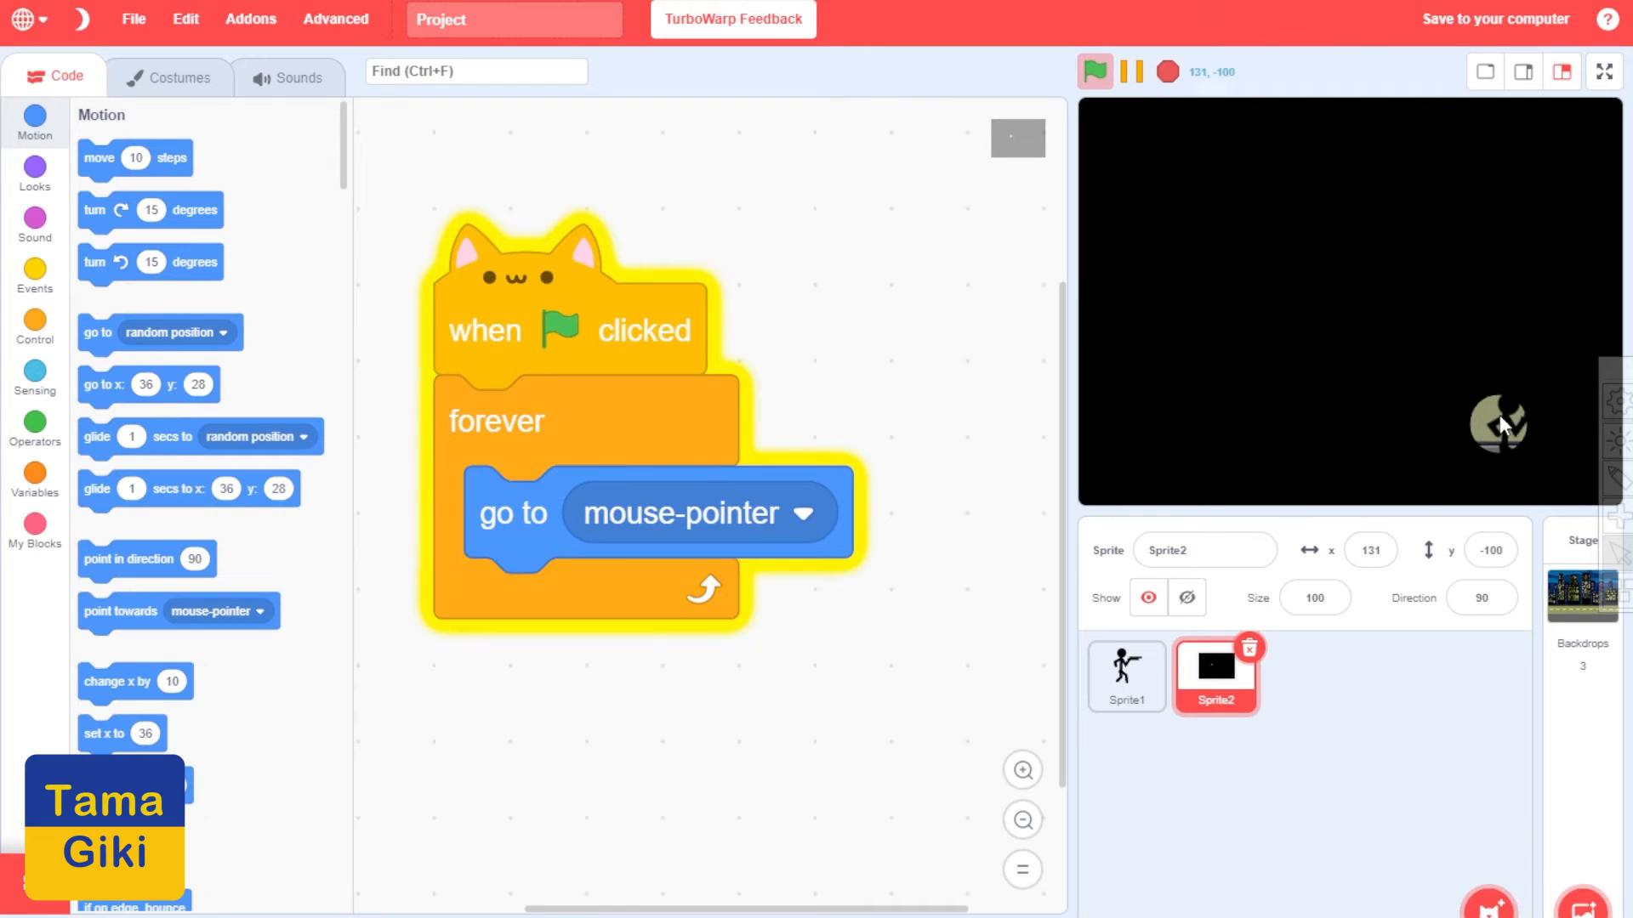
click(1165, 71)
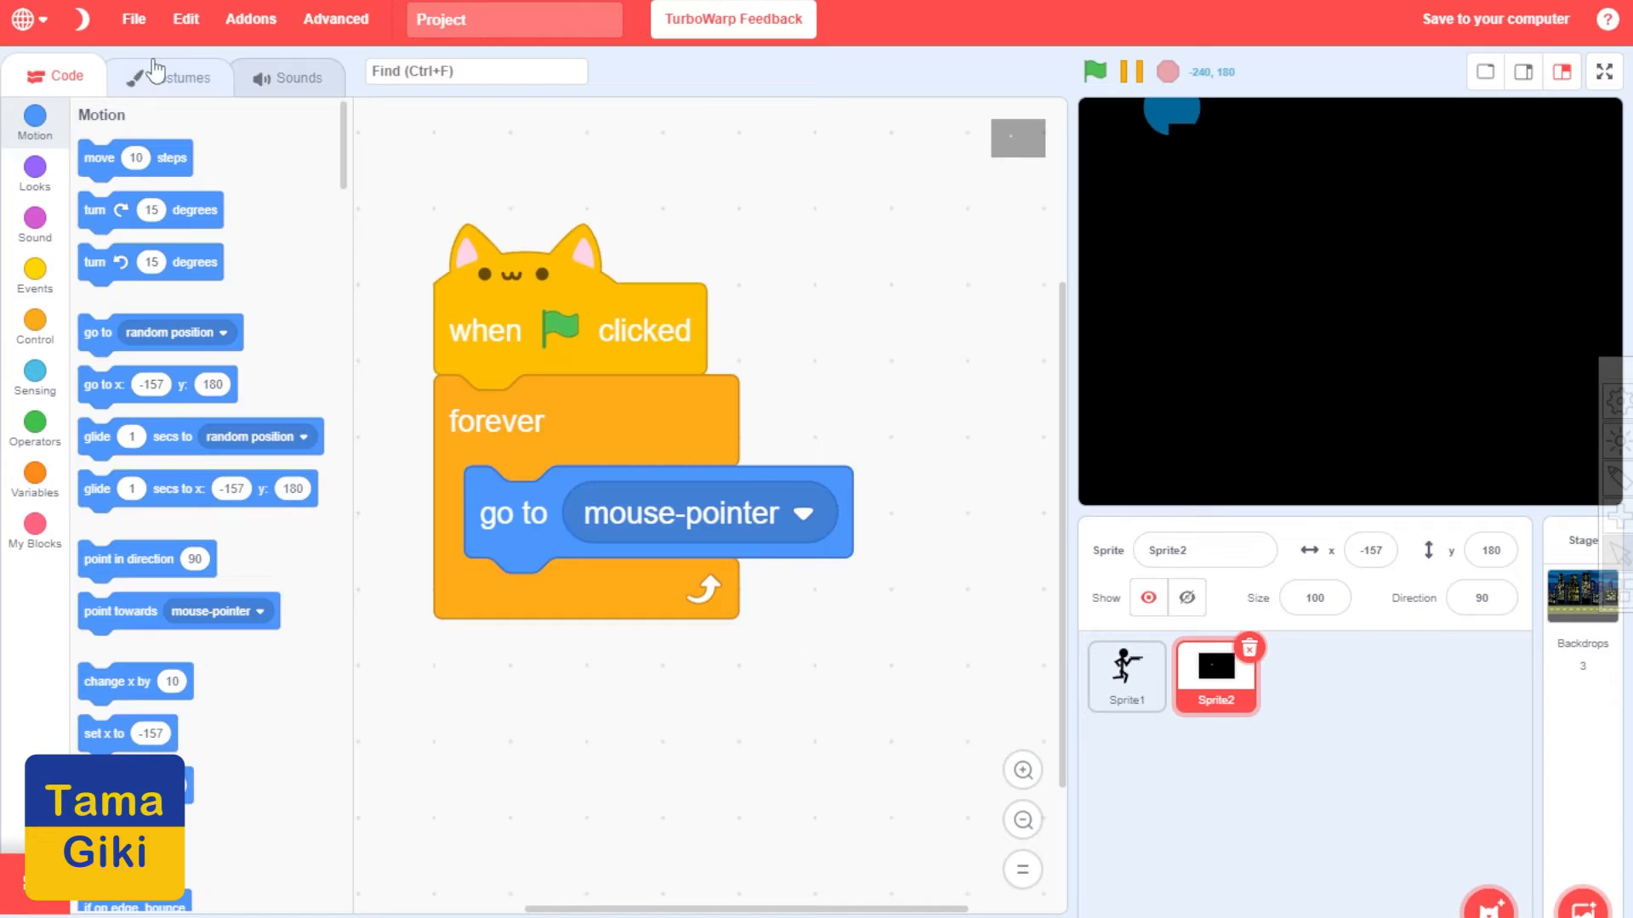
click(169, 76)
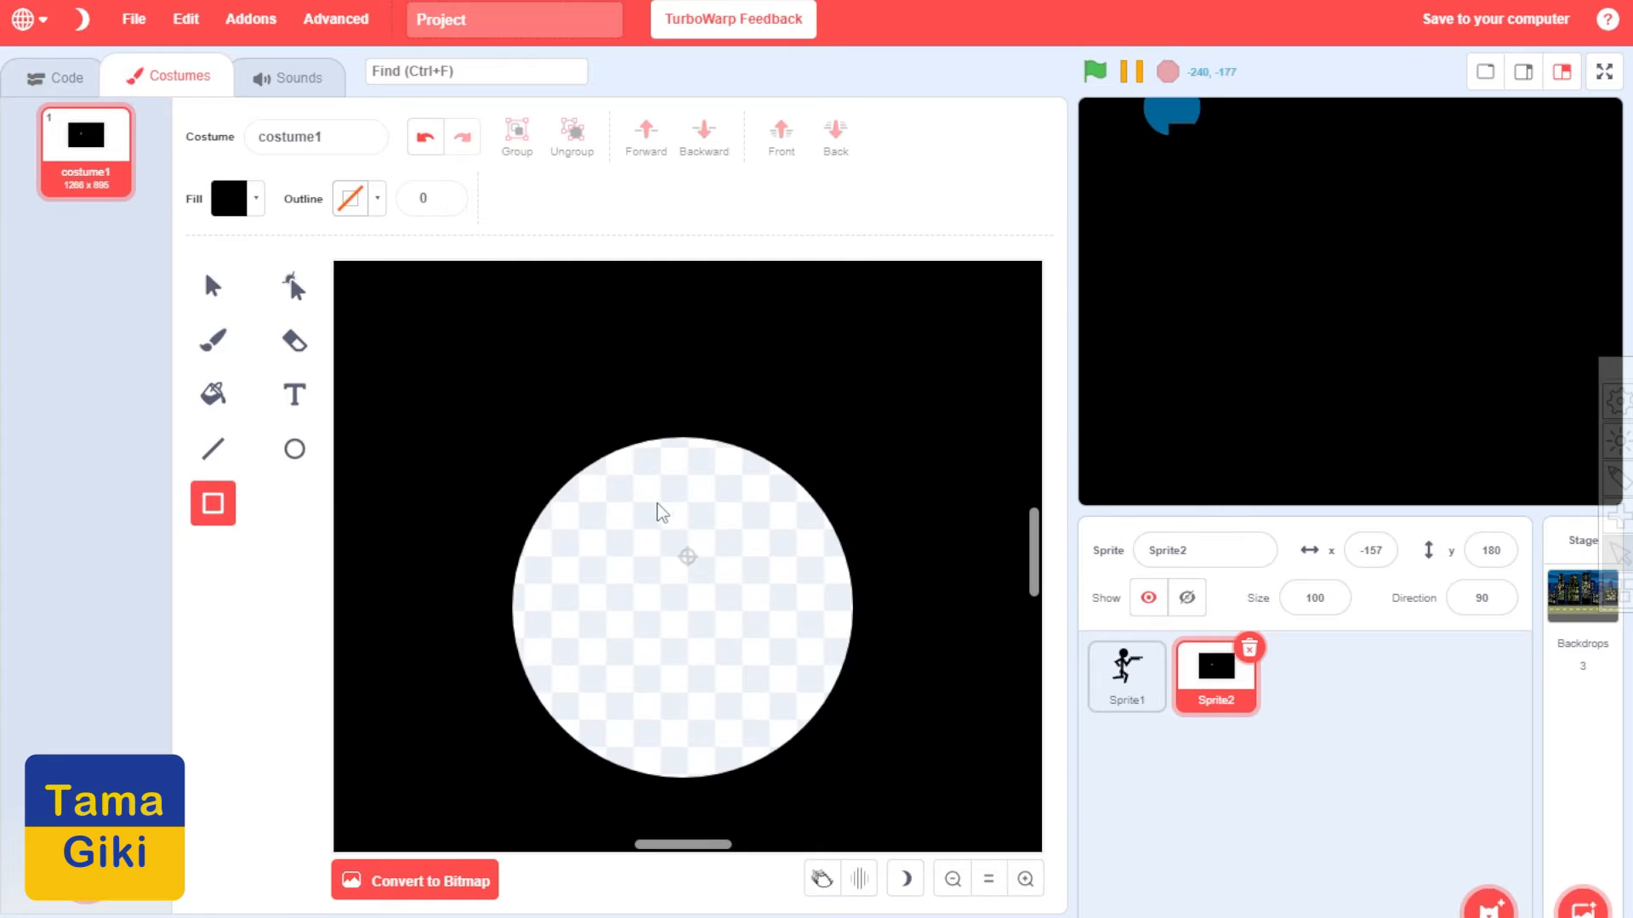
Draw a thin black bar in the circle, reshape it into a tapered spike and copy-paste it
drag(662, 490, 687, 625)
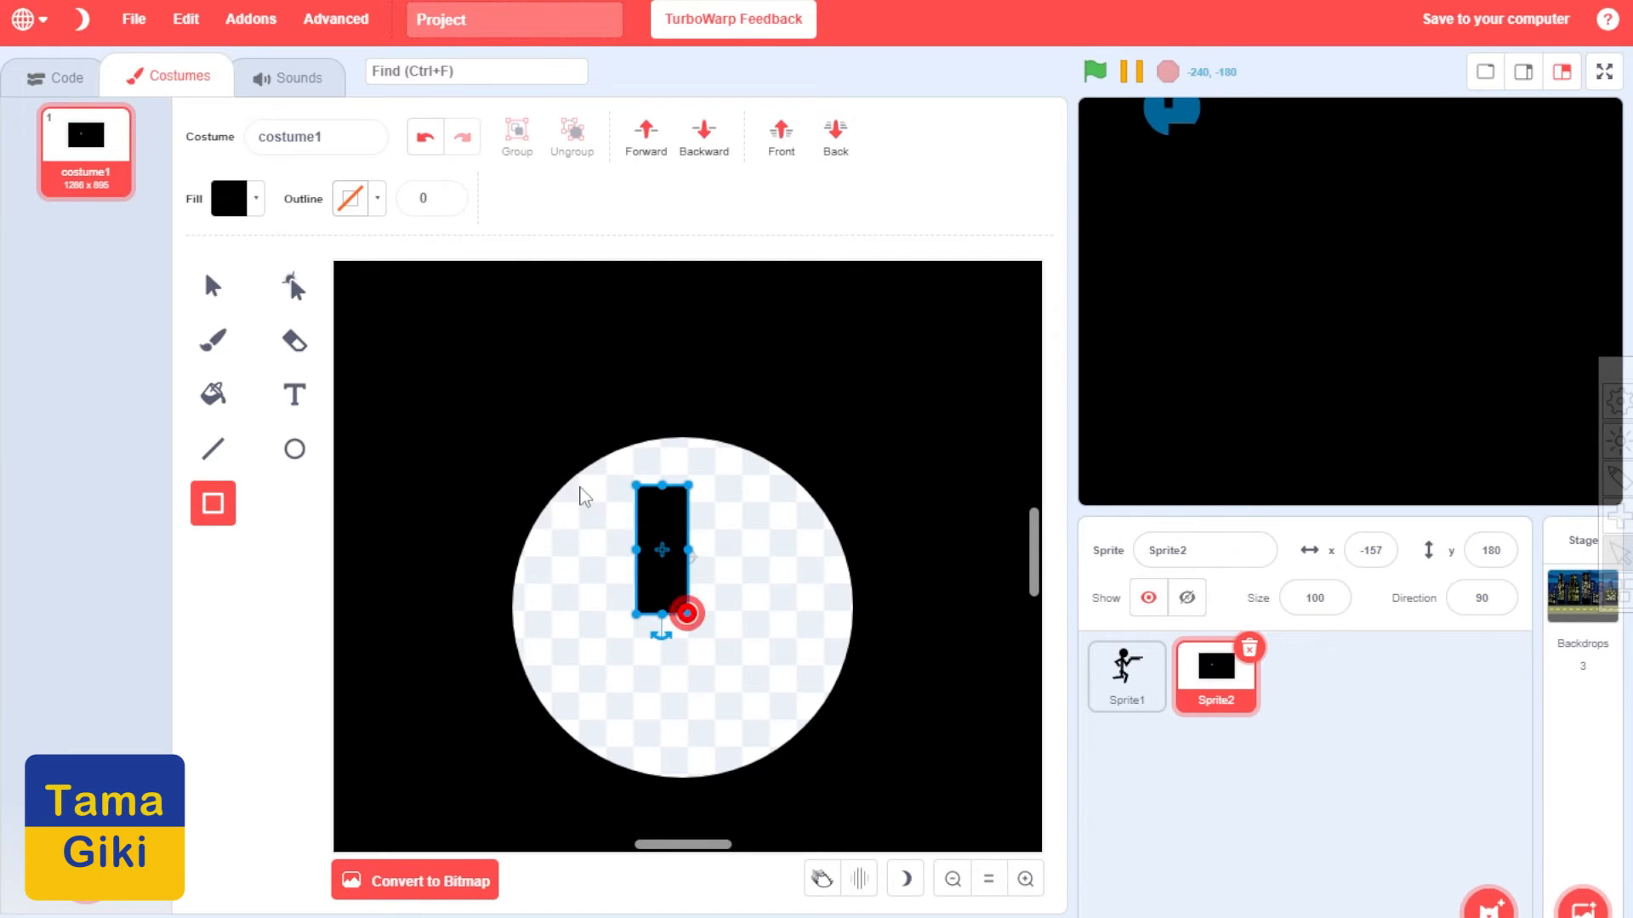
click(294, 285)
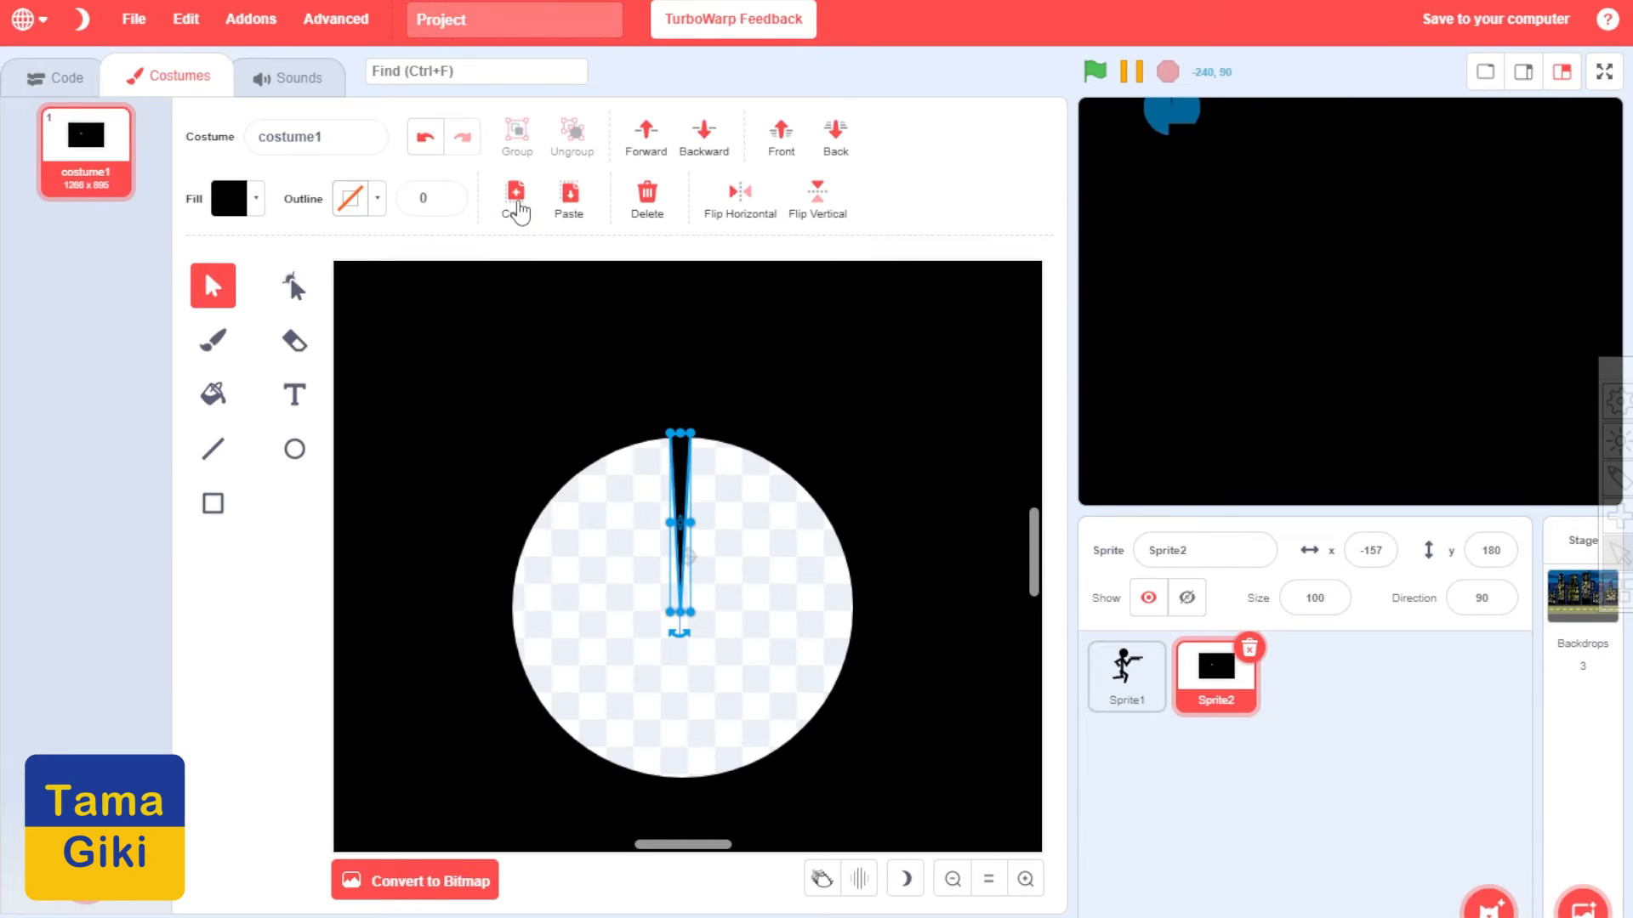
click(568, 197)
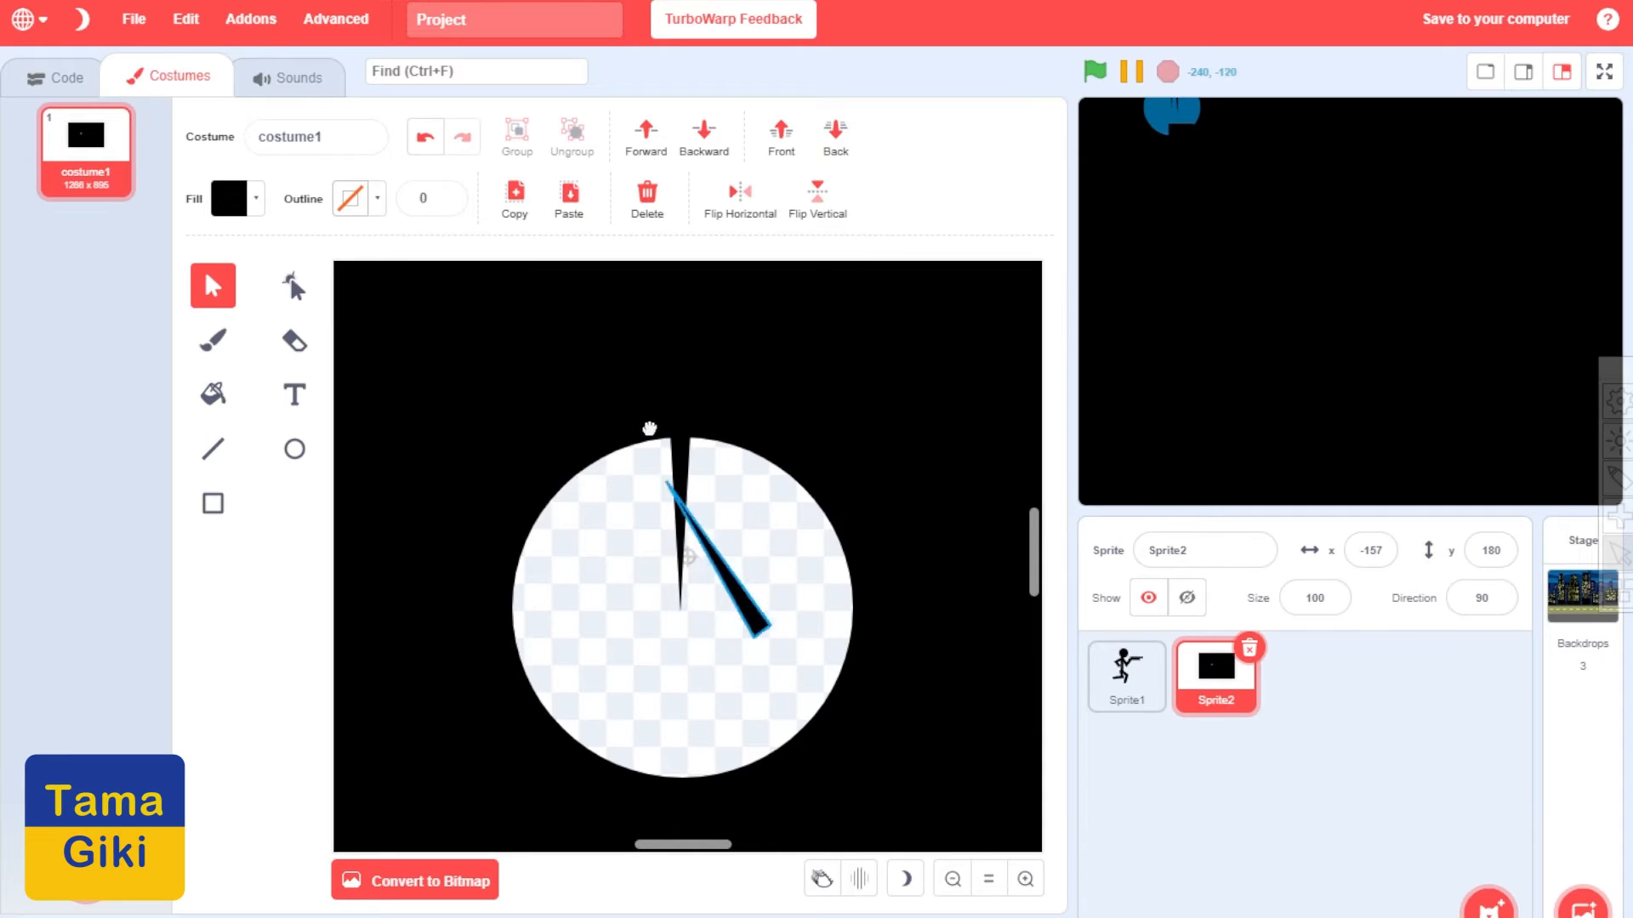
click(425, 136)
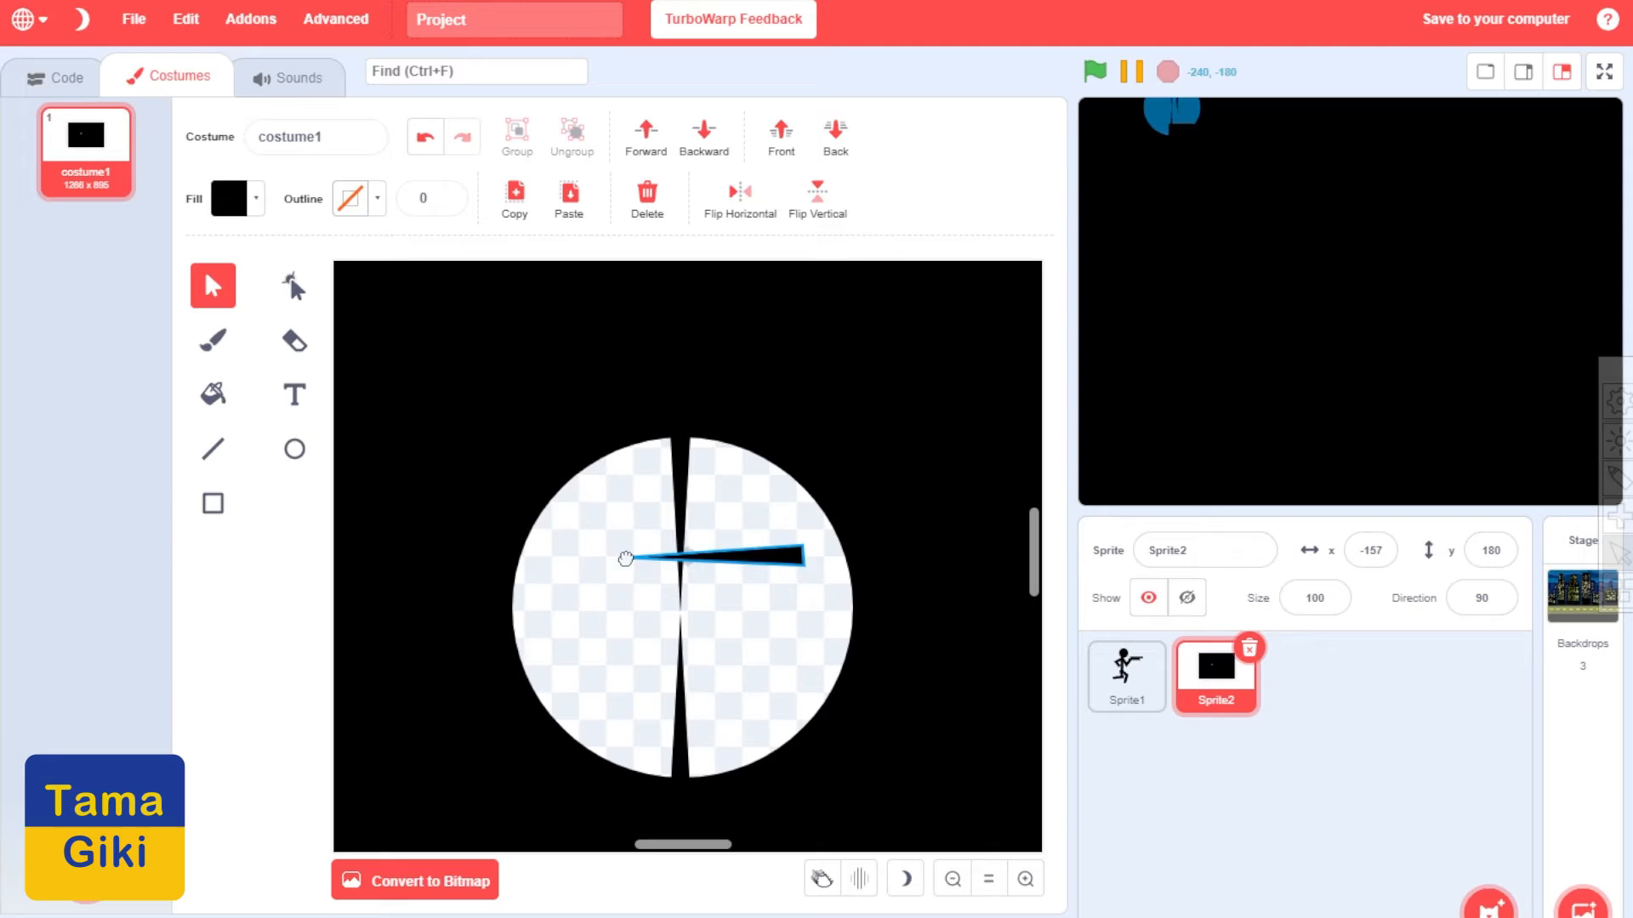
Place the spike copies along the right and left arms to form the crosshair
drag(624, 558, 807, 609)
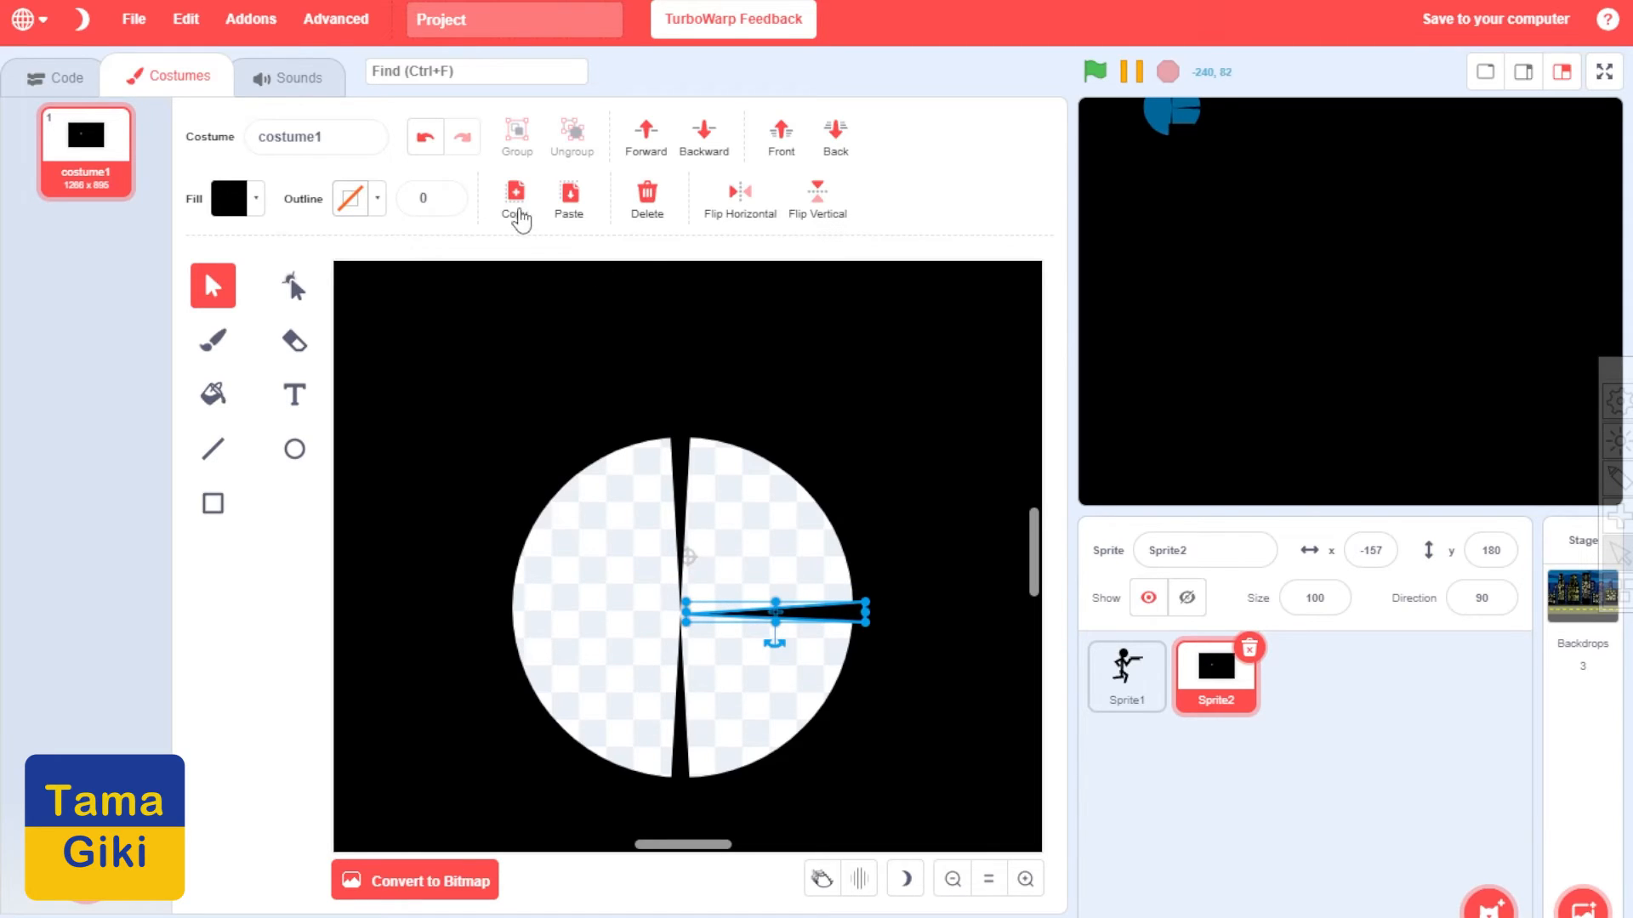
drag(776, 612, 813, 646)
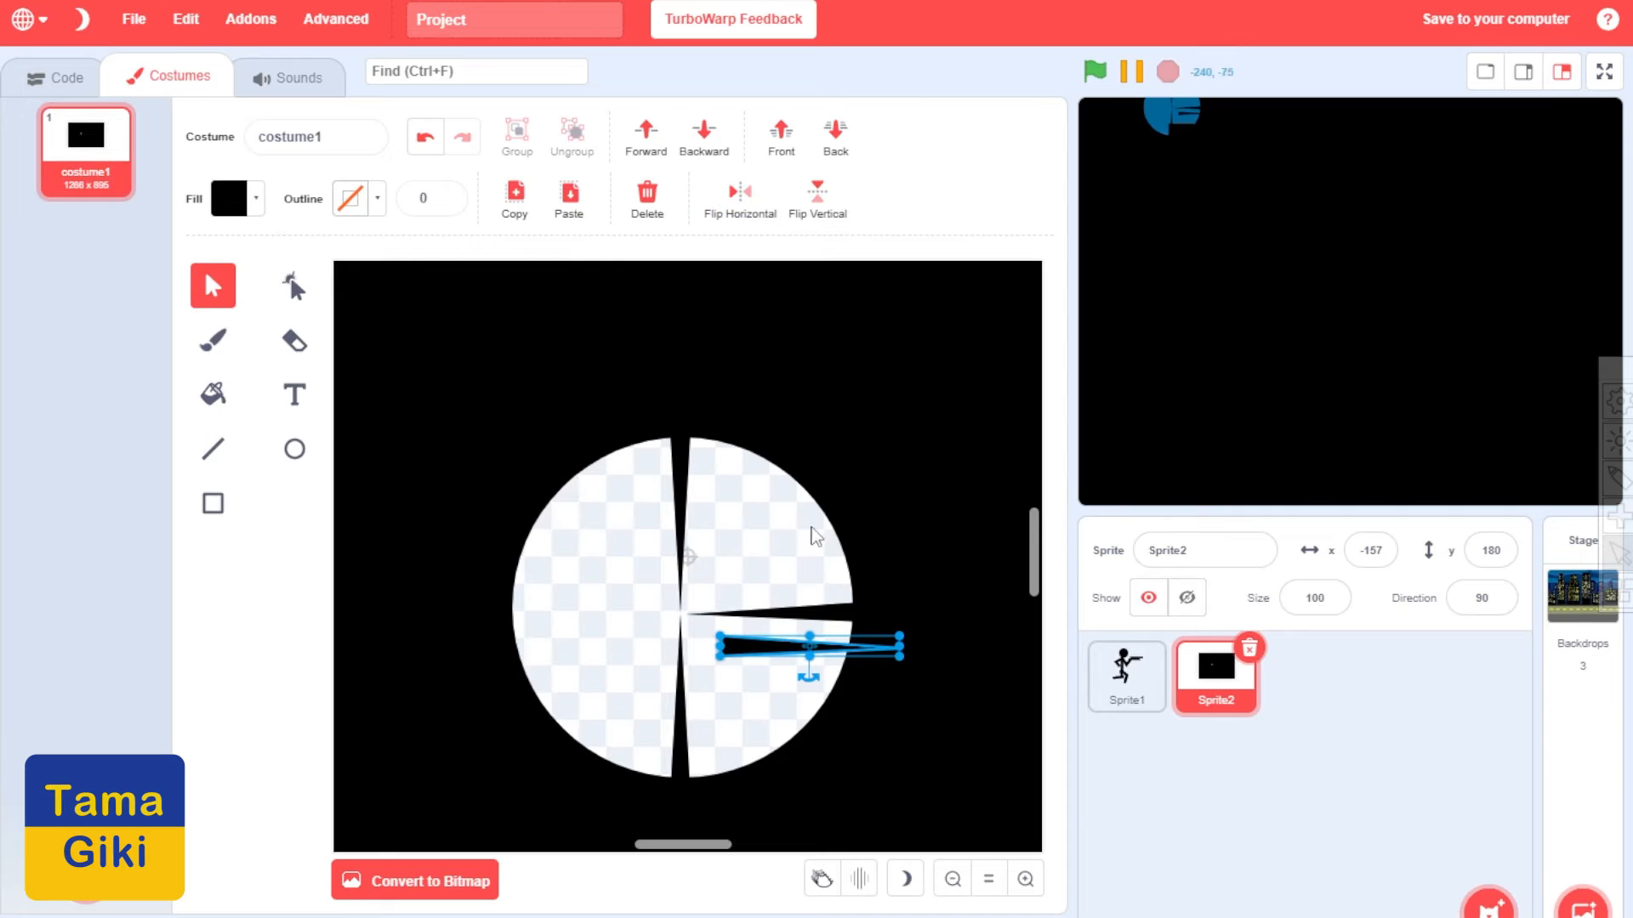
drag(810, 646, 580, 613)
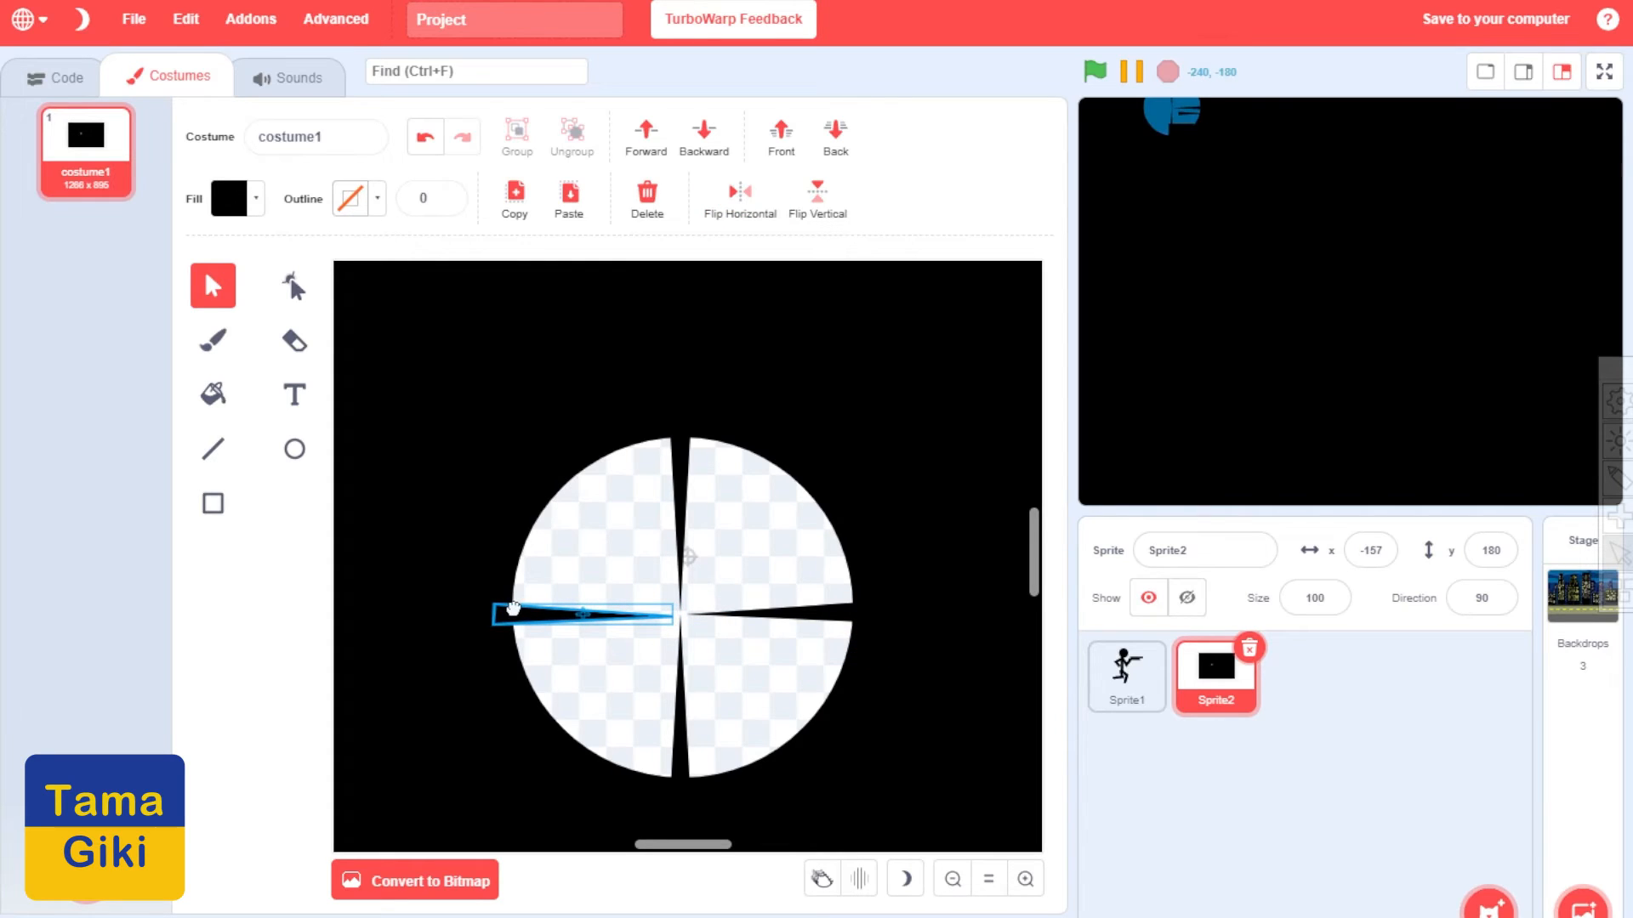
click(1093, 72)
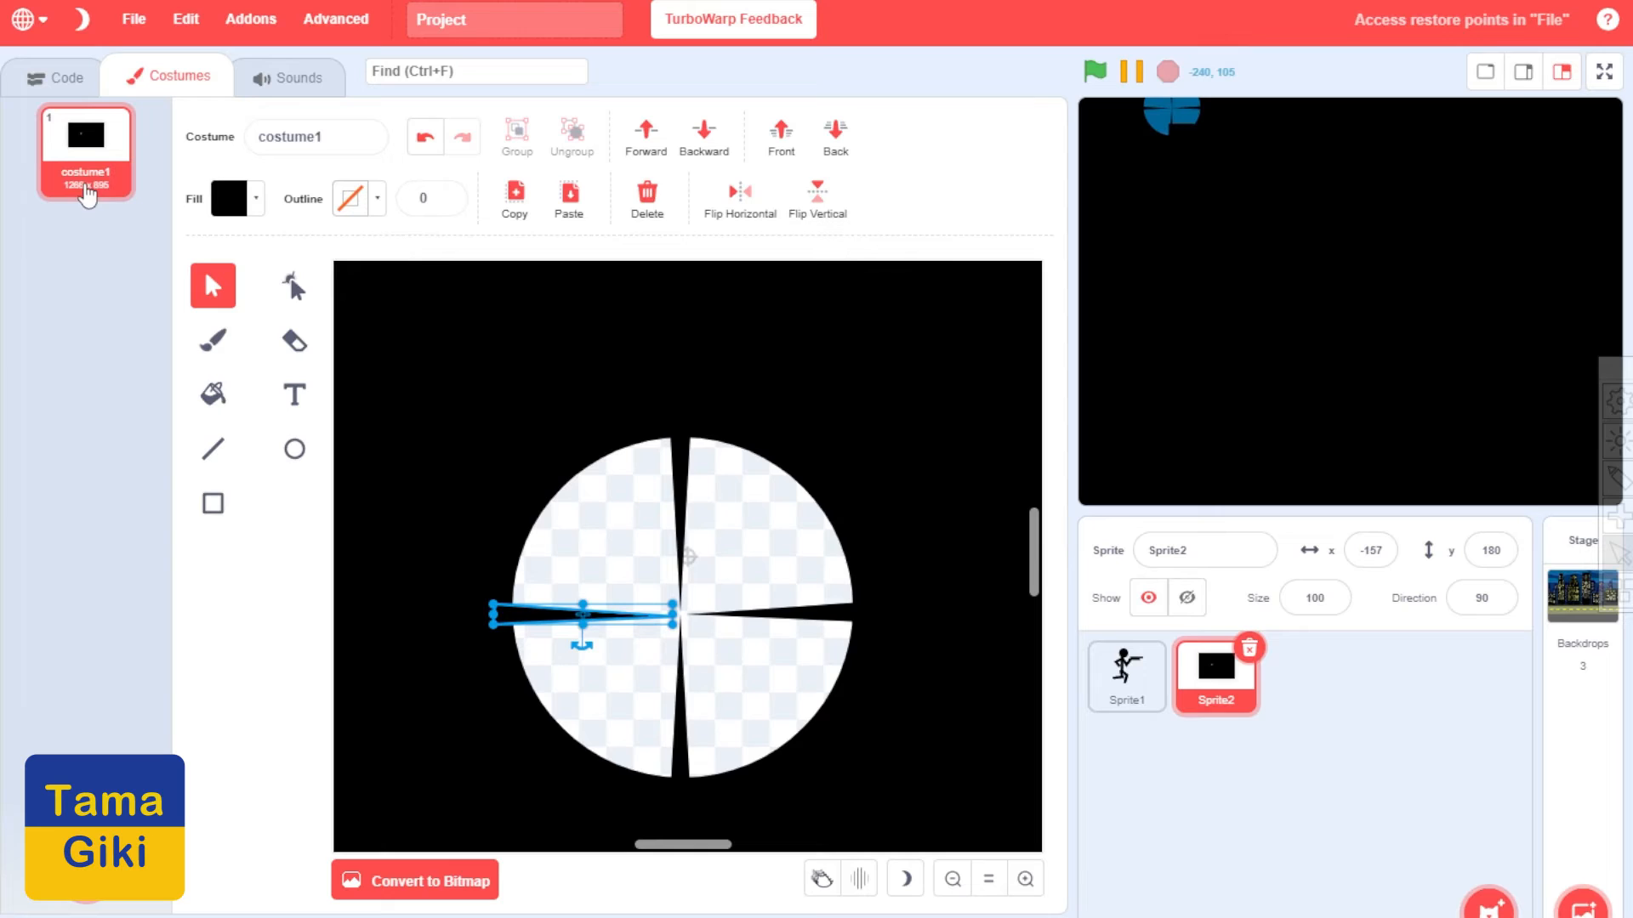
Duplicate the scope costume and set the fill colour to bright red
right_click(85, 136)
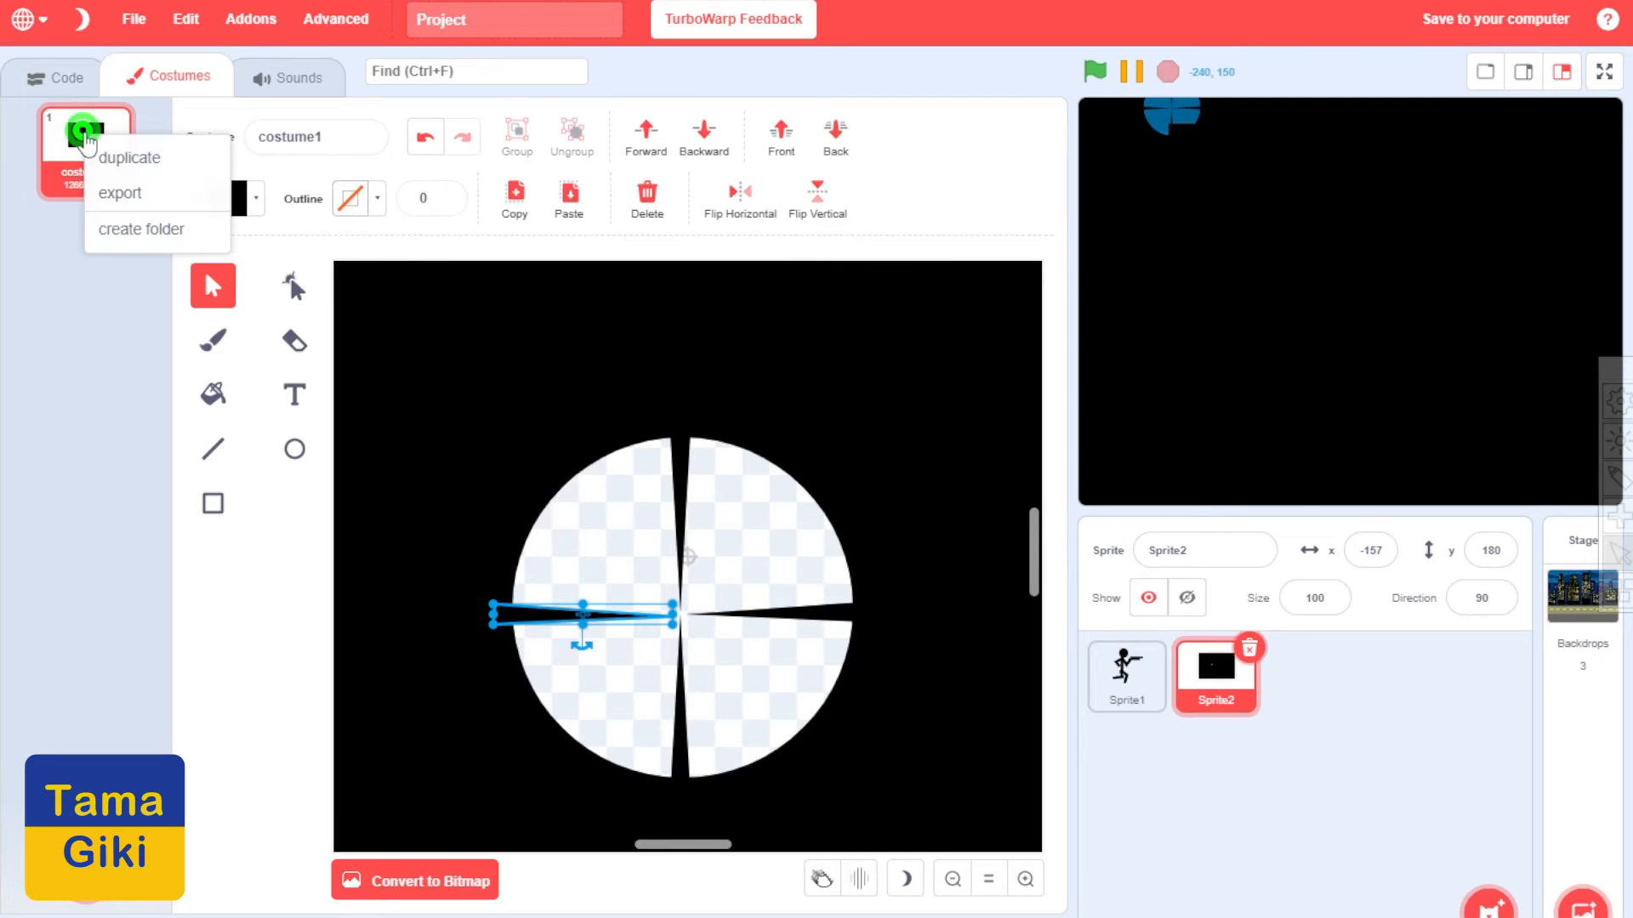
click(129, 157)
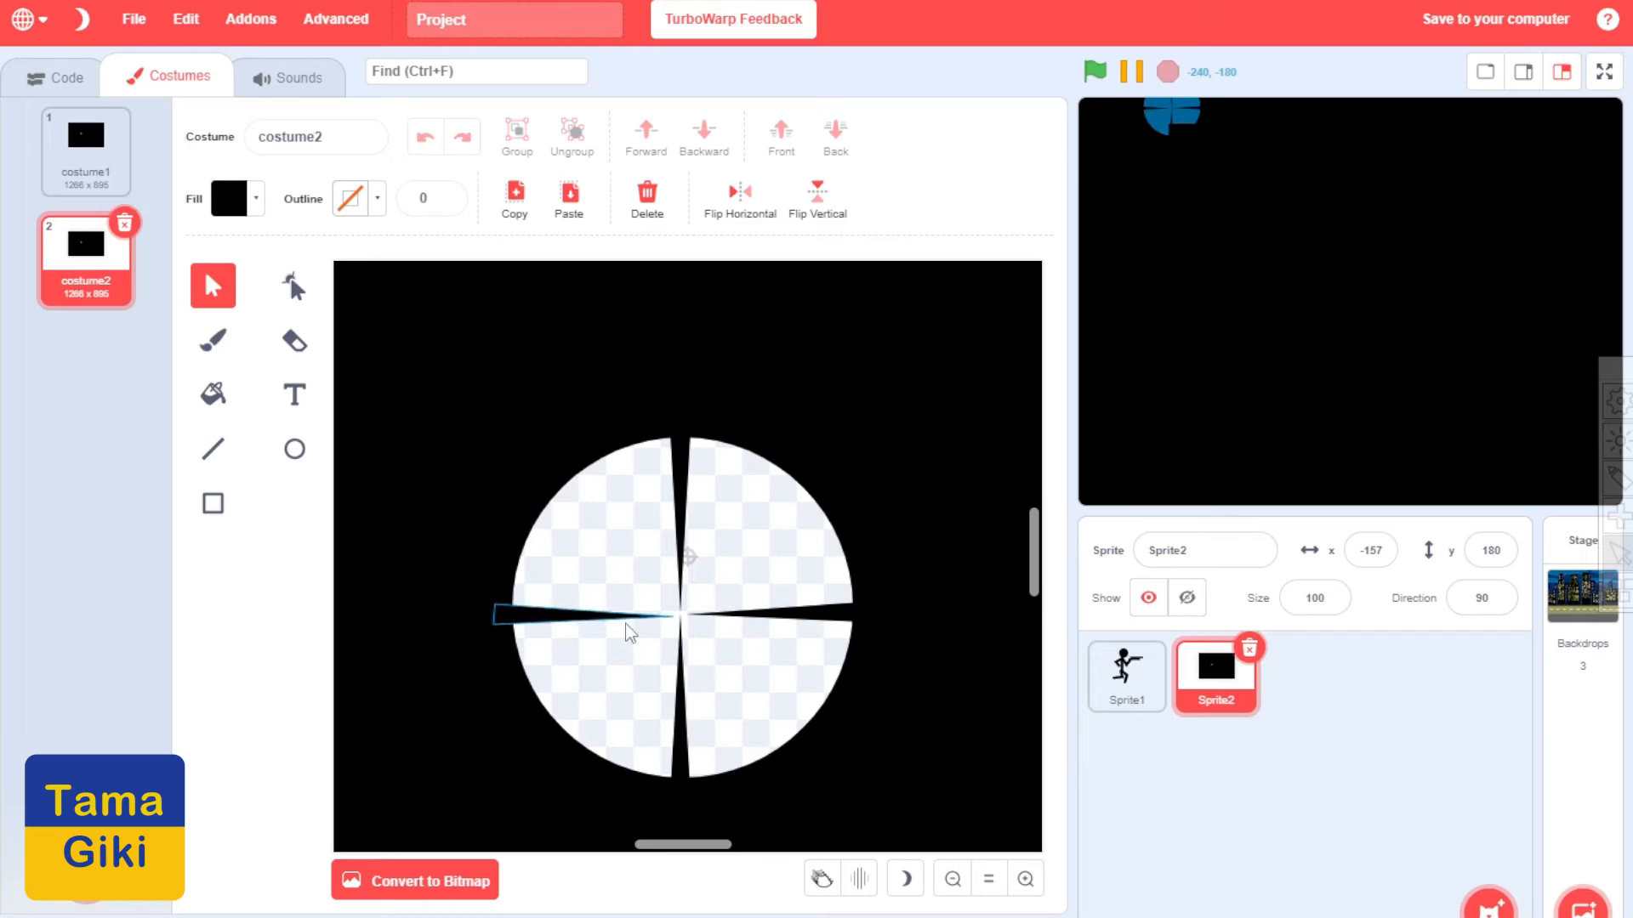
click(294, 449)
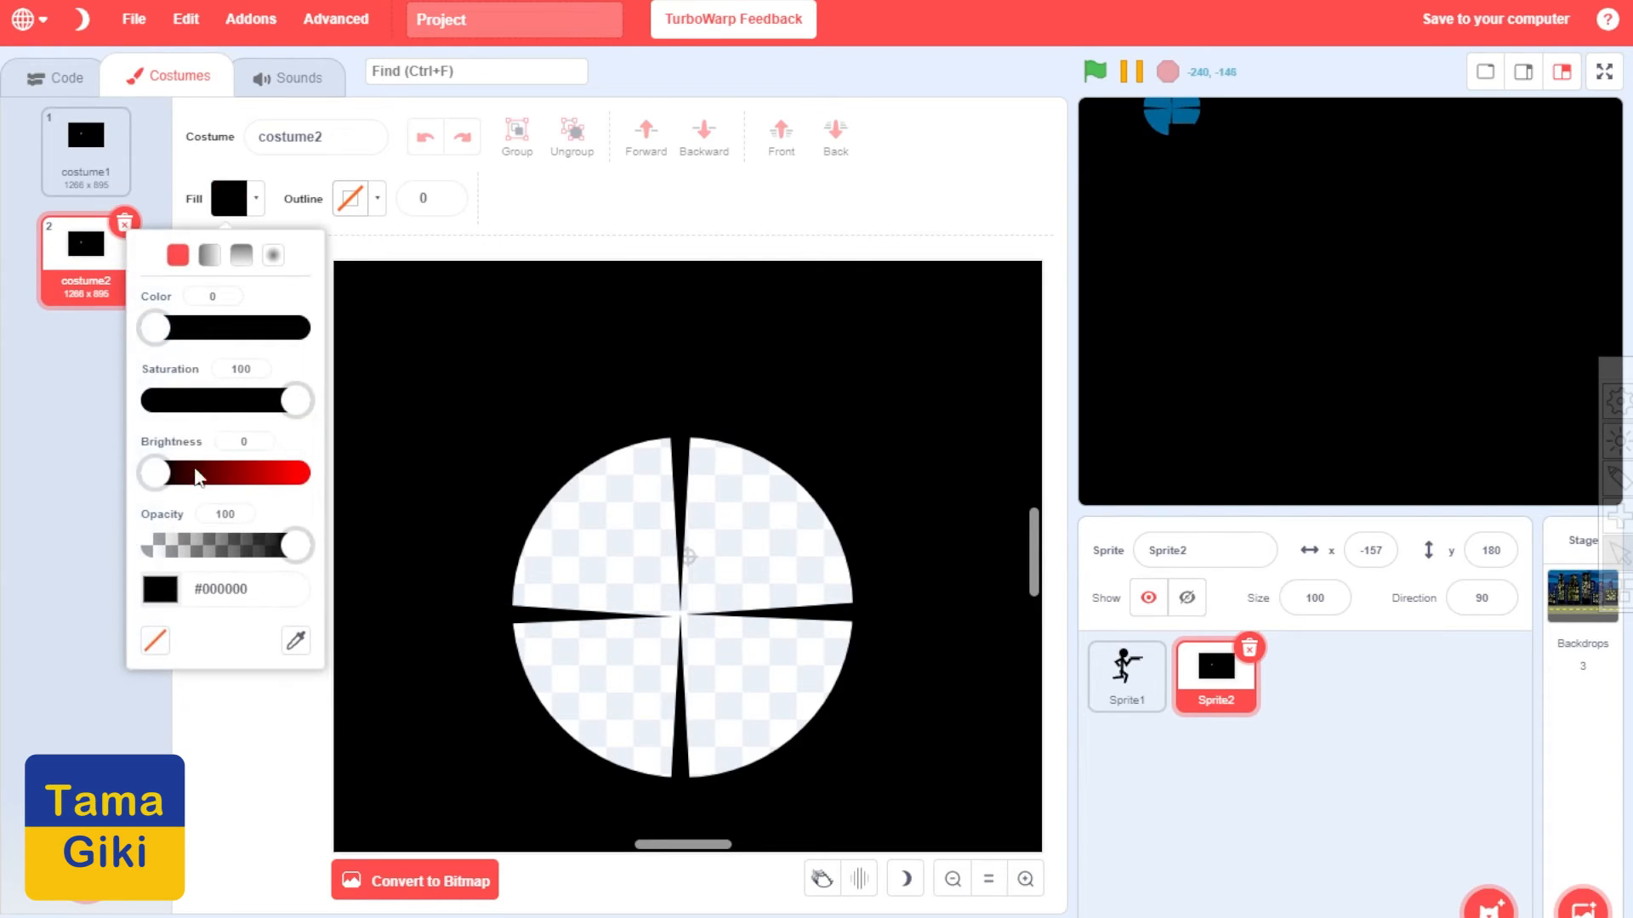
drag(153, 473, 295, 473)
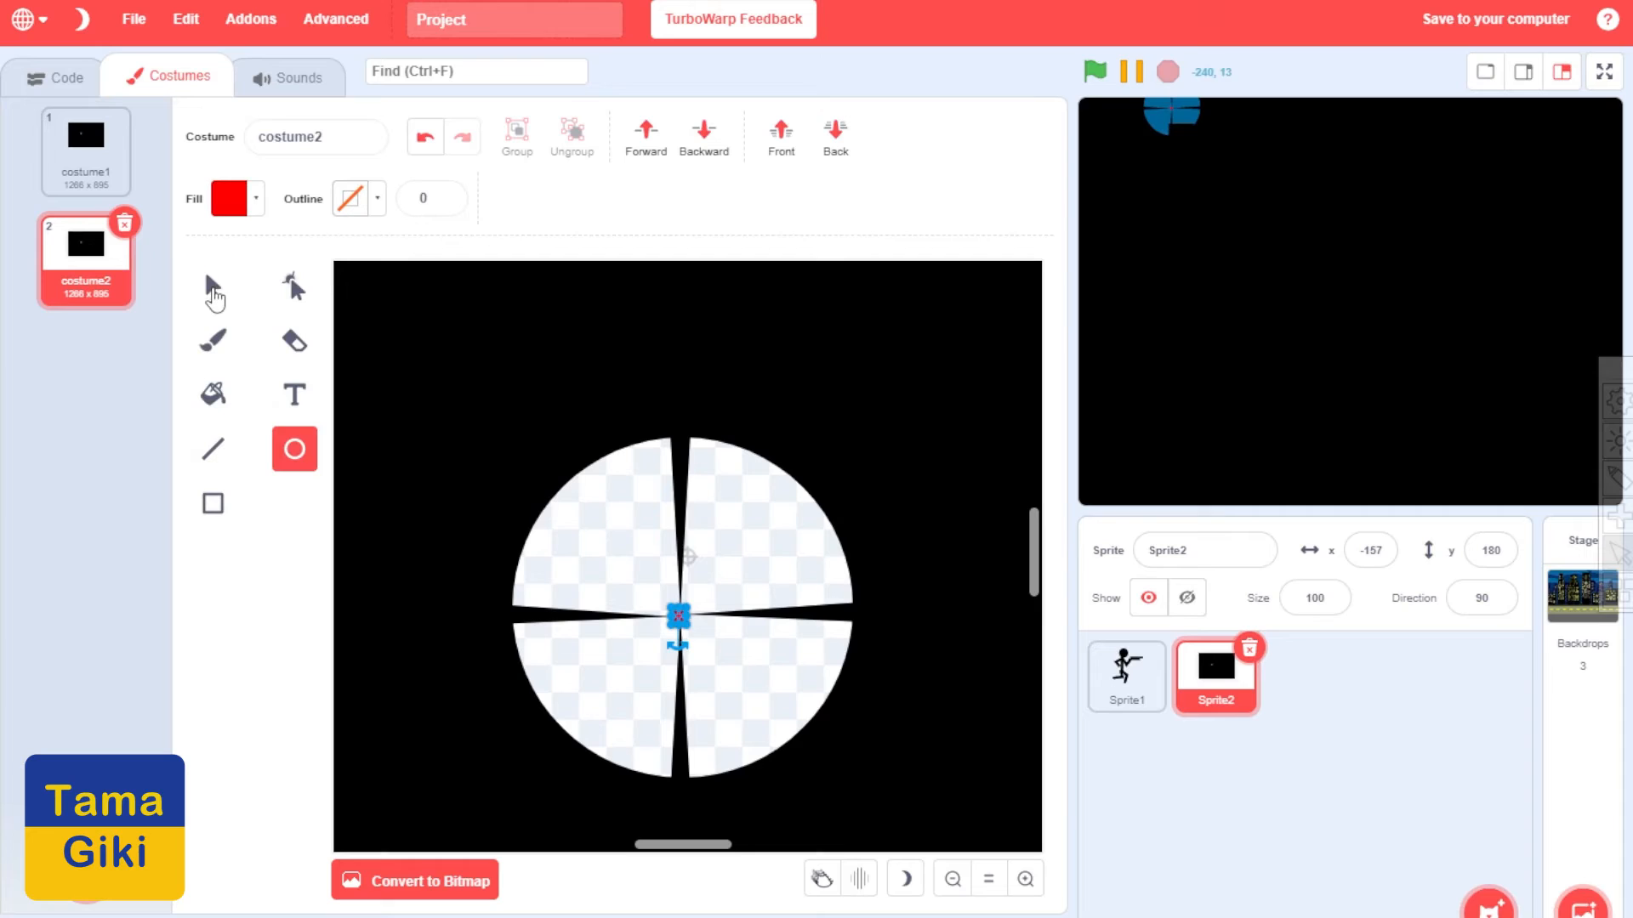
Finish the red-dot costume, compare it with costume1, and return to Sprite2's scripts
click(212, 286)
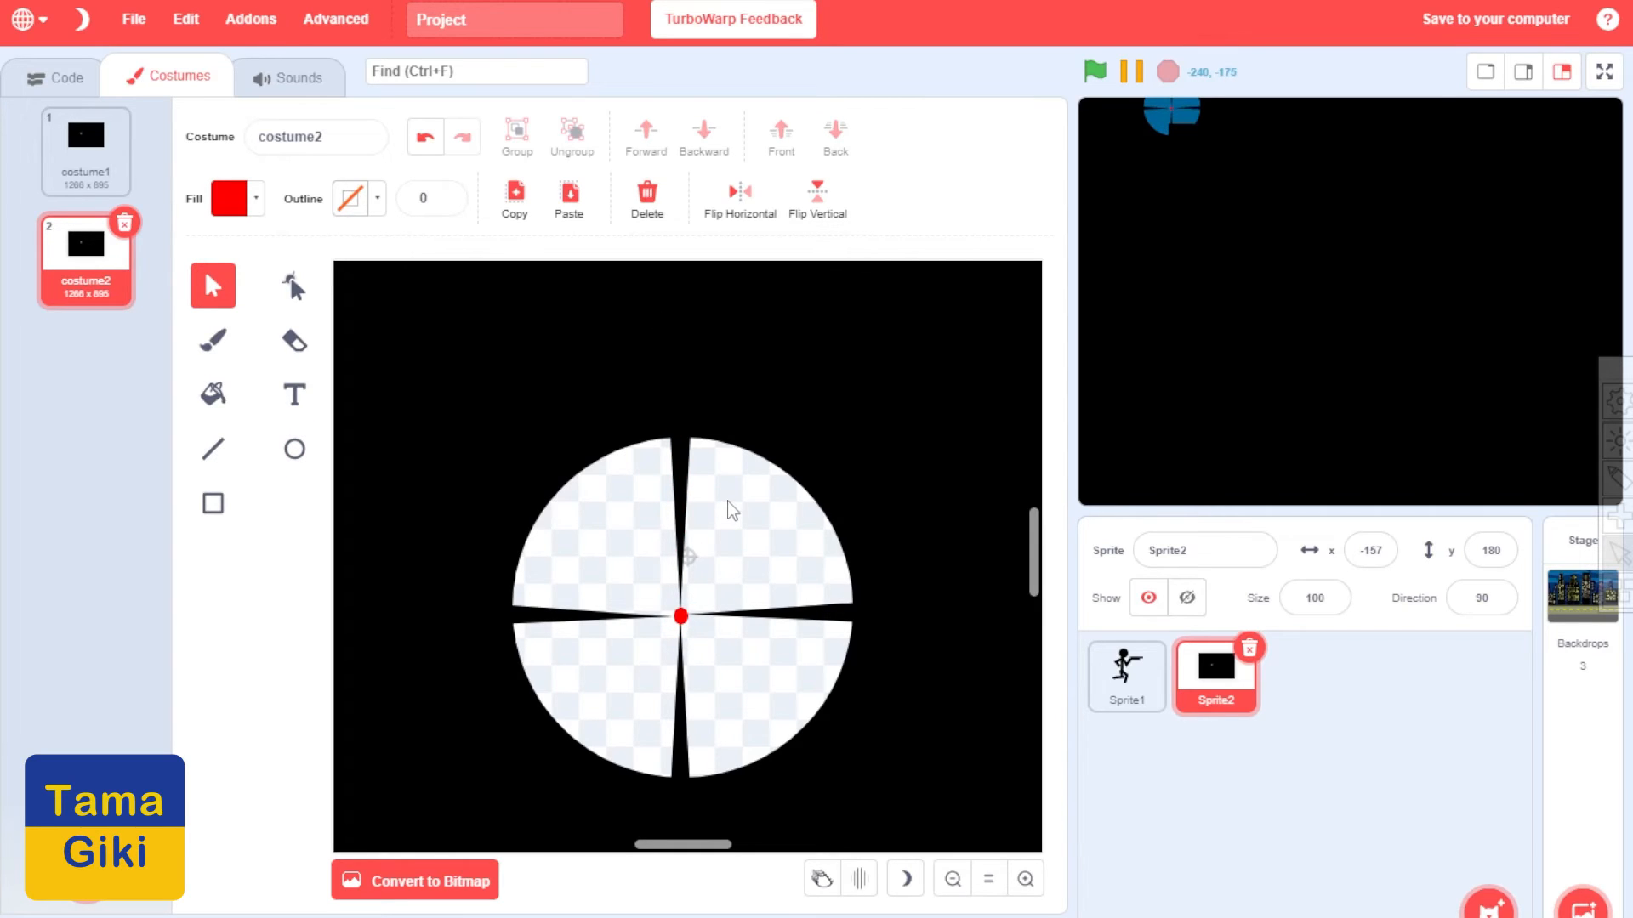
click(85, 150)
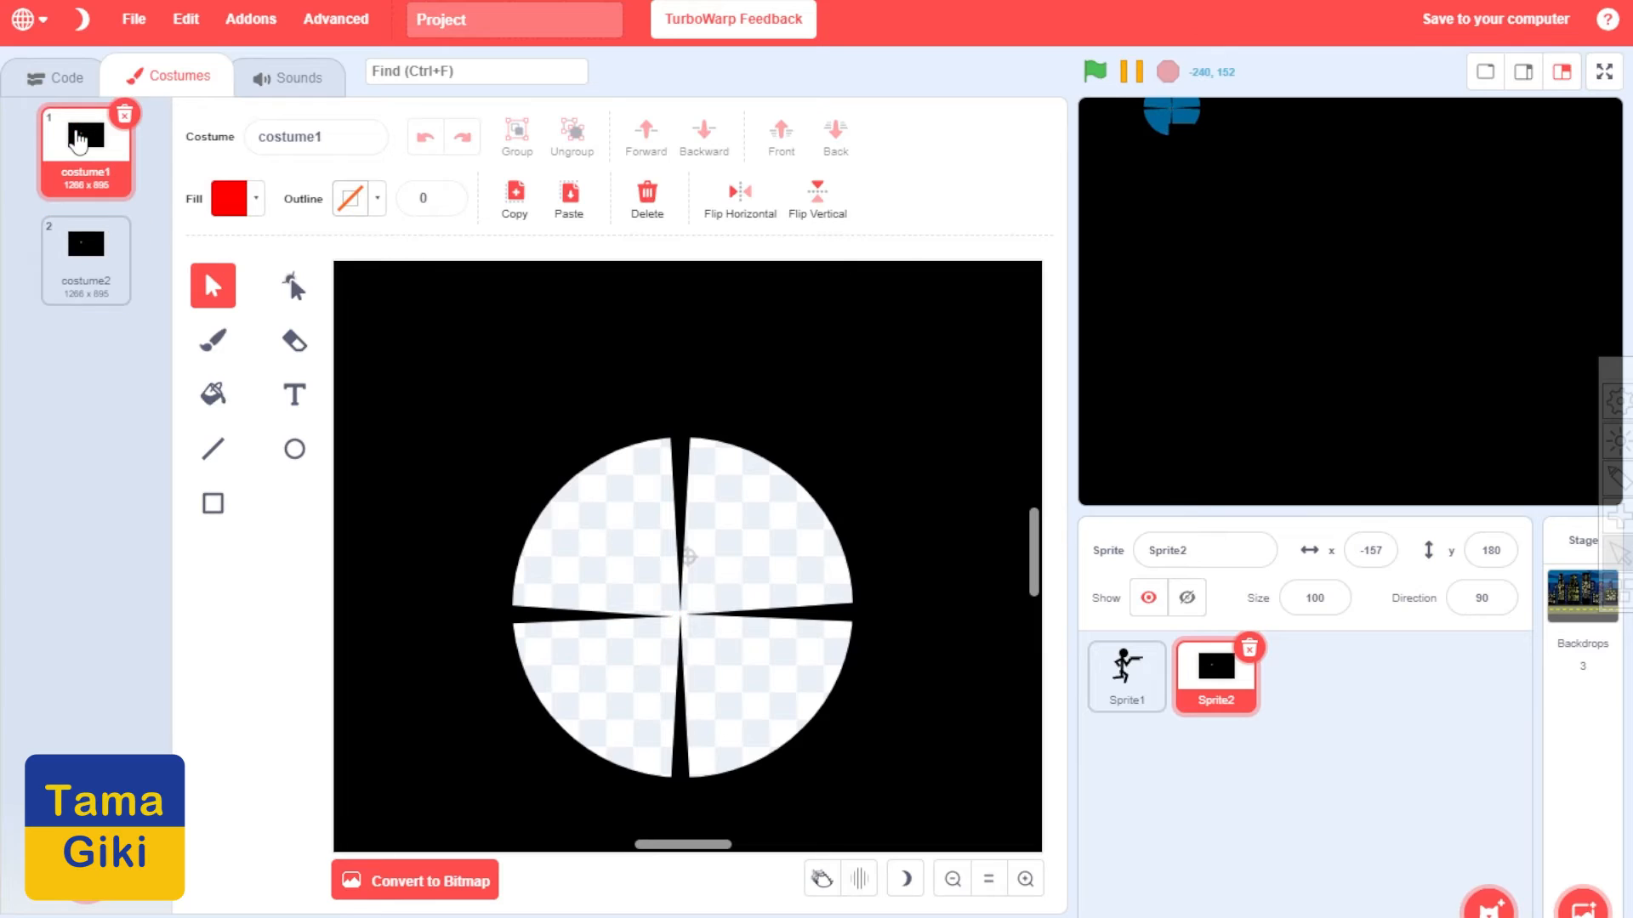
click(85, 259)
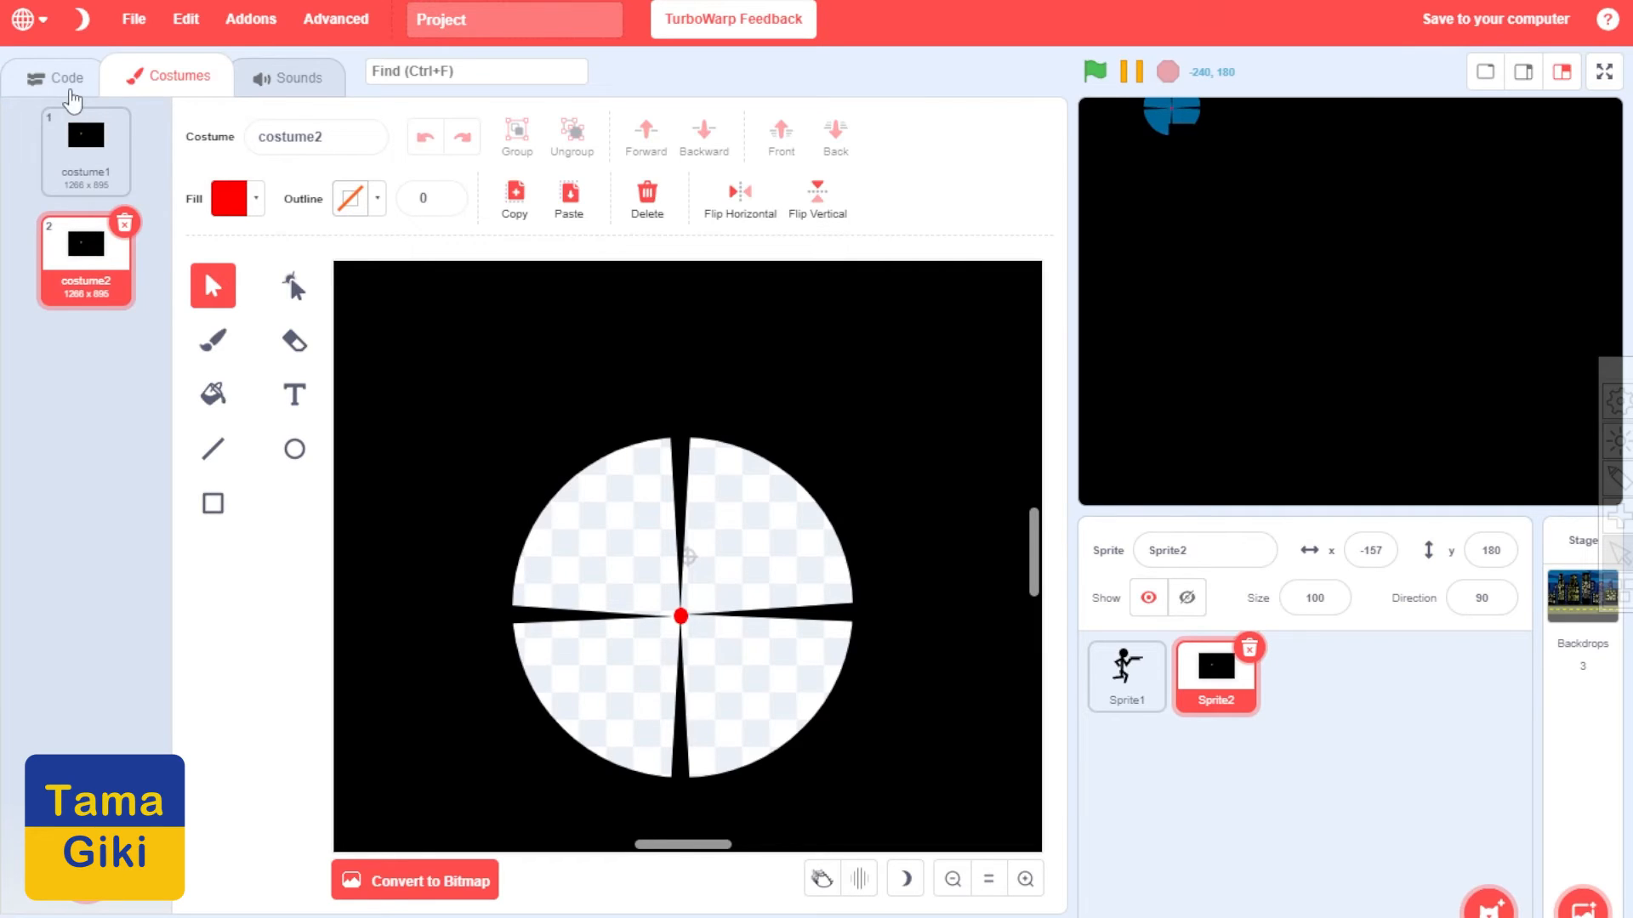
click(66, 76)
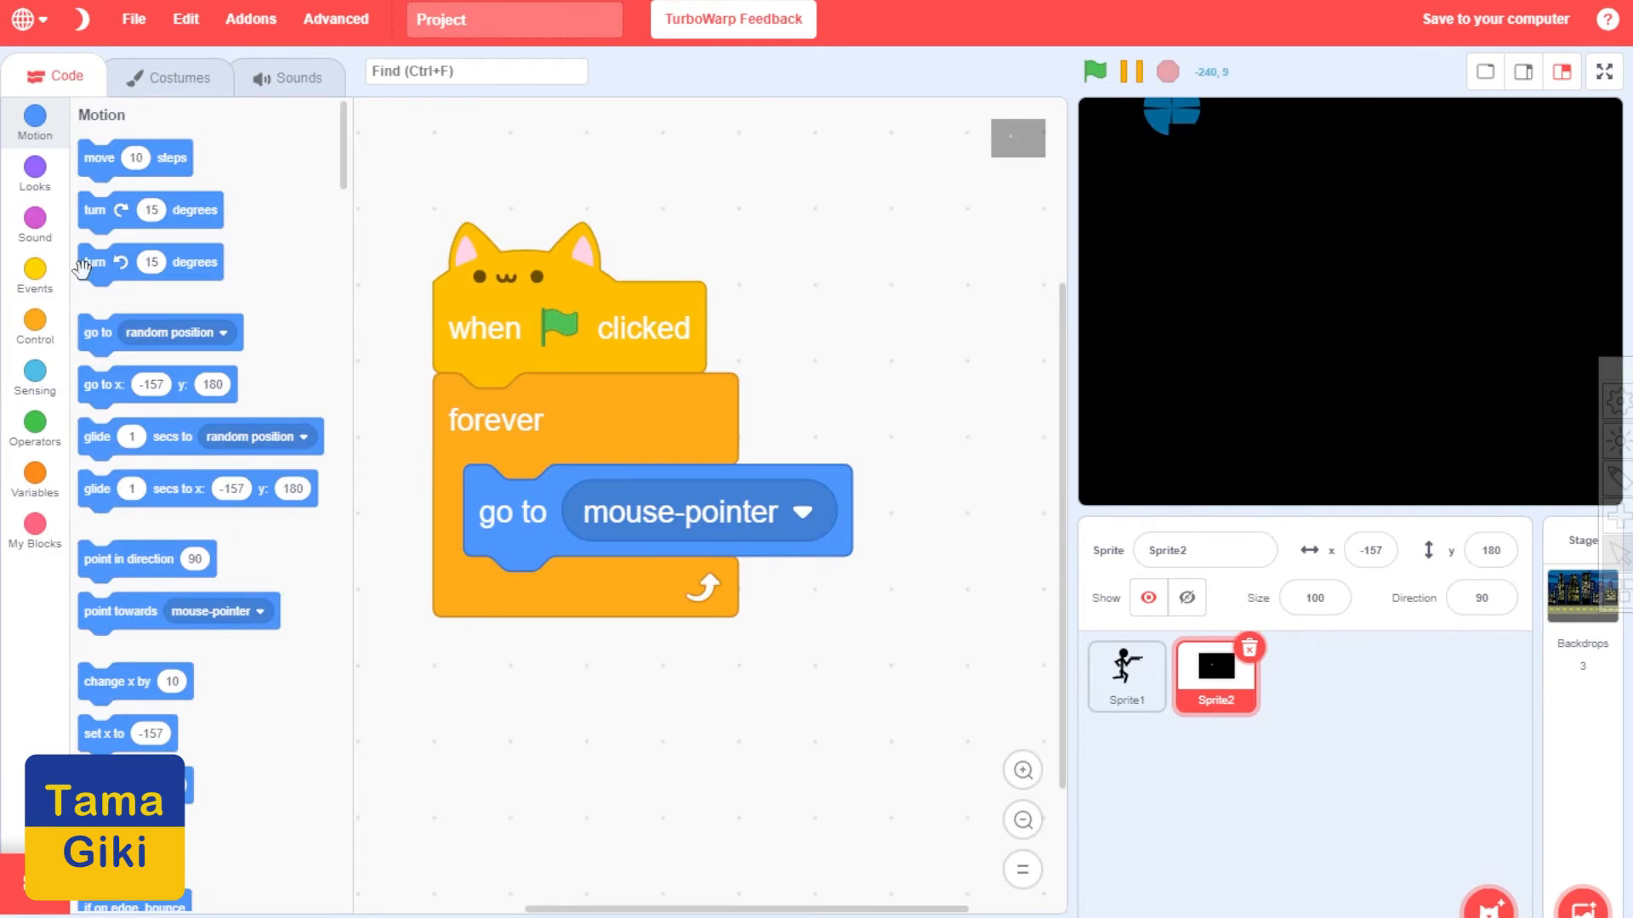
Start the flag script on costume1 and make the space key switch to costume2
click(34, 274)
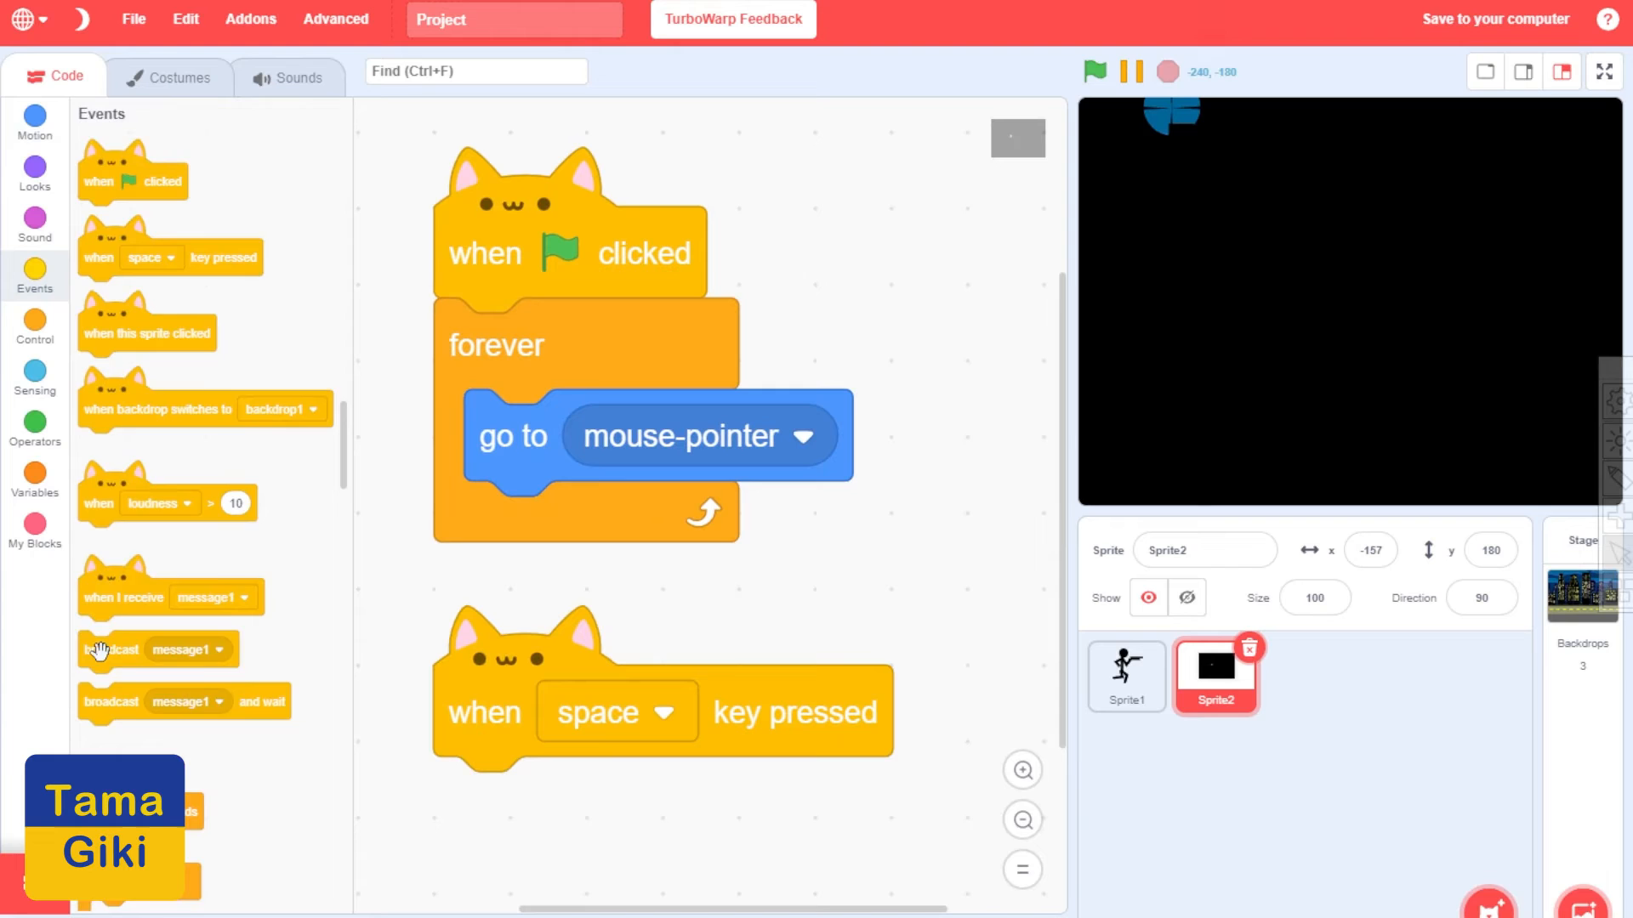
click(34, 223)
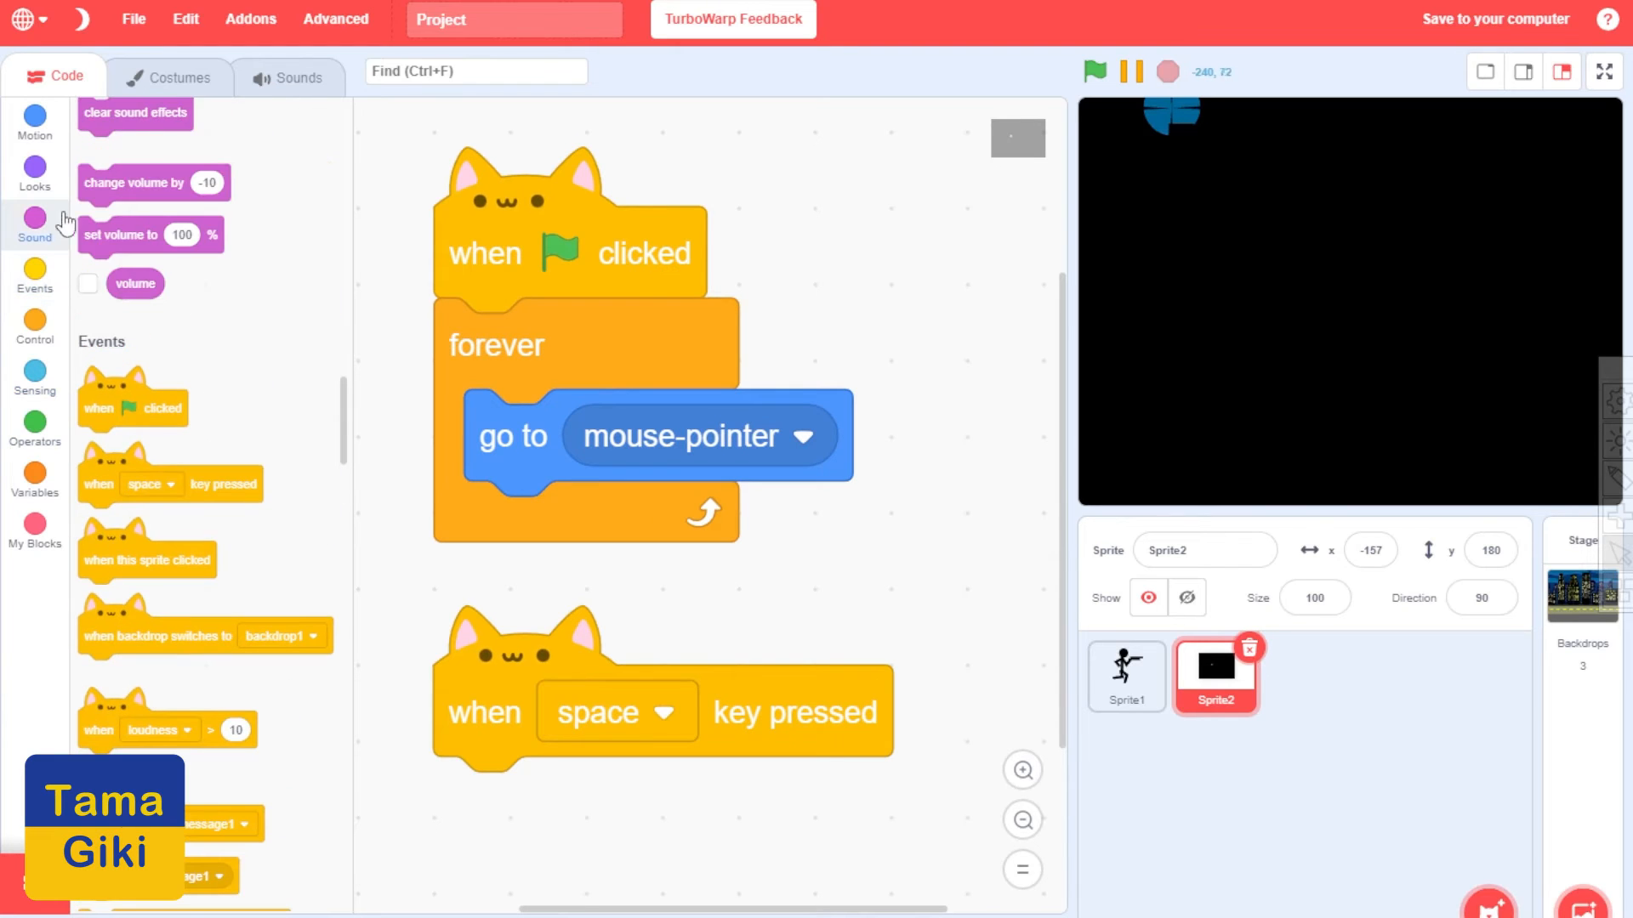
click(34, 172)
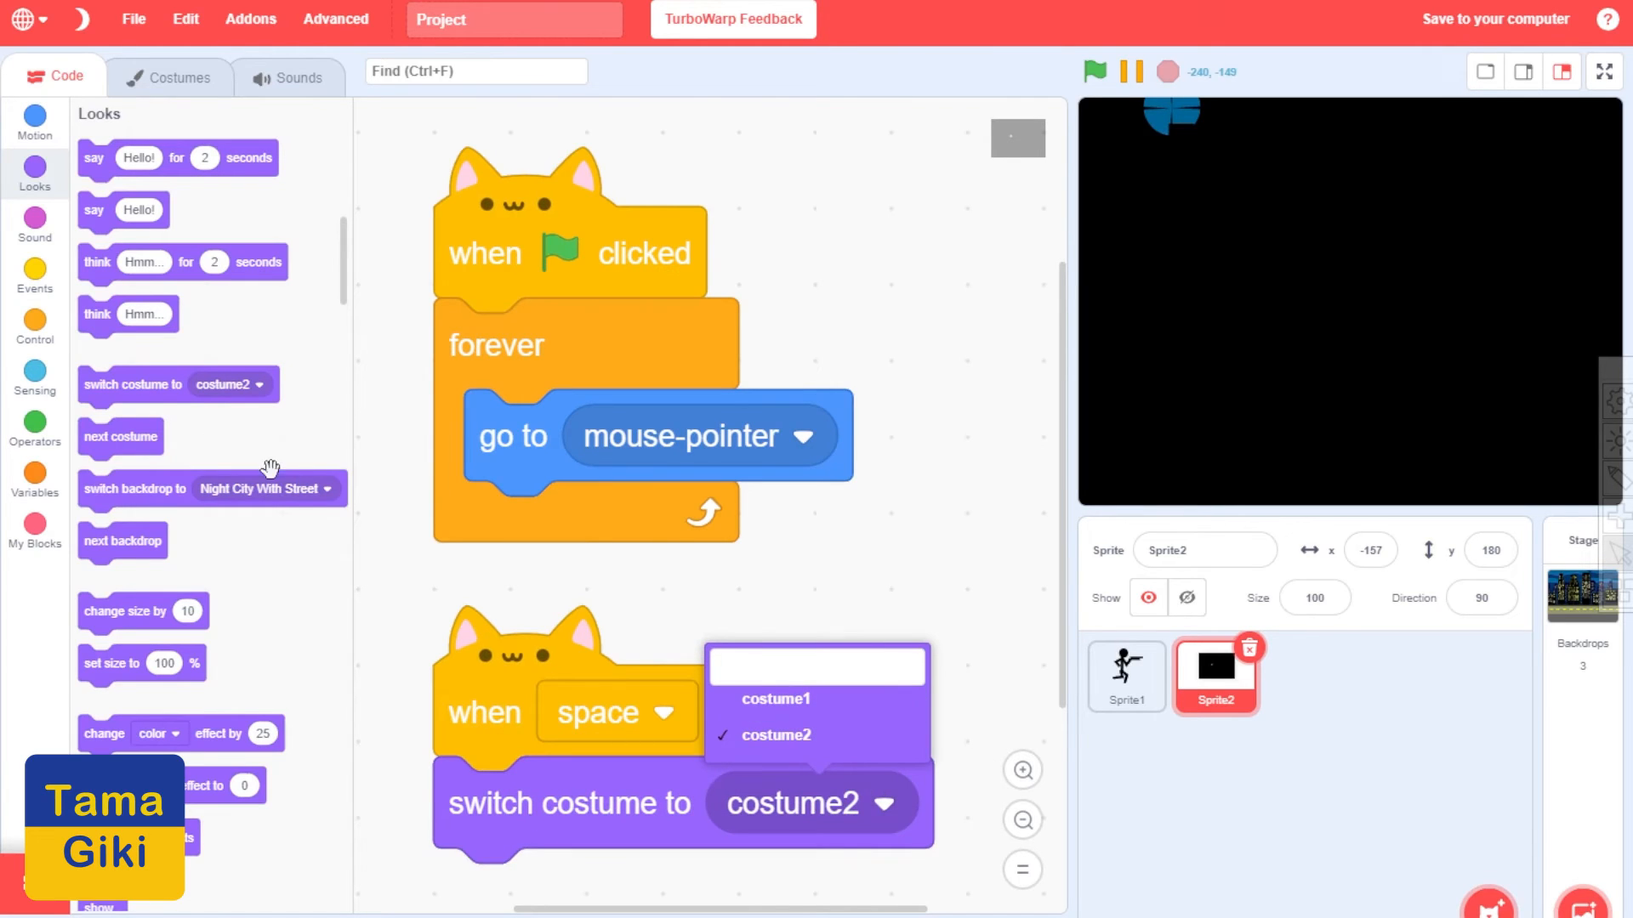
click(775, 735)
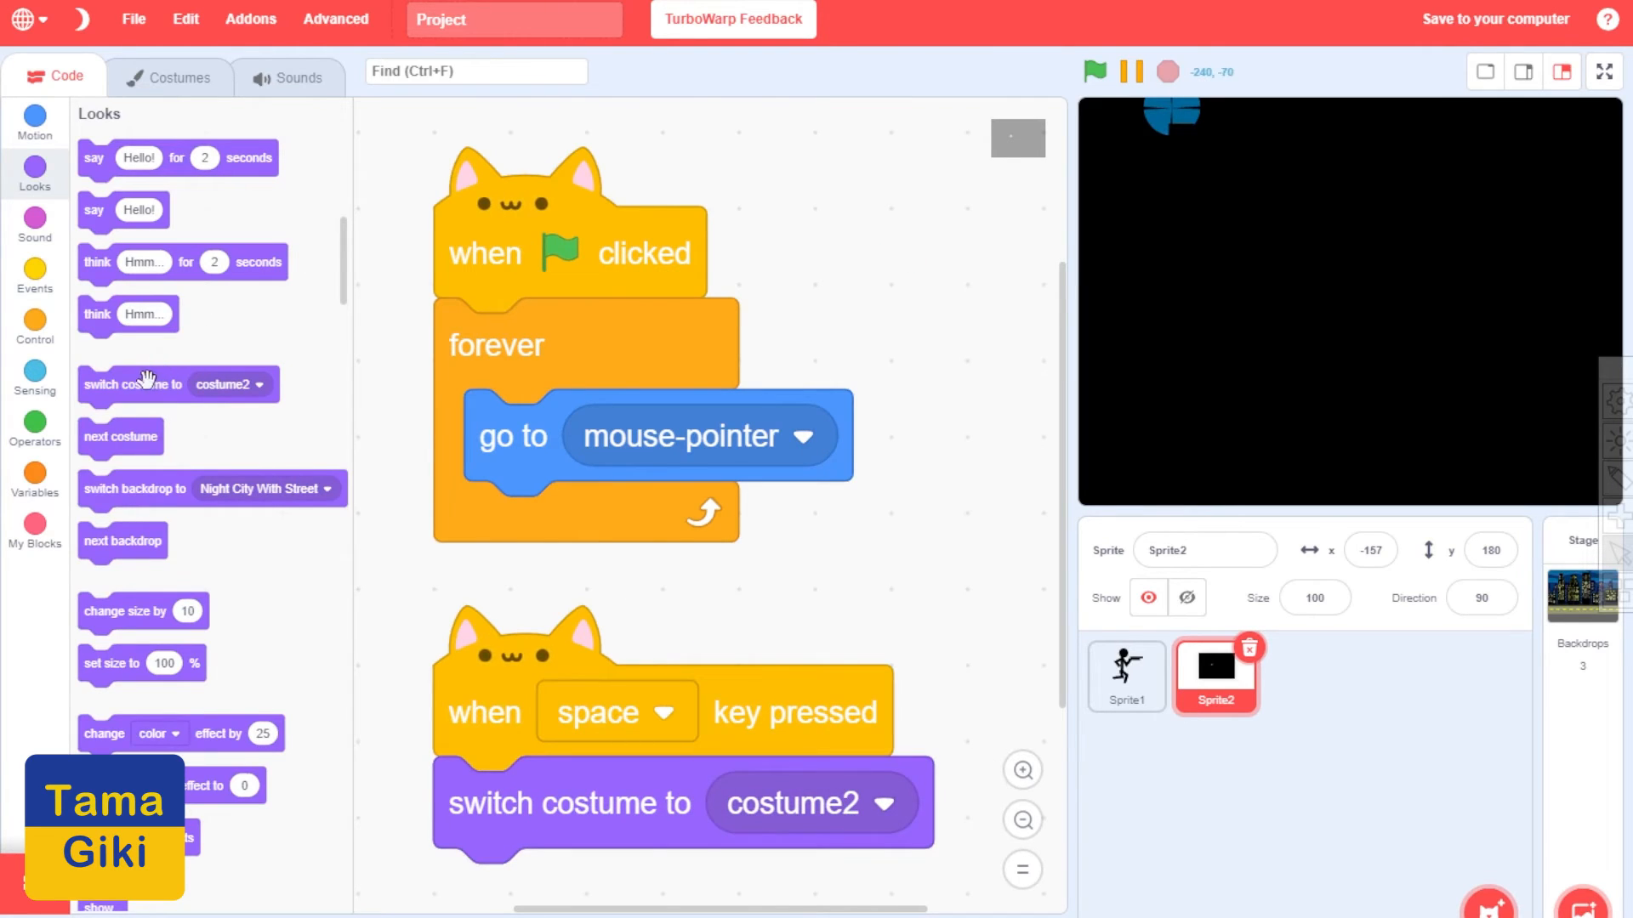
click(815, 346)
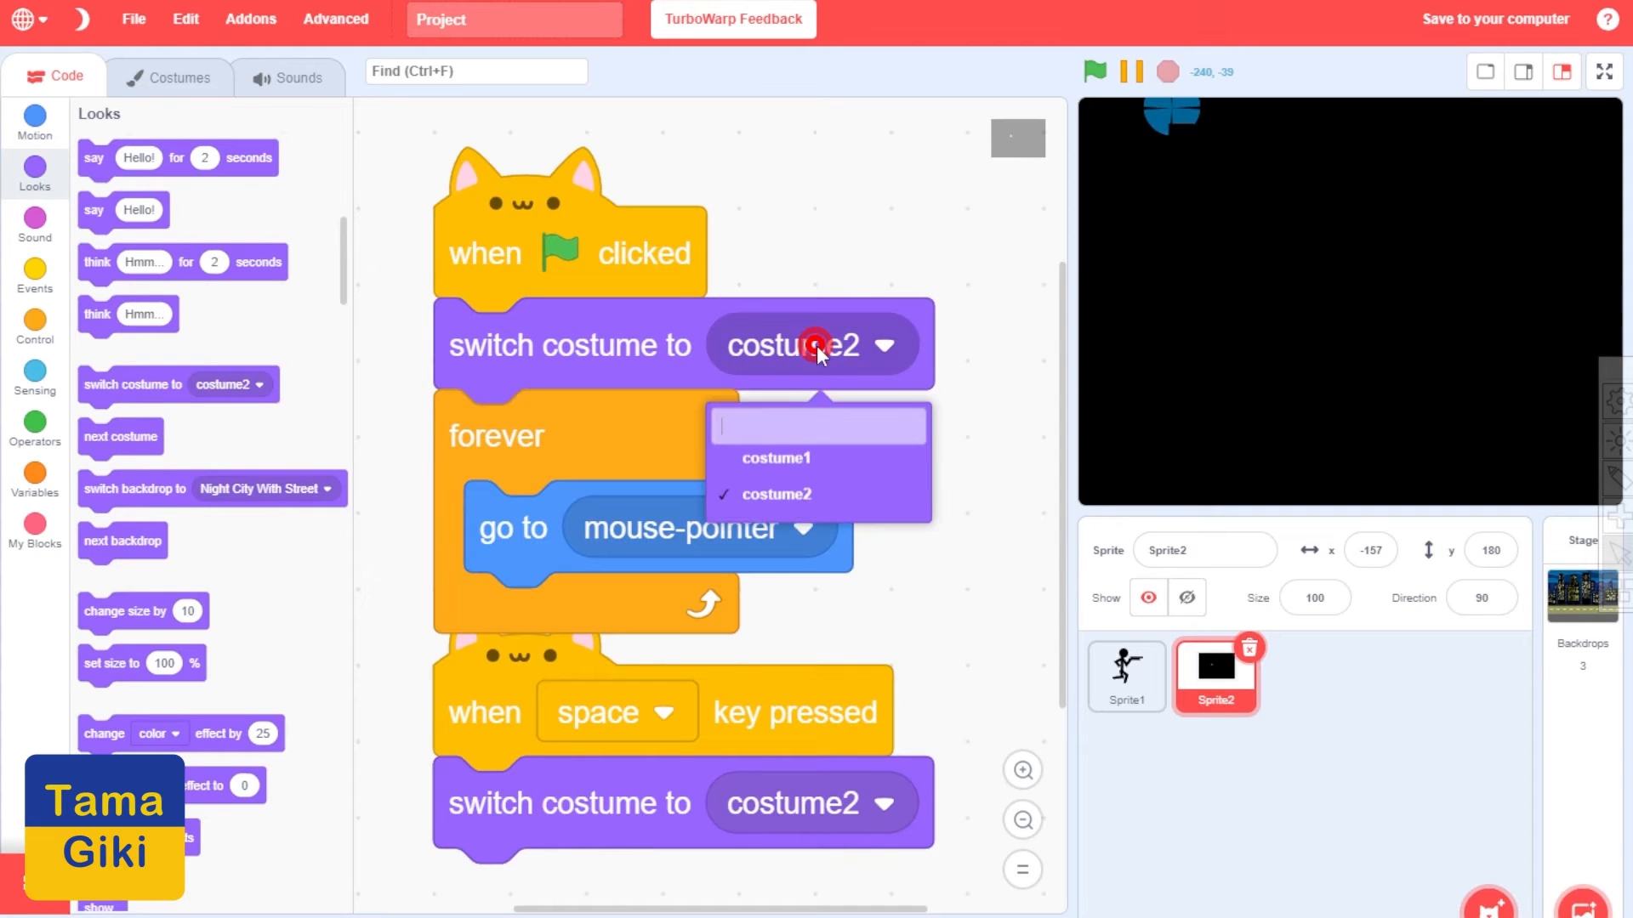
click(775, 457)
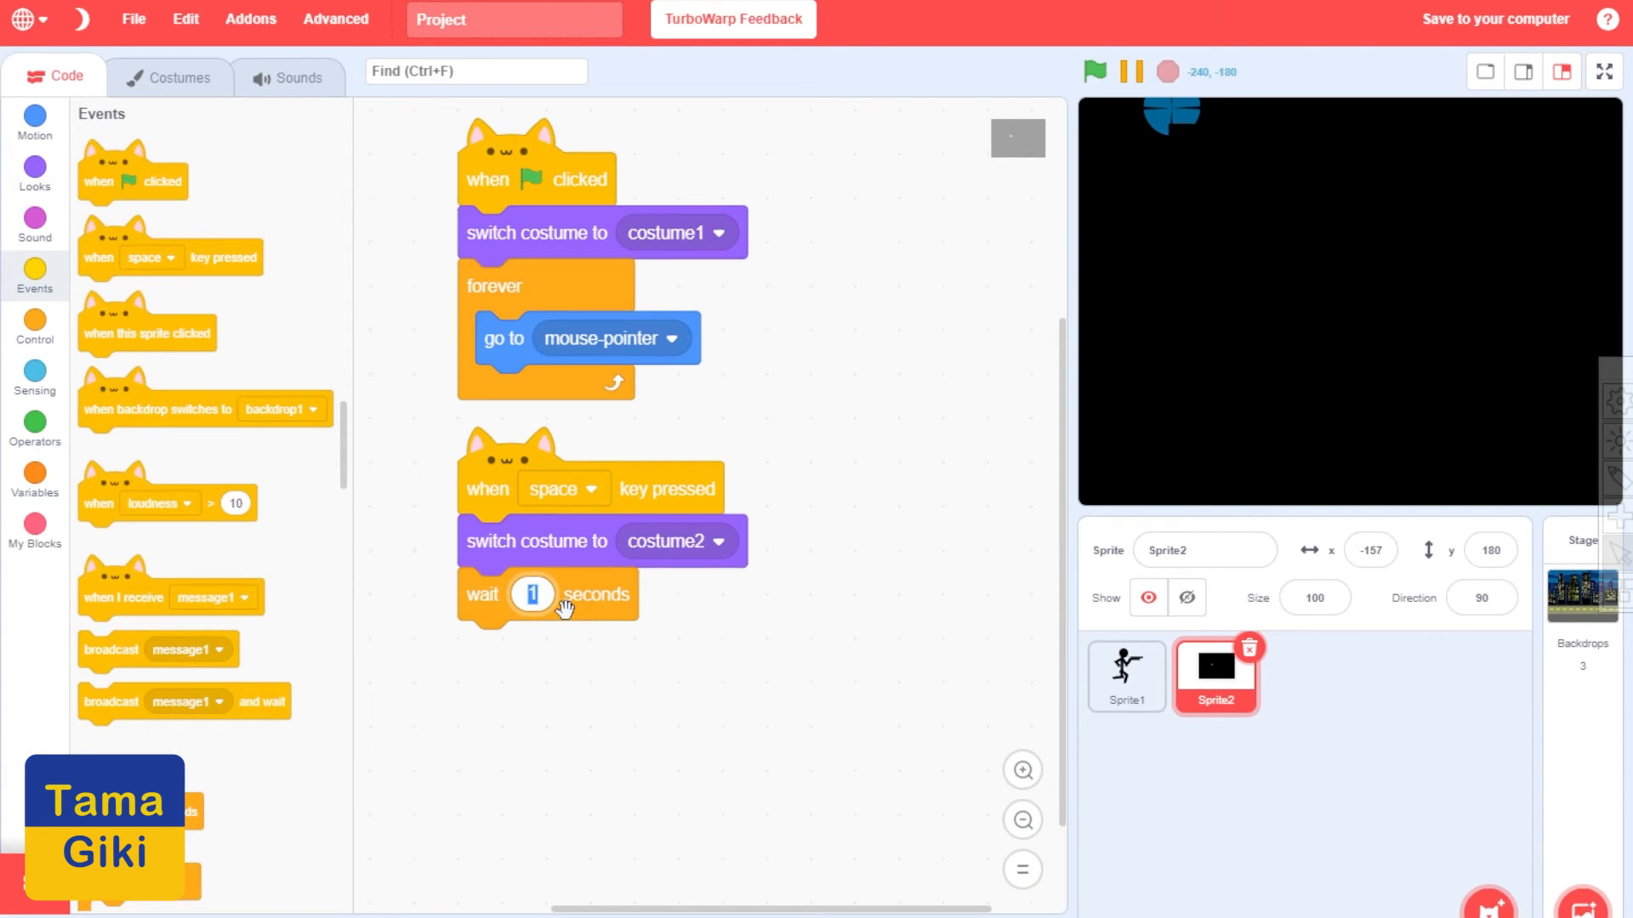
After 0.1 seconds switch back to costume1, test the flash, then select the gunman sprite
text(0.1)
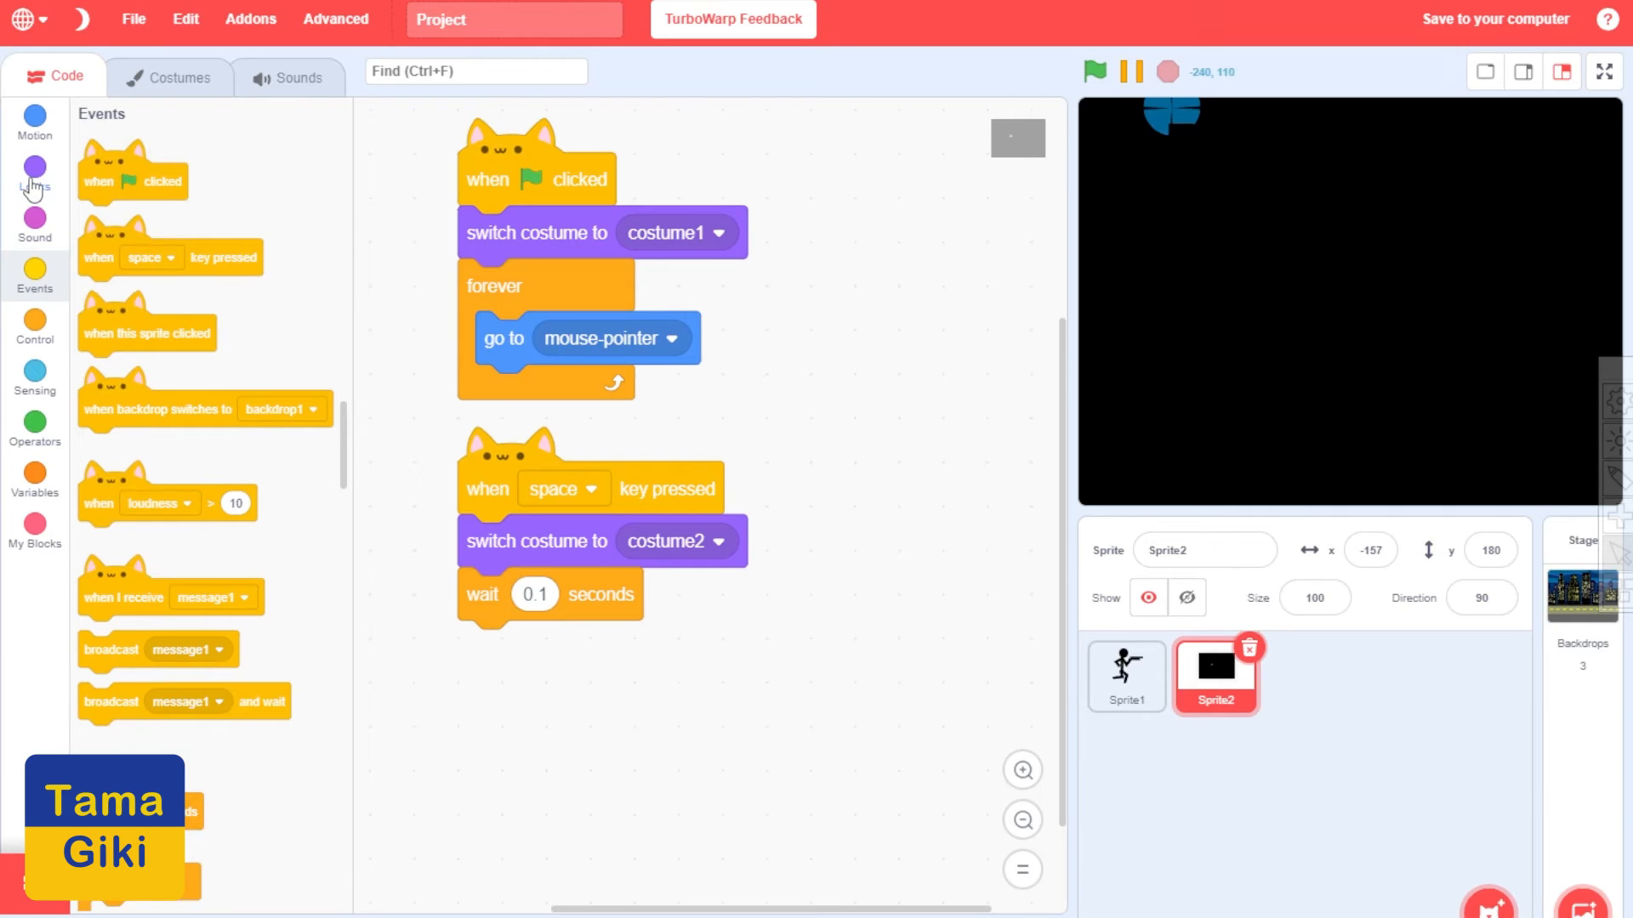
click(34, 172)
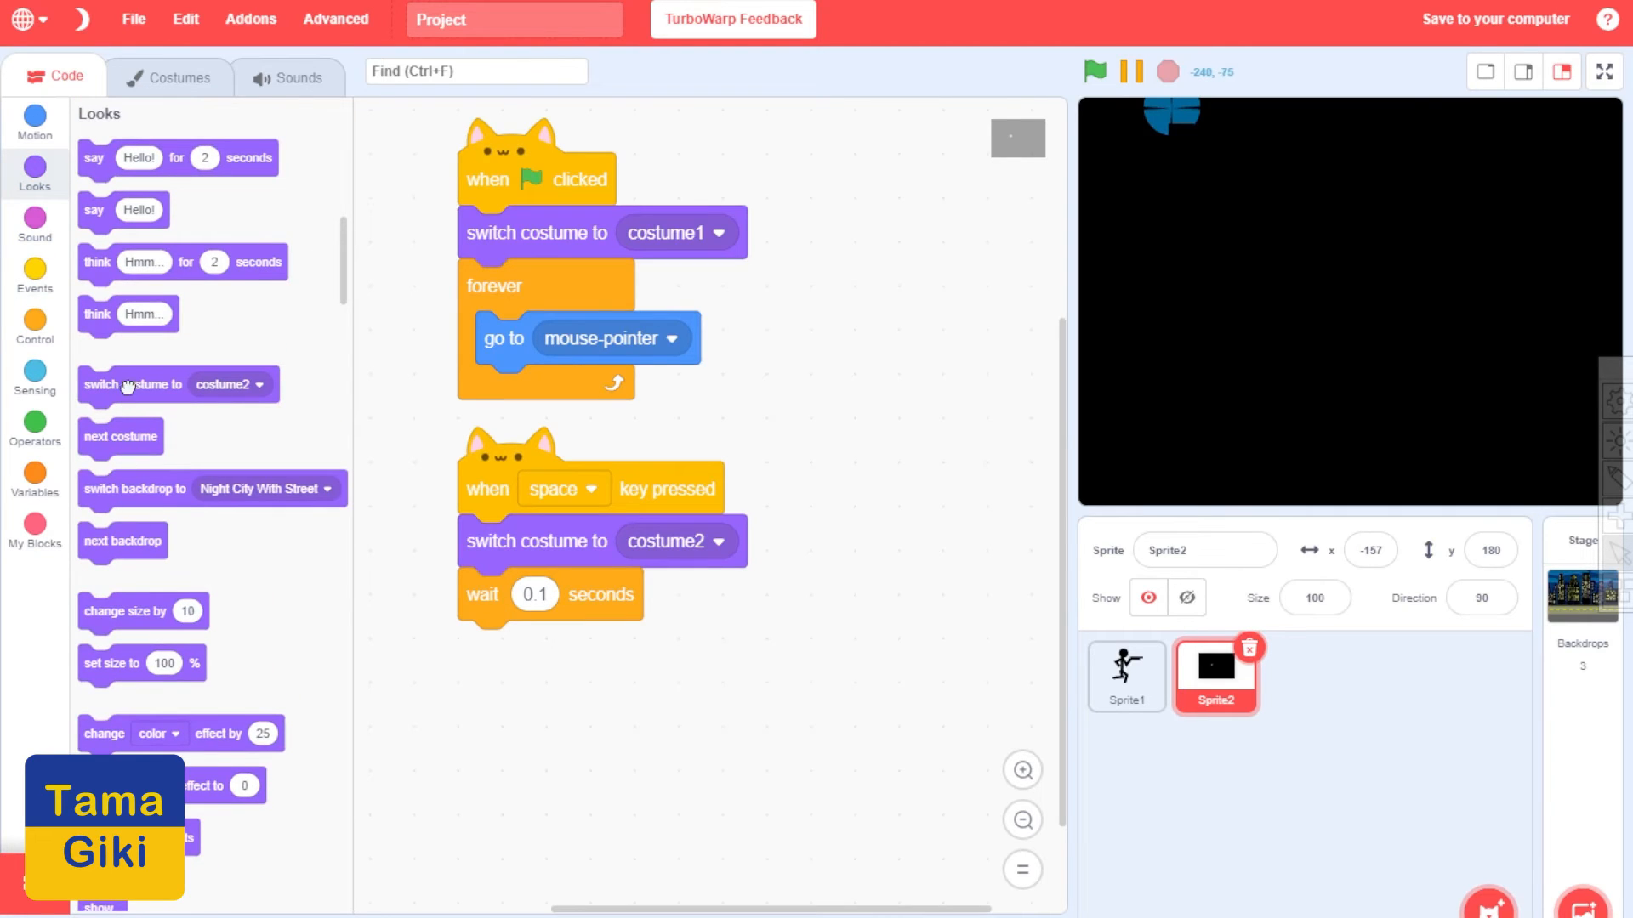
drag(131, 384, 546, 652)
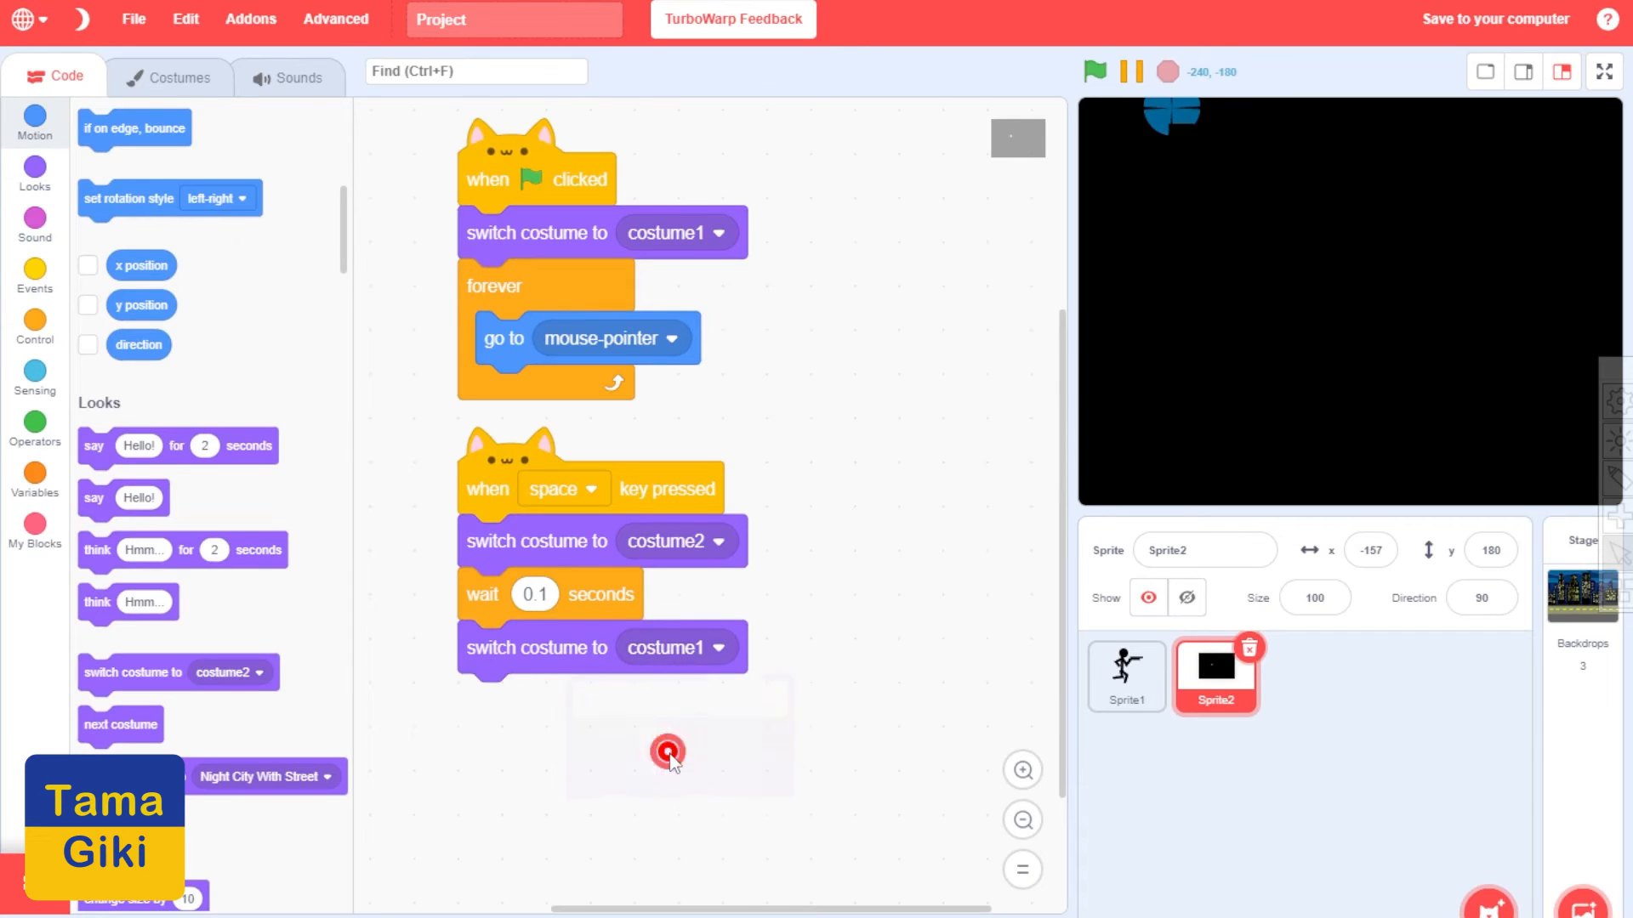
click(1094, 71)
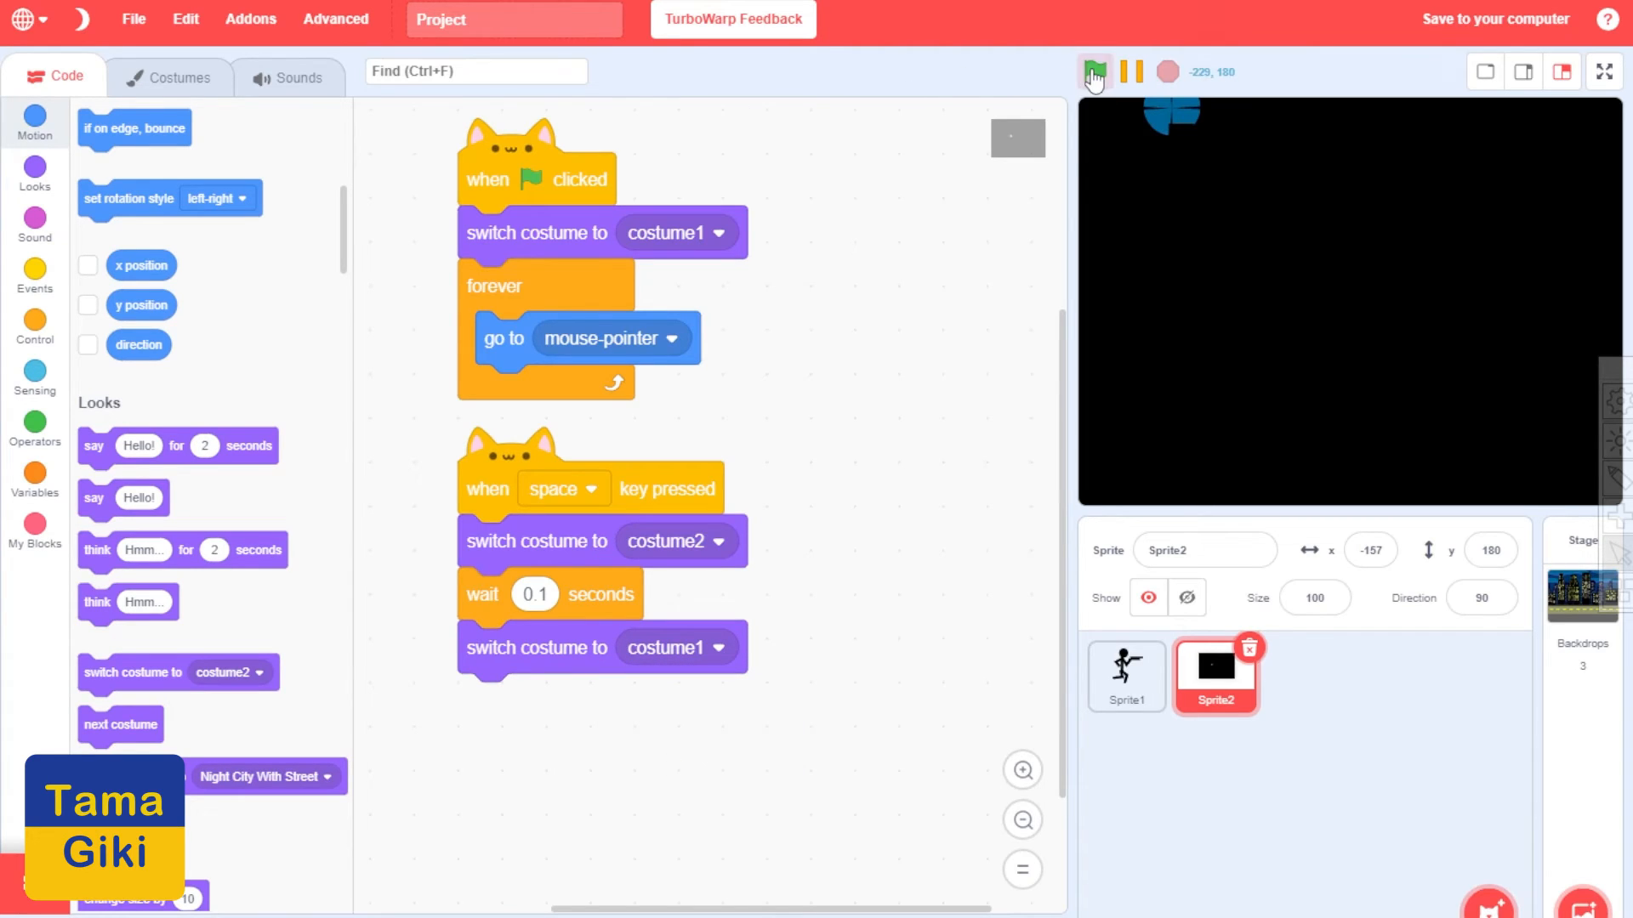
click(1094, 71)
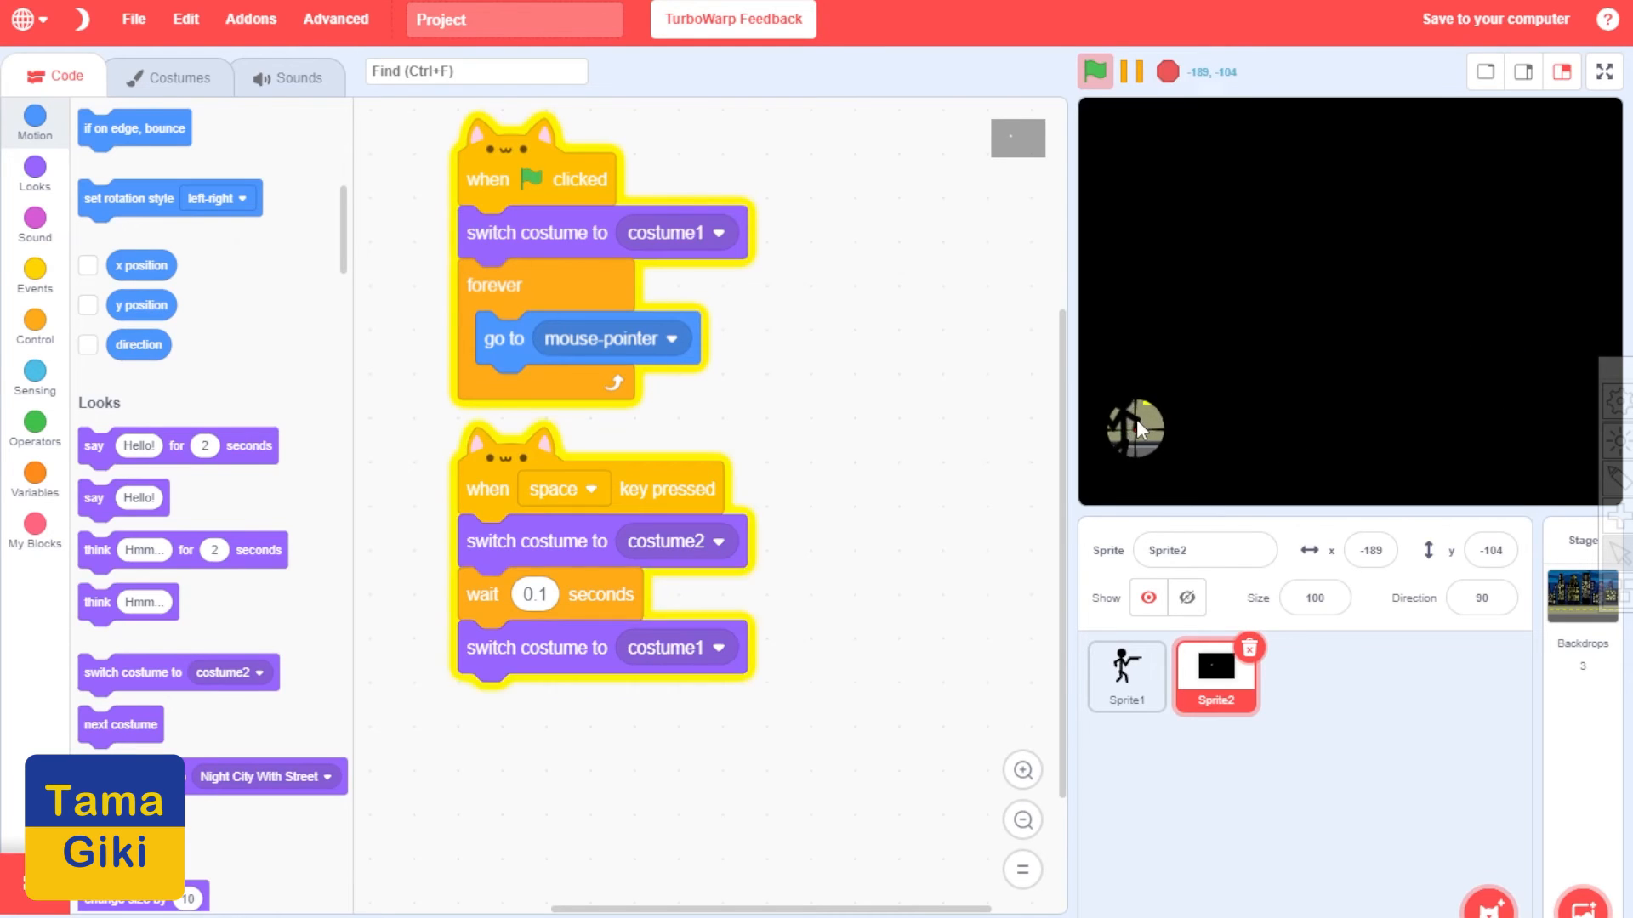
mouse_move(1323, 431)
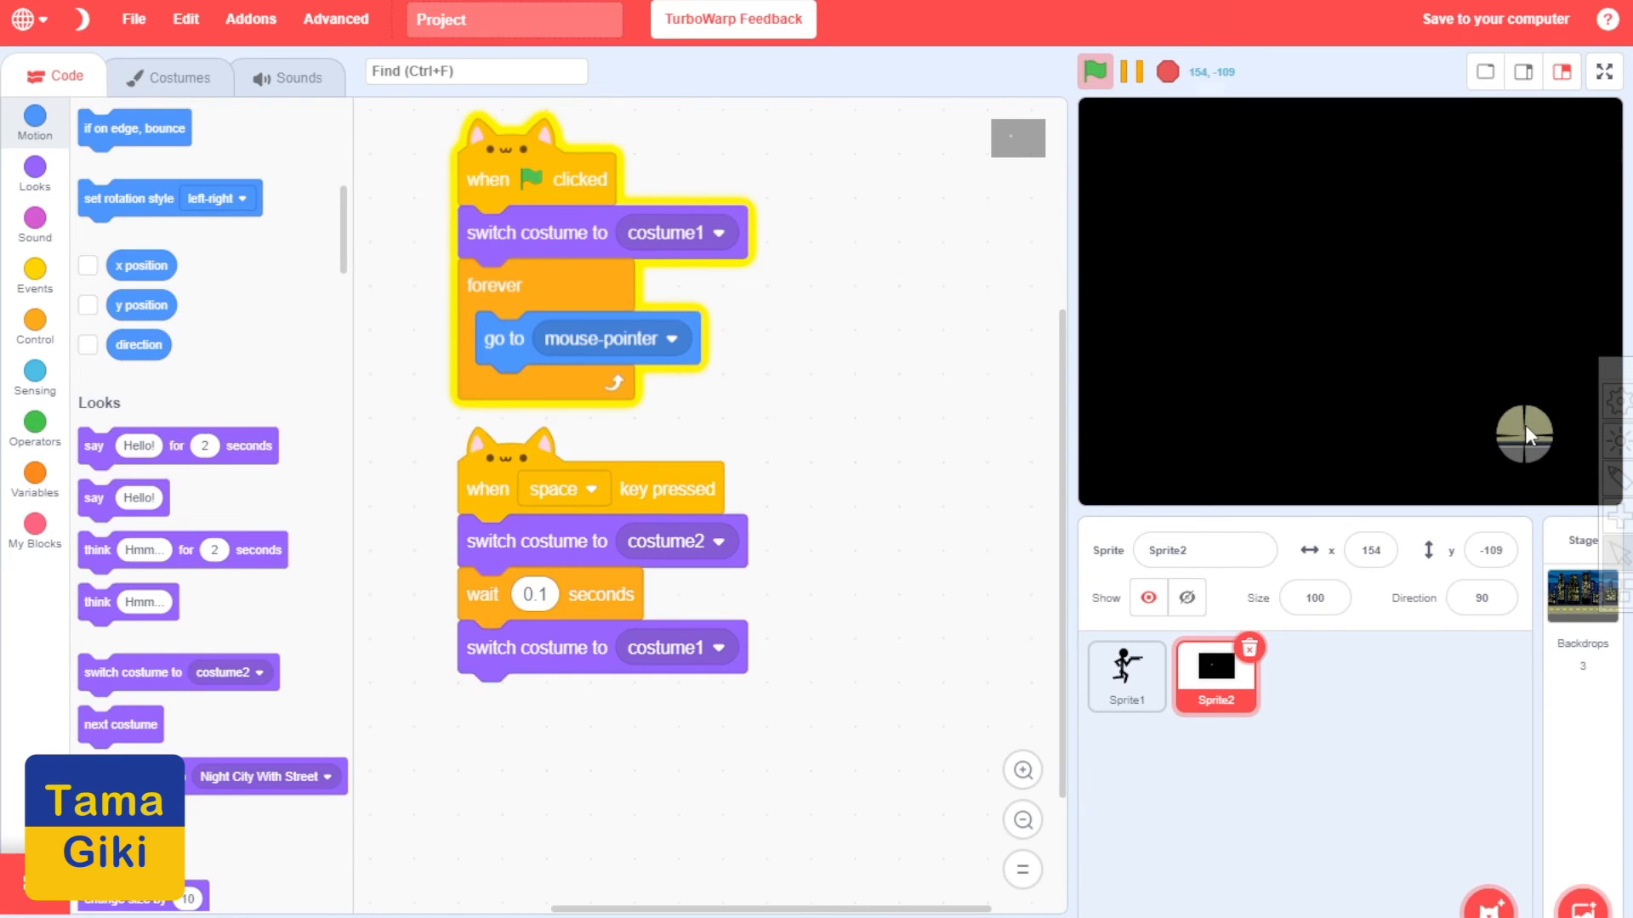
mouse_move(1400, 427)
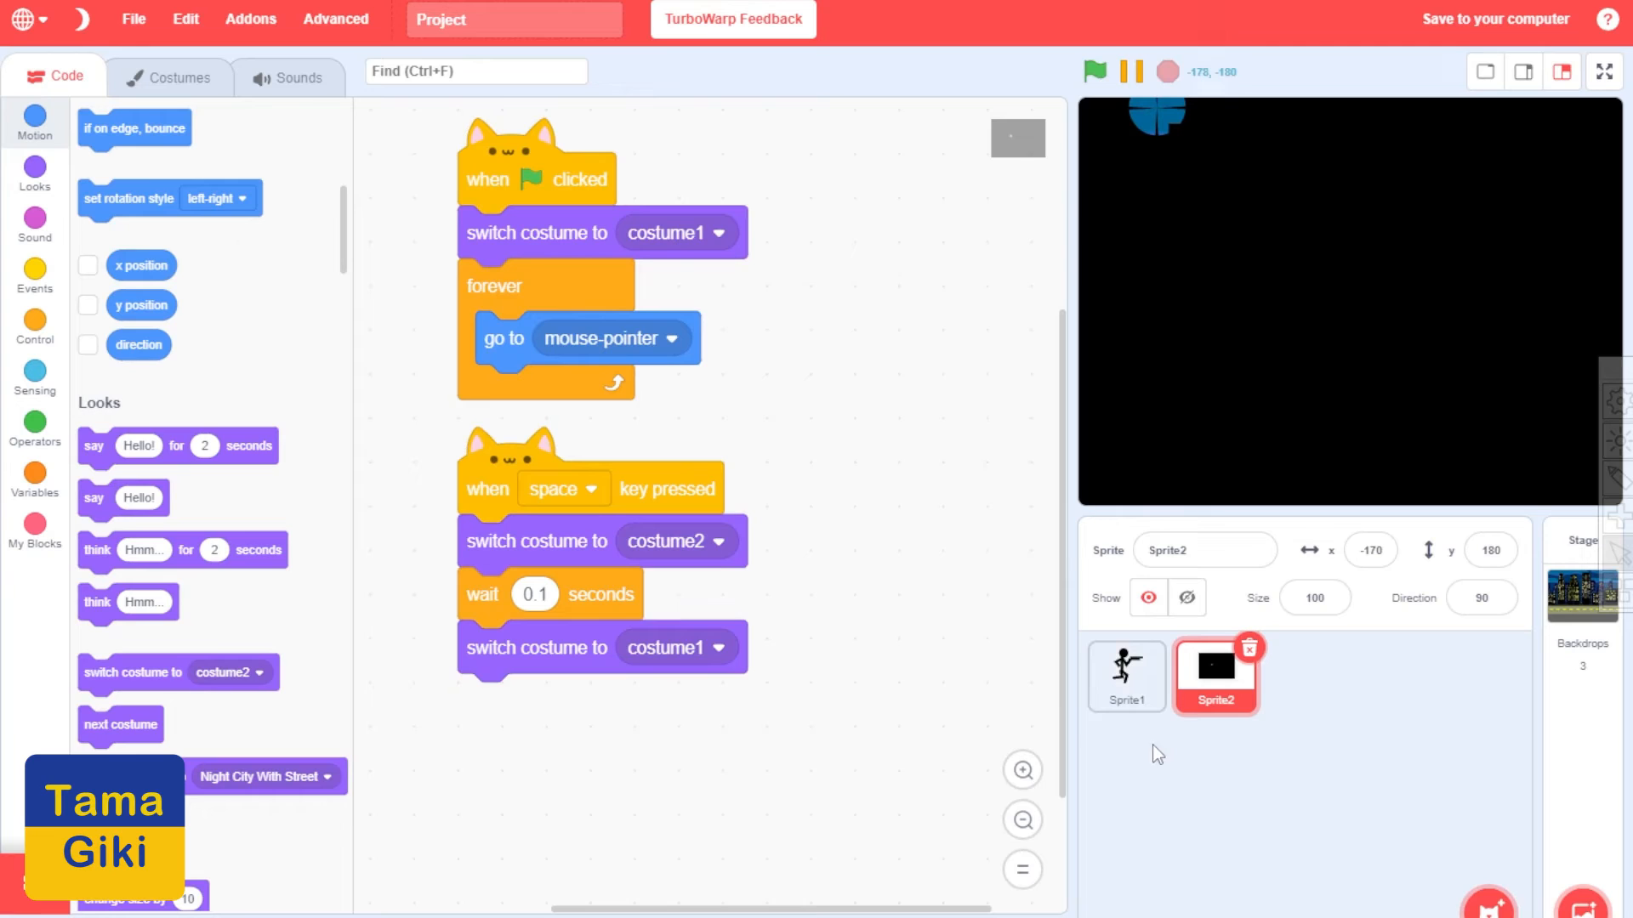
click(1126, 677)
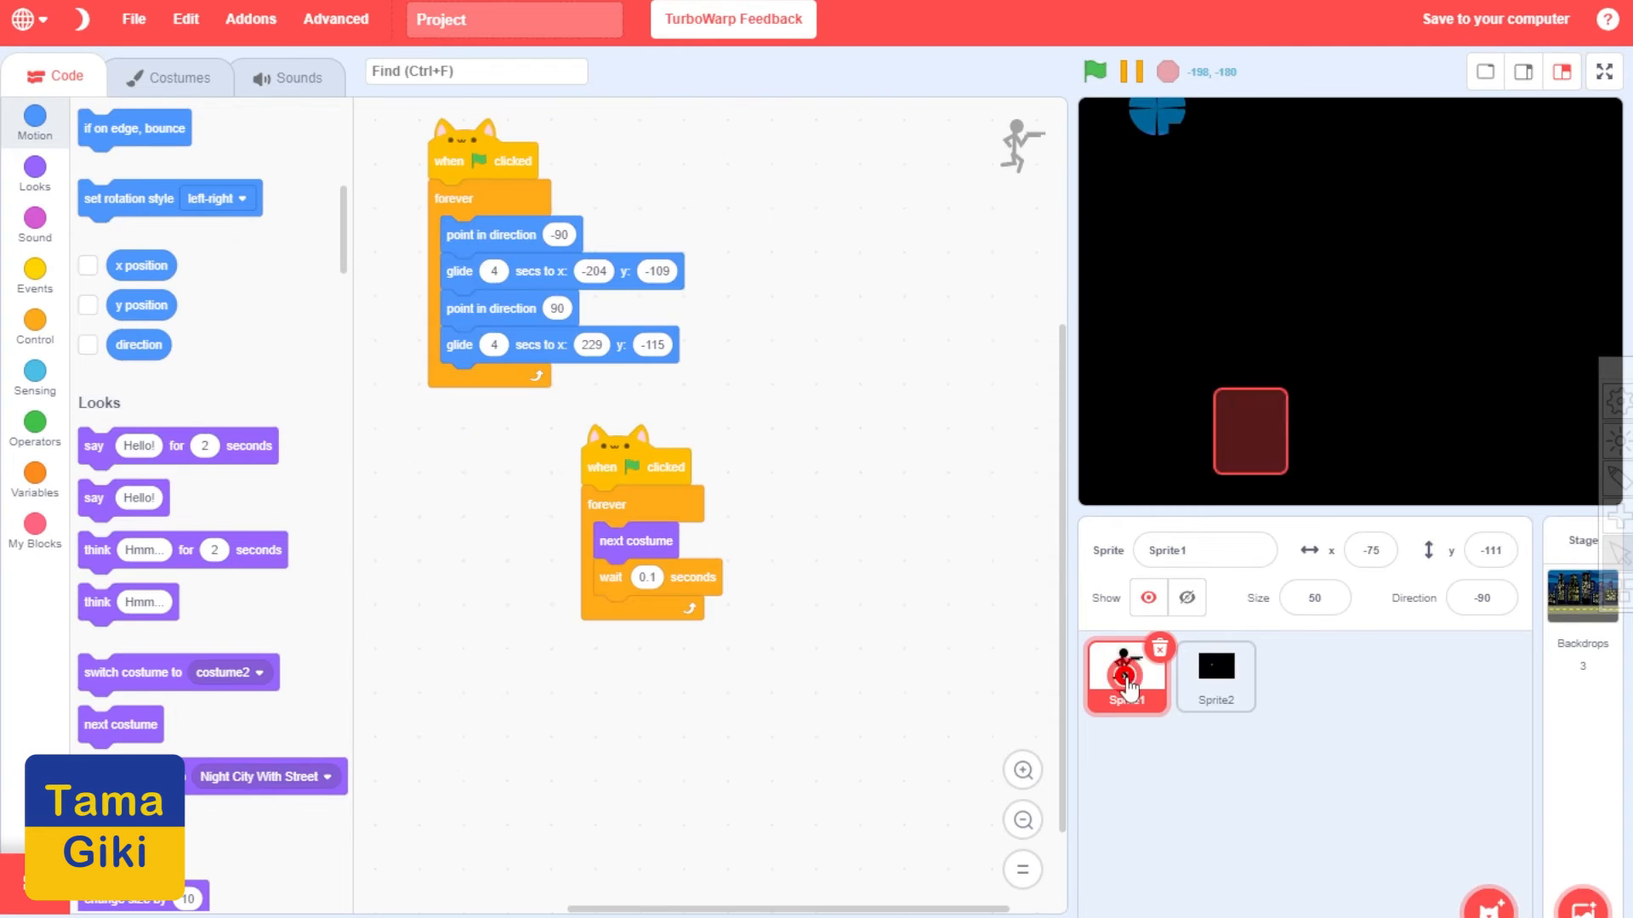
In the gunman's costume3, transform the two motion lines beside the fallen figure and return to Code
click(169, 77)
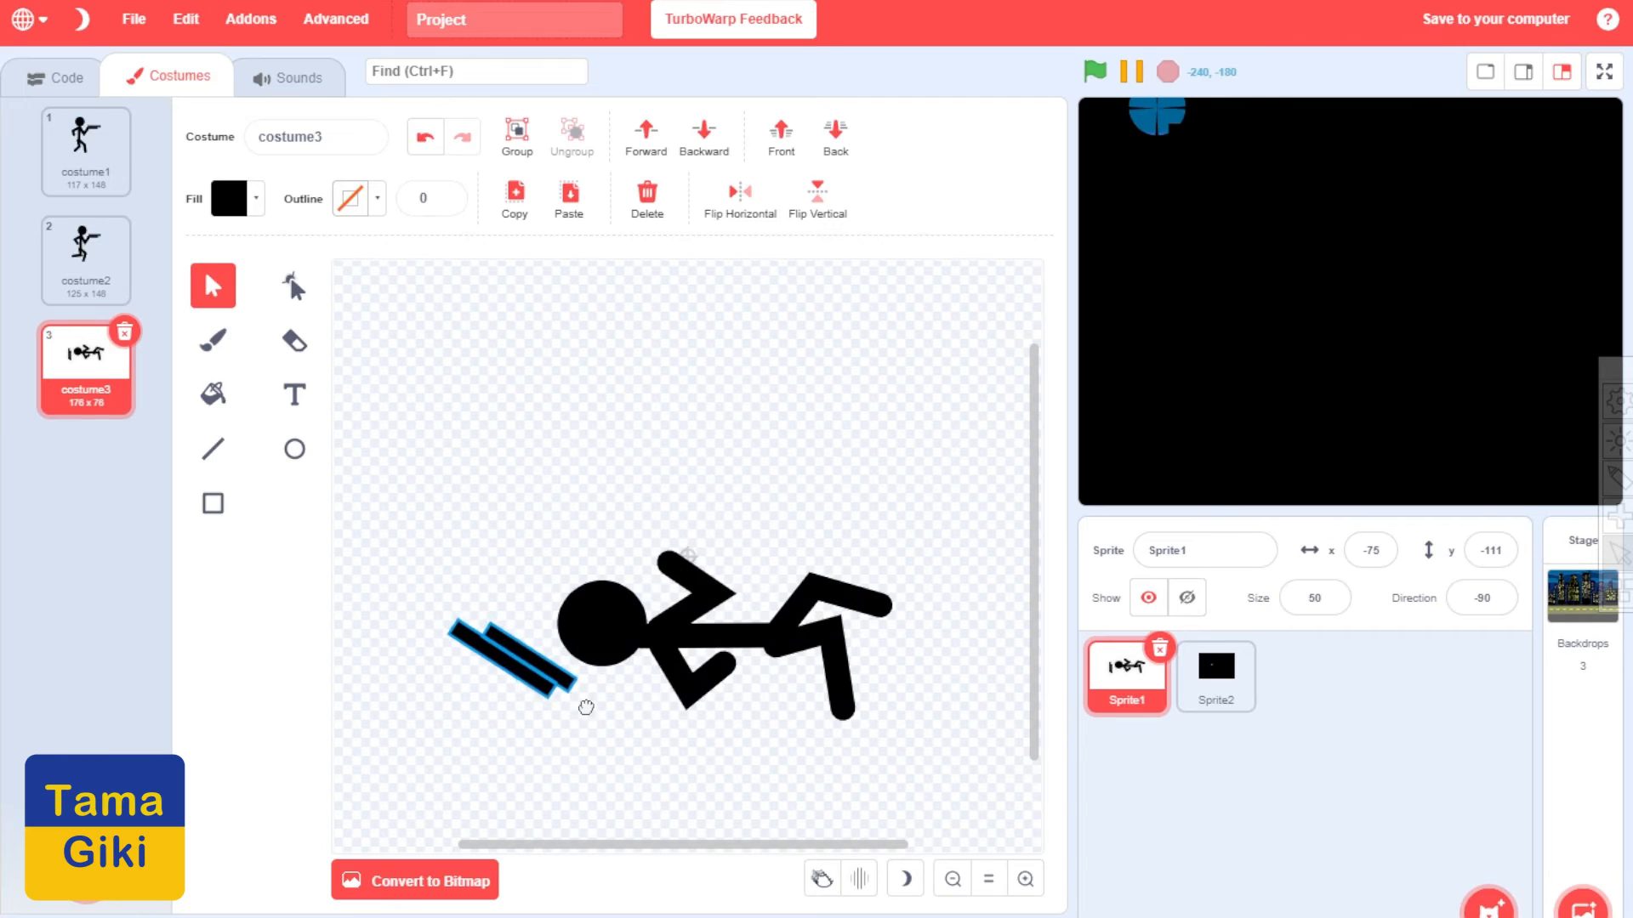
click(510, 652)
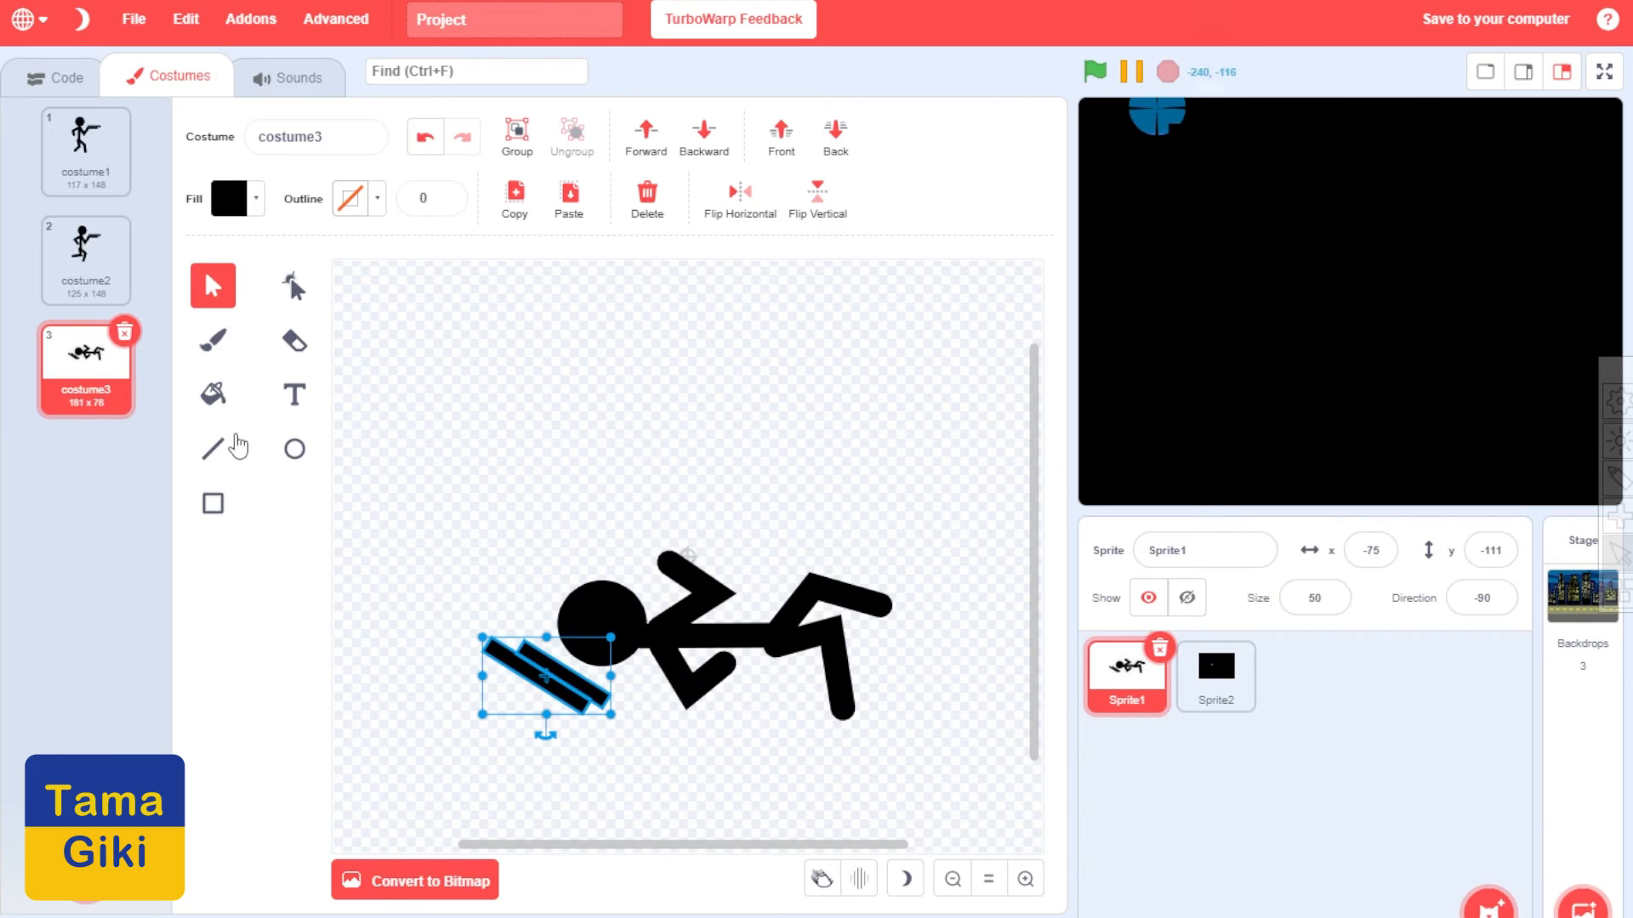
click(49, 76)
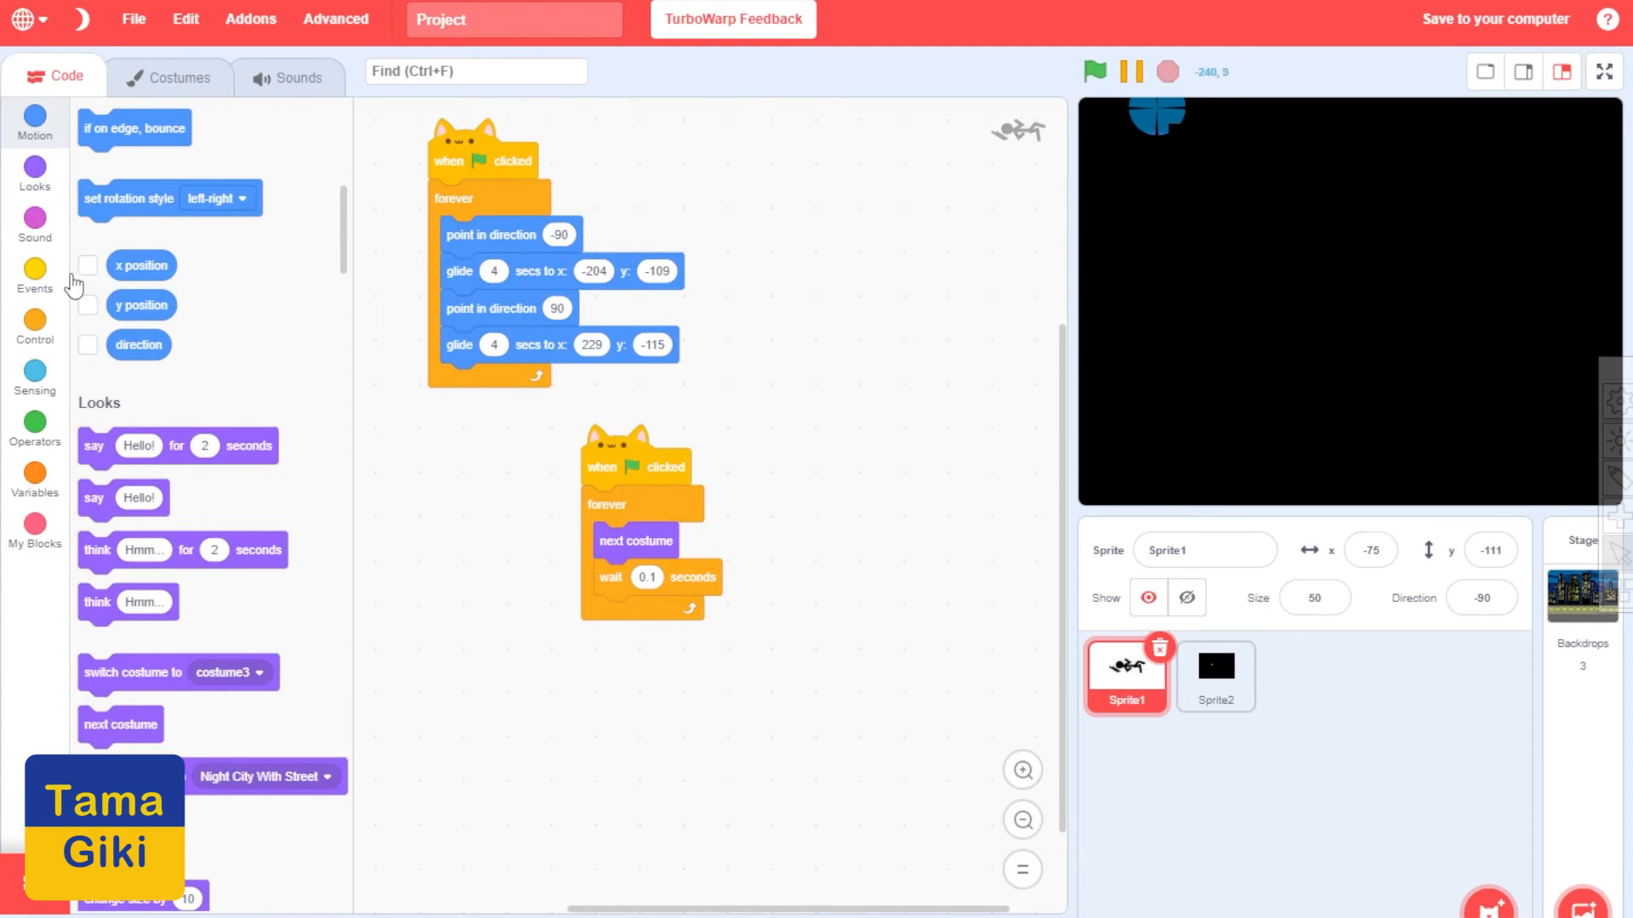
click(34, 275)
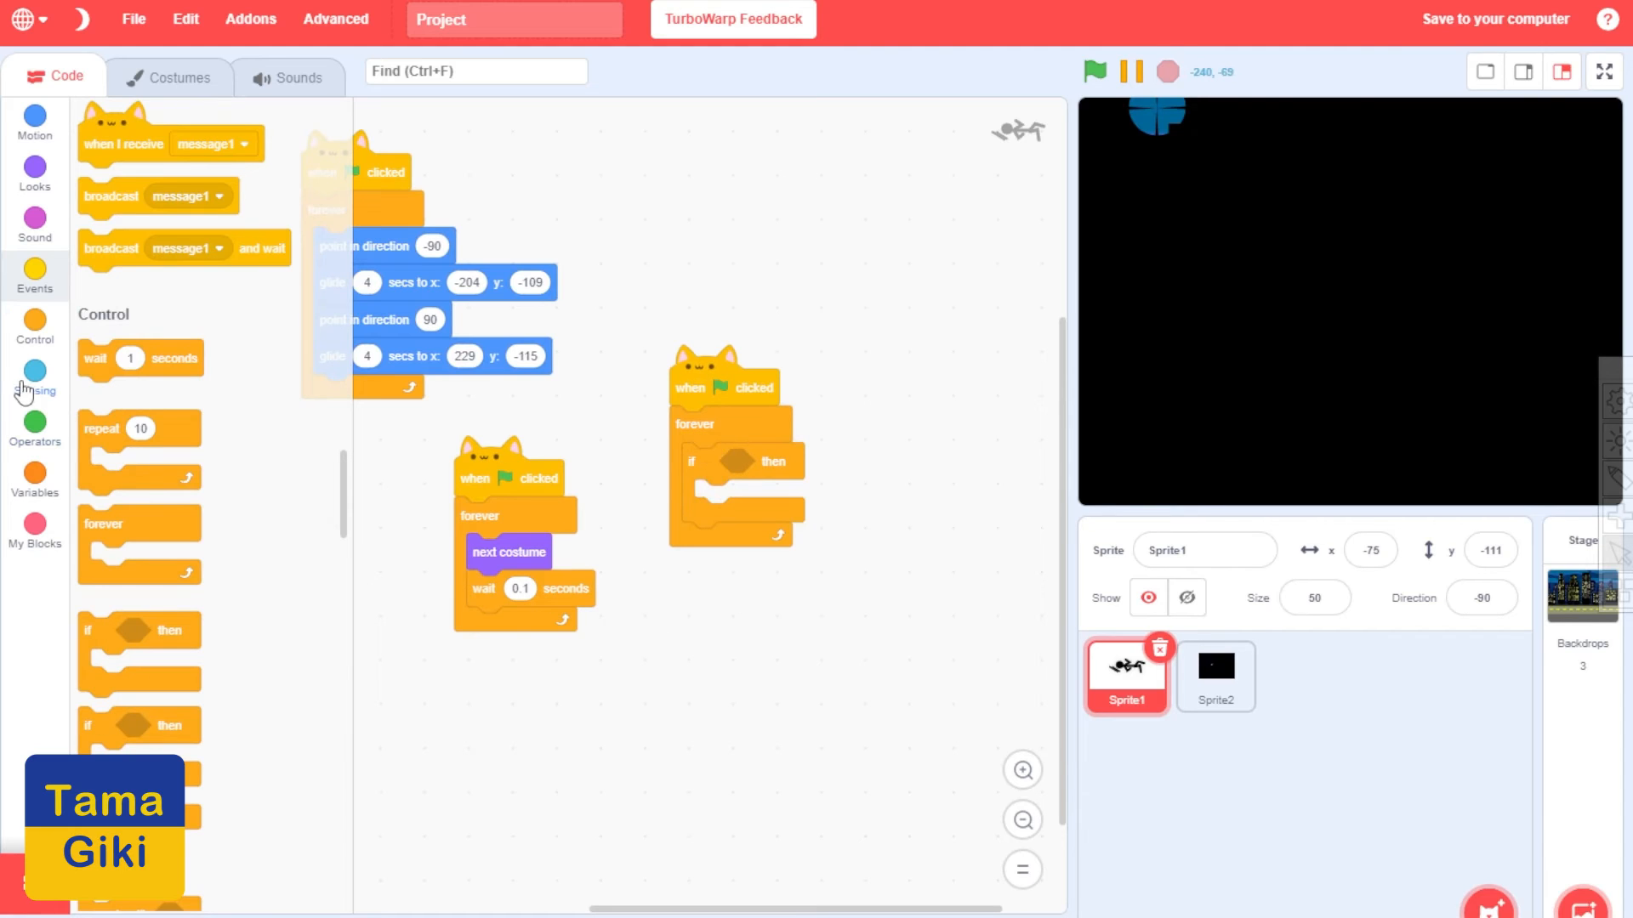
Add a forever check that switches the gunman to costume3 when touching colour red
click(34, 378)
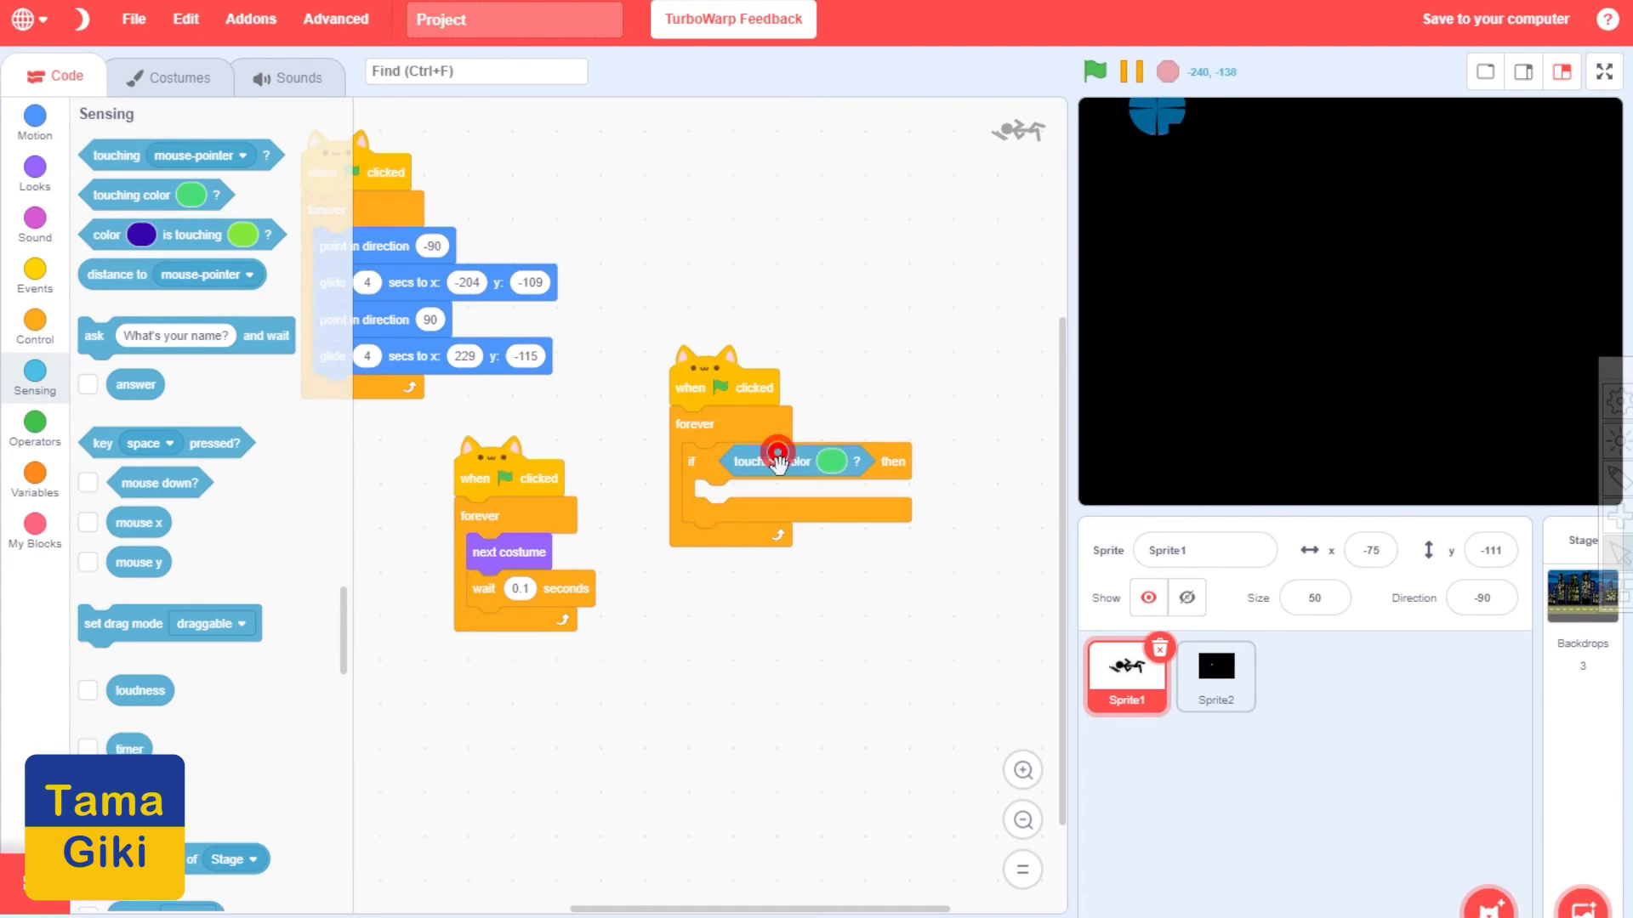
click(830, 461)
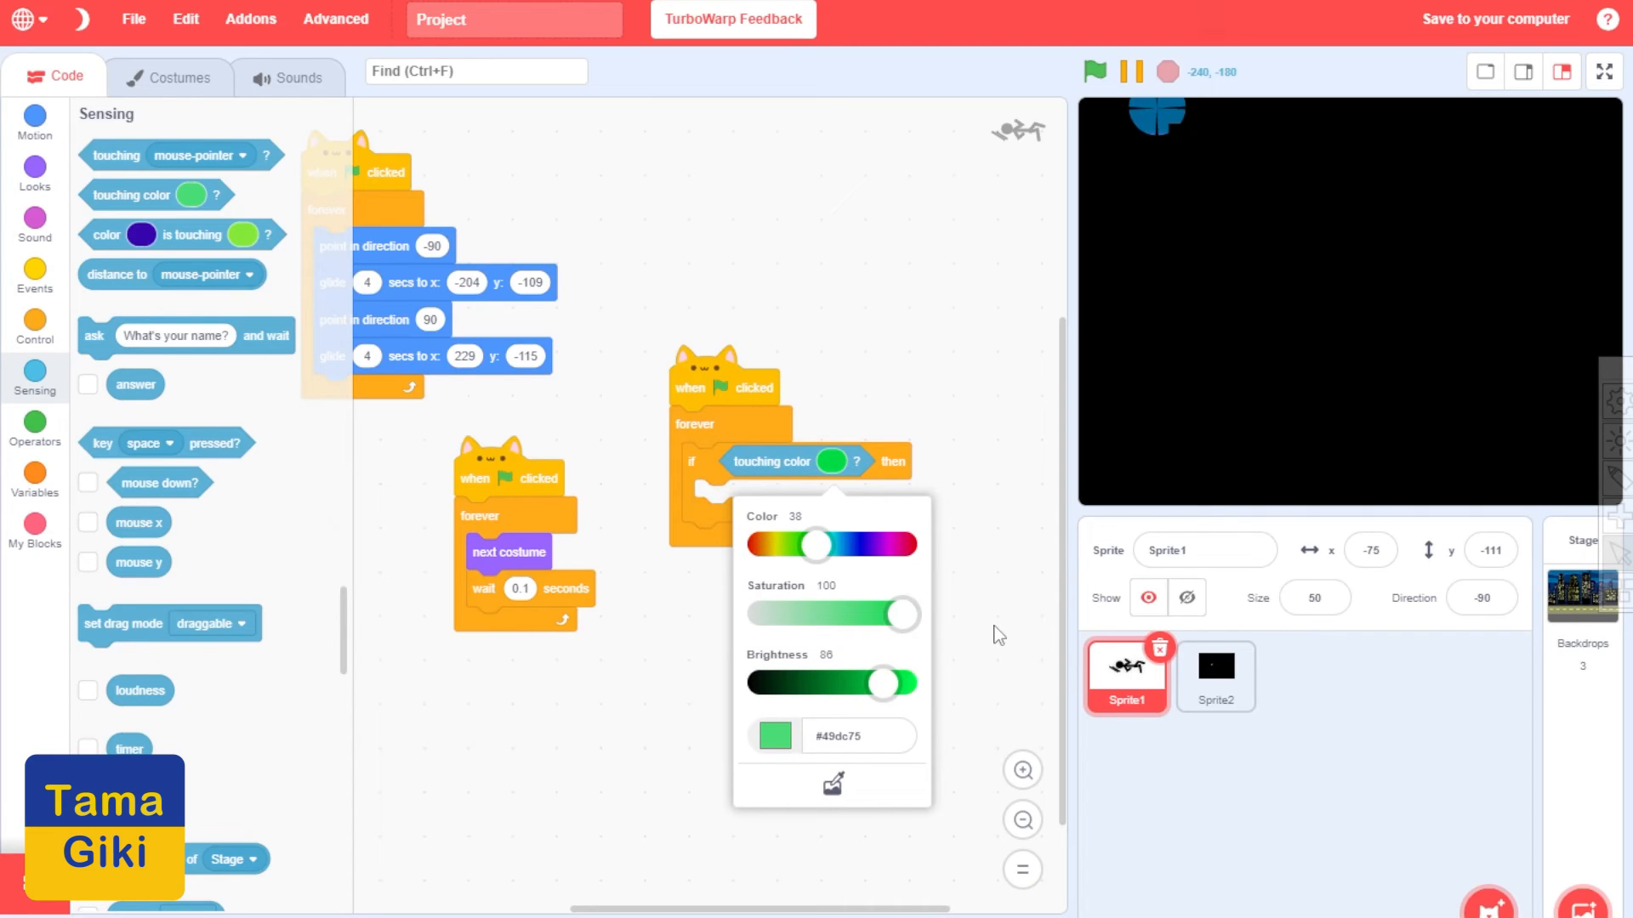
drag(815, 544, 760, 544)
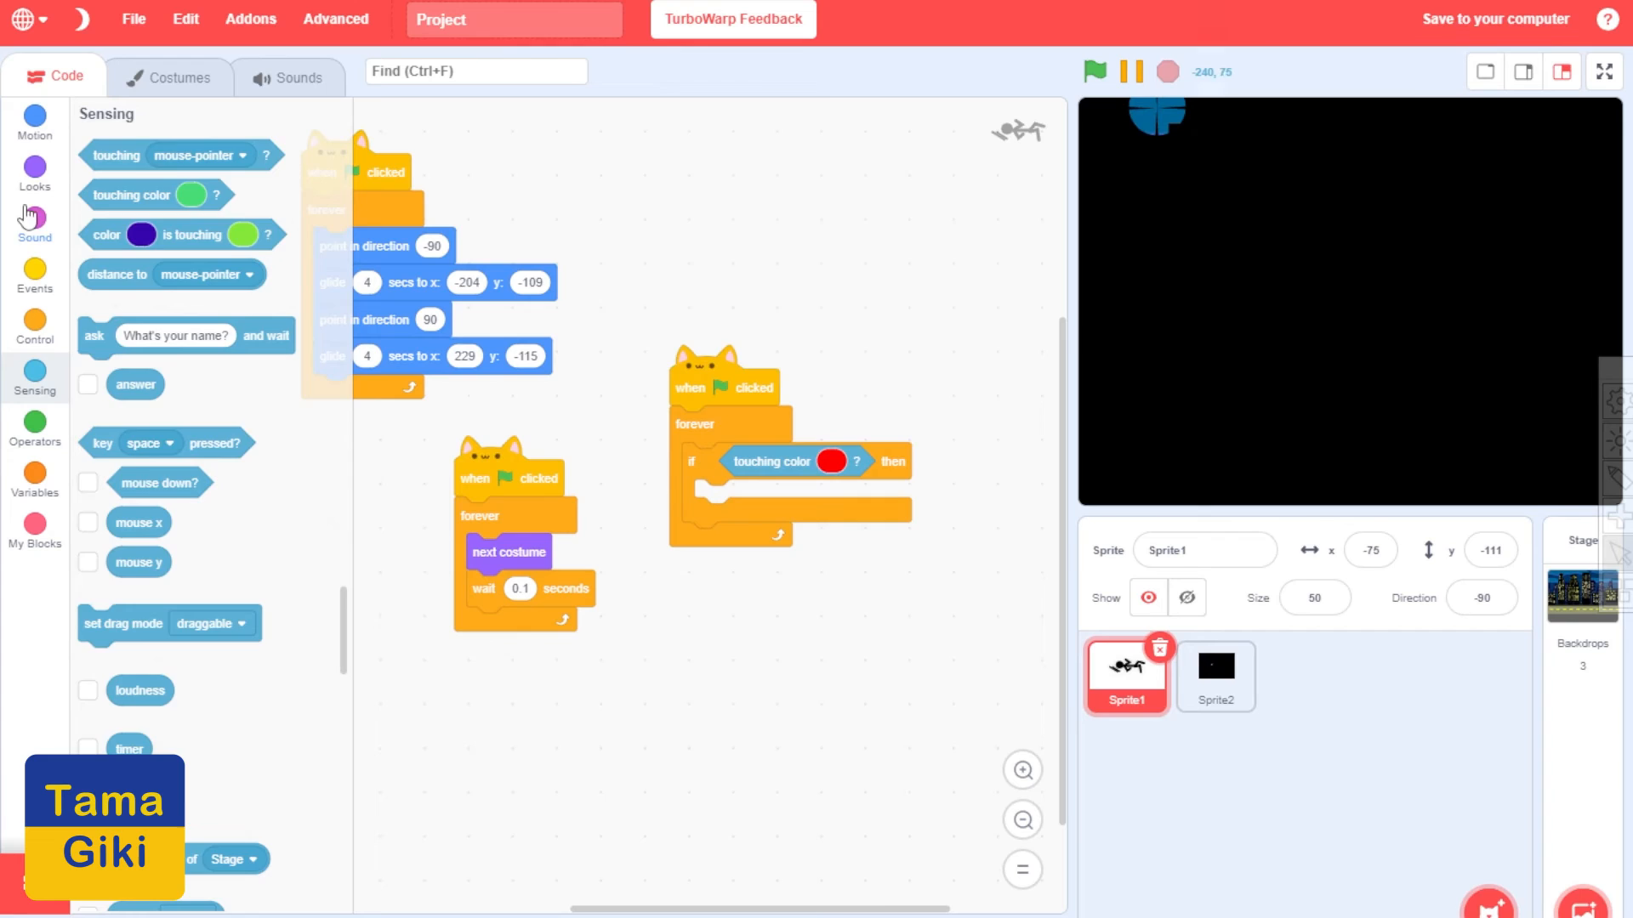
Make the running loop alternate costume1 and costume2 explicitly, then run and stop the project
click(34, 167)
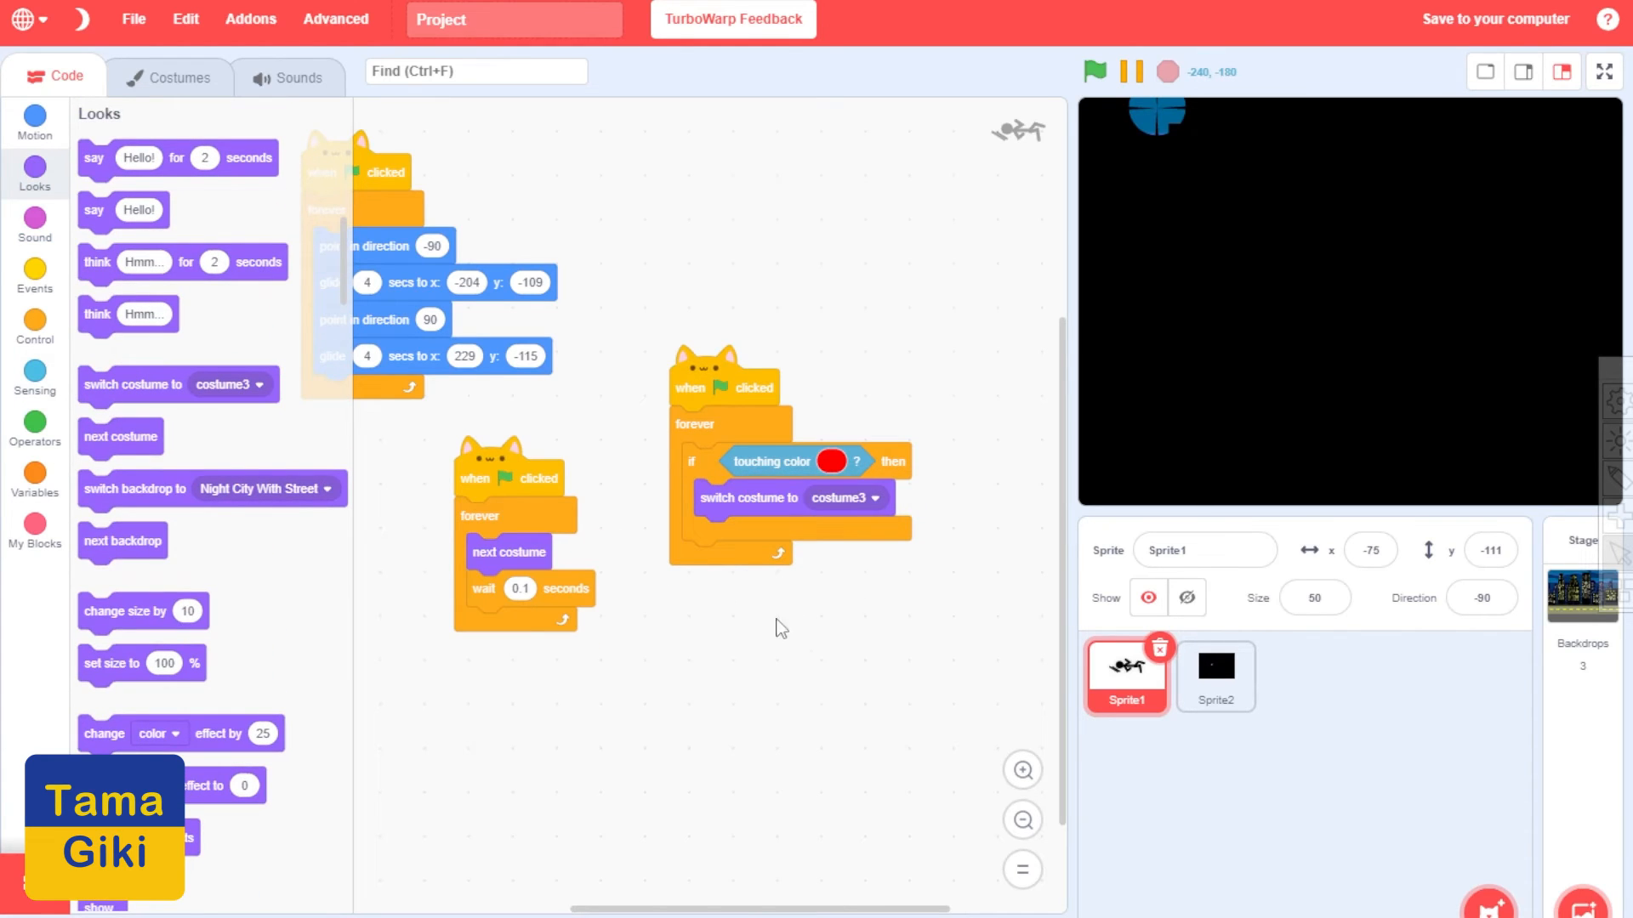
drag(510, 551, 651, 724)
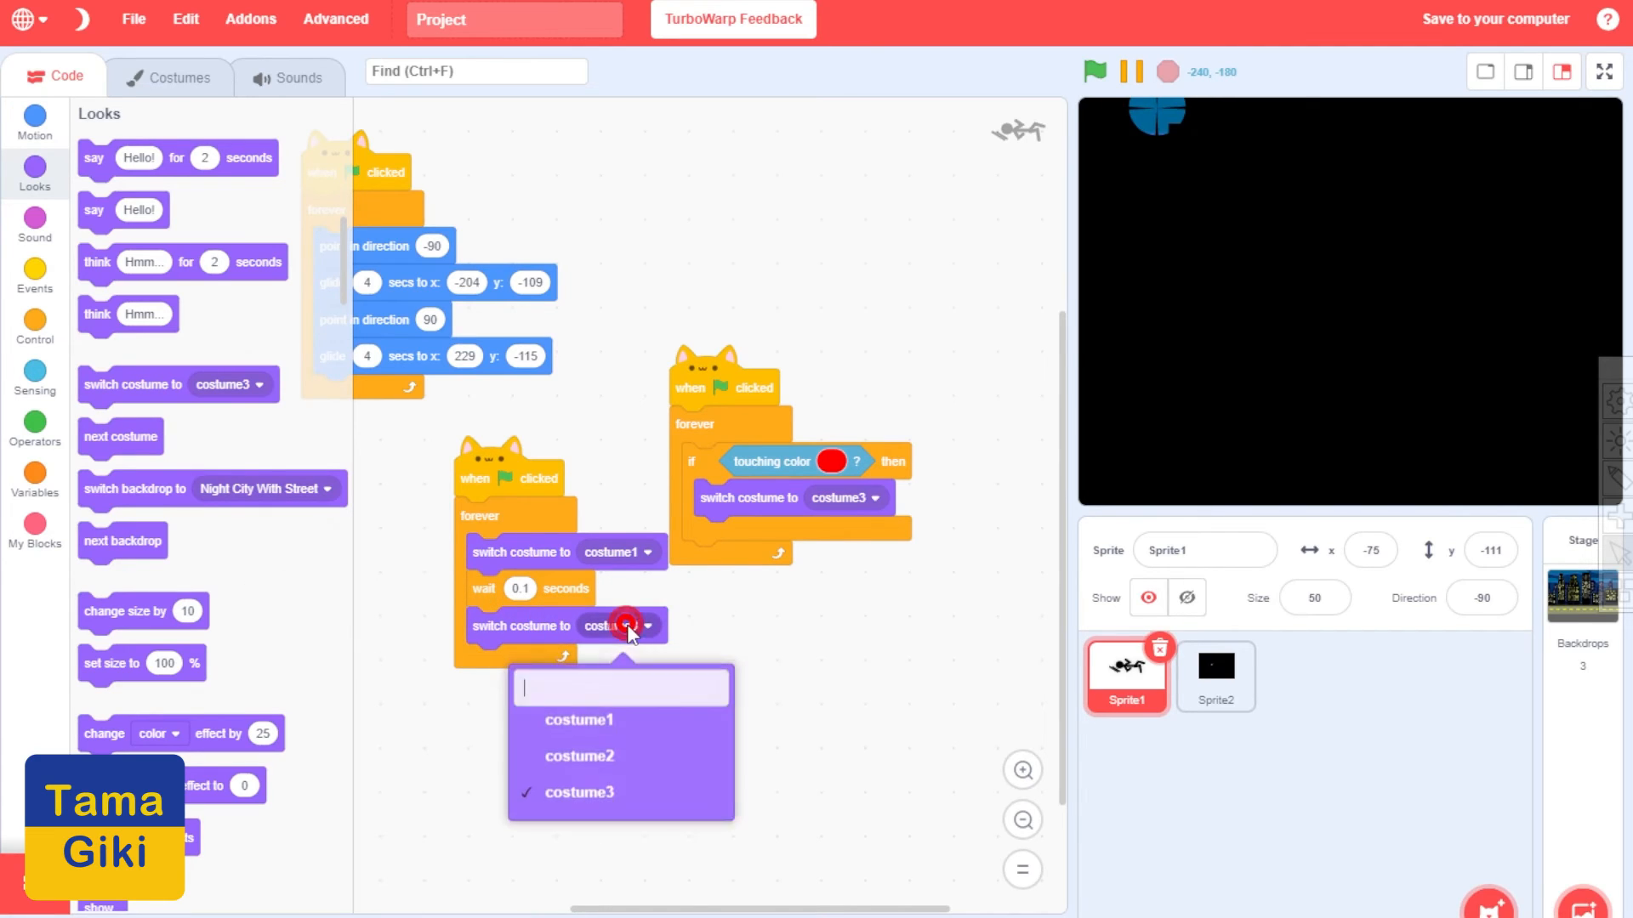
click(578, 755)
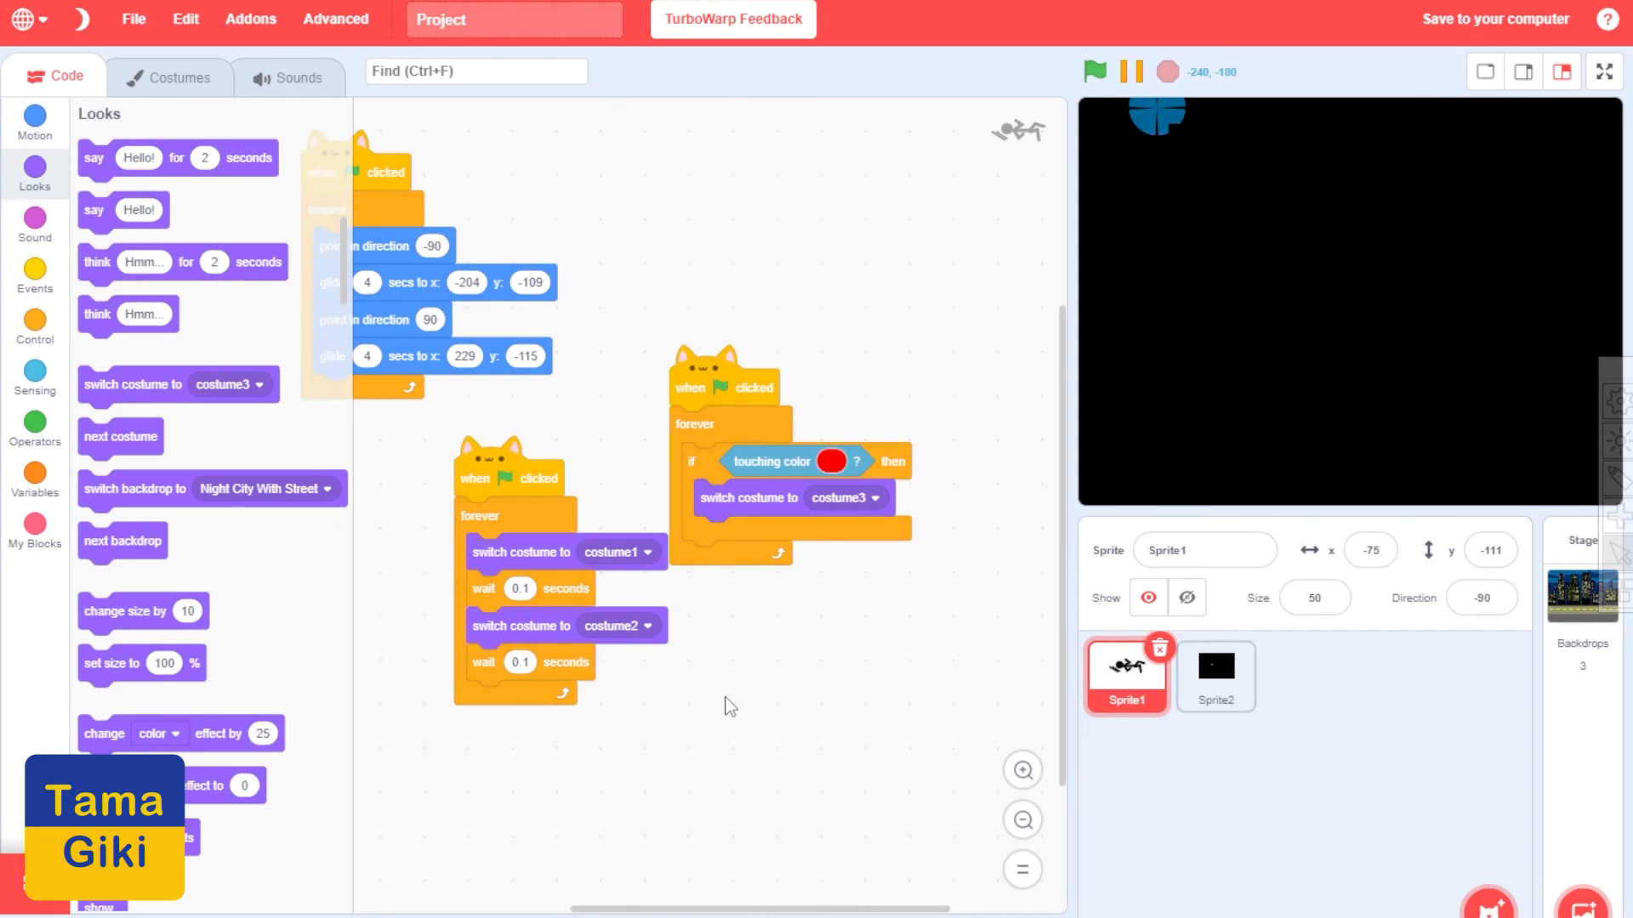
click(1094, 71)
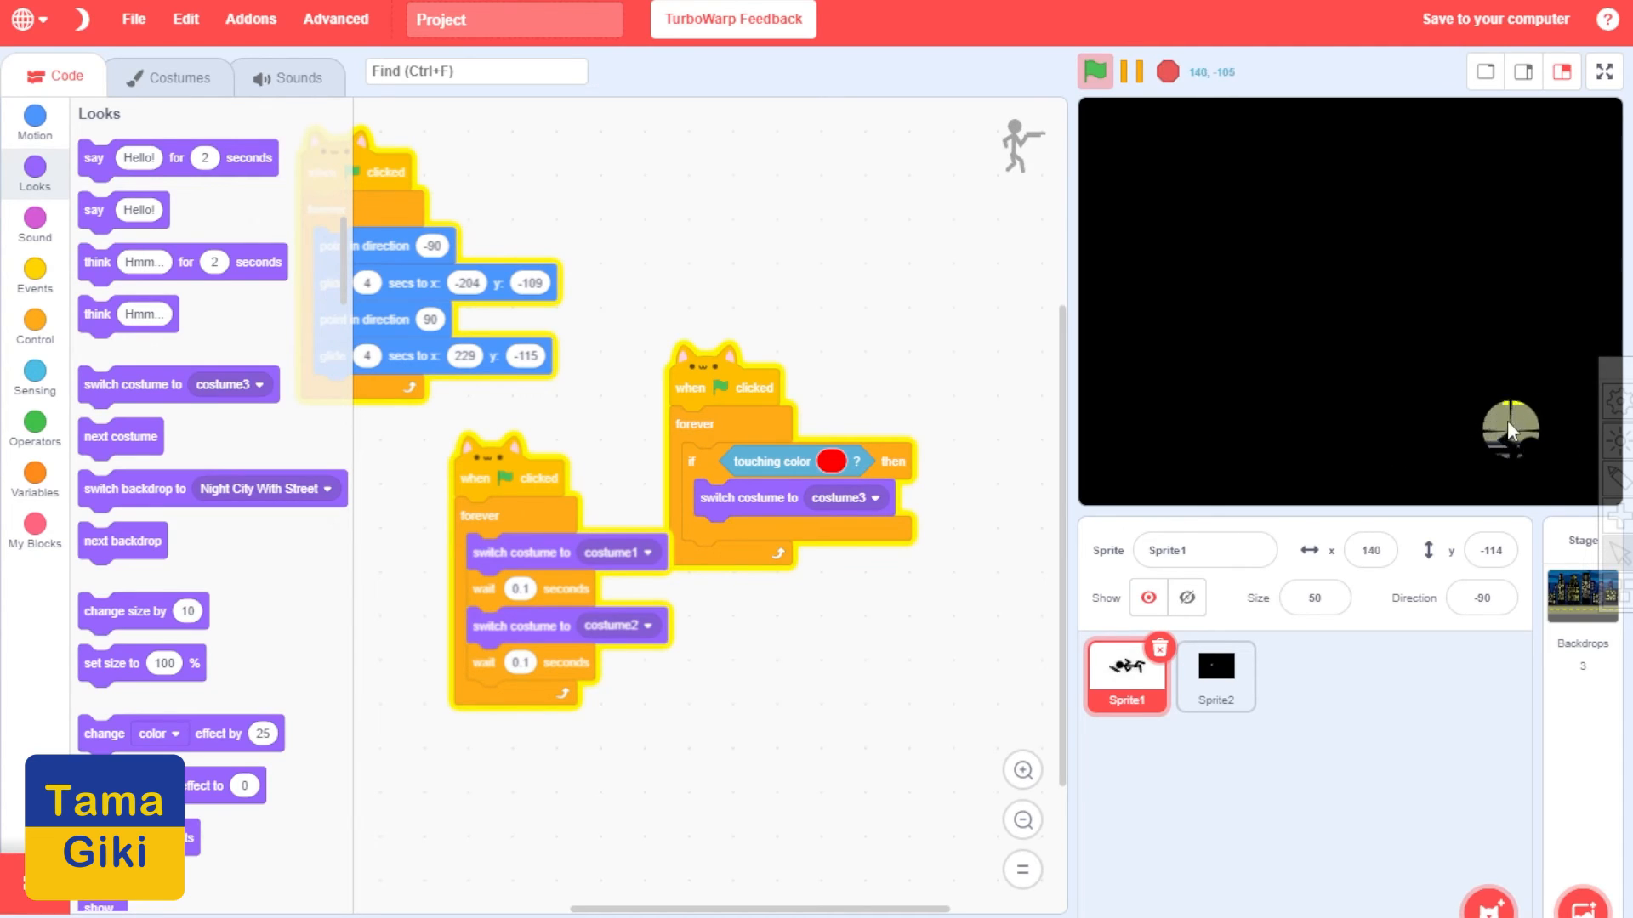
click(1167, 71)
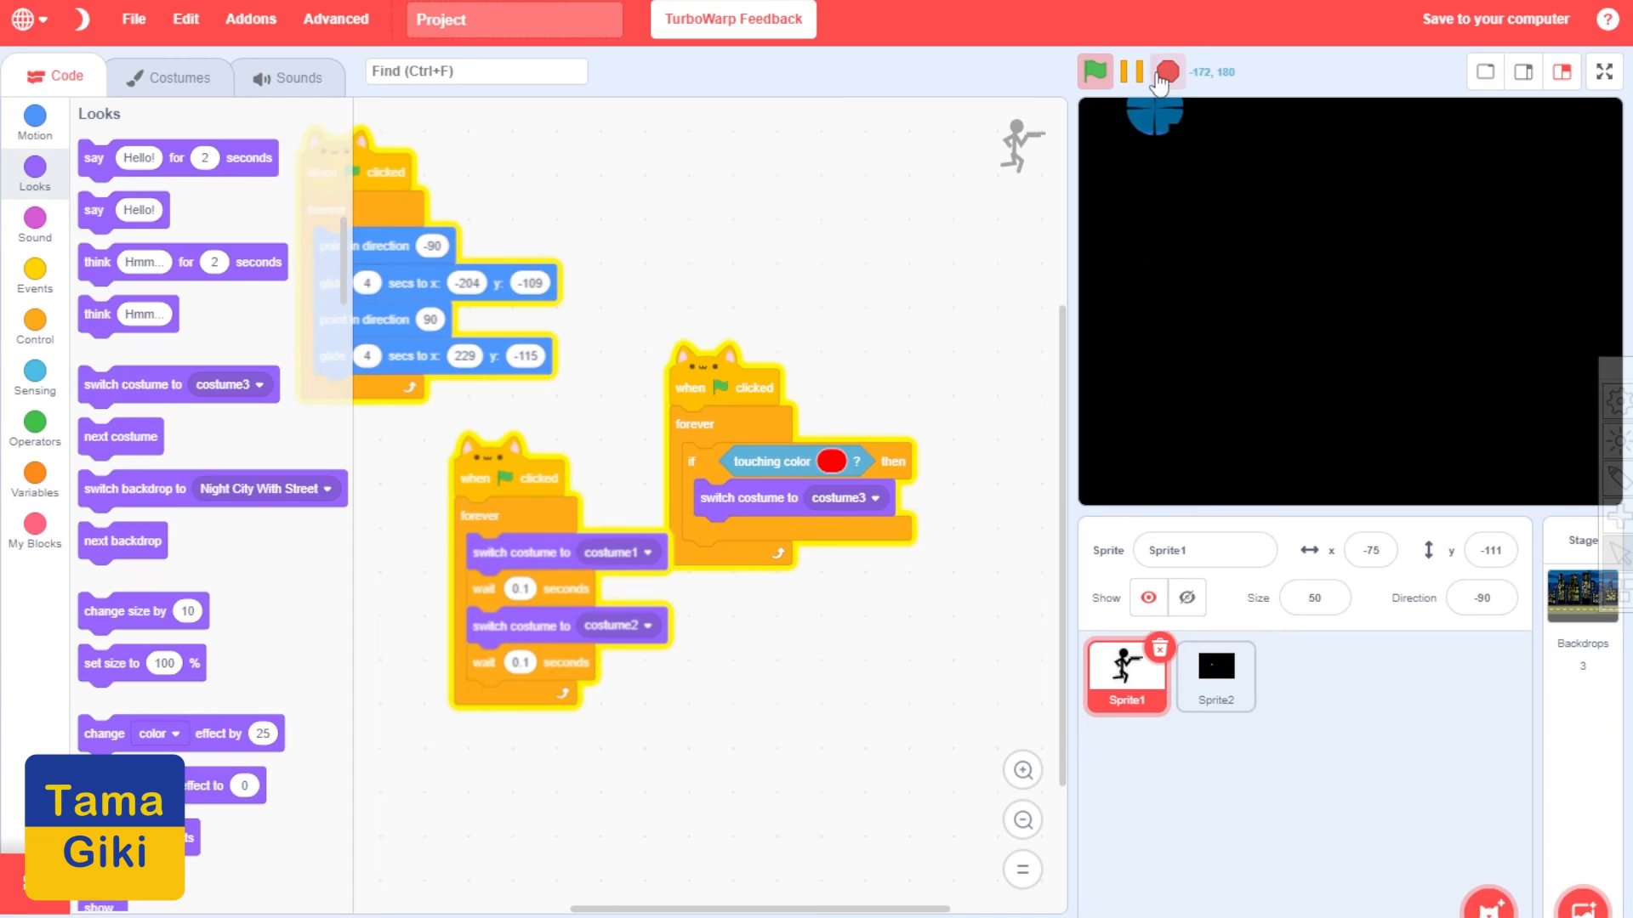
click(1166, 72)
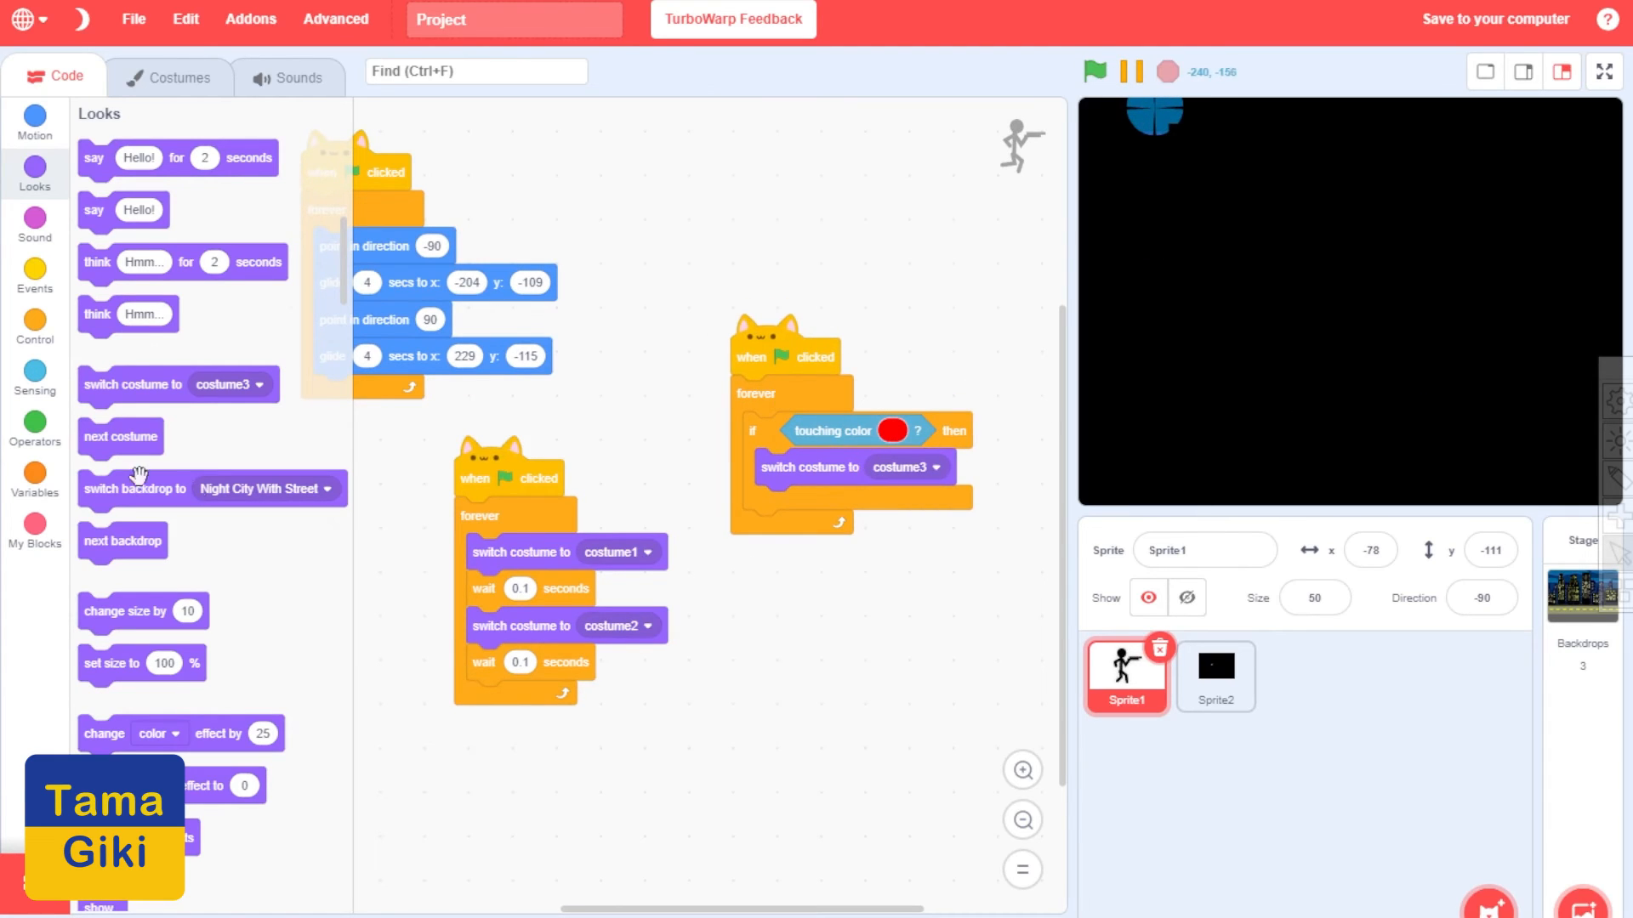
Set the wait after falling to costume3 to 2 seconds, testing by aiming the scope at him
click(34, 274)
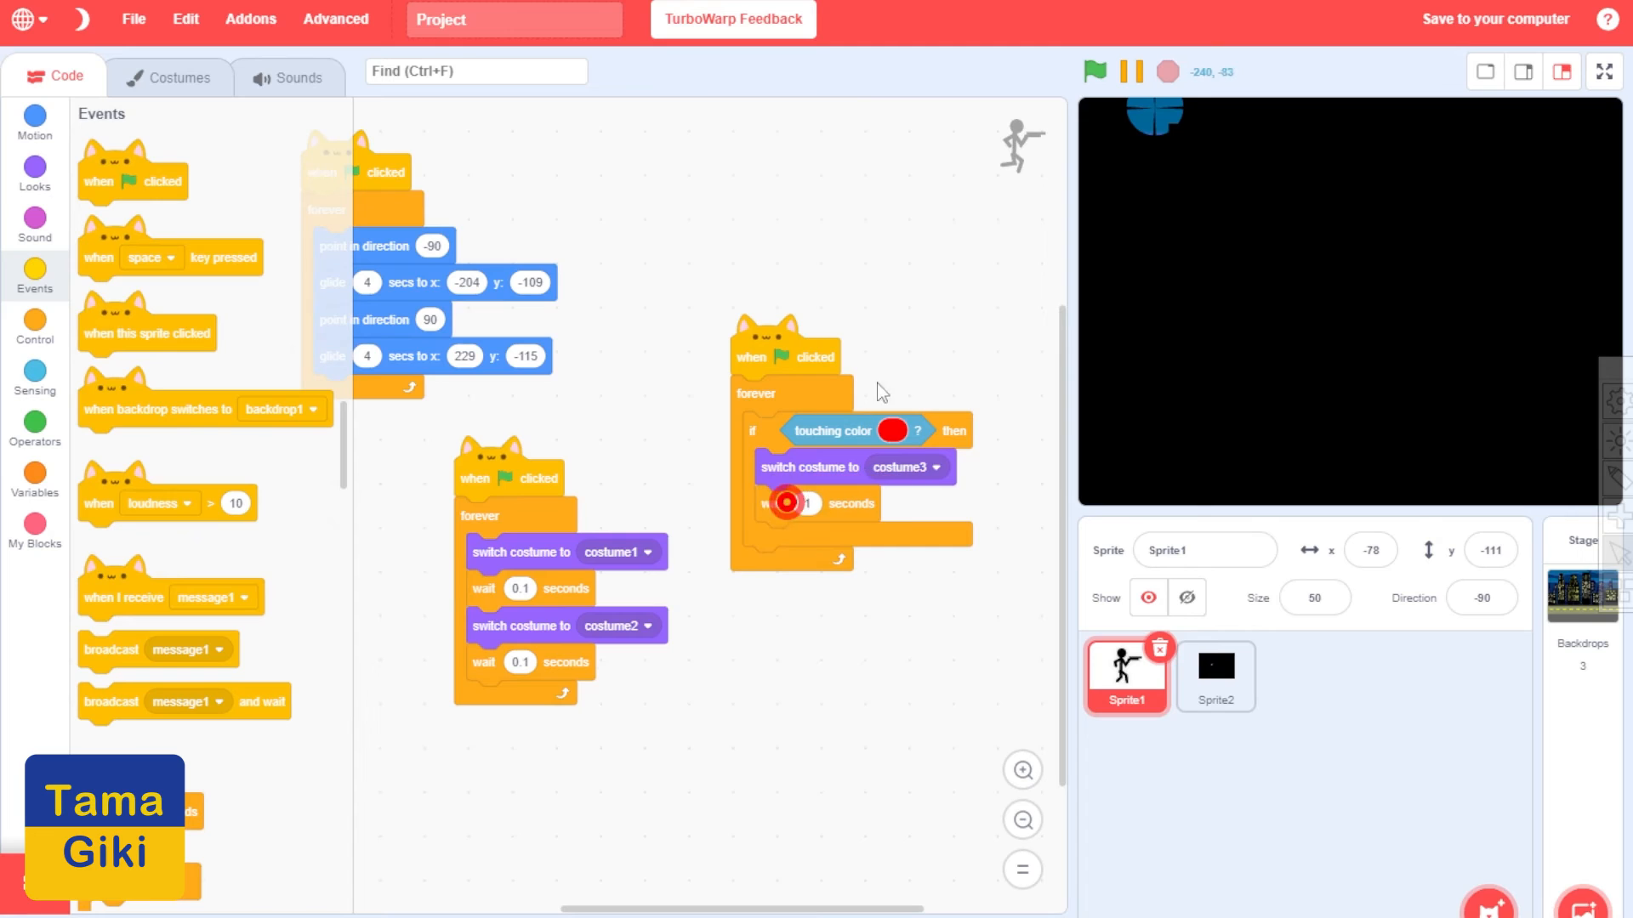
click(1094, 71)
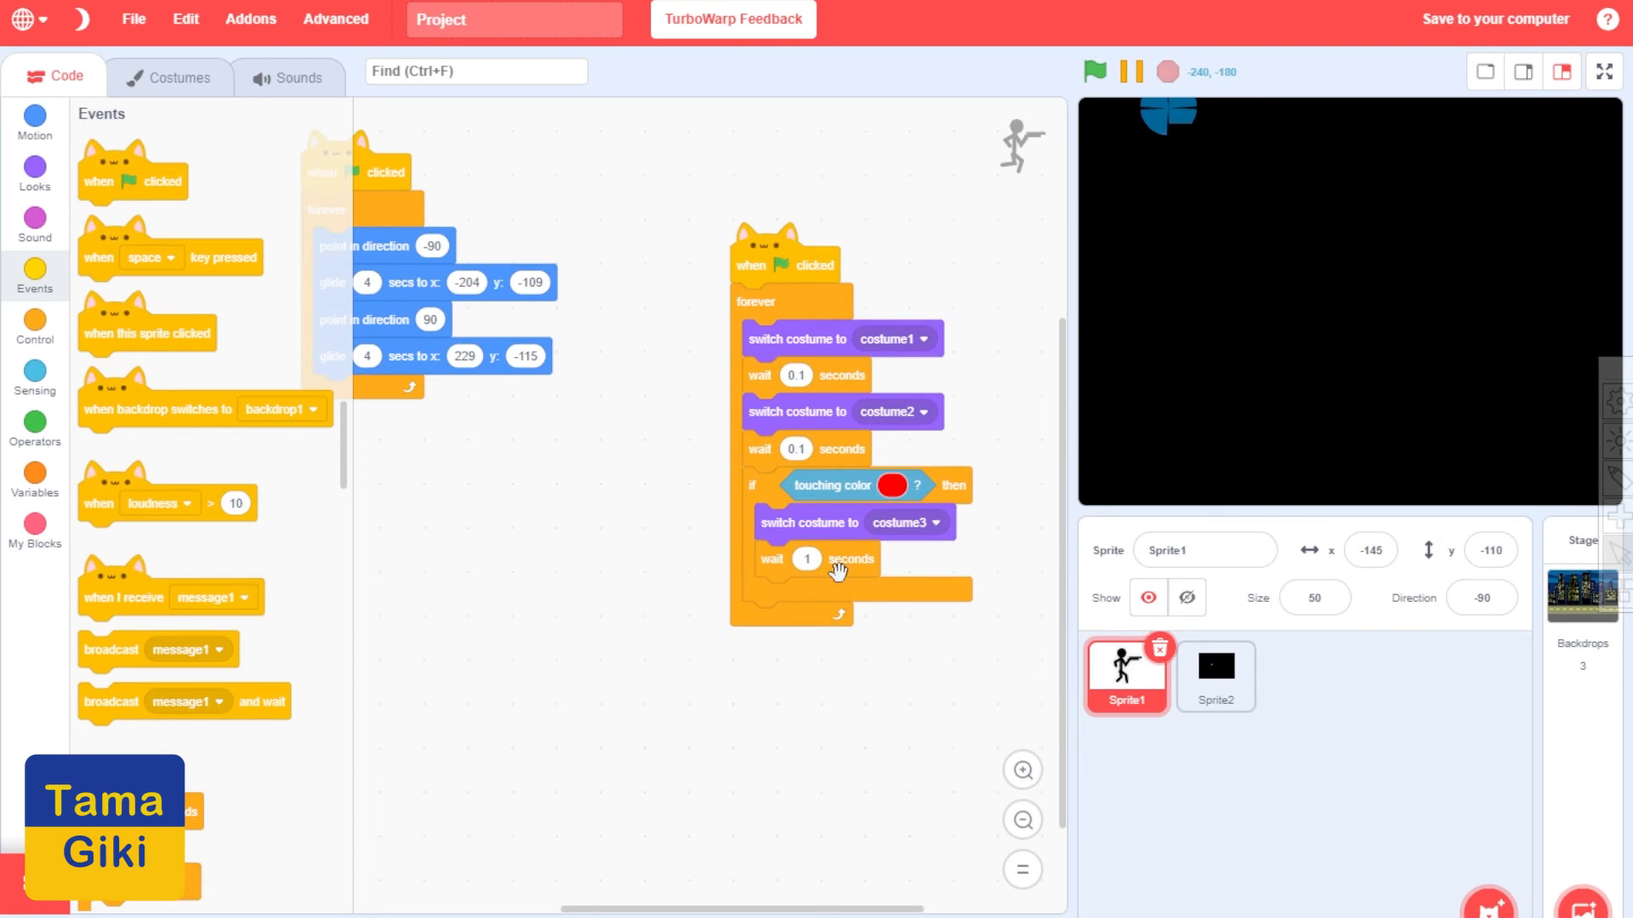
click(1094, 72)
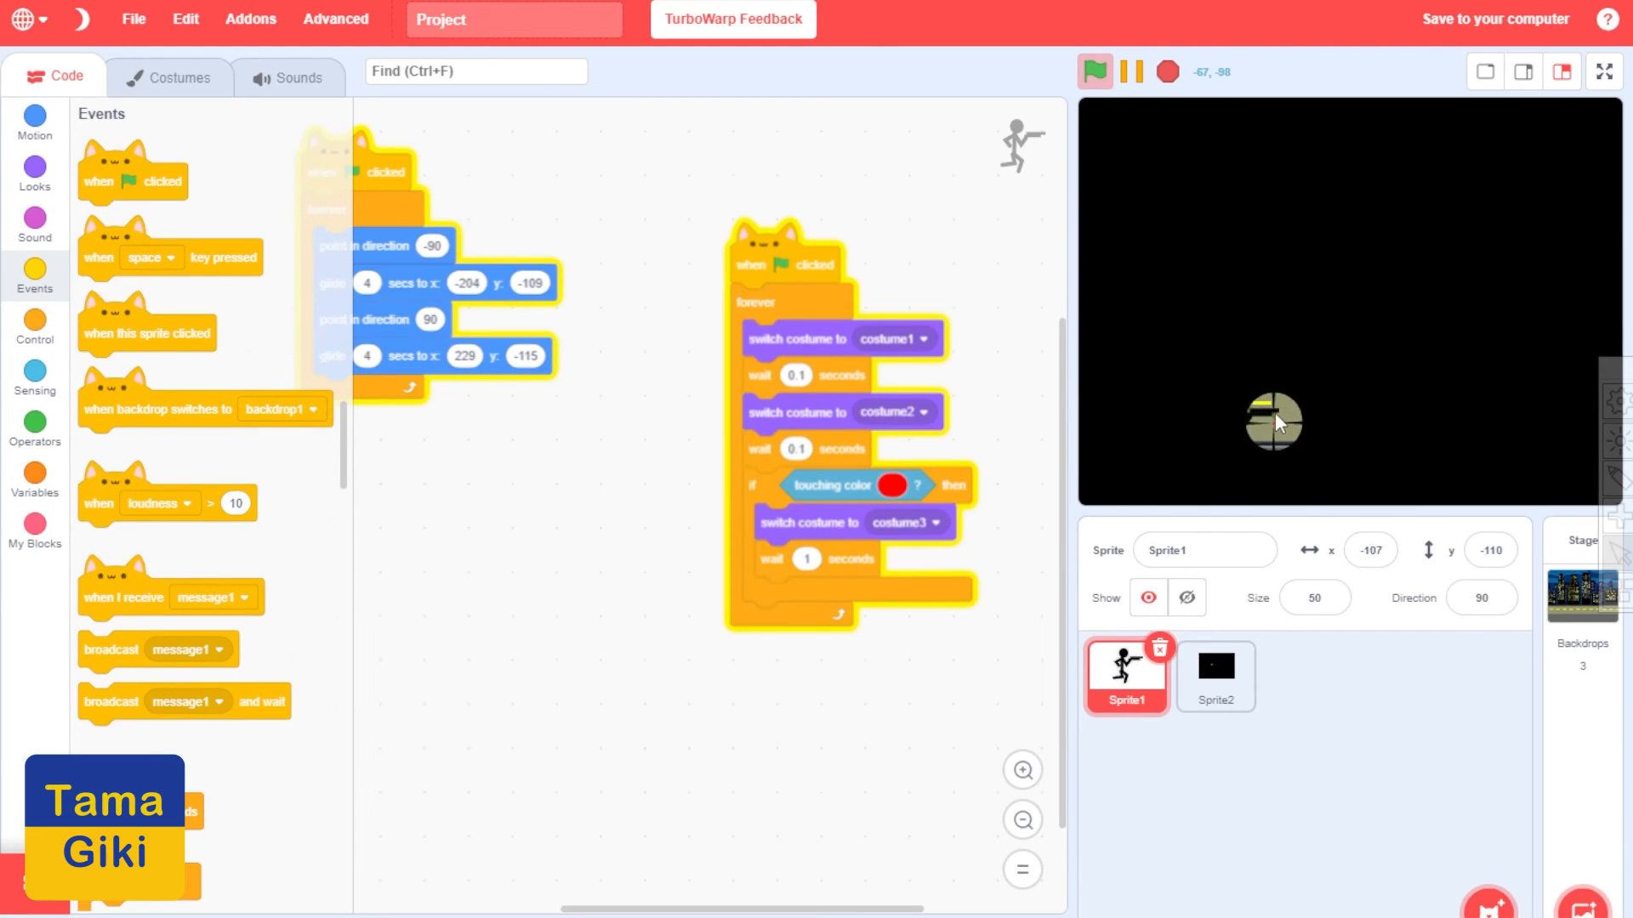
drag(1274, 423, 1419, 424)
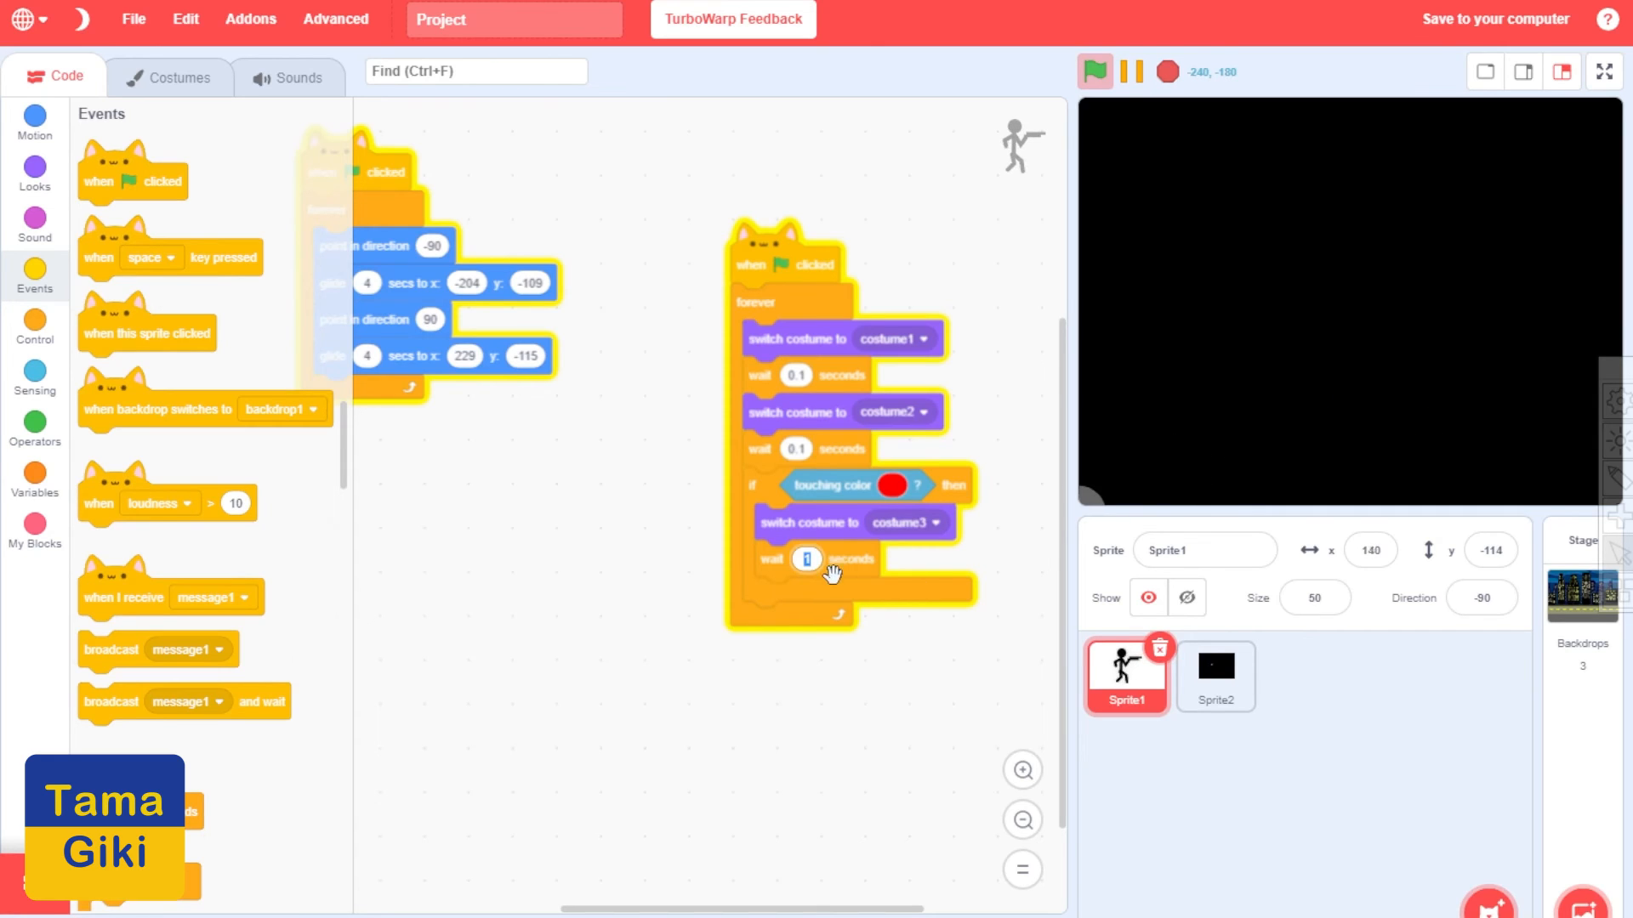
click(1093, 72)
text(2)
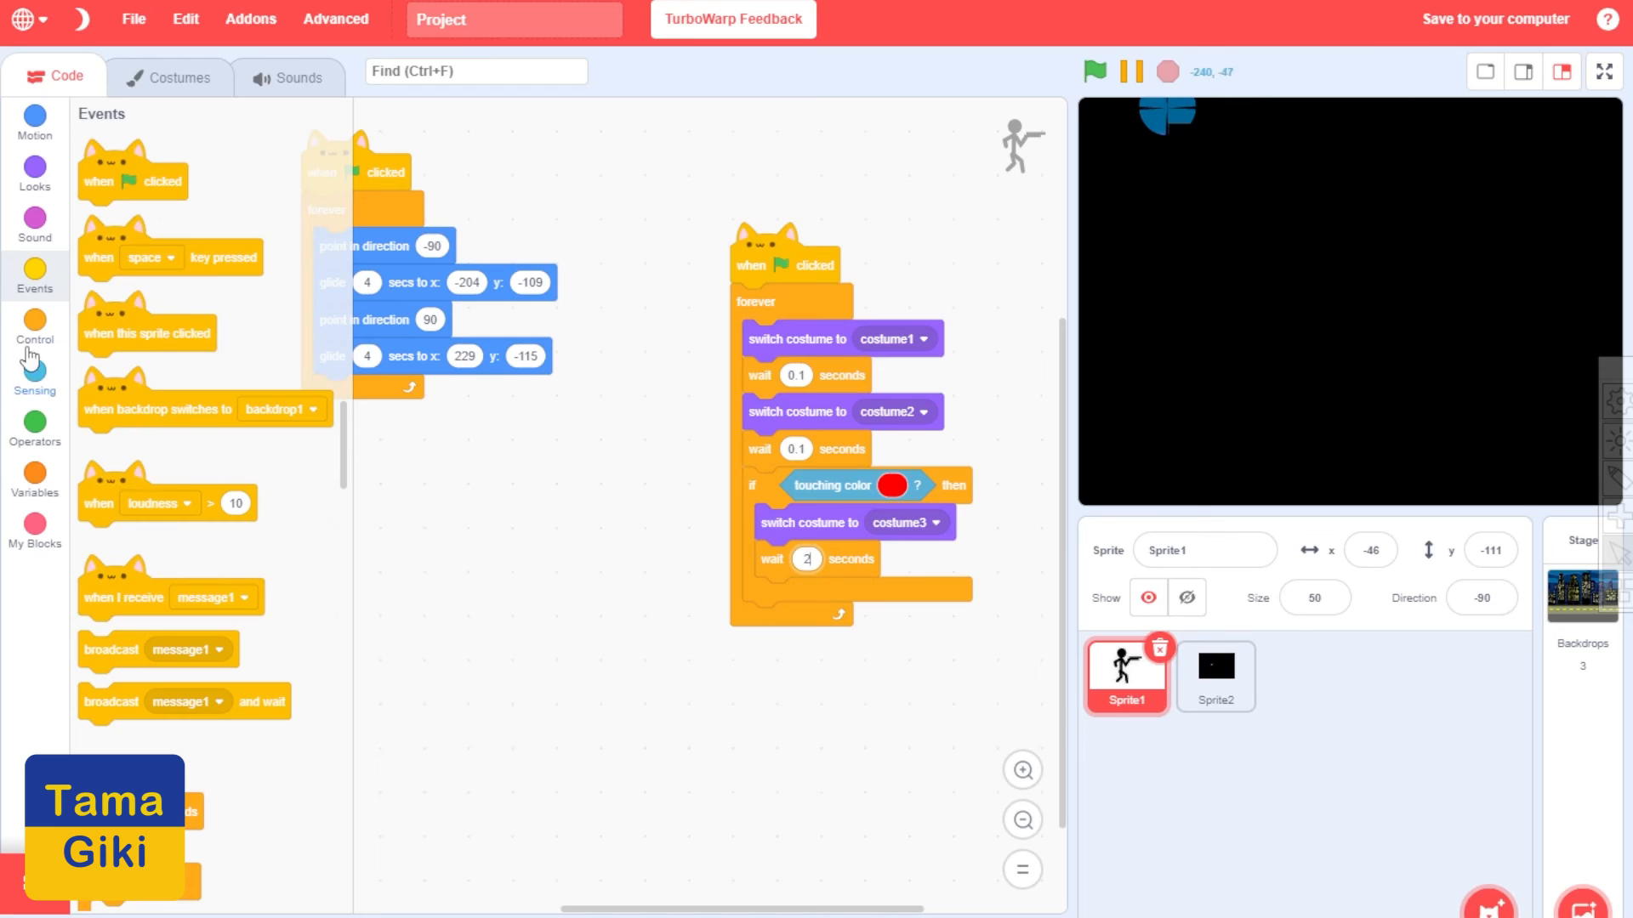
Hide the gunman after the 2-second wait and keep him hidden for 5 seconds
click(34, 167)
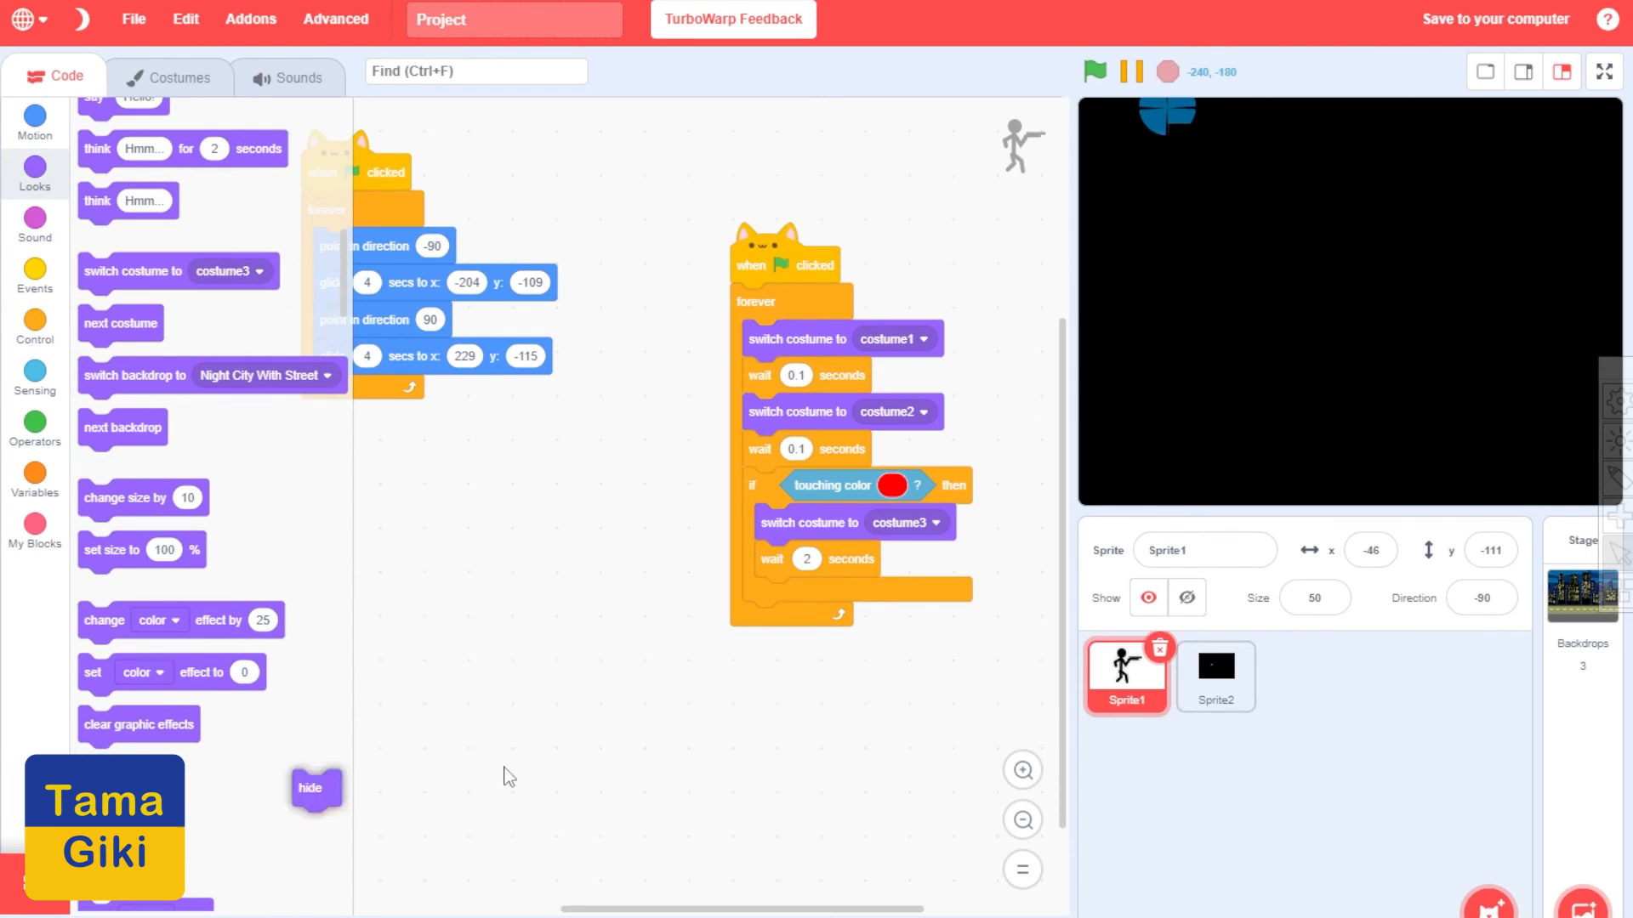
drag(316, 787, 775, 596)
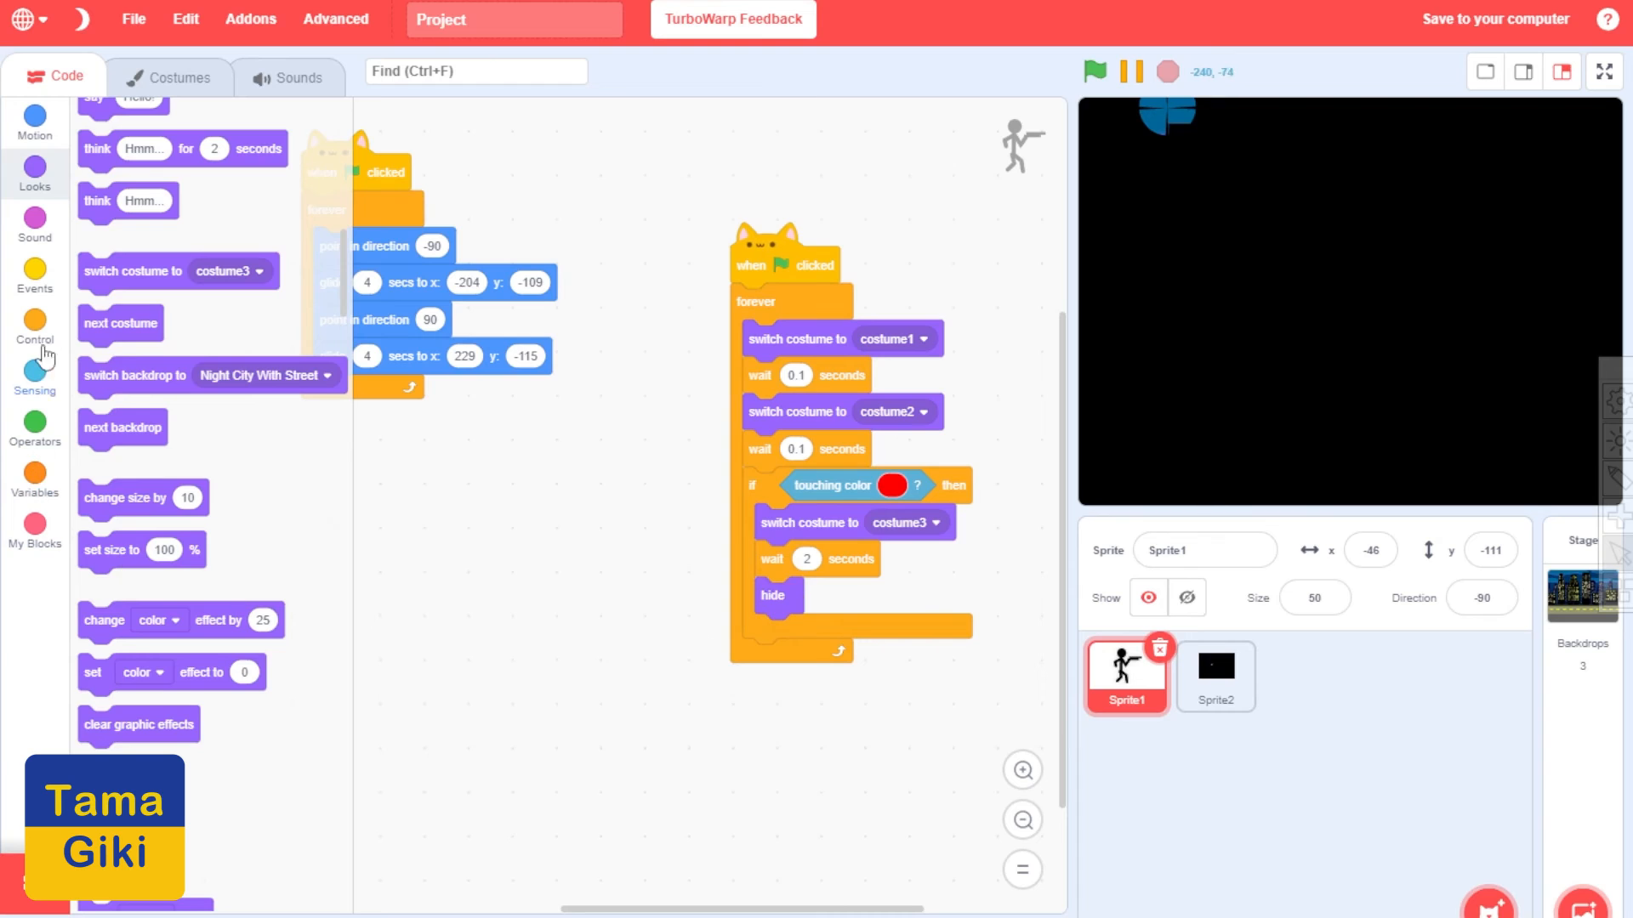
click(34, 272)
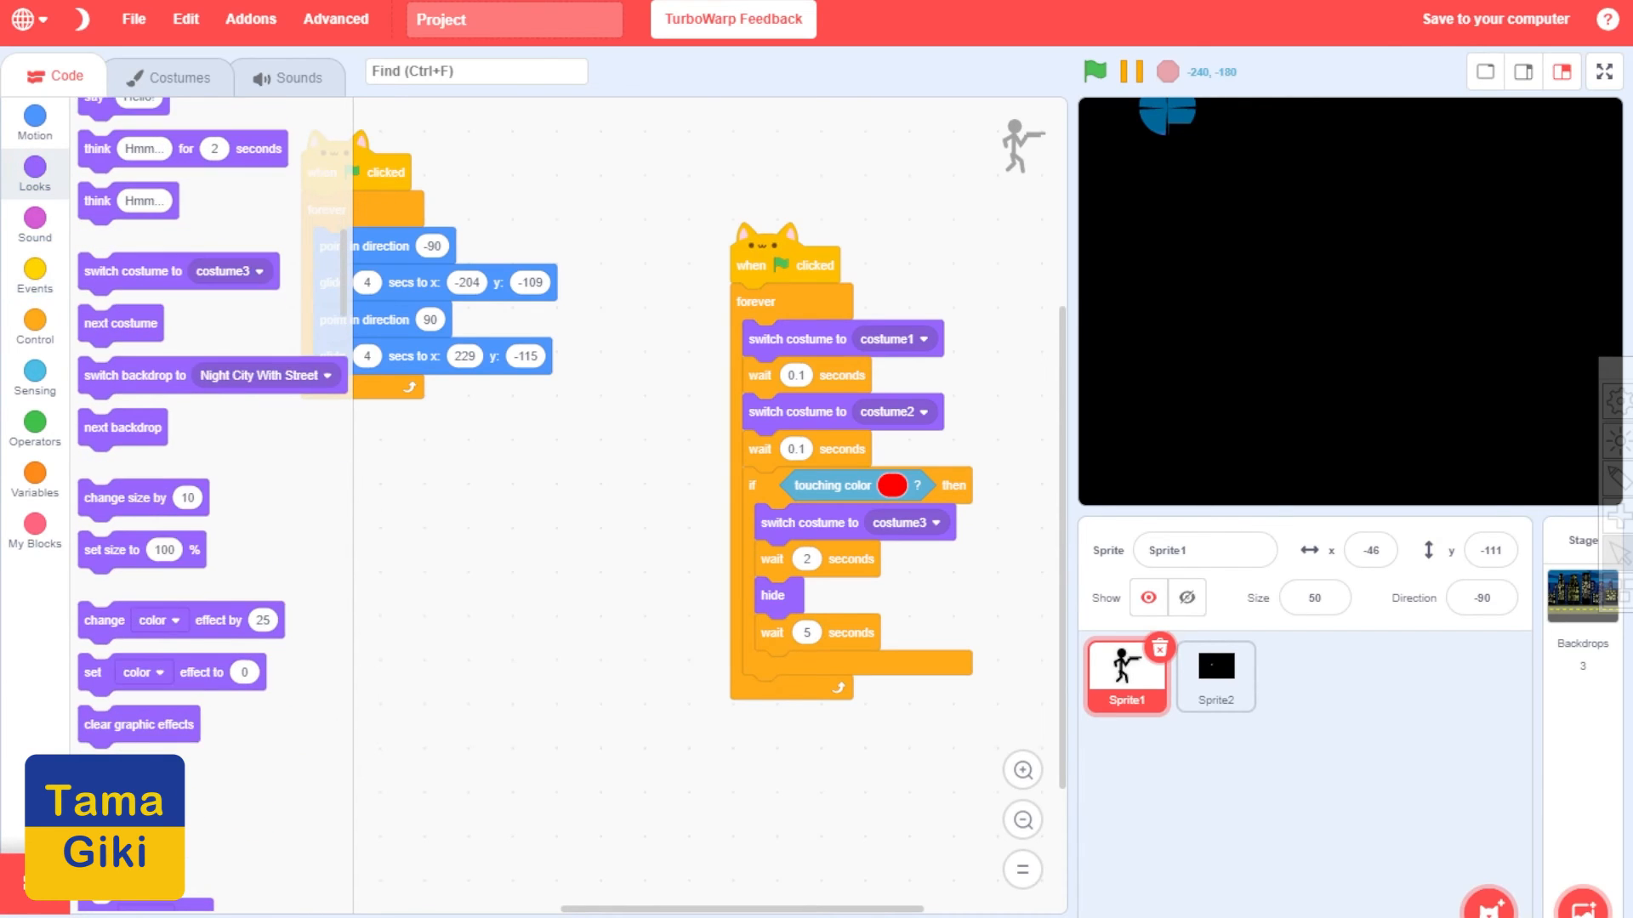
Show the gunman again after the 5-second wait and verify that hitting him makes him fall, vanish and return
click(1093, 72)
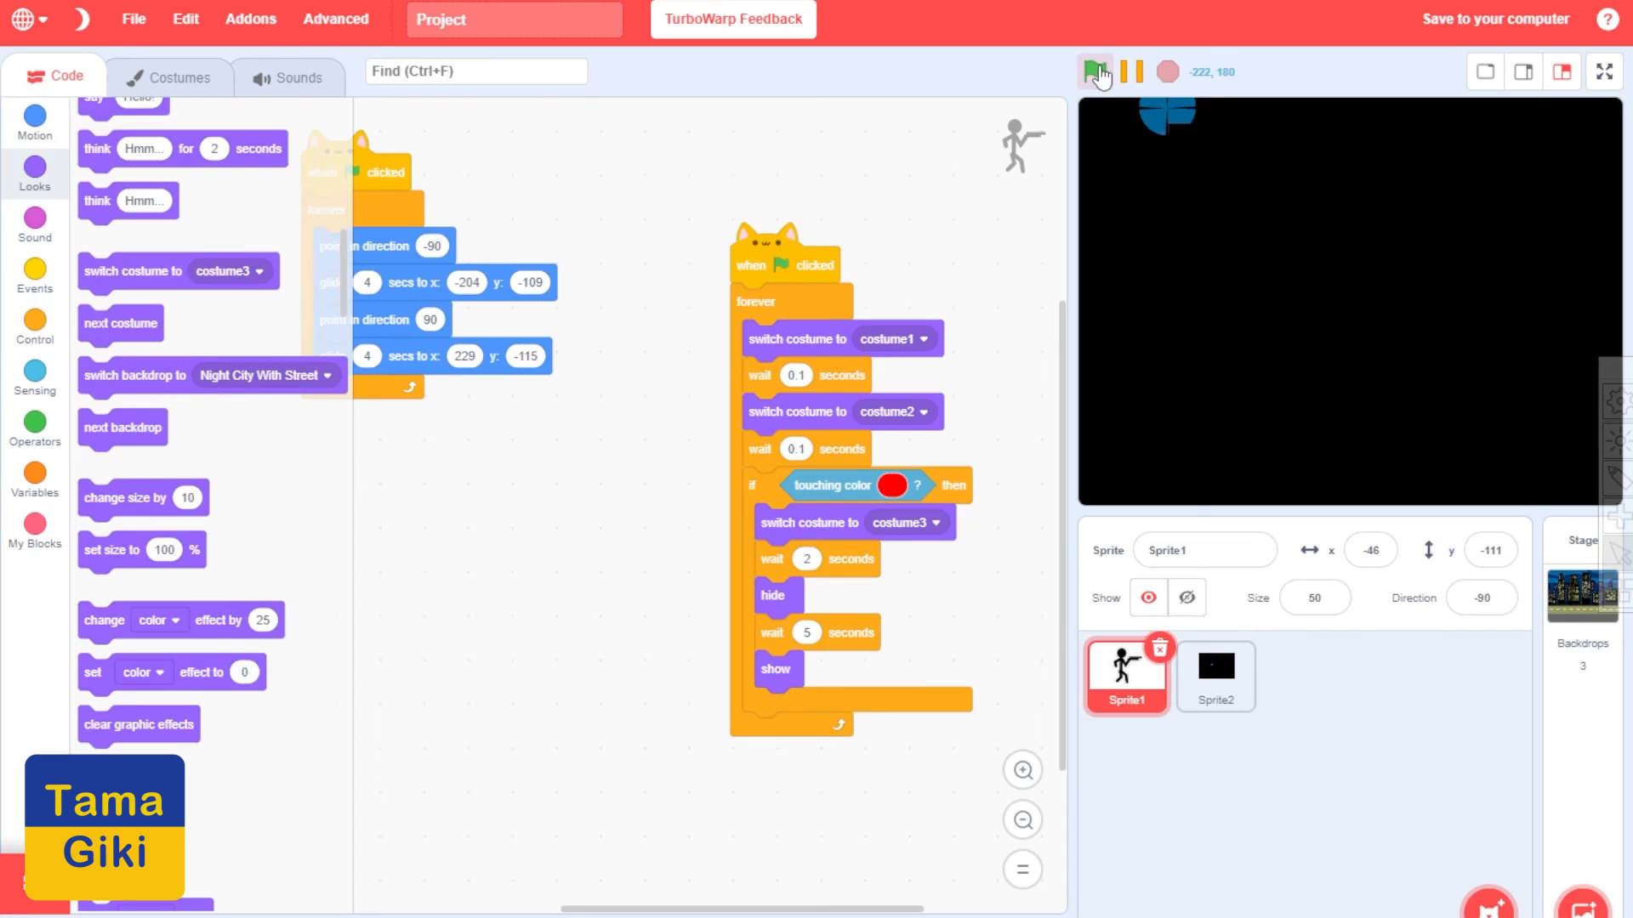
click(1093, 72)
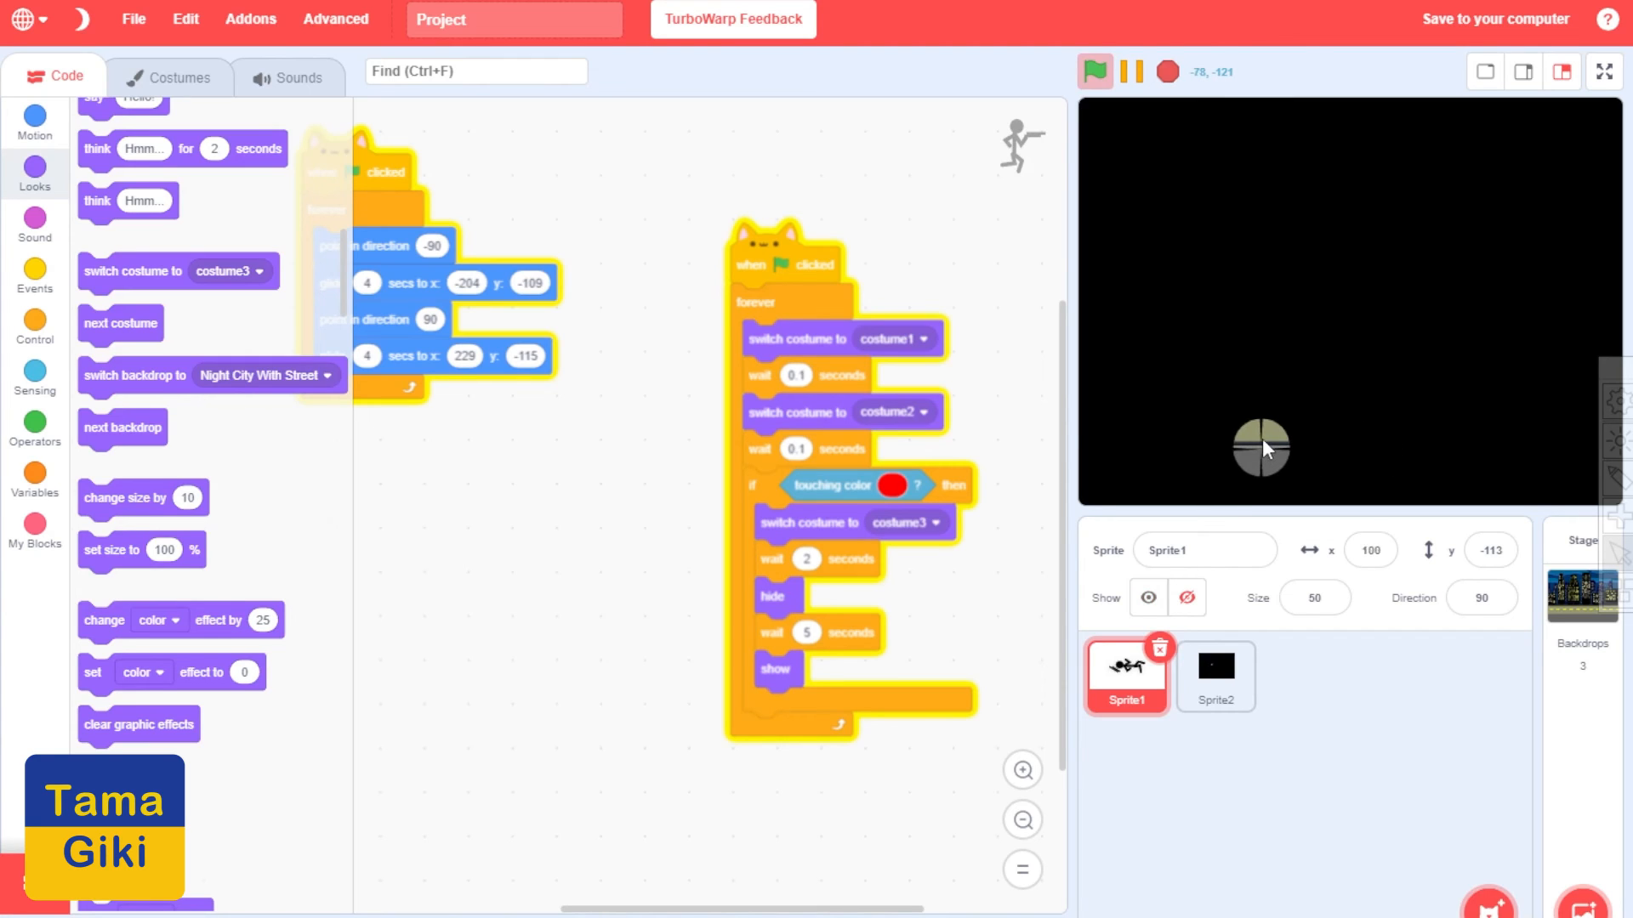
drag(1260, 449, 1483, 393)
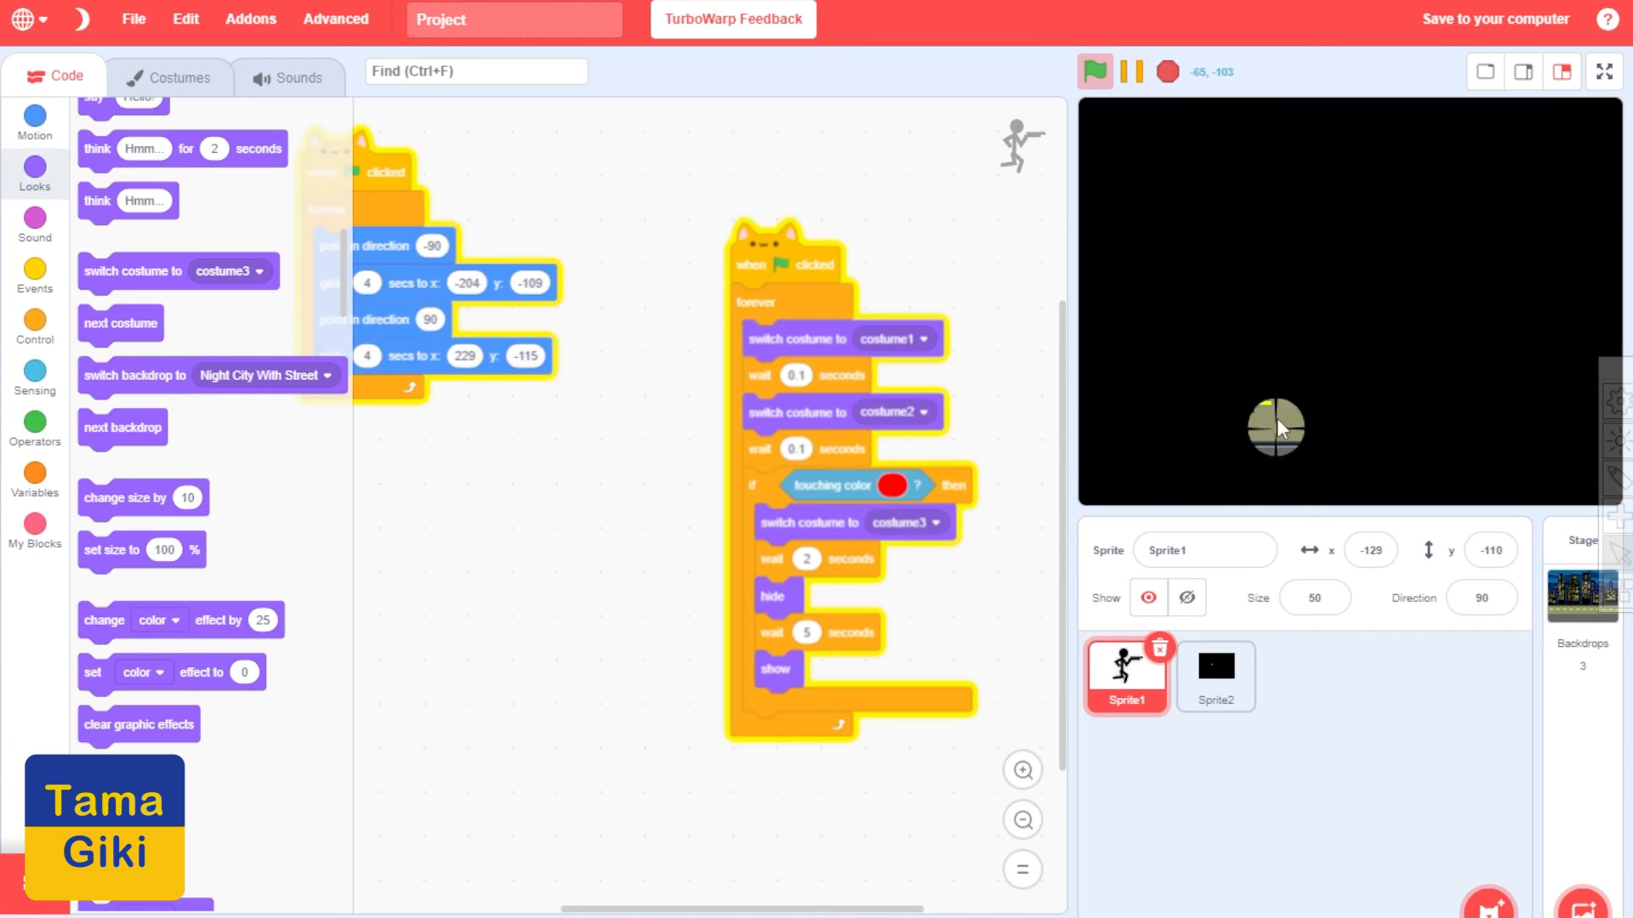
drag(1276, 427, 1424, 427)
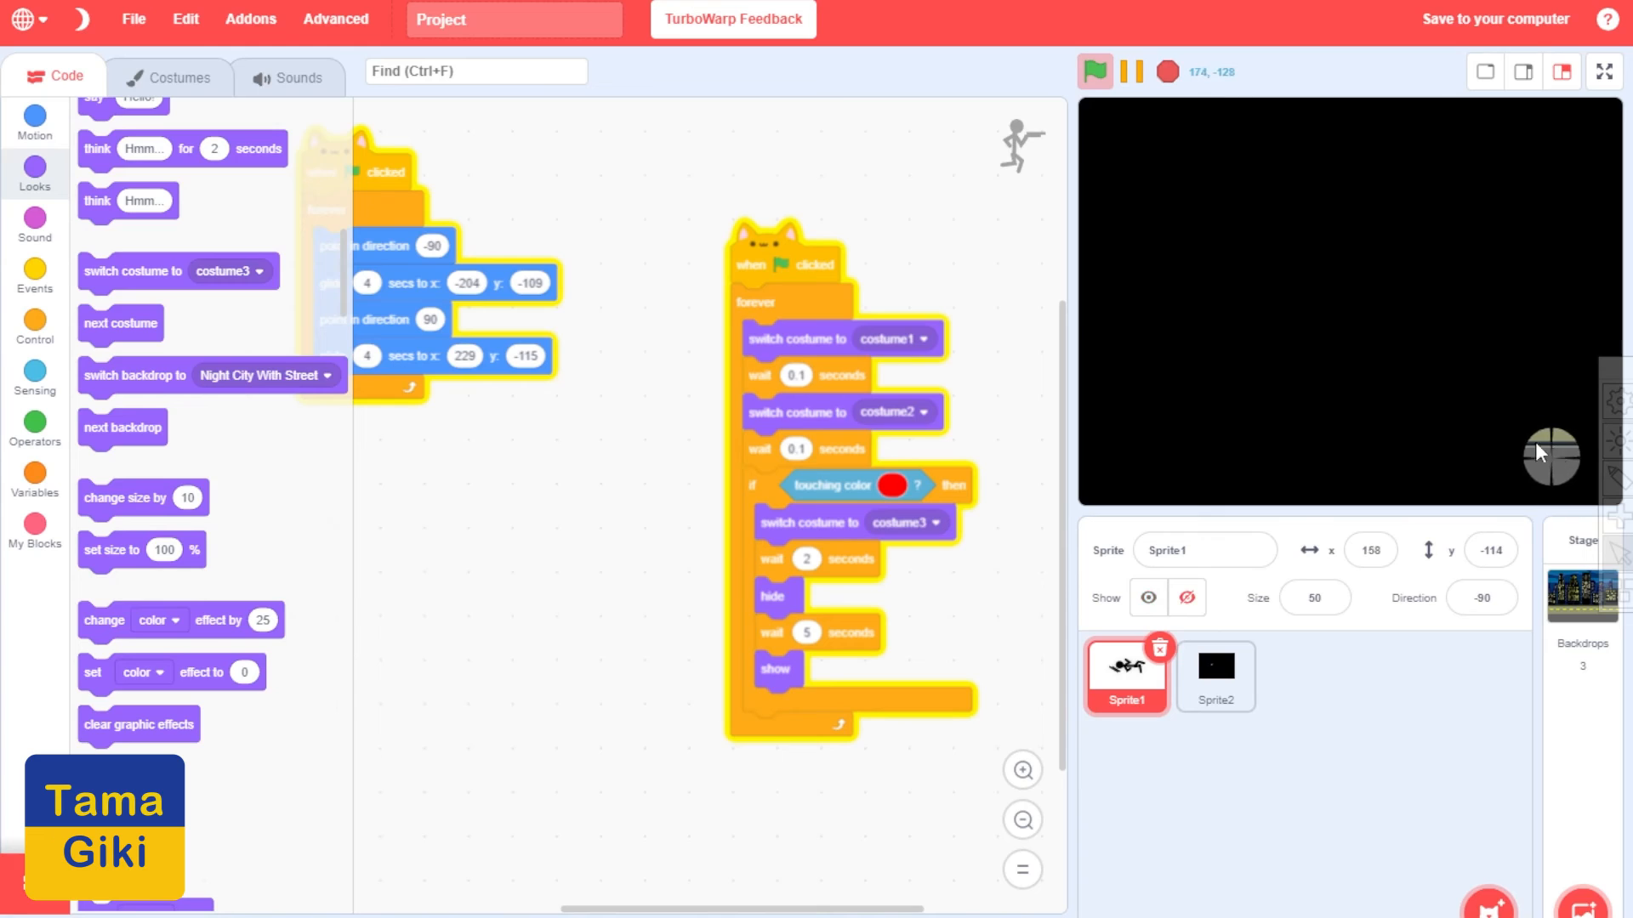
click(1094, 71)
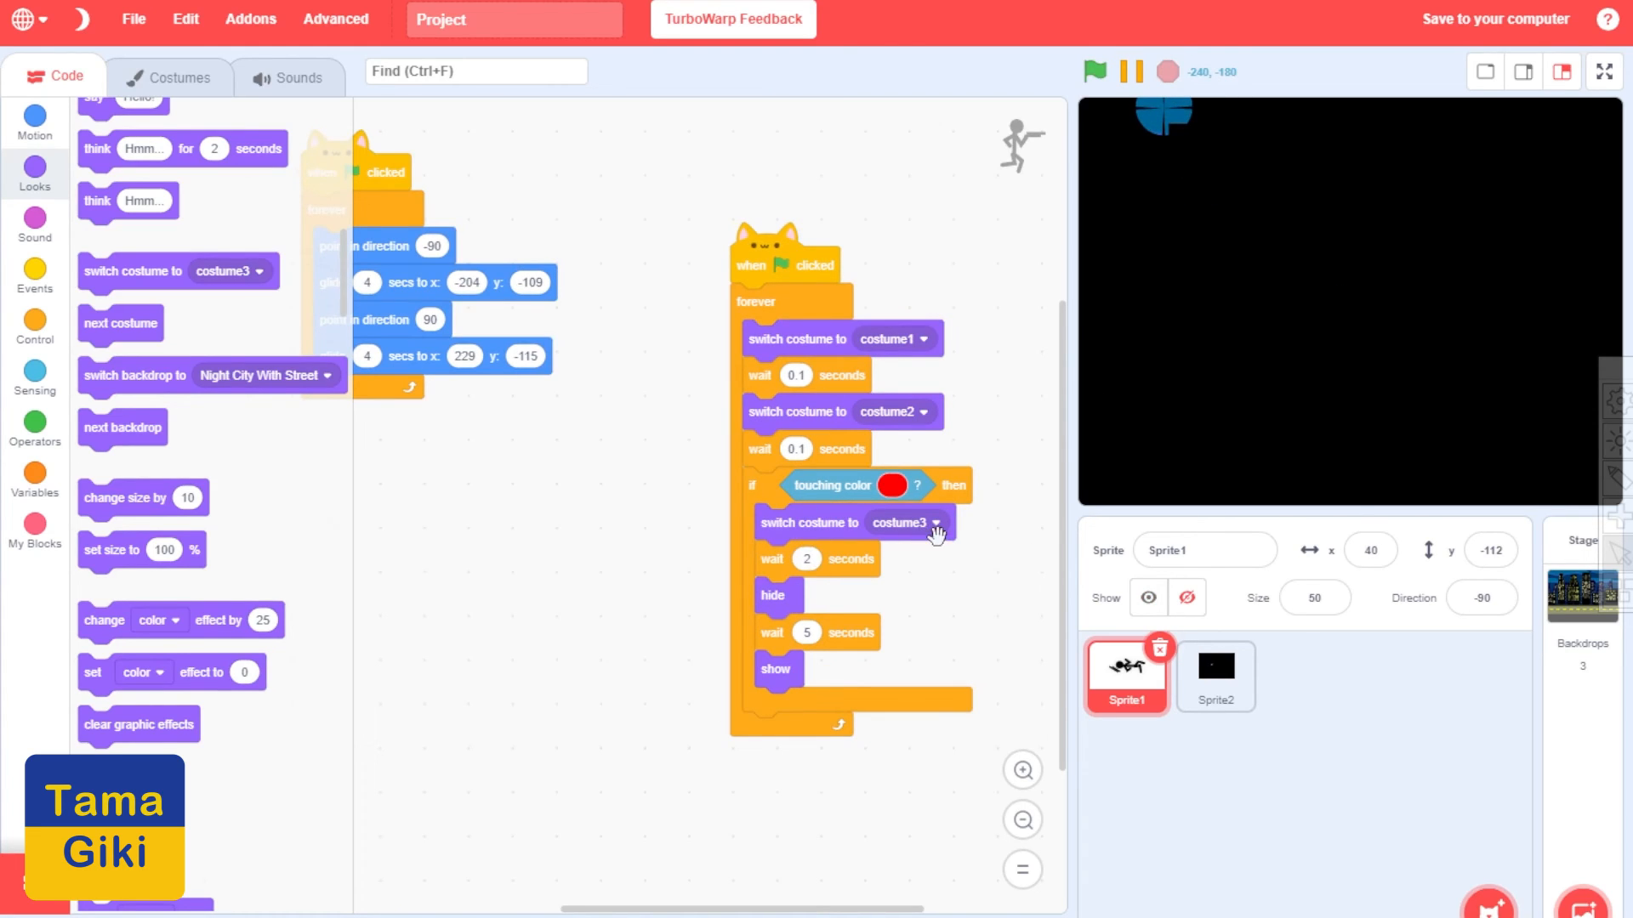
click(1093, 71)
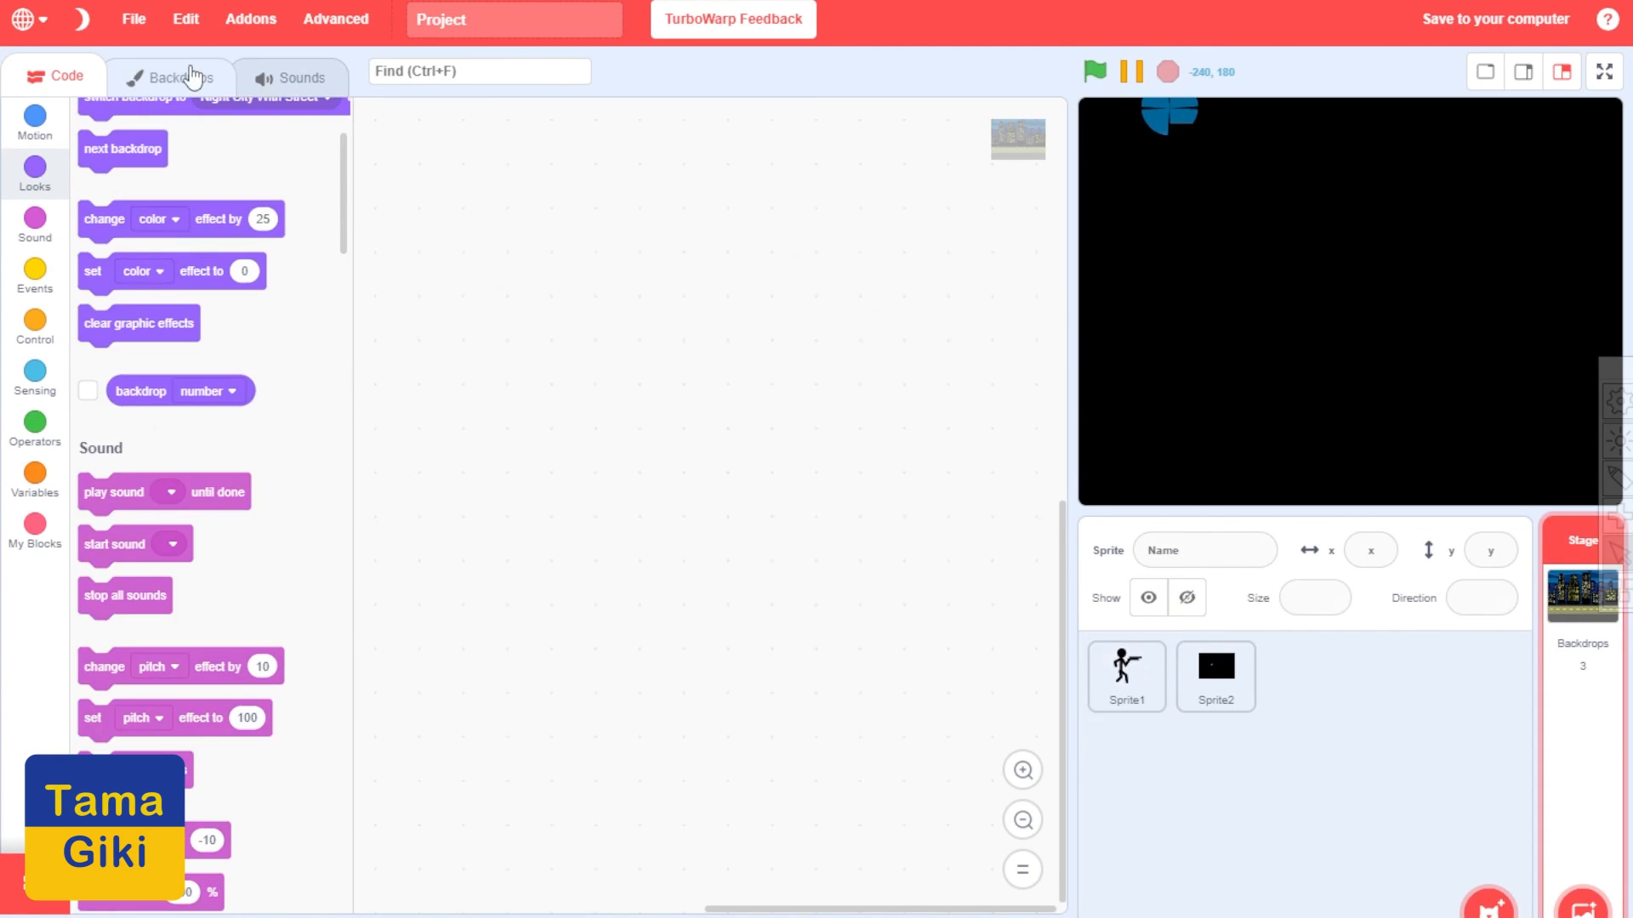
click(182, 75)
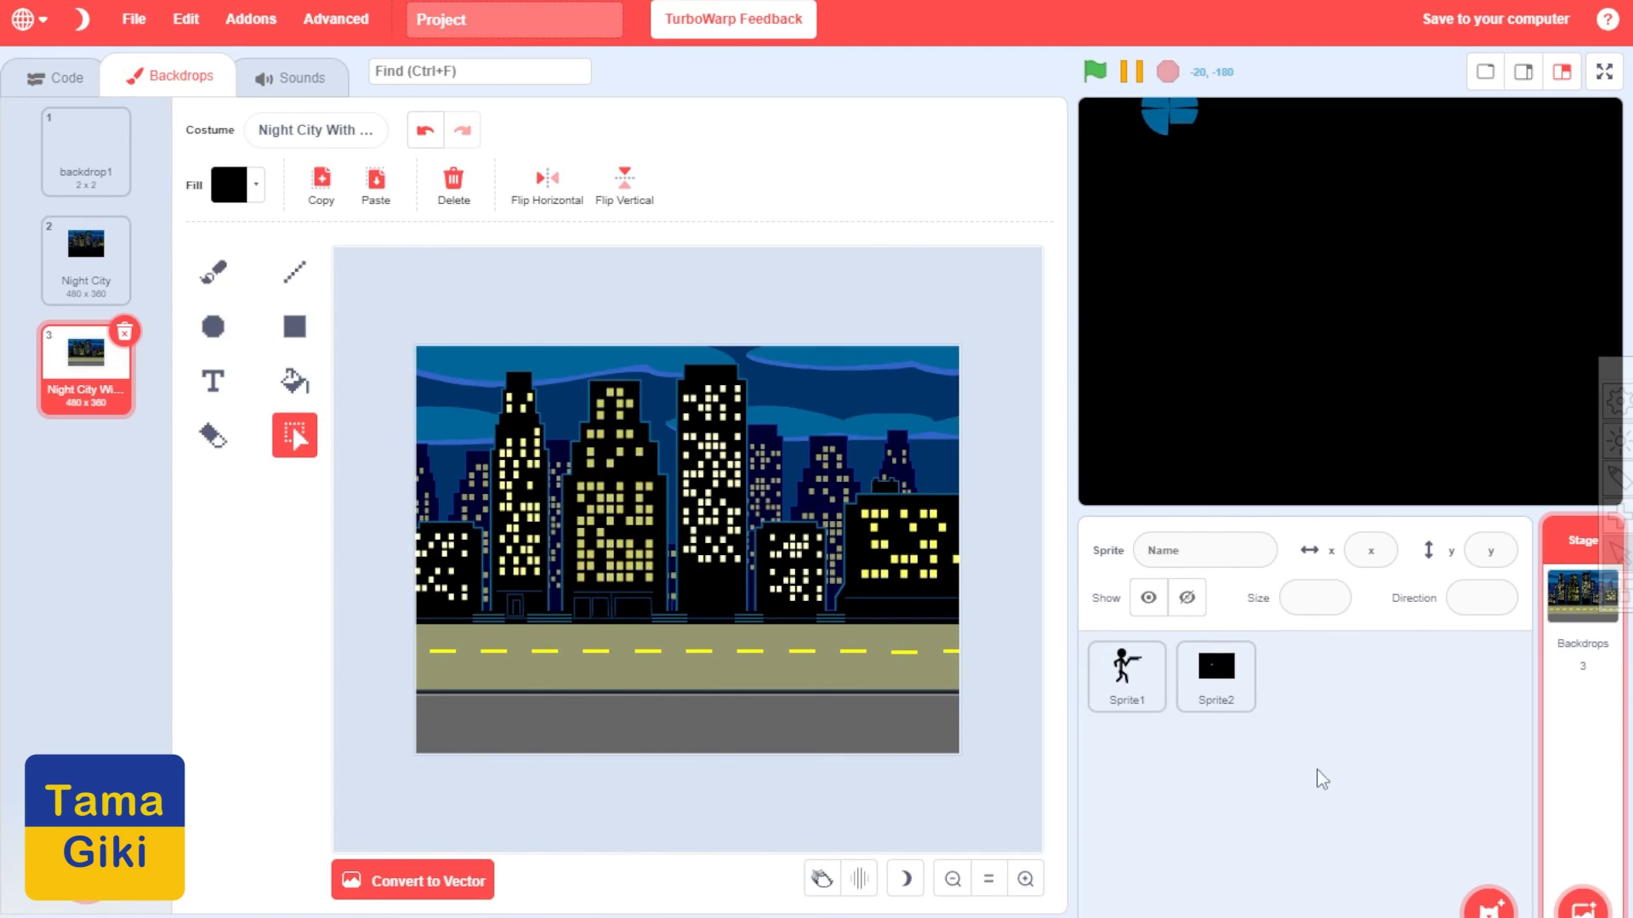
click(1124, 677)
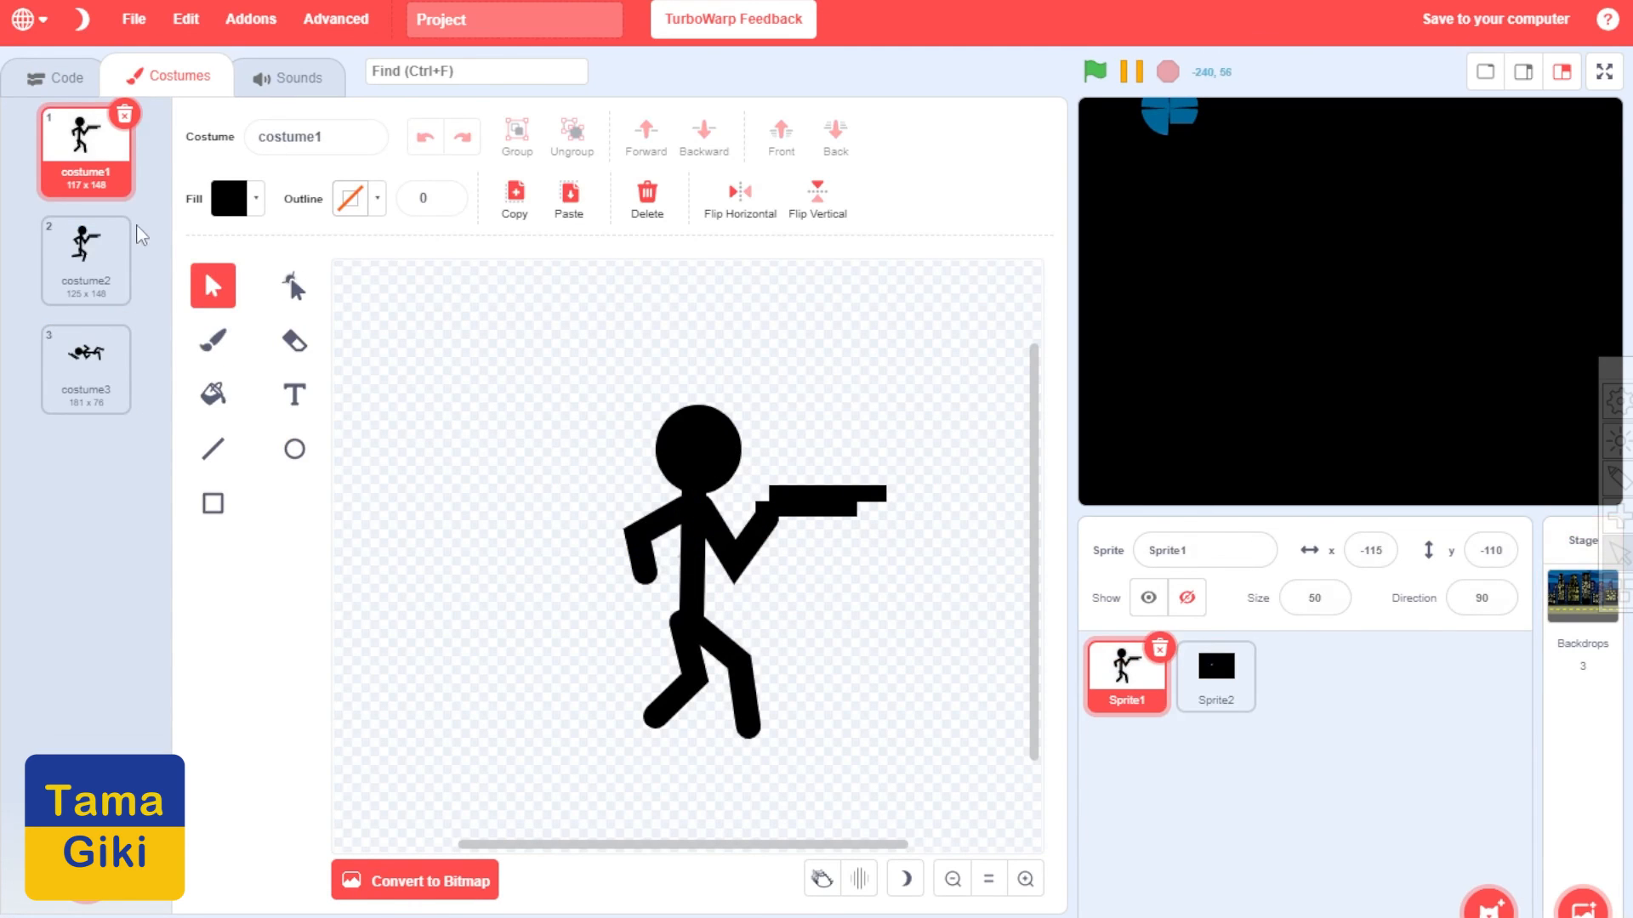
click(85, 258)
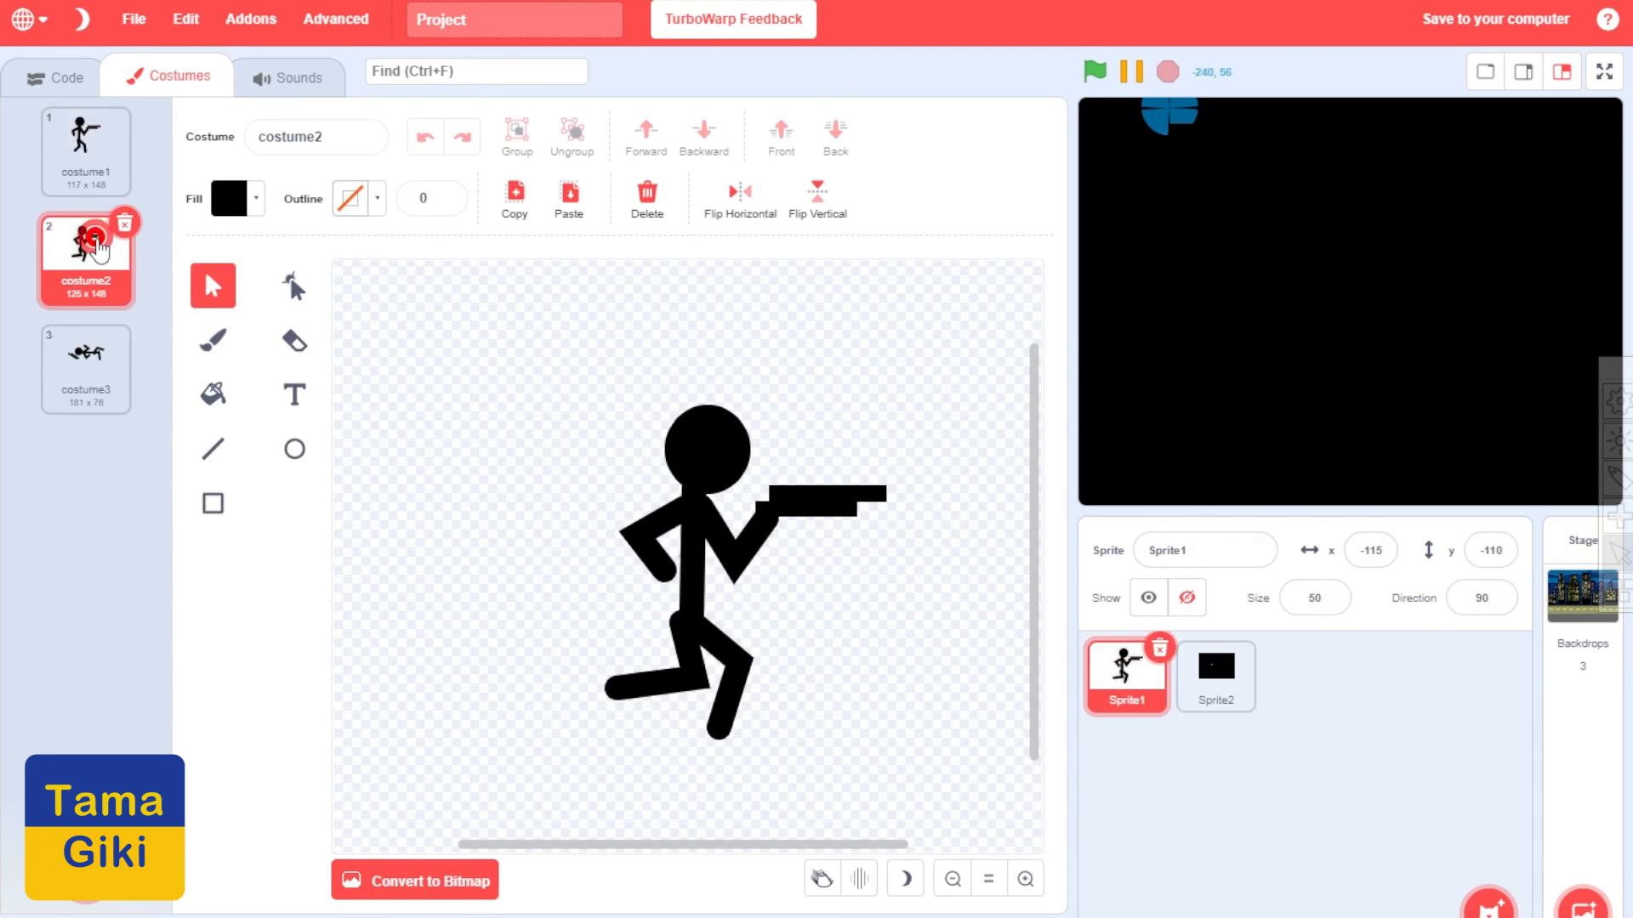
click(85, 151)
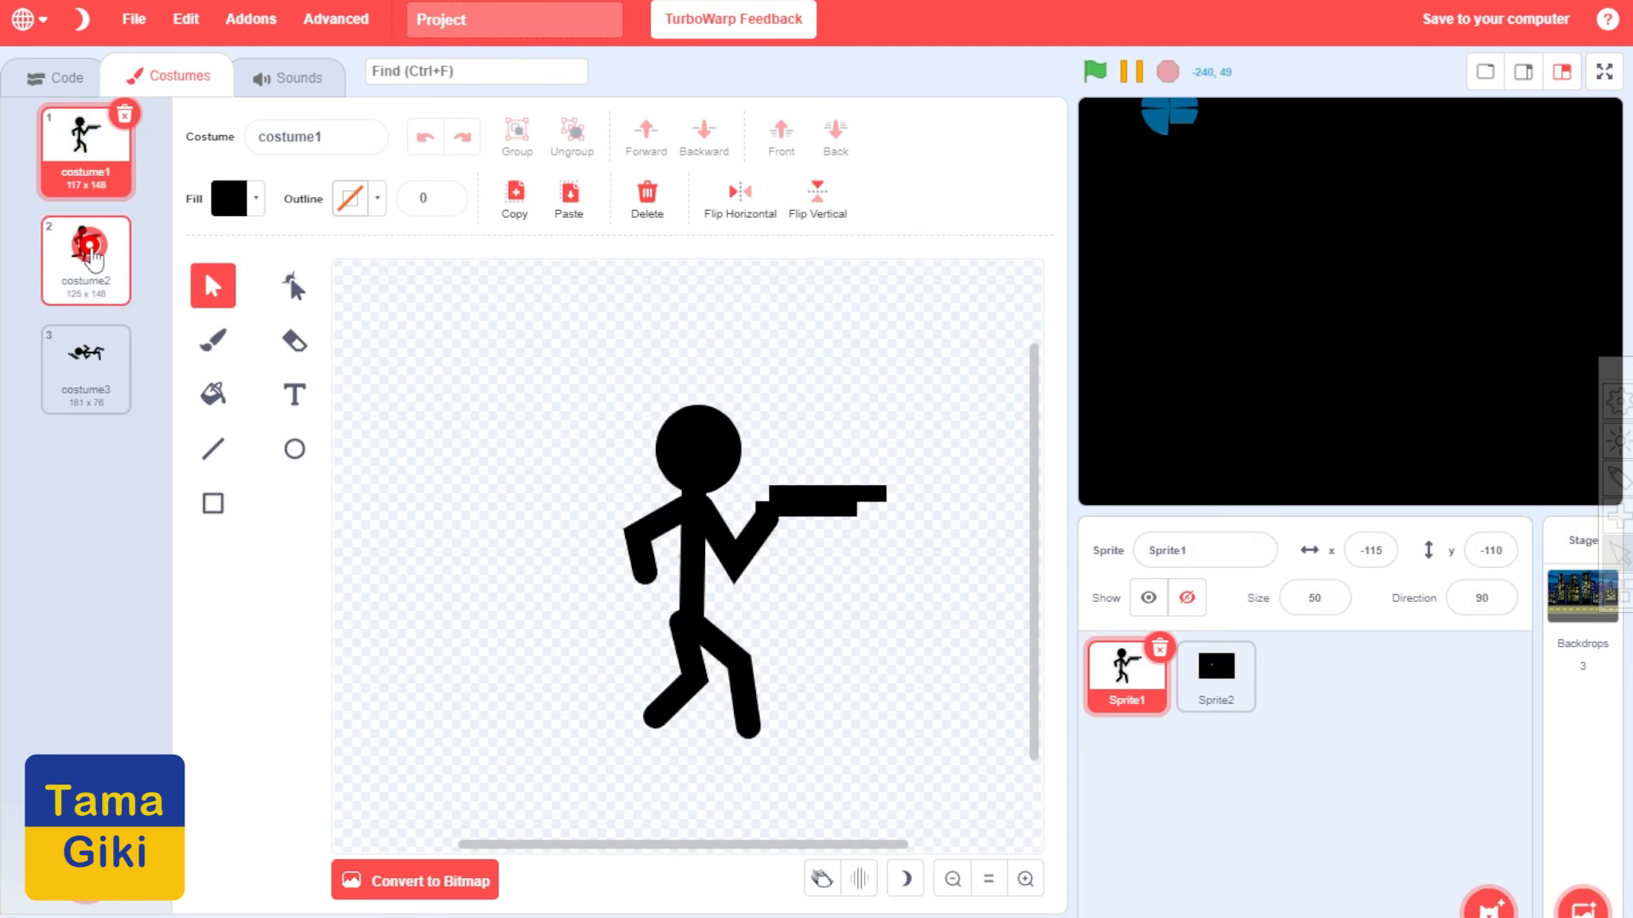
click(85, 367)
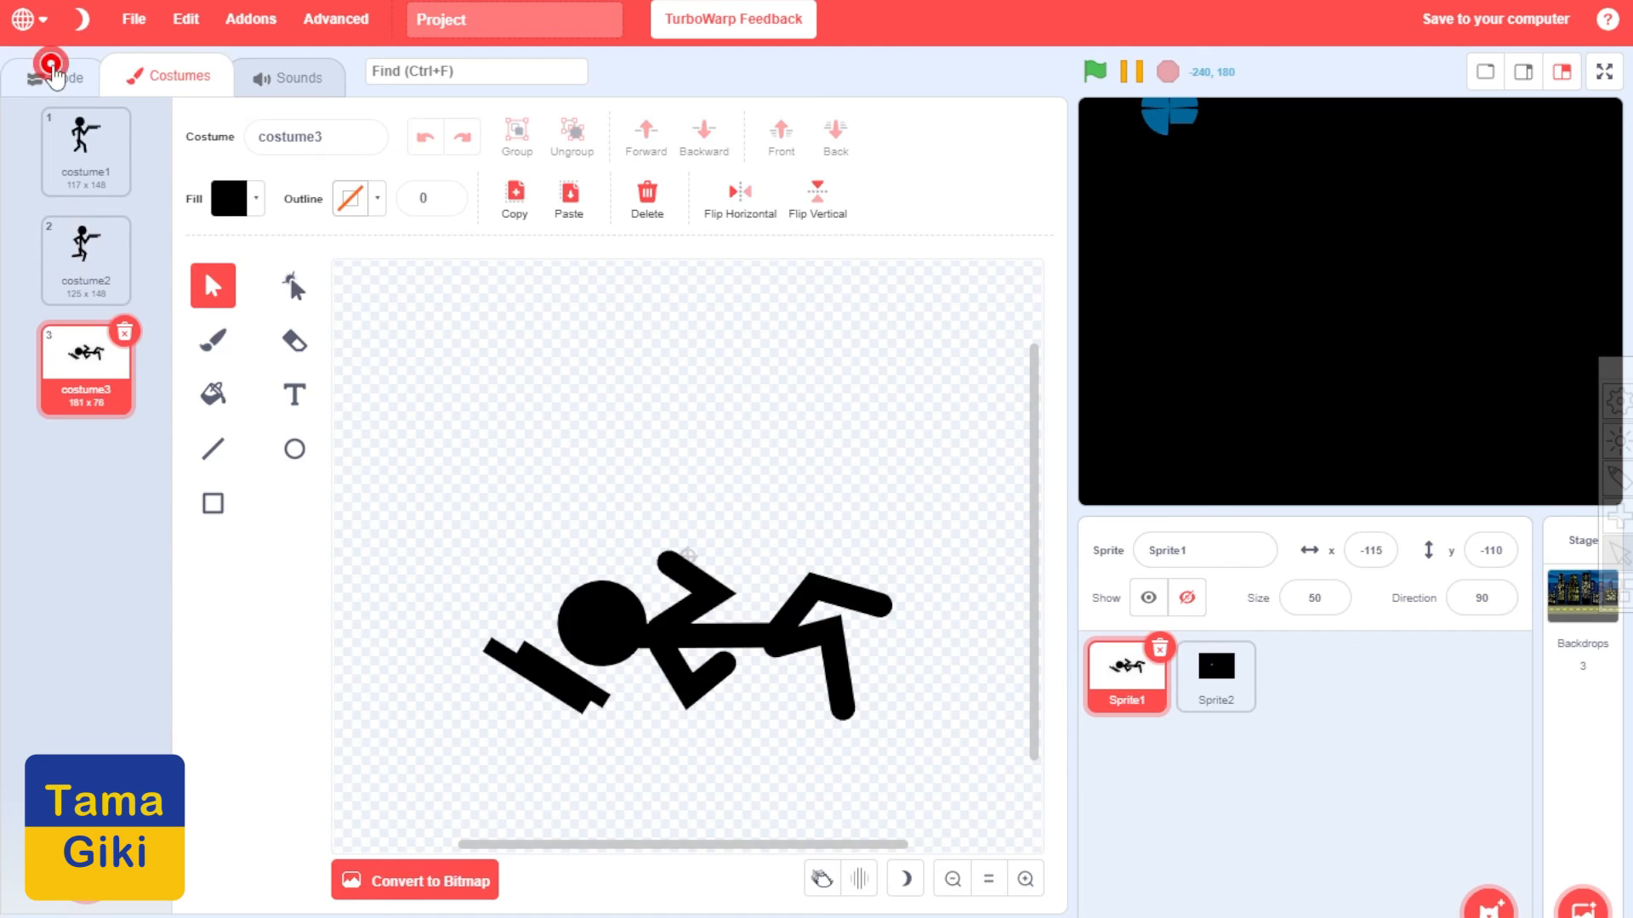
click(66, 75)
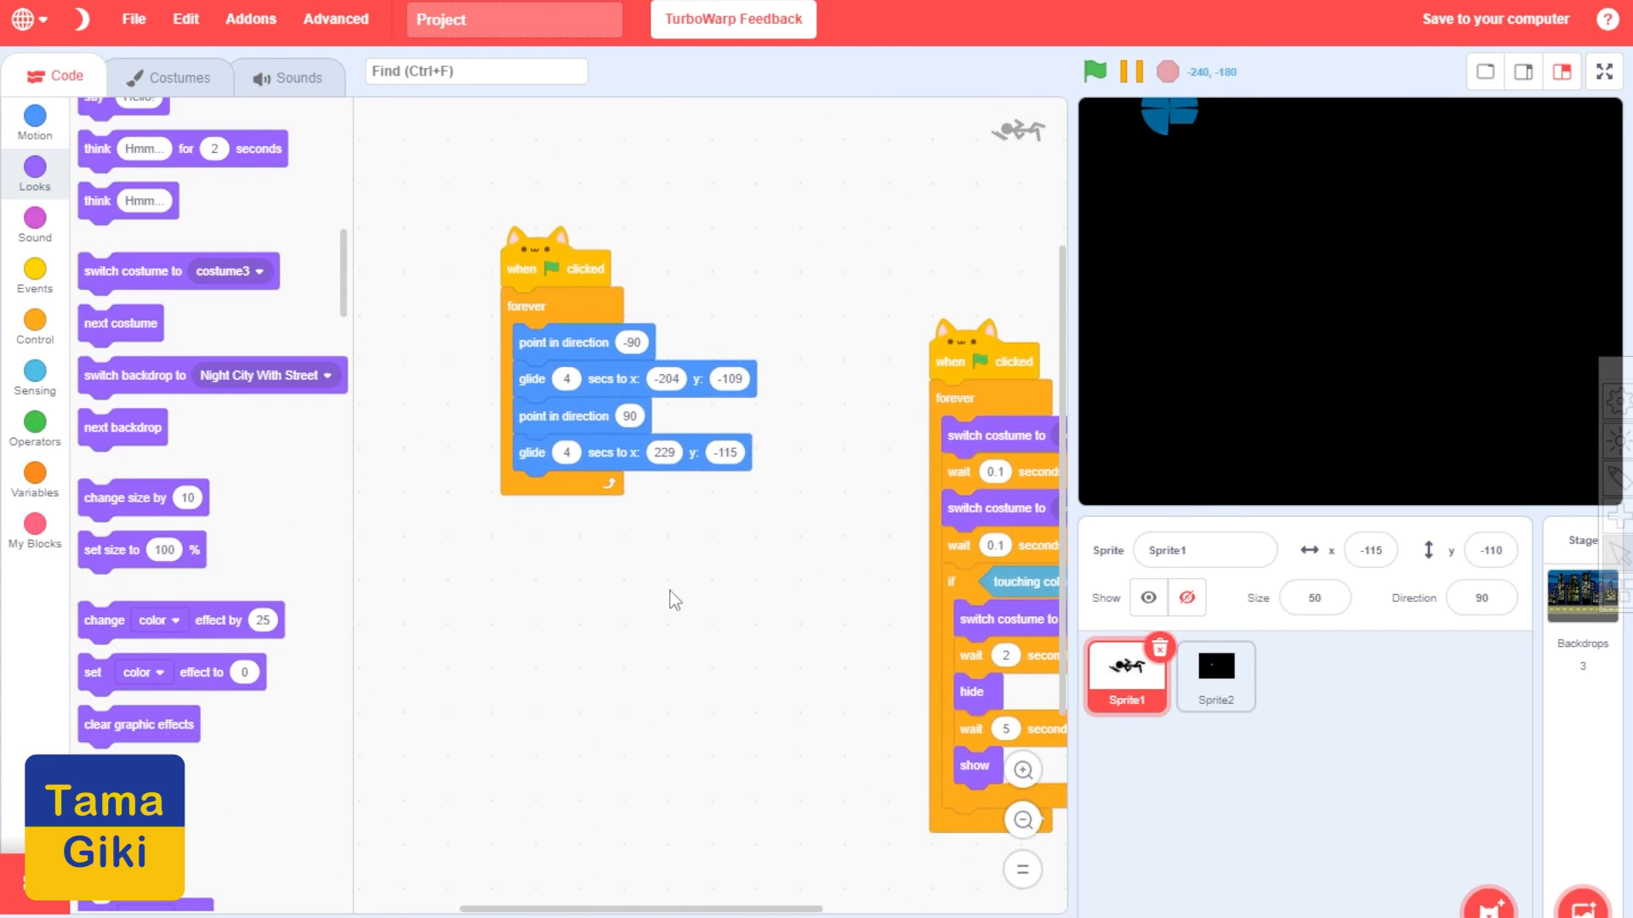
click(1214, 677)
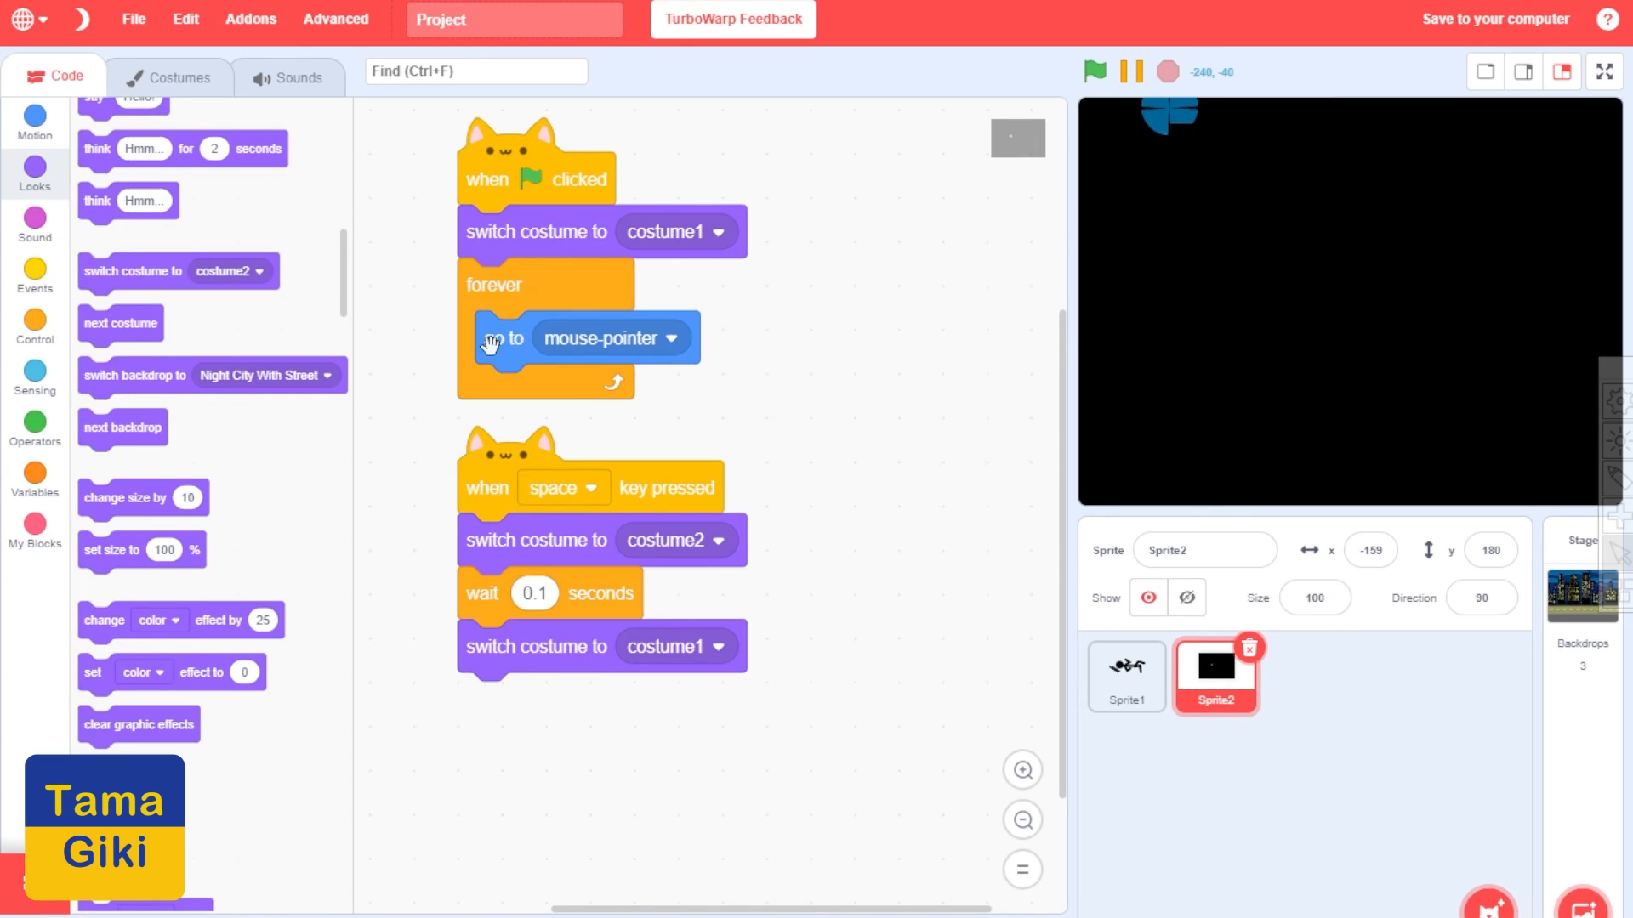
mouse_move(690, 355)
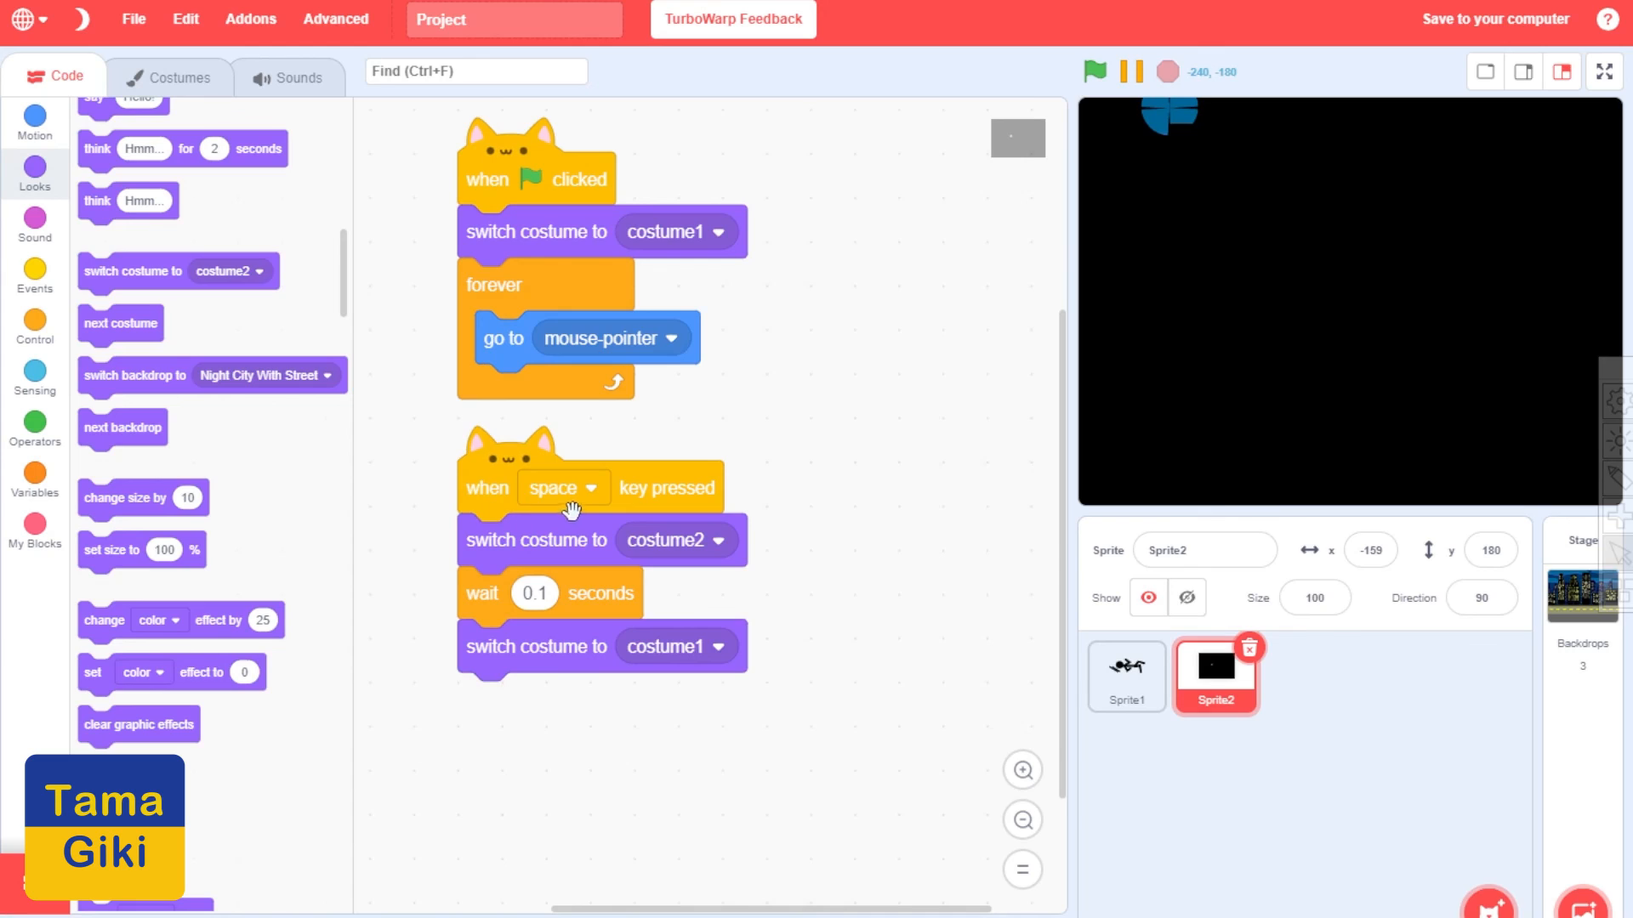
mouse_move(713, 539)
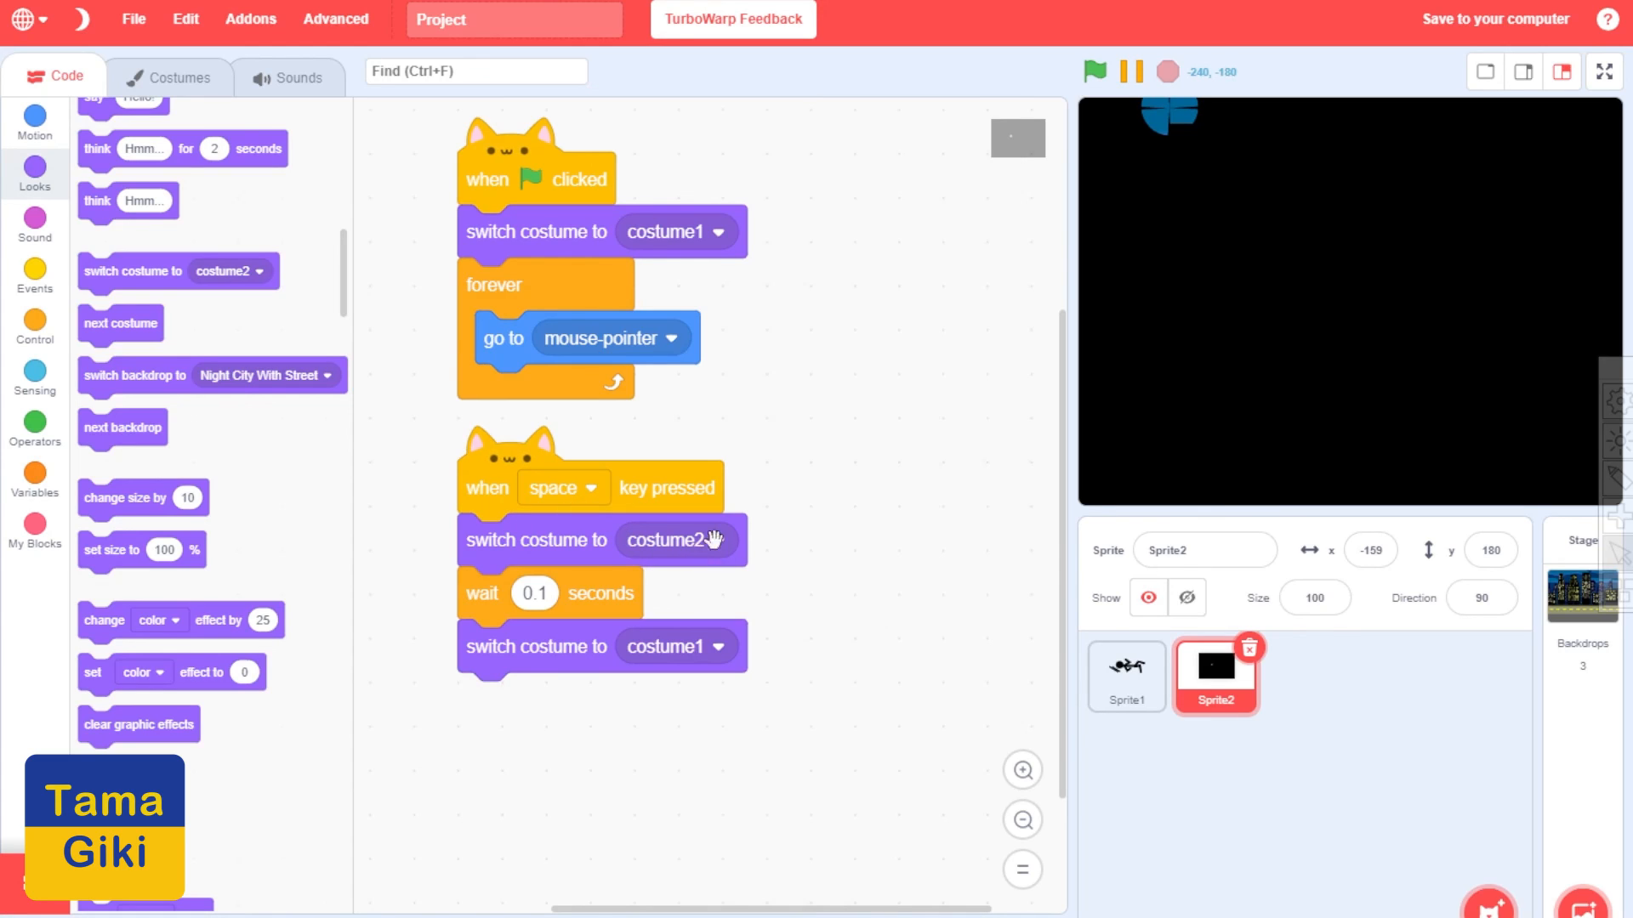
mouse_move(716, 591)
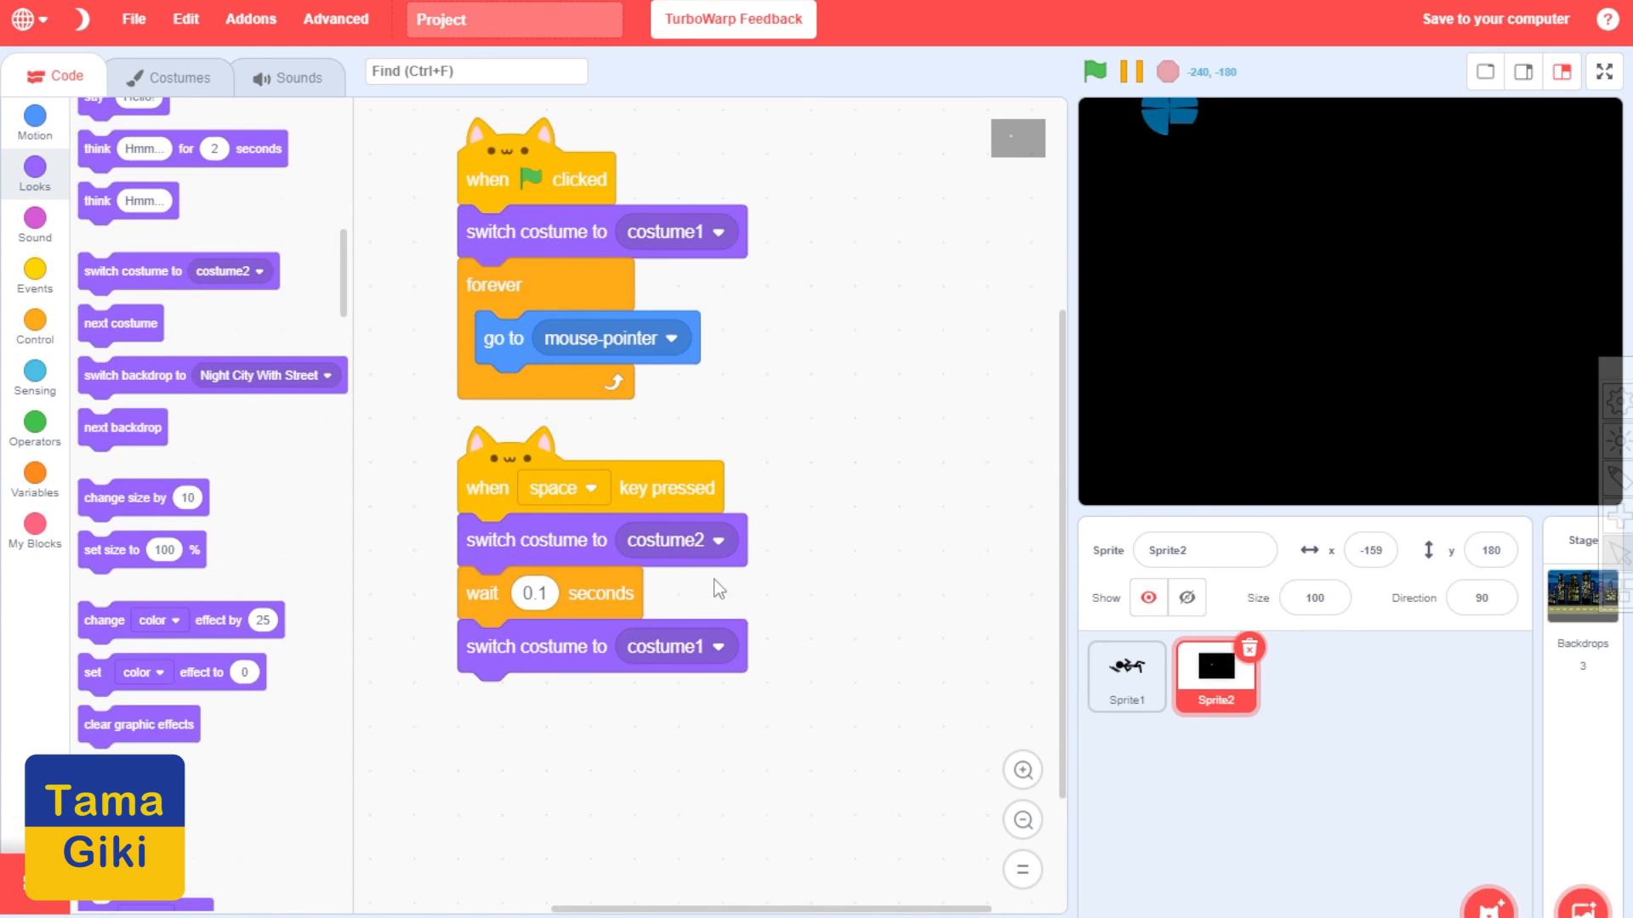
mouse_move(500, 608)
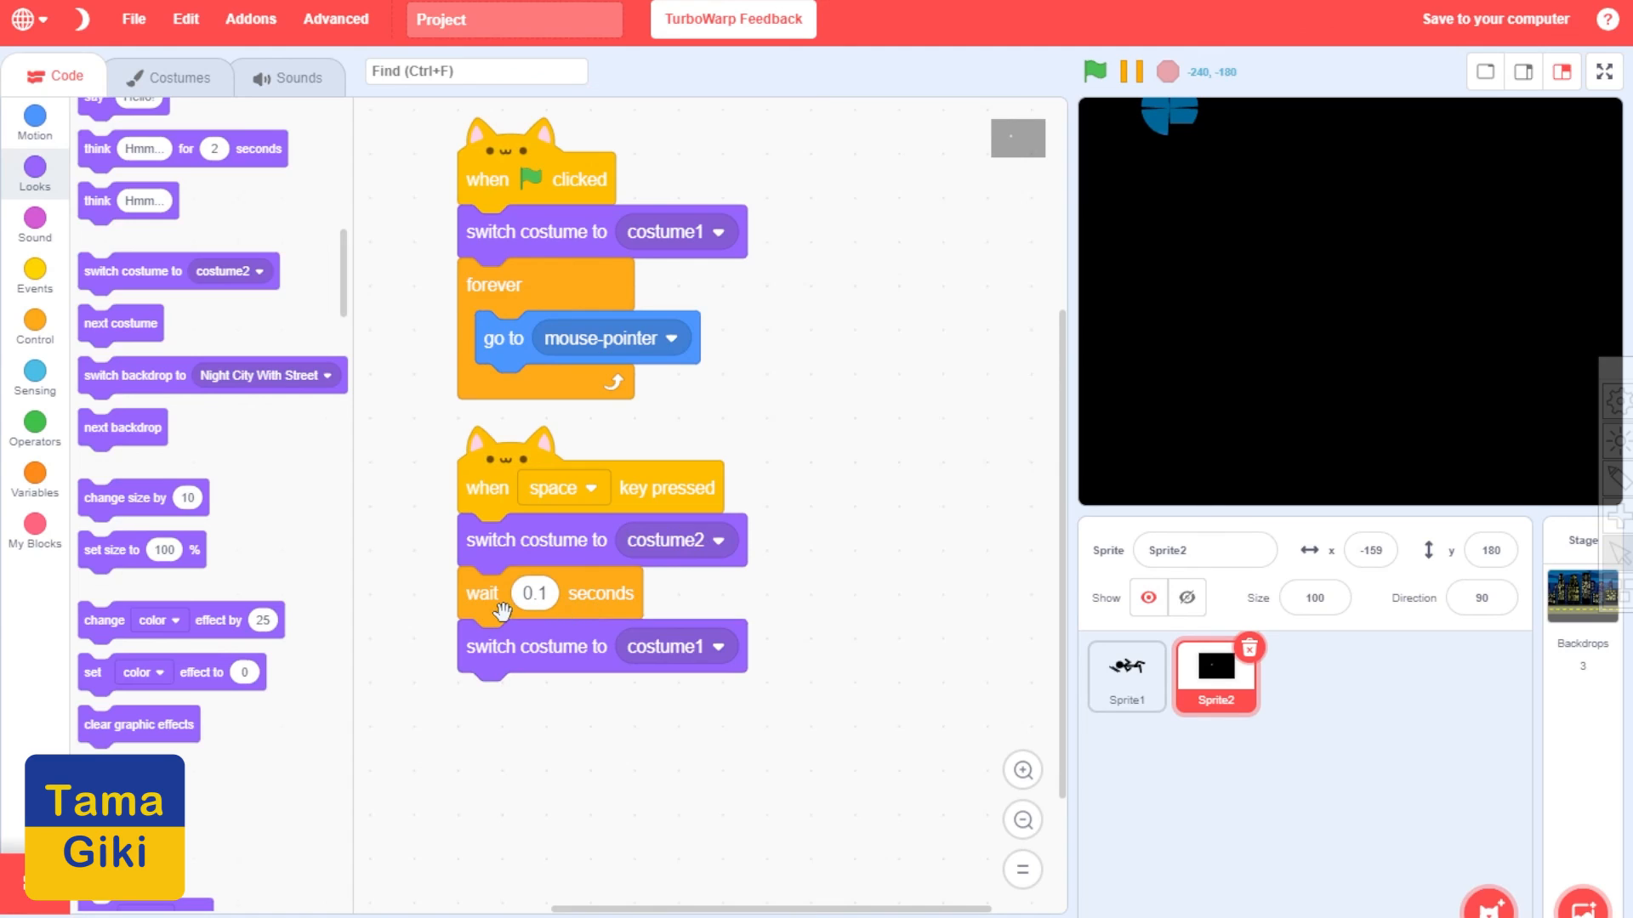
mouse_move(735, 692)
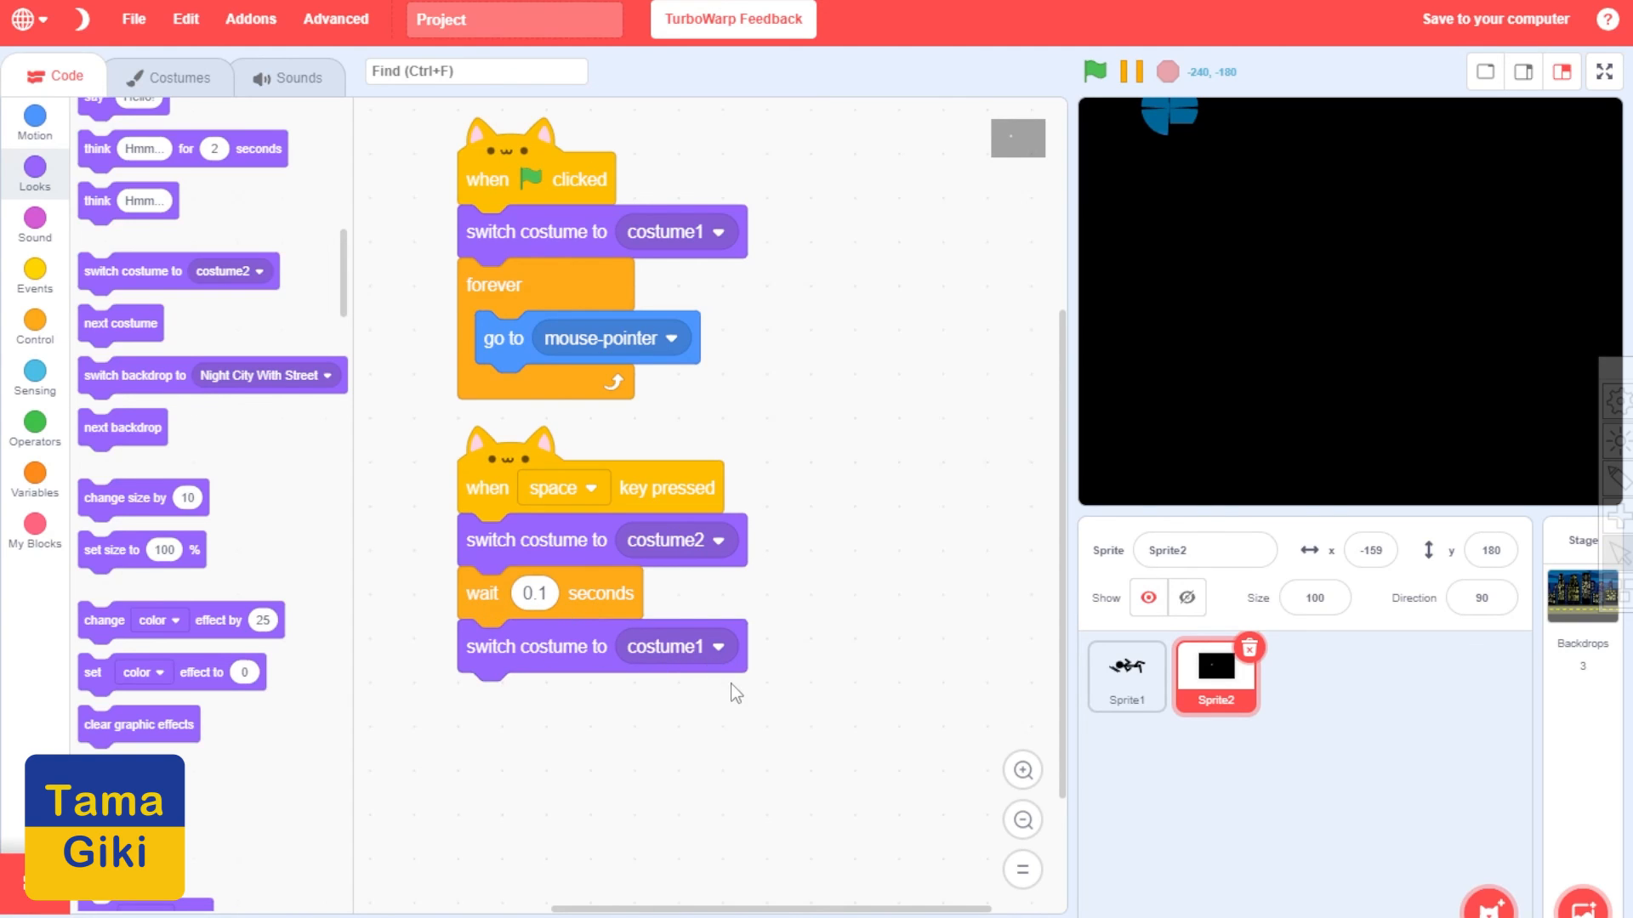
click(1126, 676)
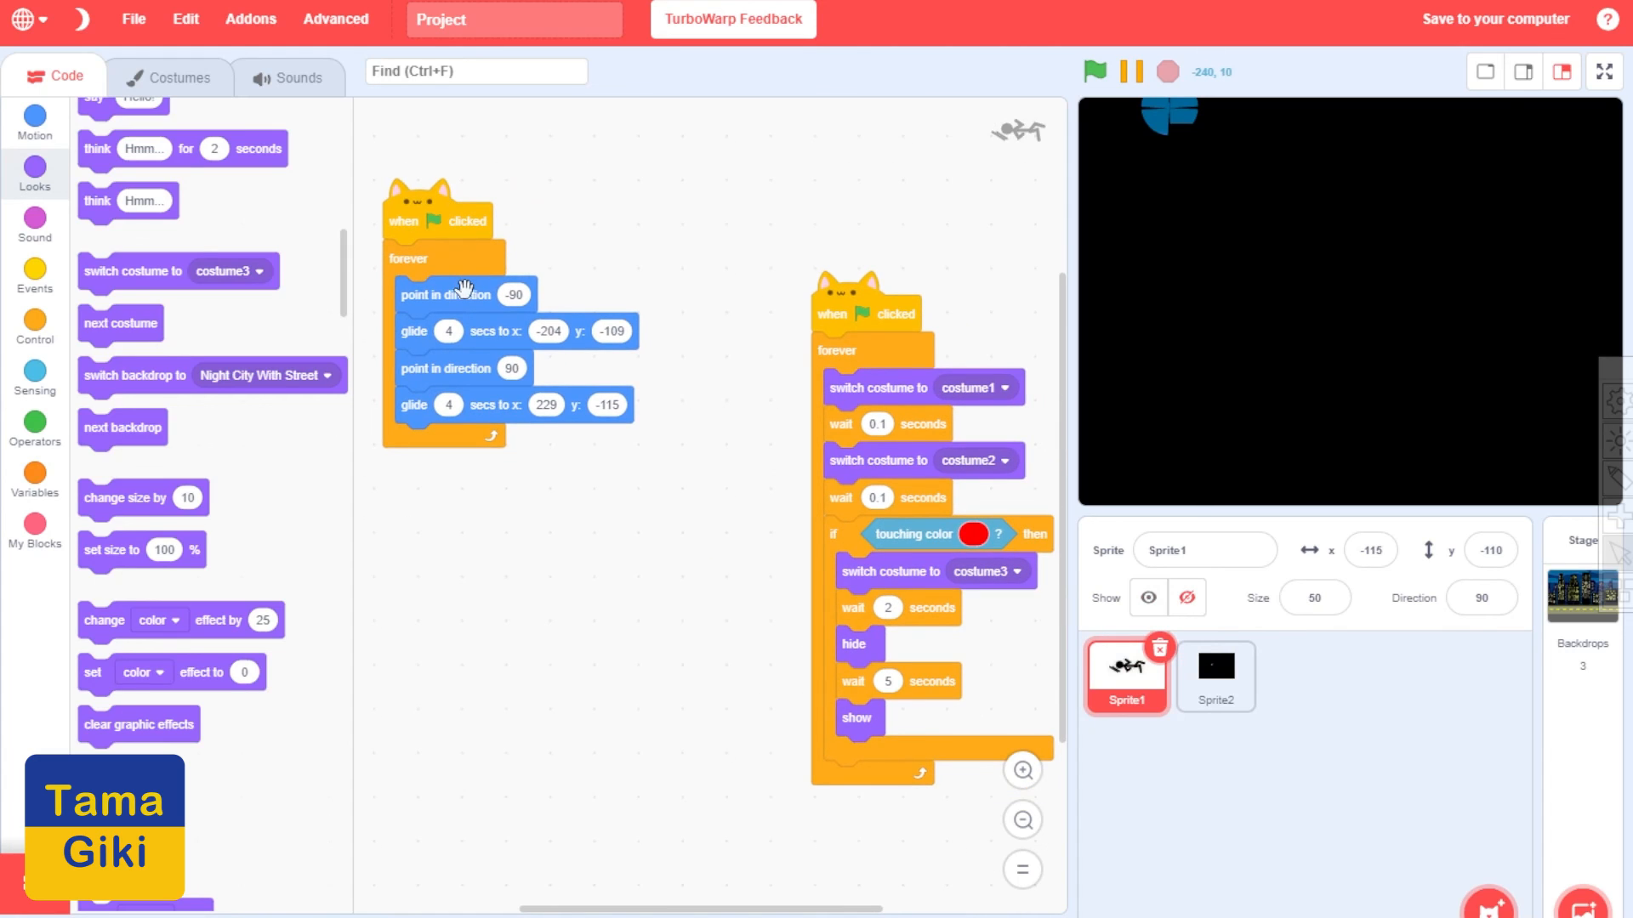
mouse_move(1573, 233)
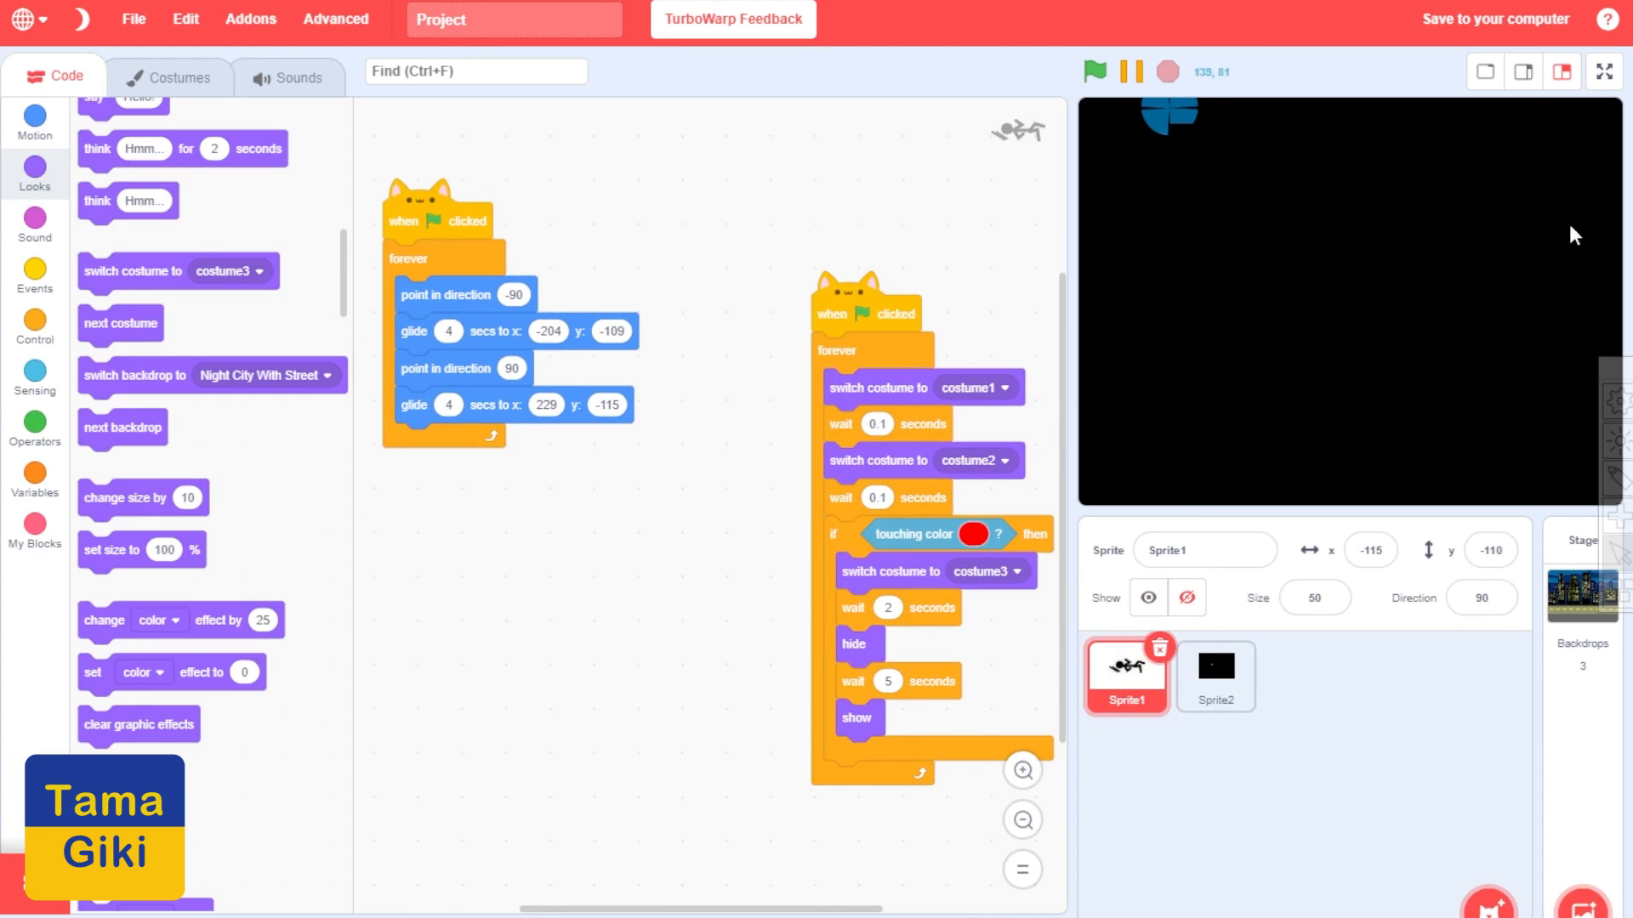
mouse_move(526, 463)
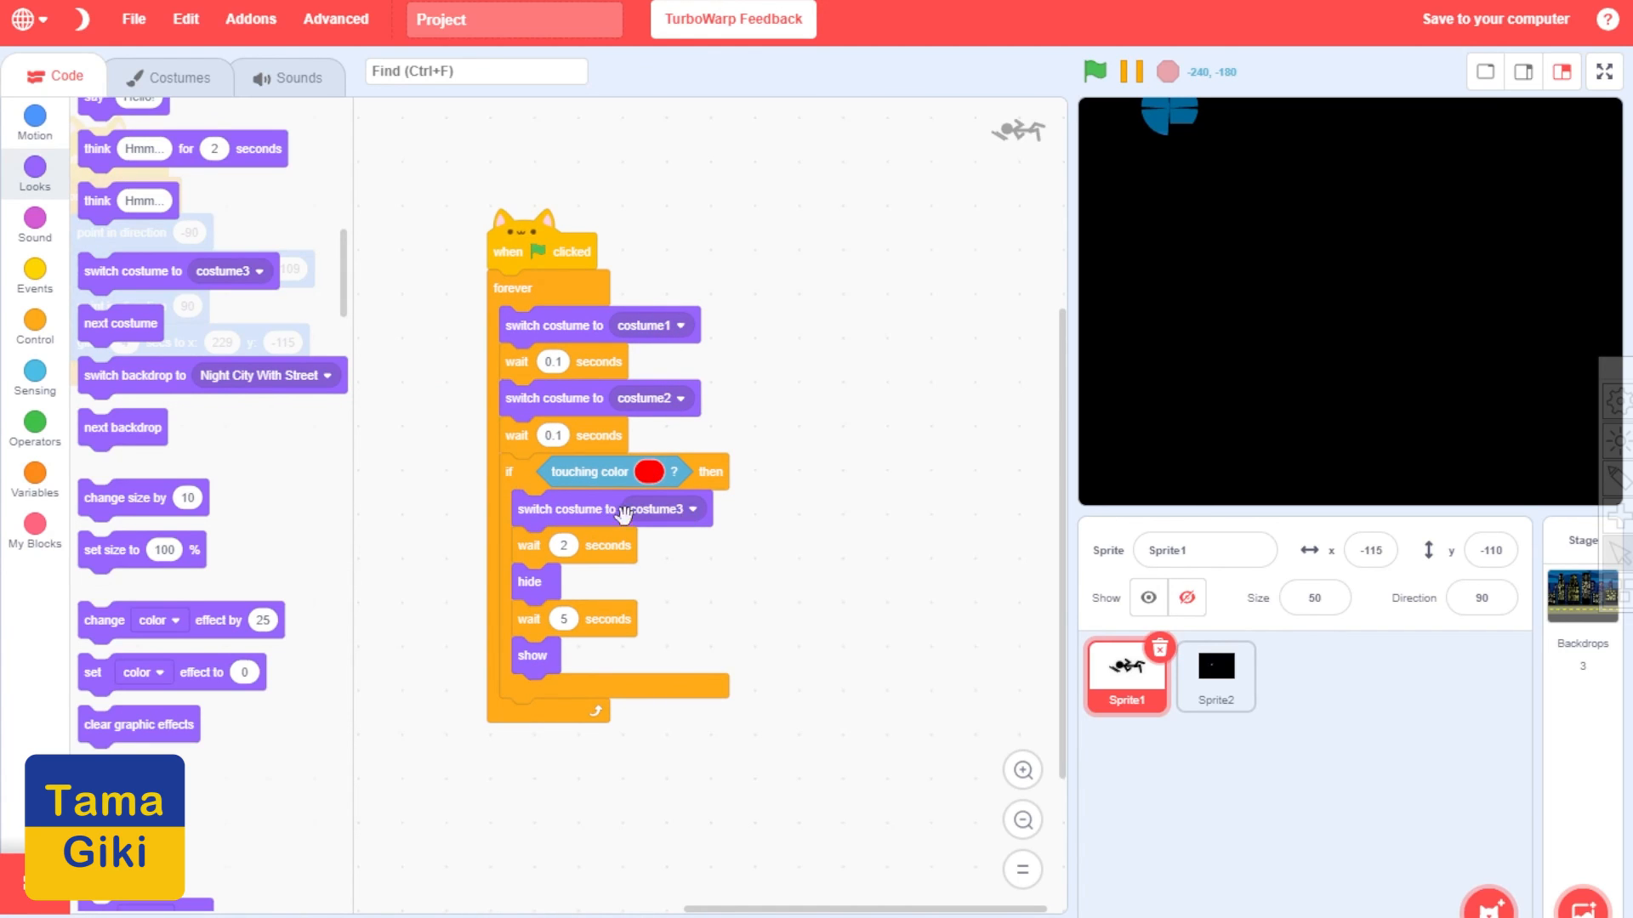
mouse_move(613, 578)
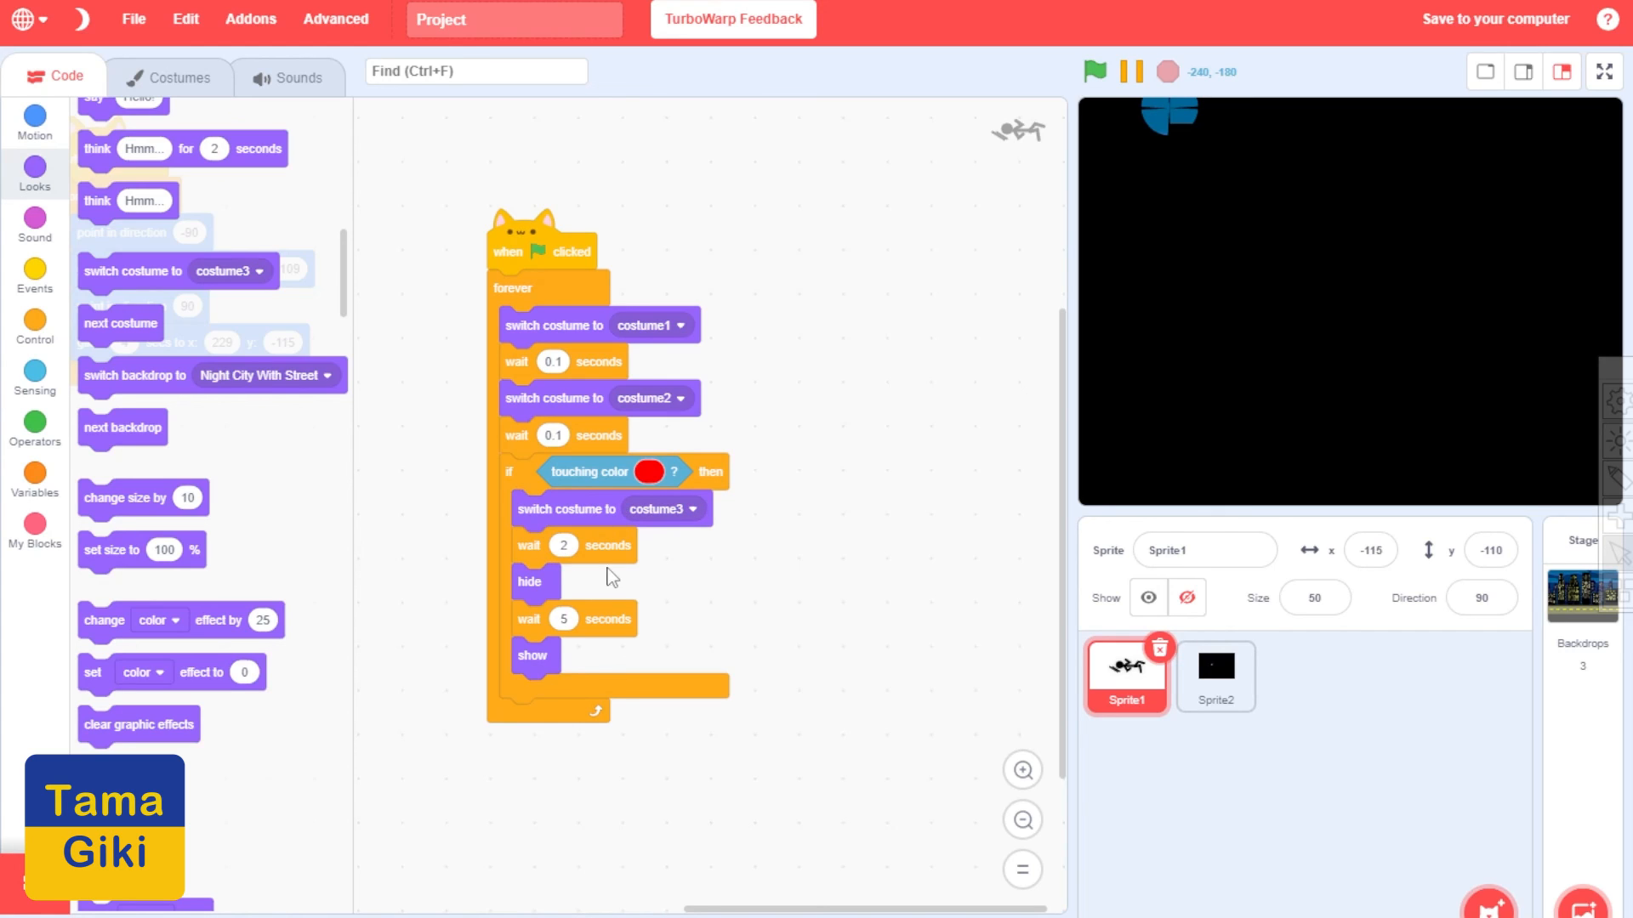